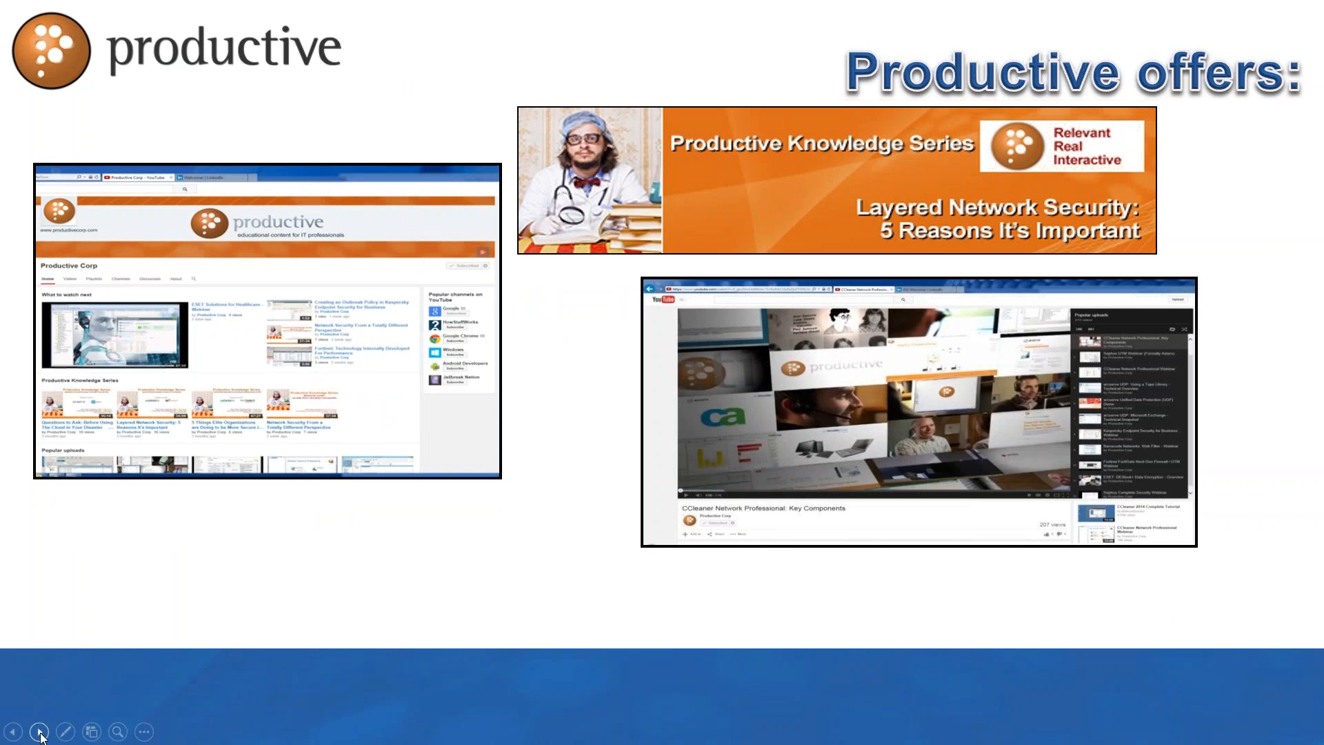
Advance the Productive offers slide through its next two animation builds.
click(39, 731)
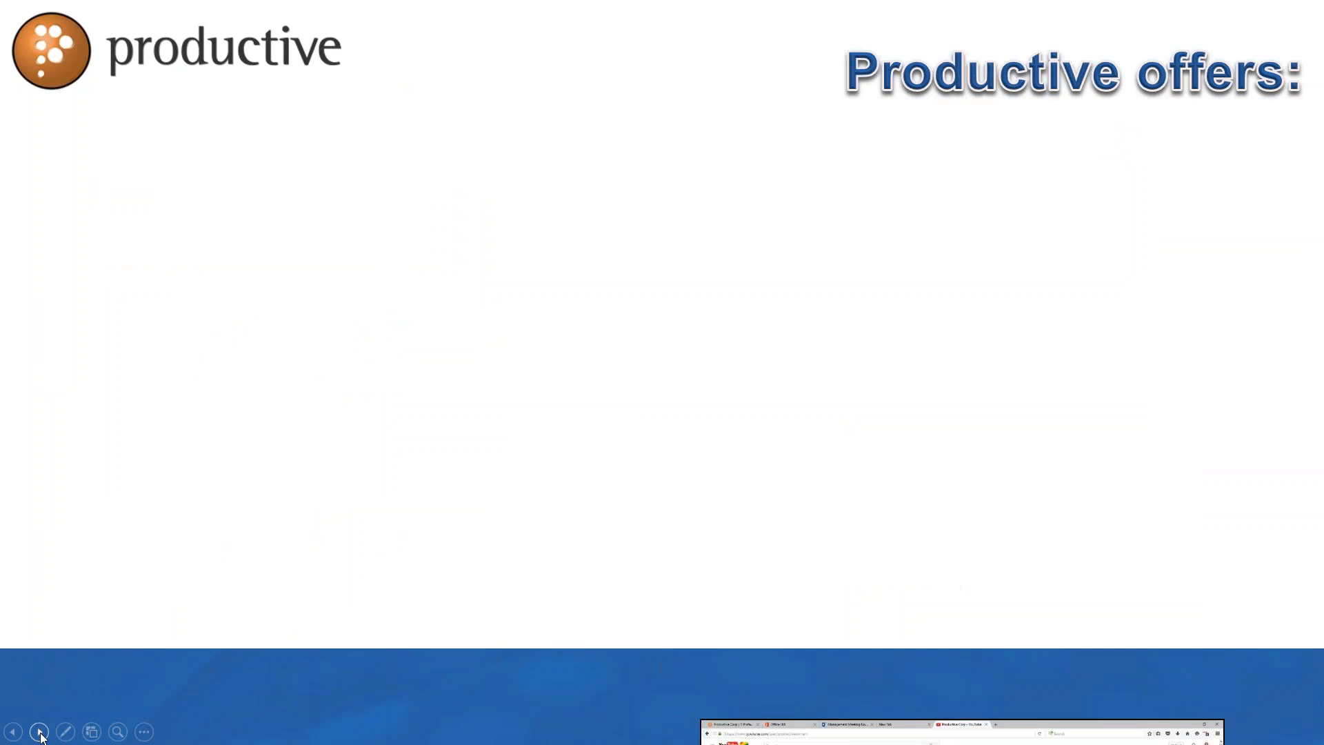
click(39, 731)
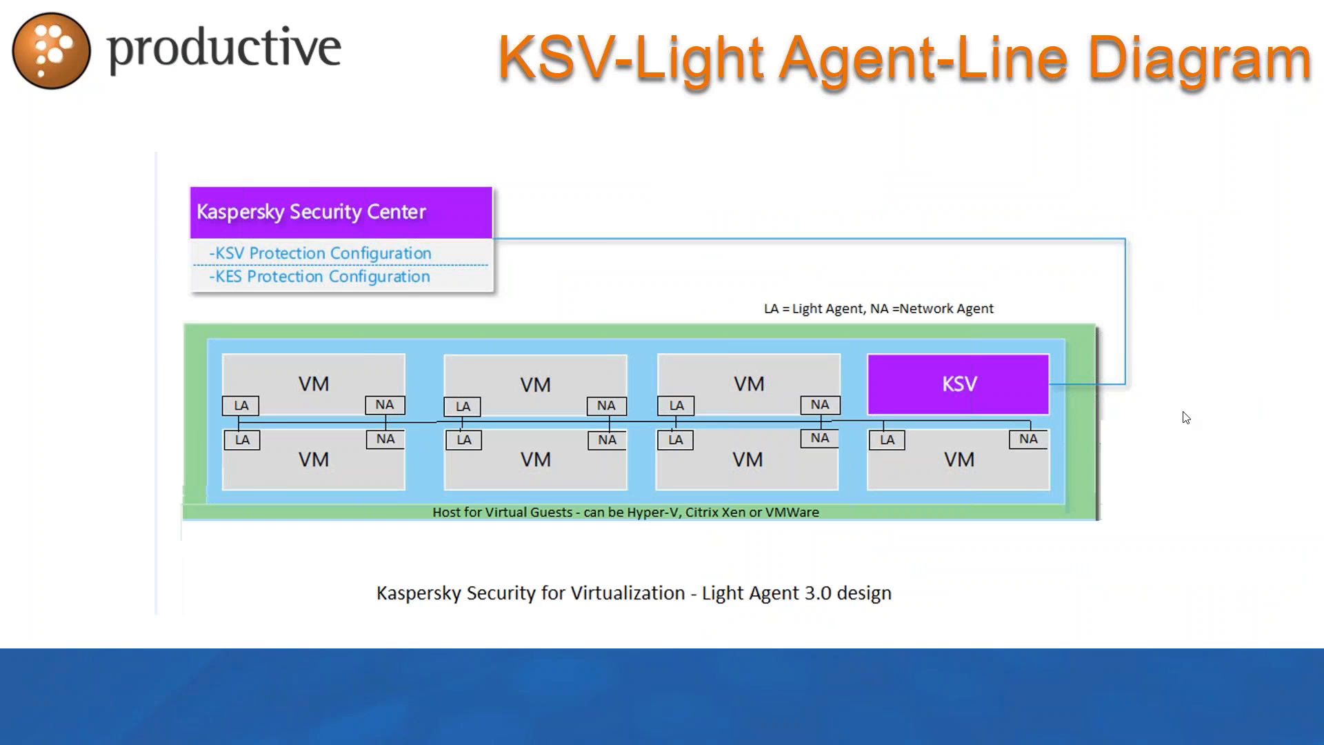
mouse_move(1170, 331)
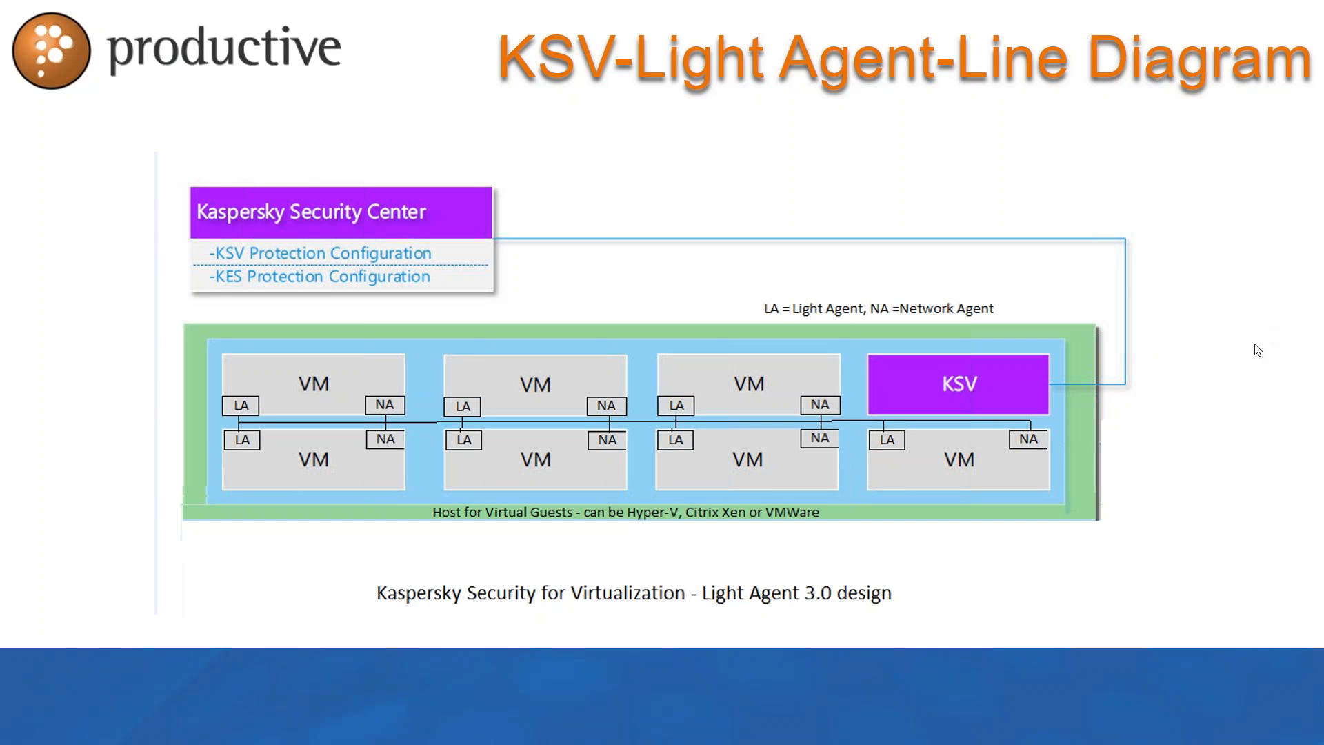
mouse_move(858, 392)
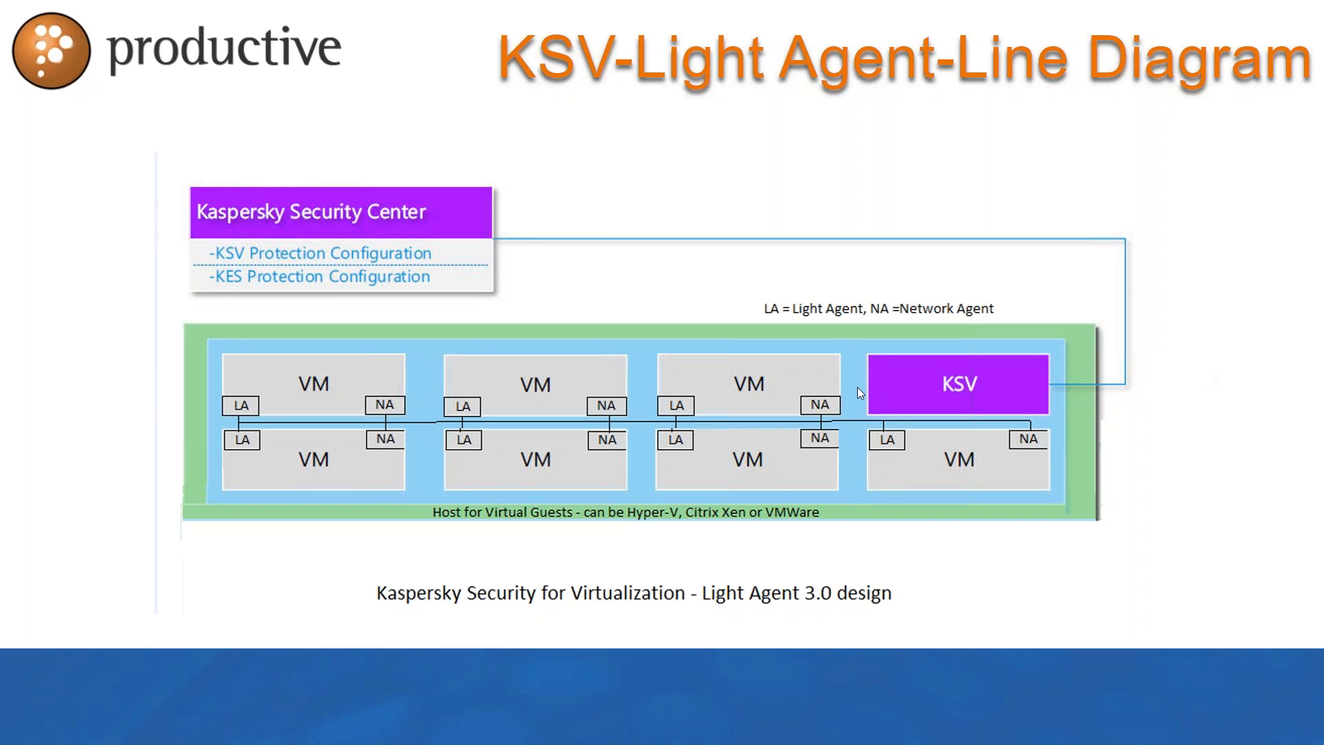
mouse_move(19, 402)
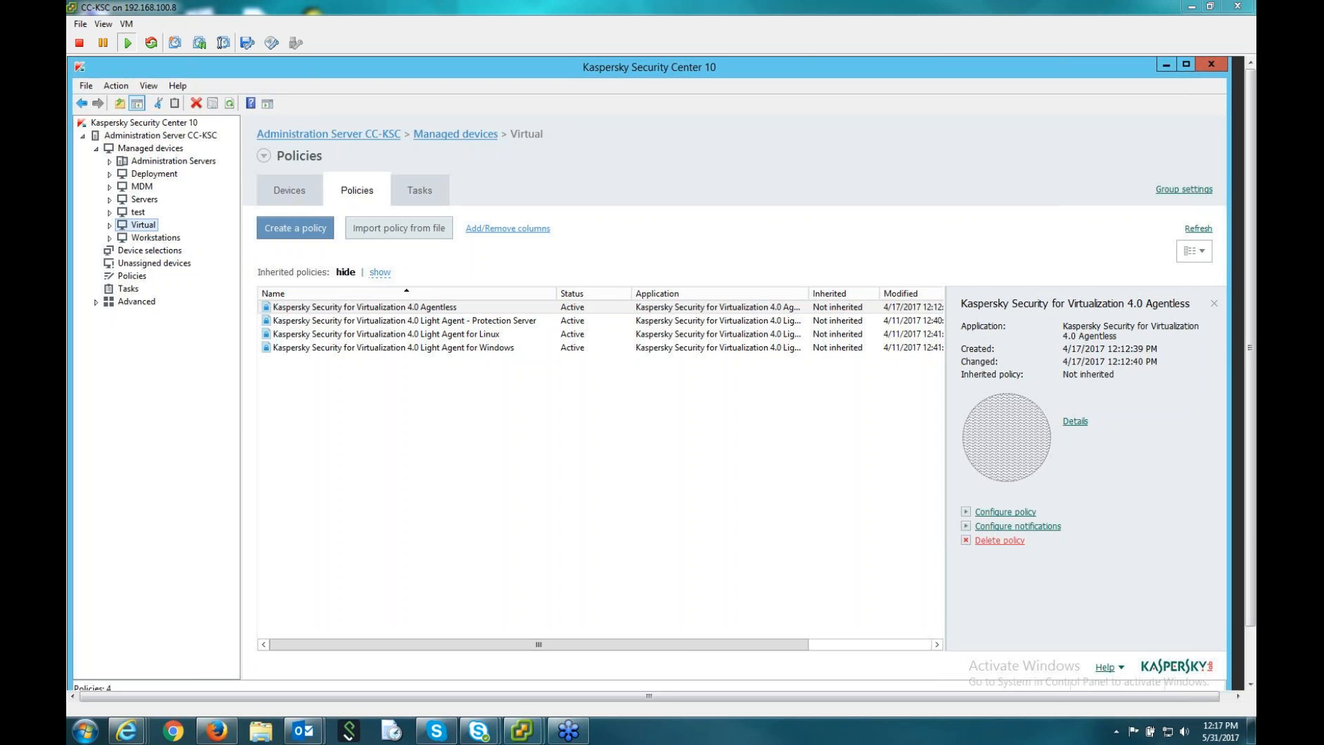
mouse_move(916, 224)
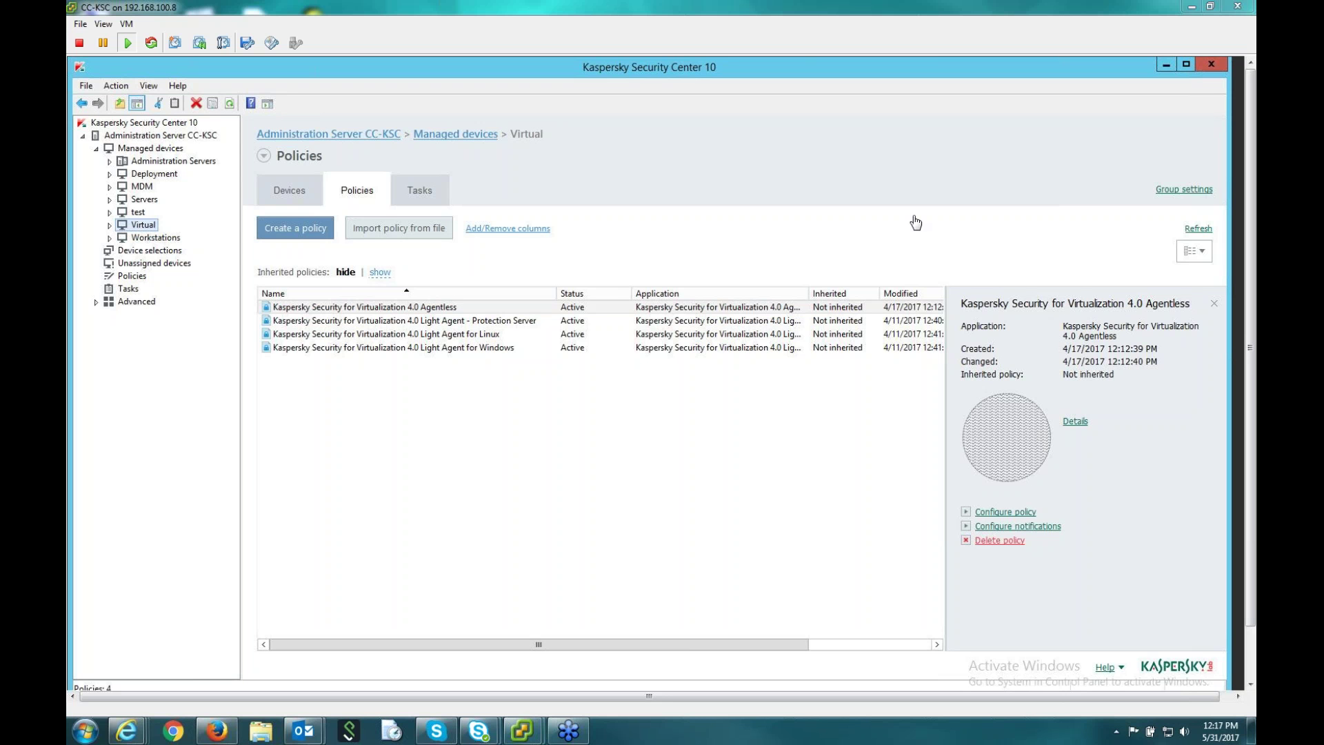
mouse_move(728, 192)
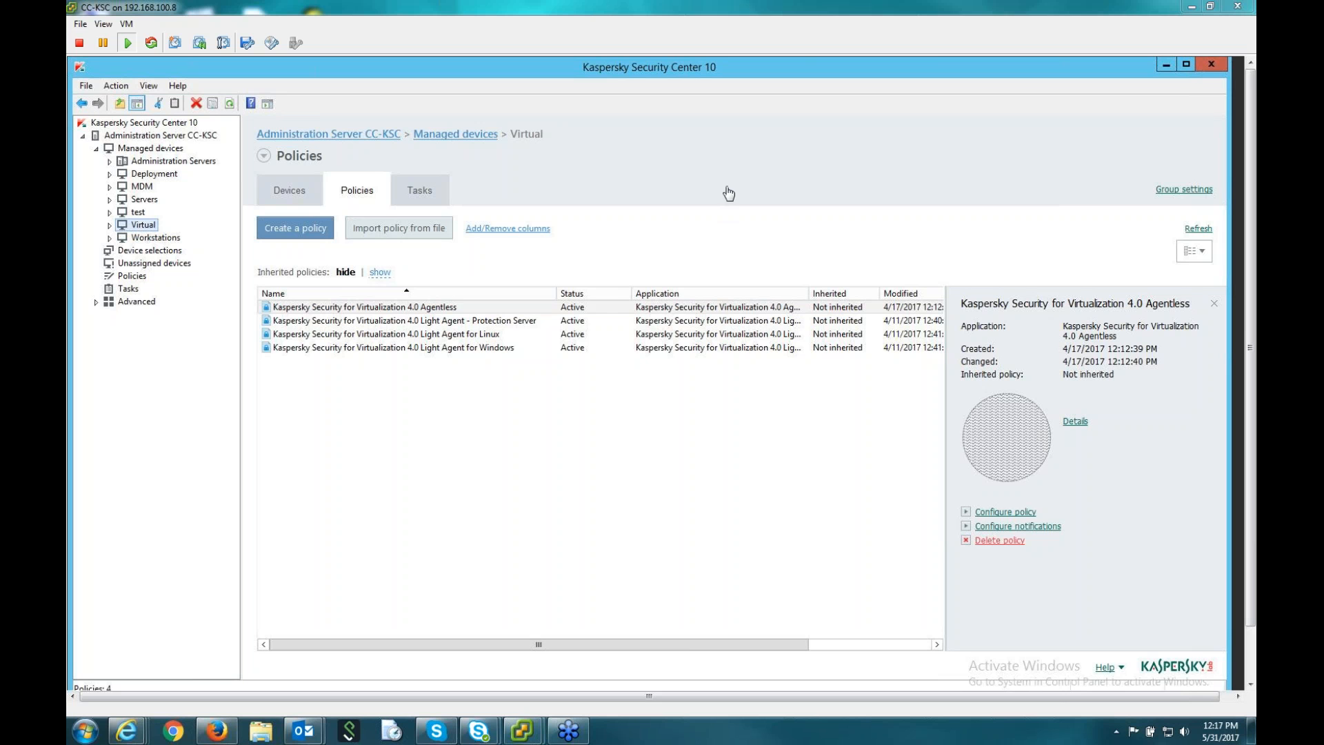
mouse_move(199, 189)
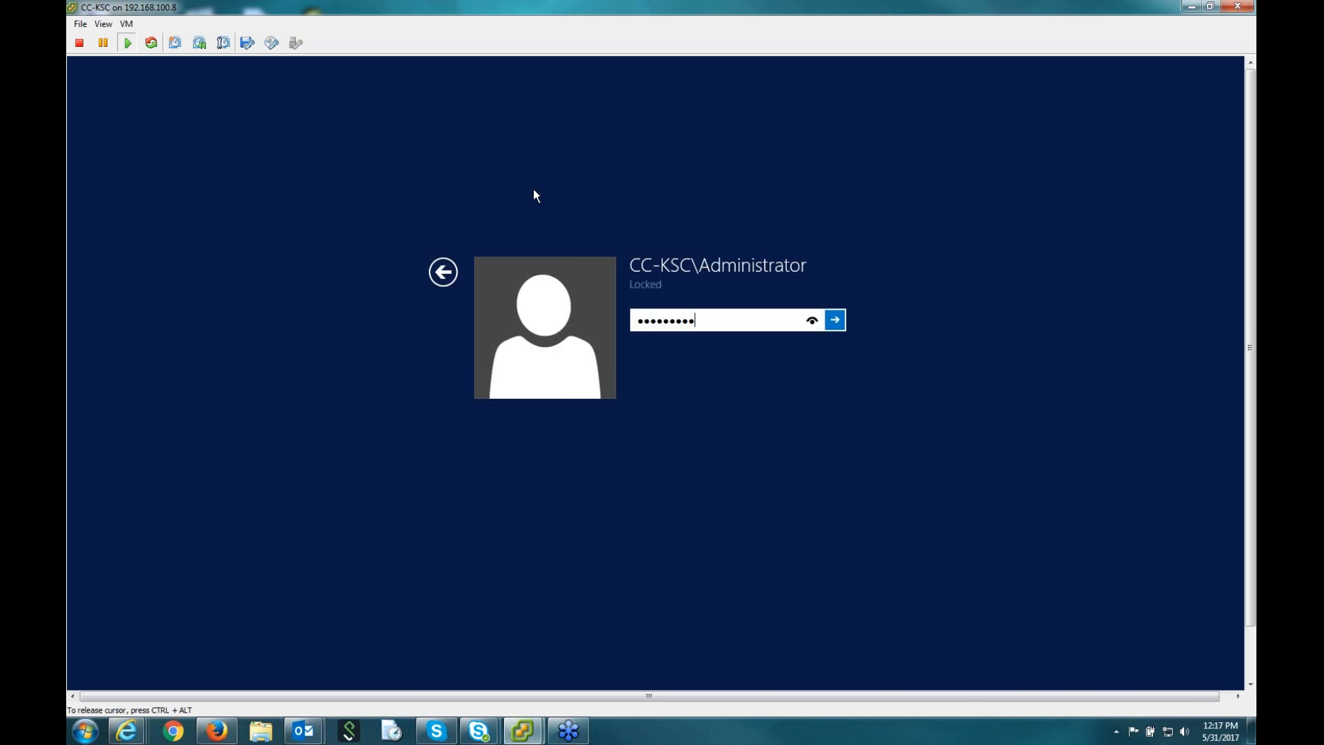
Unlock the session, dismiss the MMC snap-in error and show the Administration Server Monitoring page.
click(838, 320)
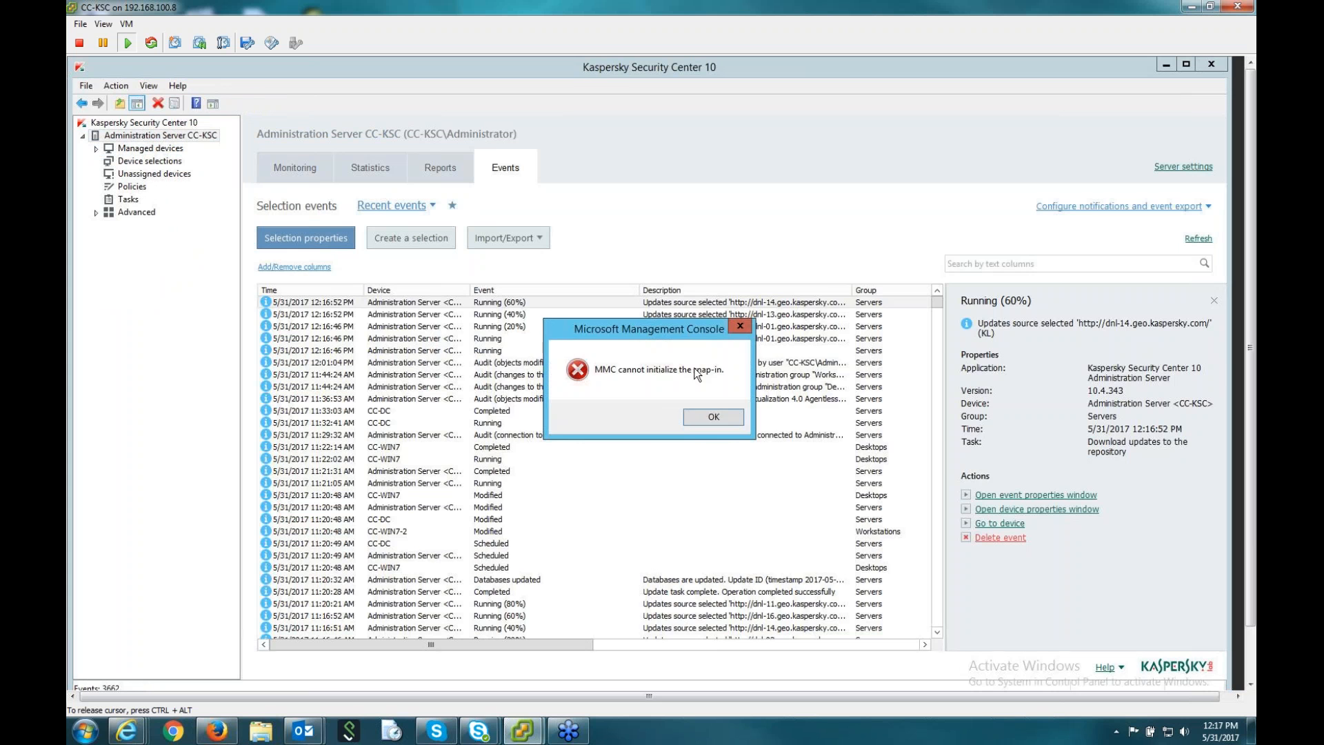
click(713, 416)
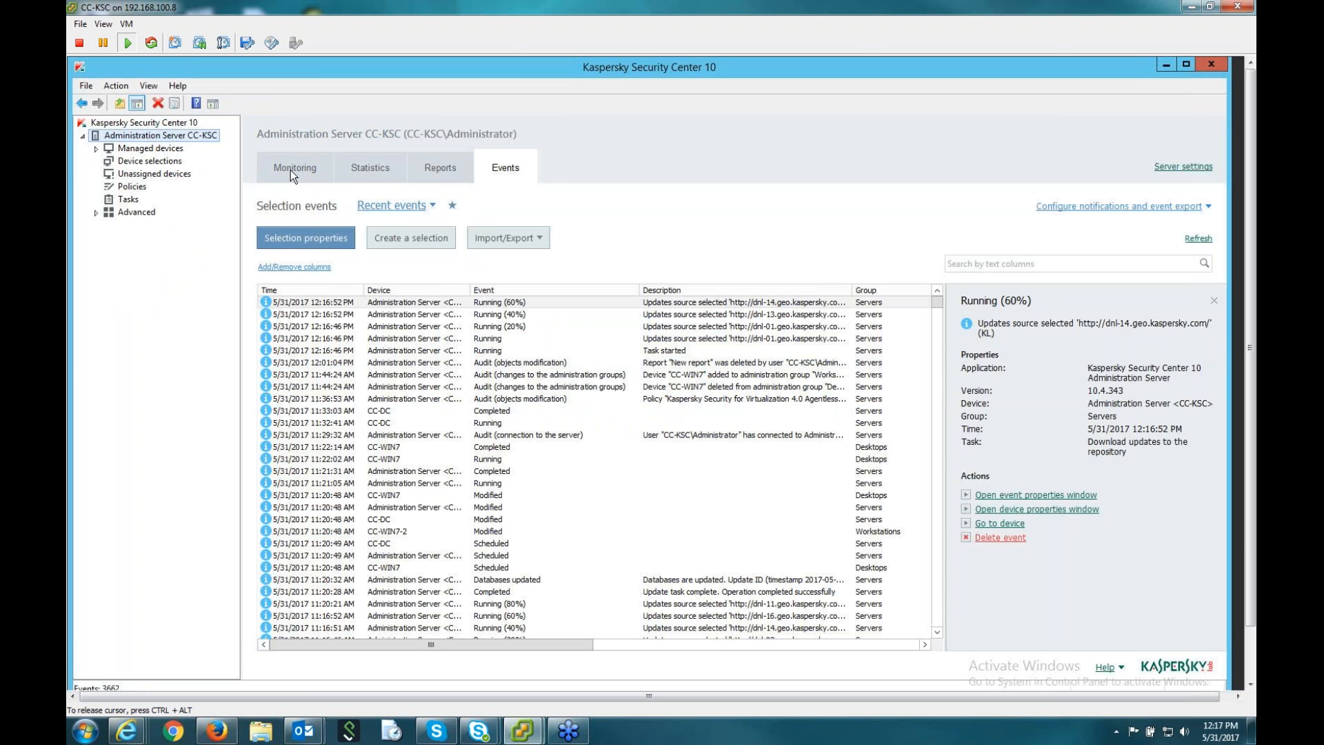
click(294, 167)
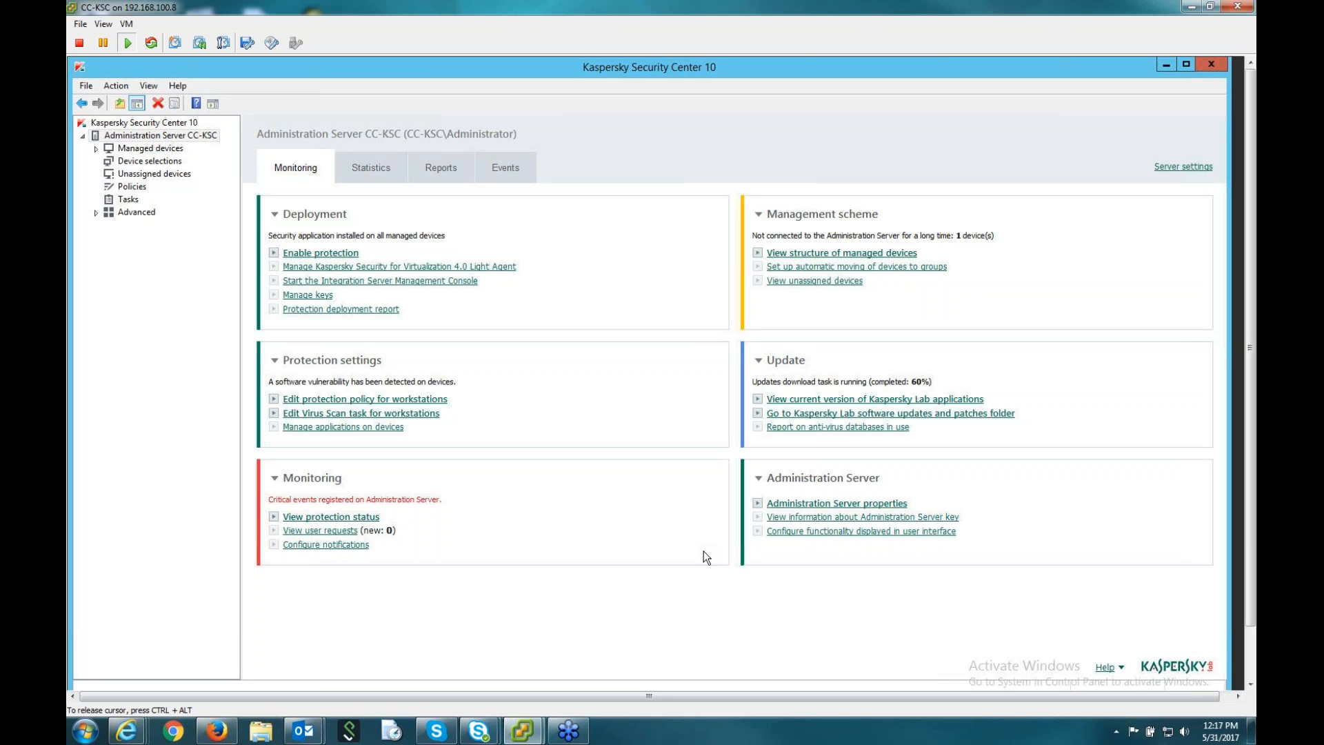
mouse_move(679, 332)
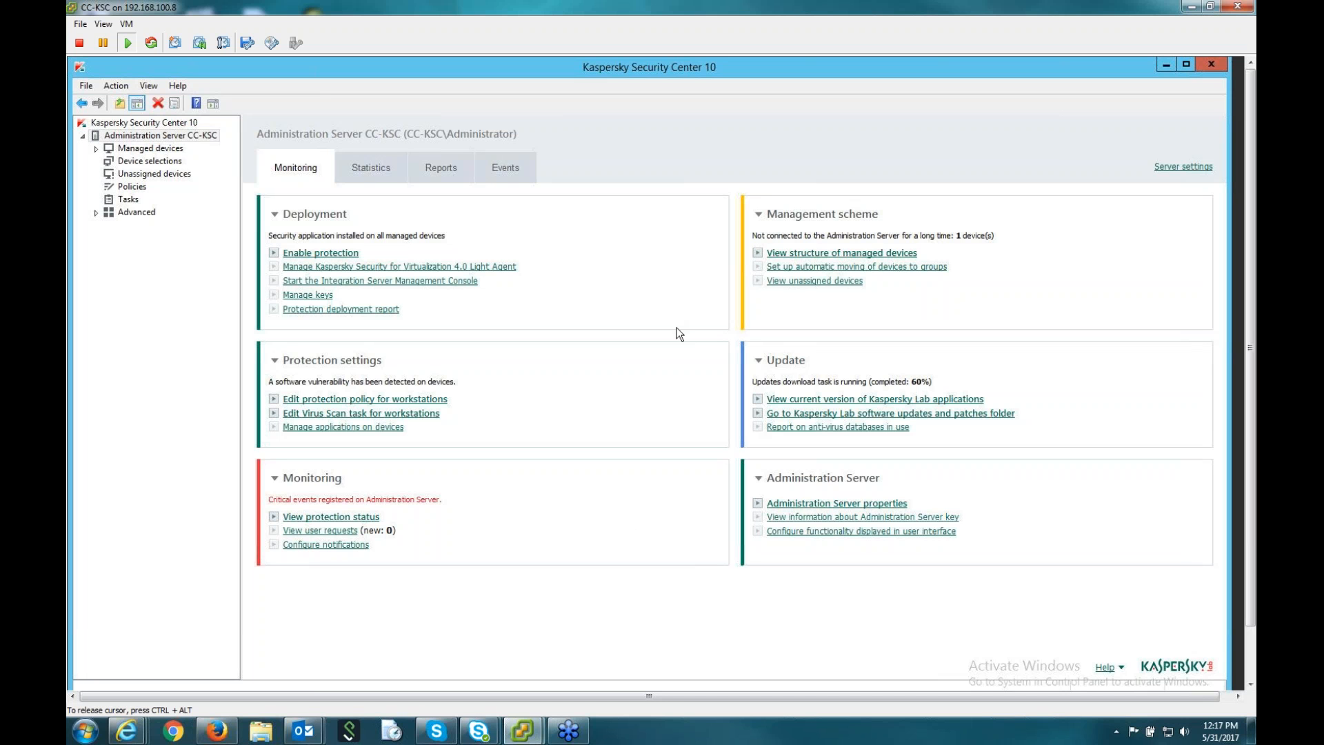
mouse_move(770, 163)
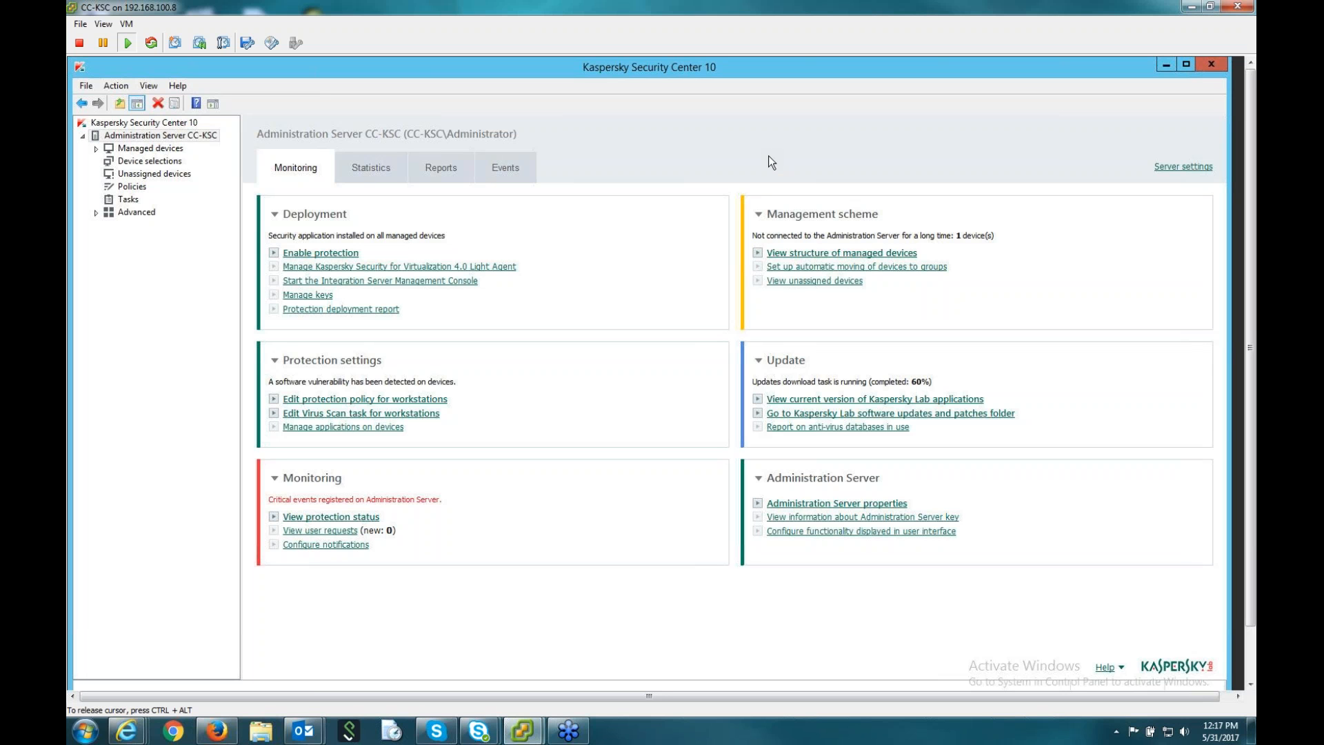
mouse_move(646, 168)
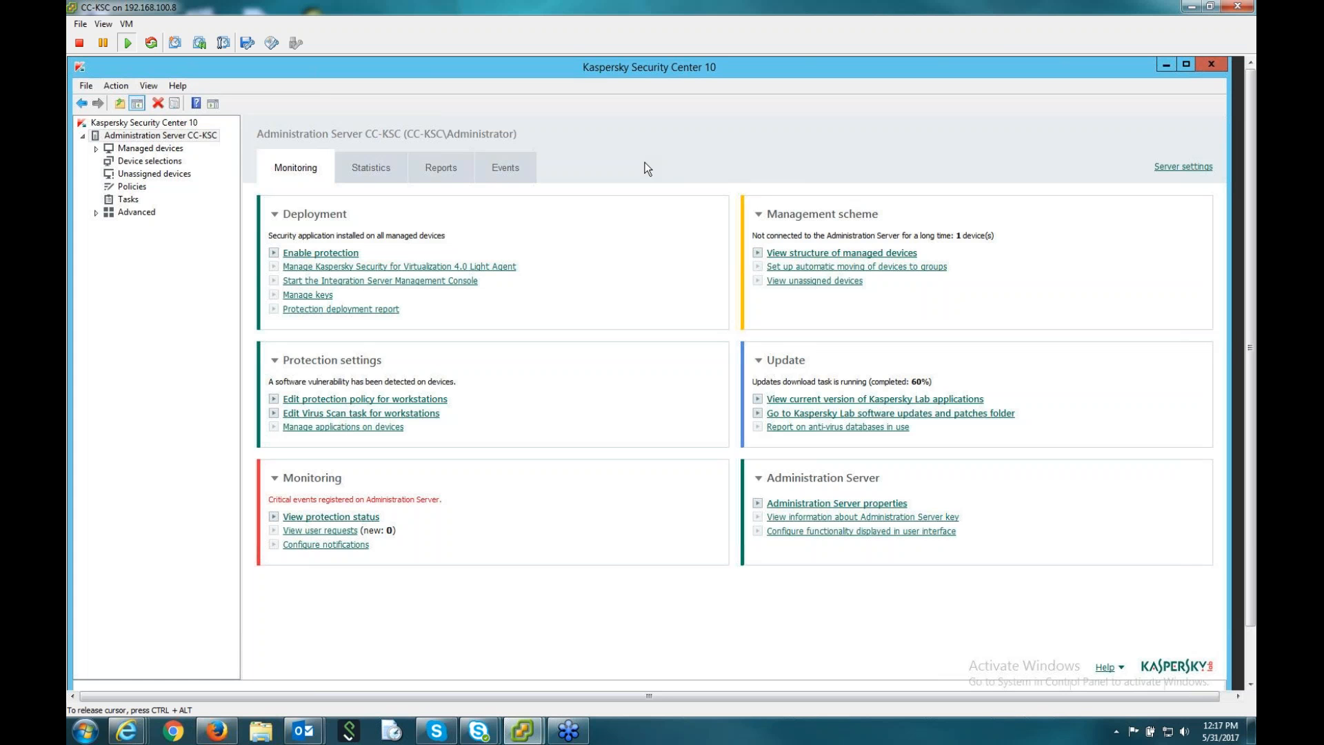
mouse_move(97, 152)
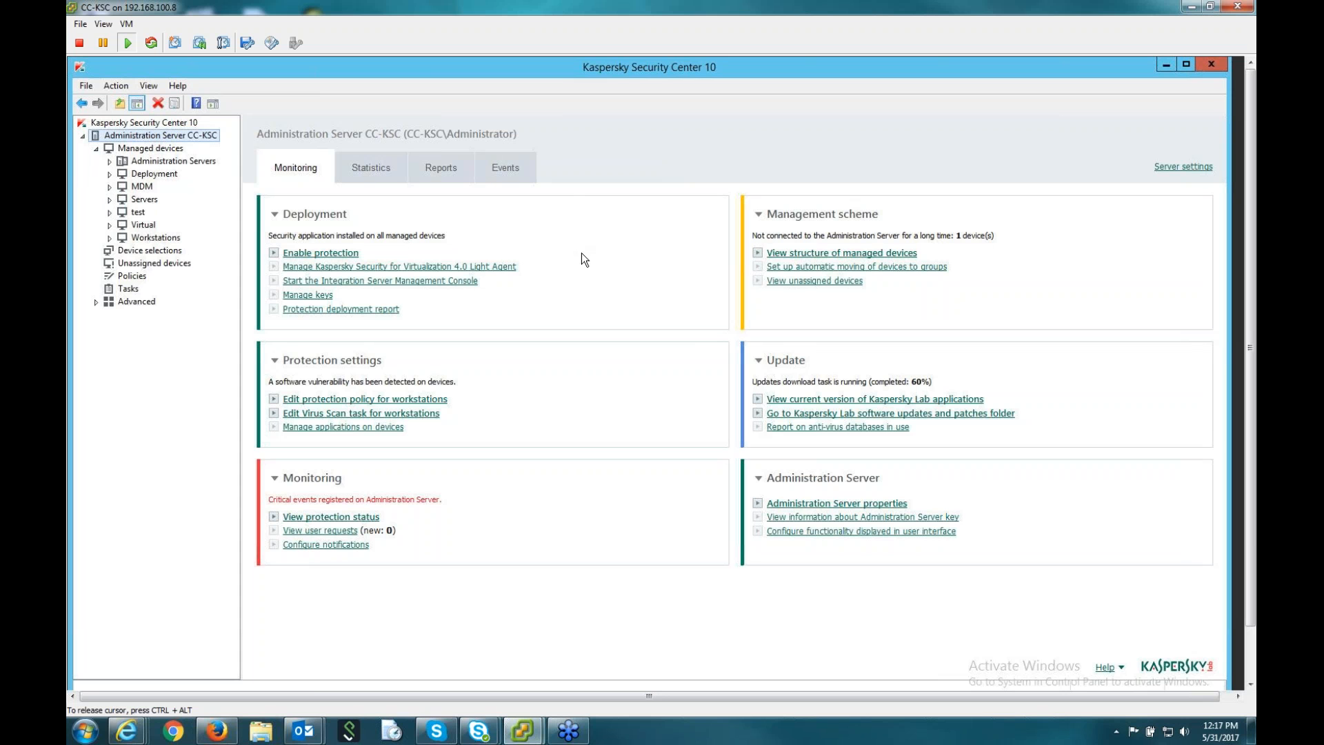
mouse_move(626, 259)
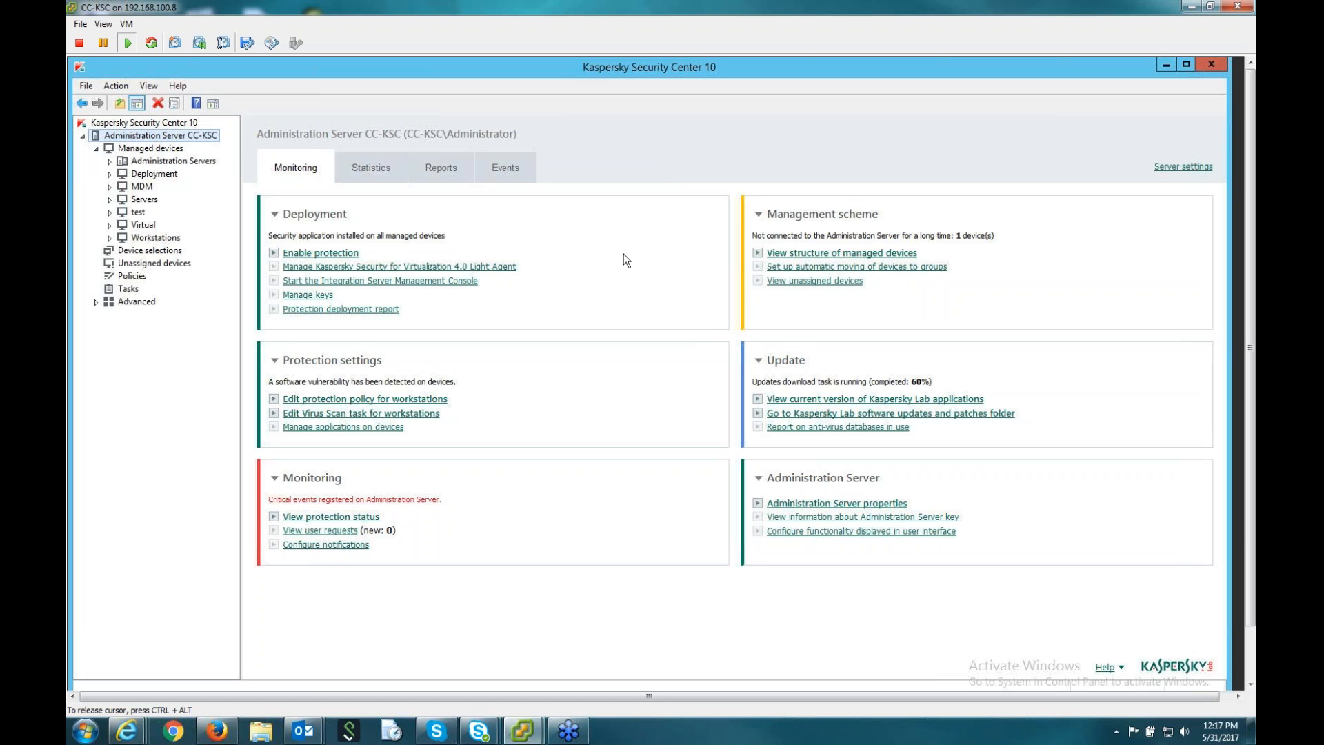
mouse_move(585, 226)
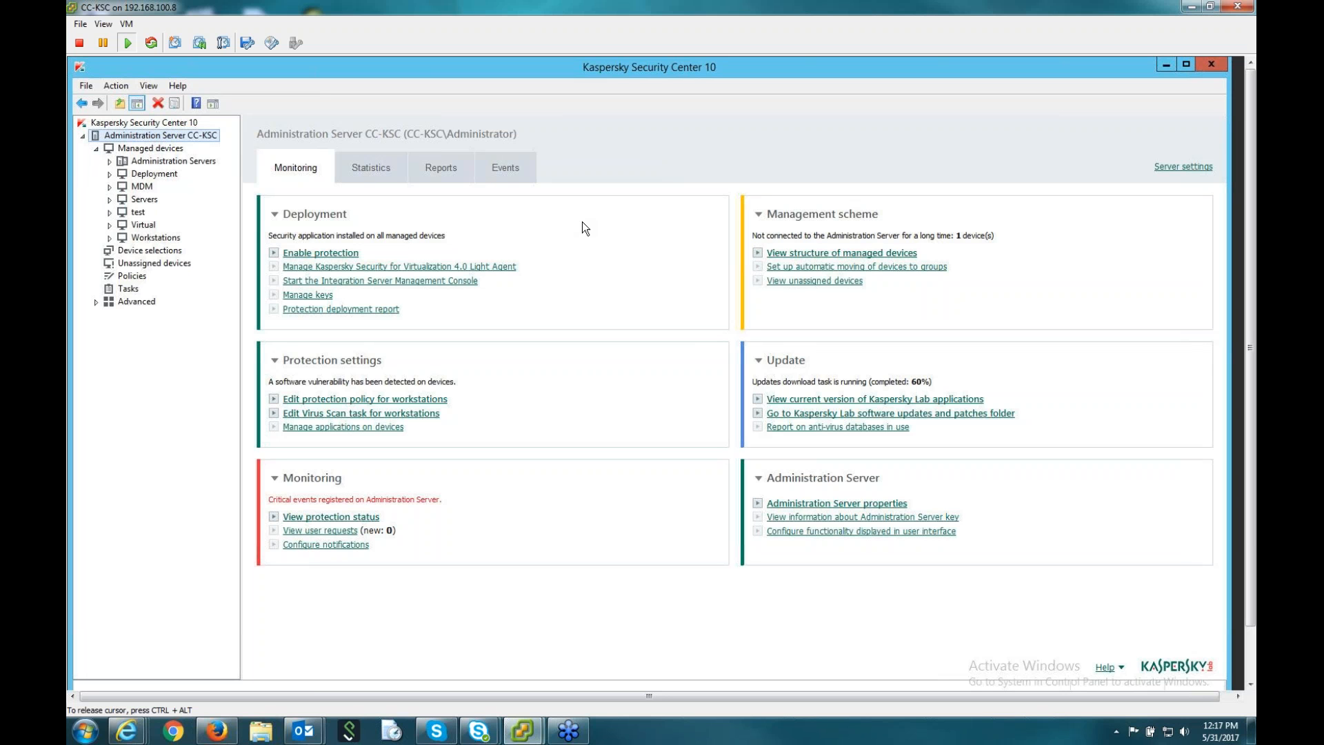
mouse_move(217, 231)
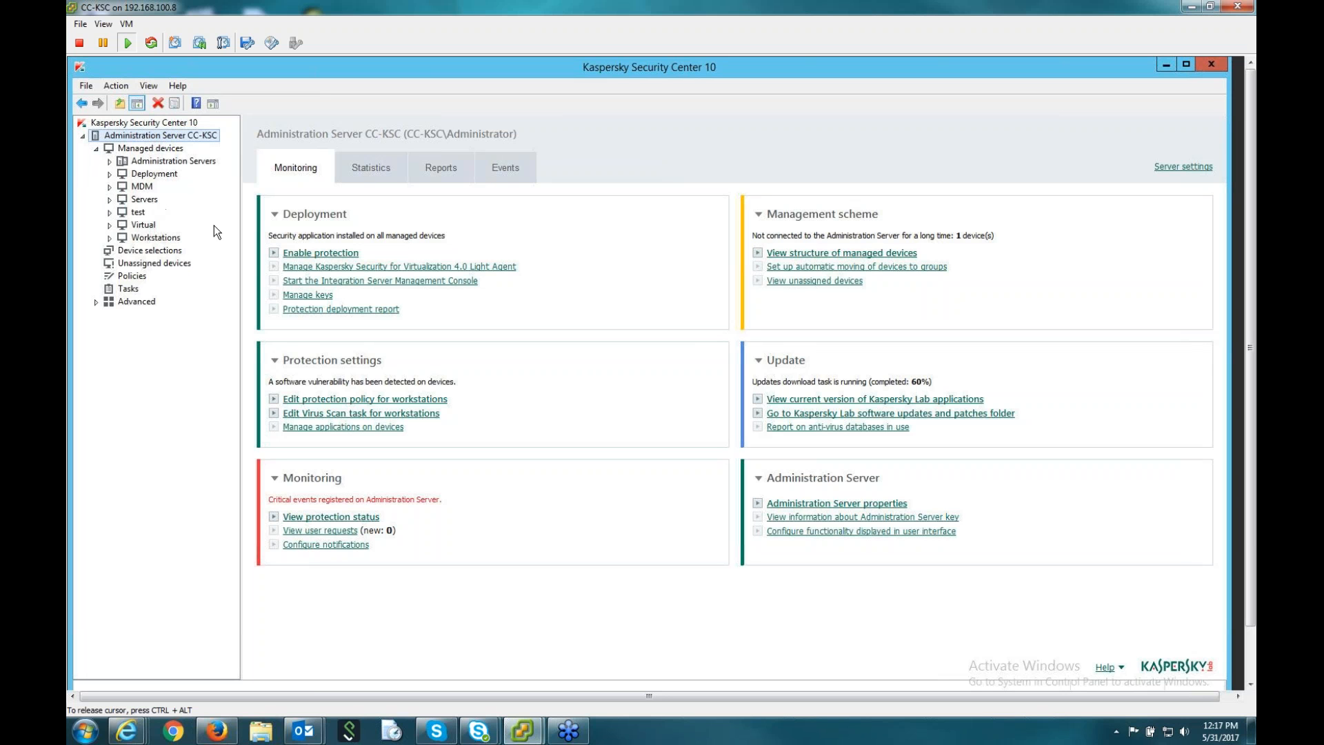
mouse_move(137, 229)
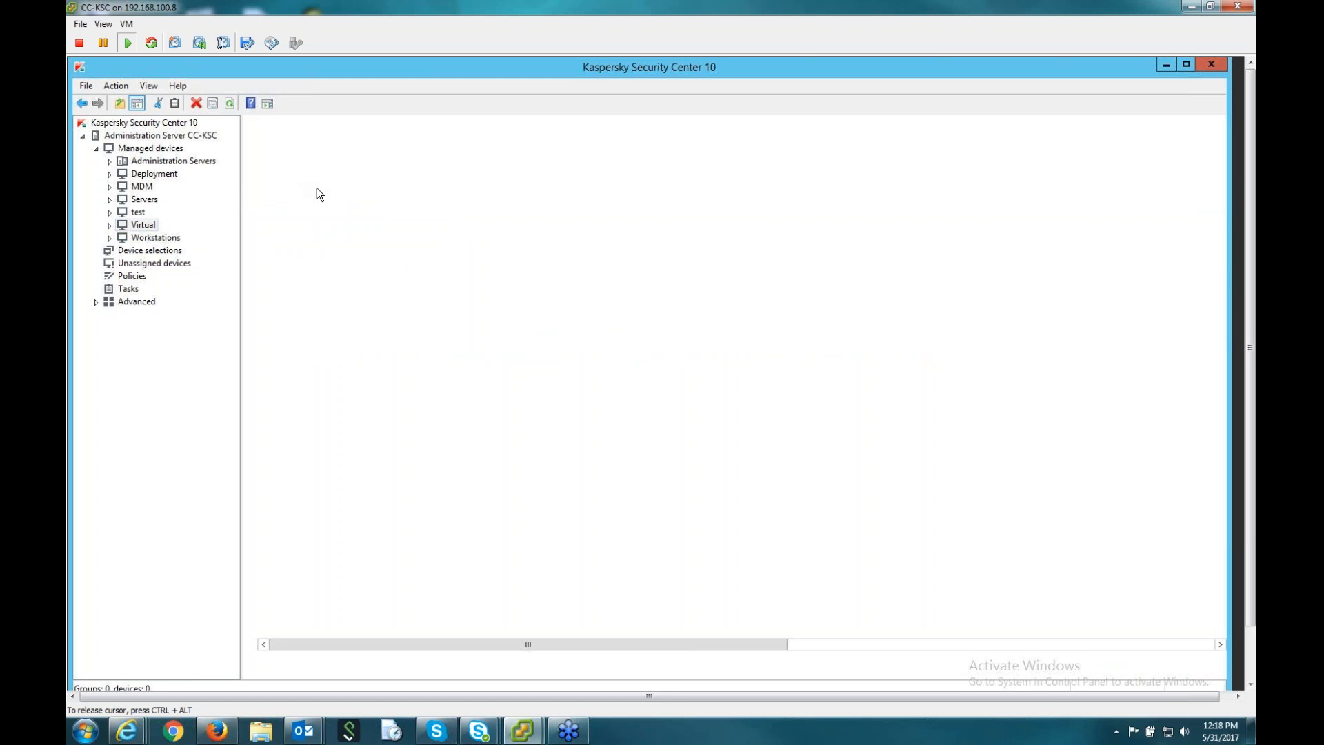
Select the Virtual group under Managed devices, showing its empty Devices list.
click(140, 223)
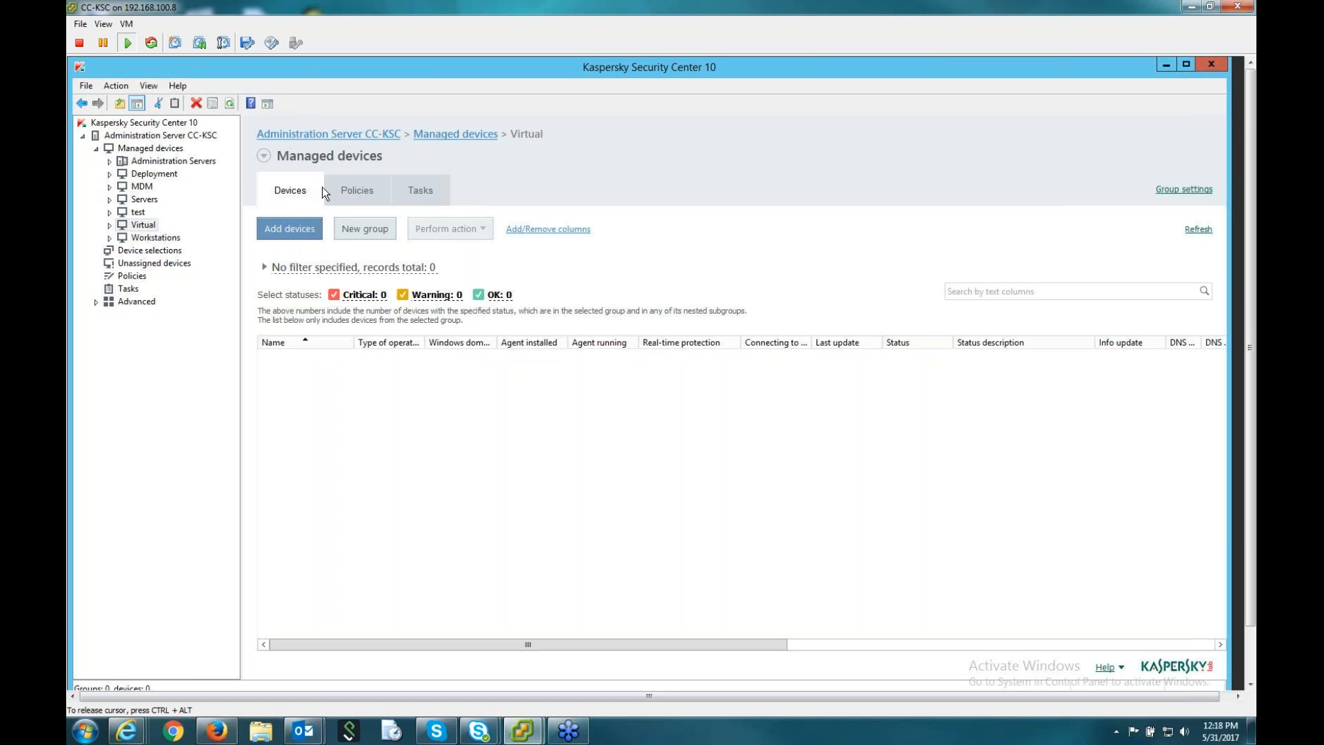
mouse_move(667, 508)
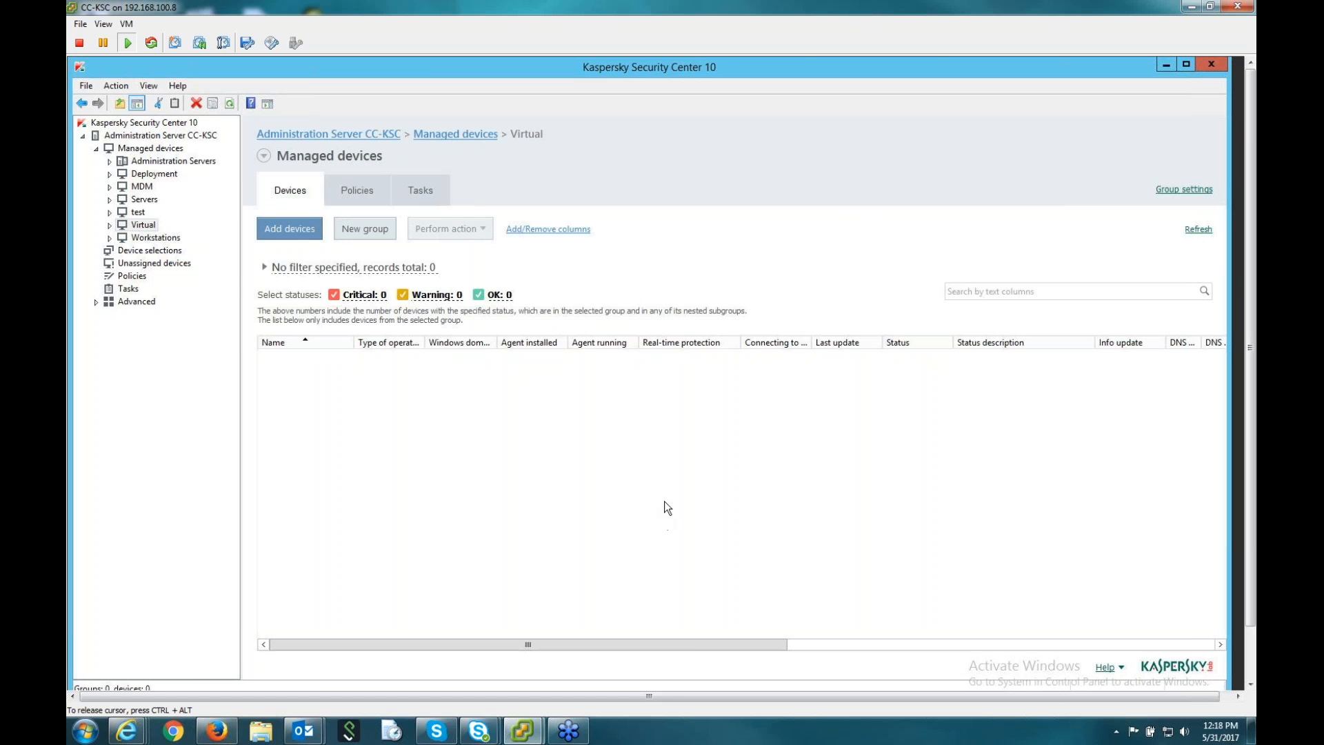
mouse_move(662, 501)
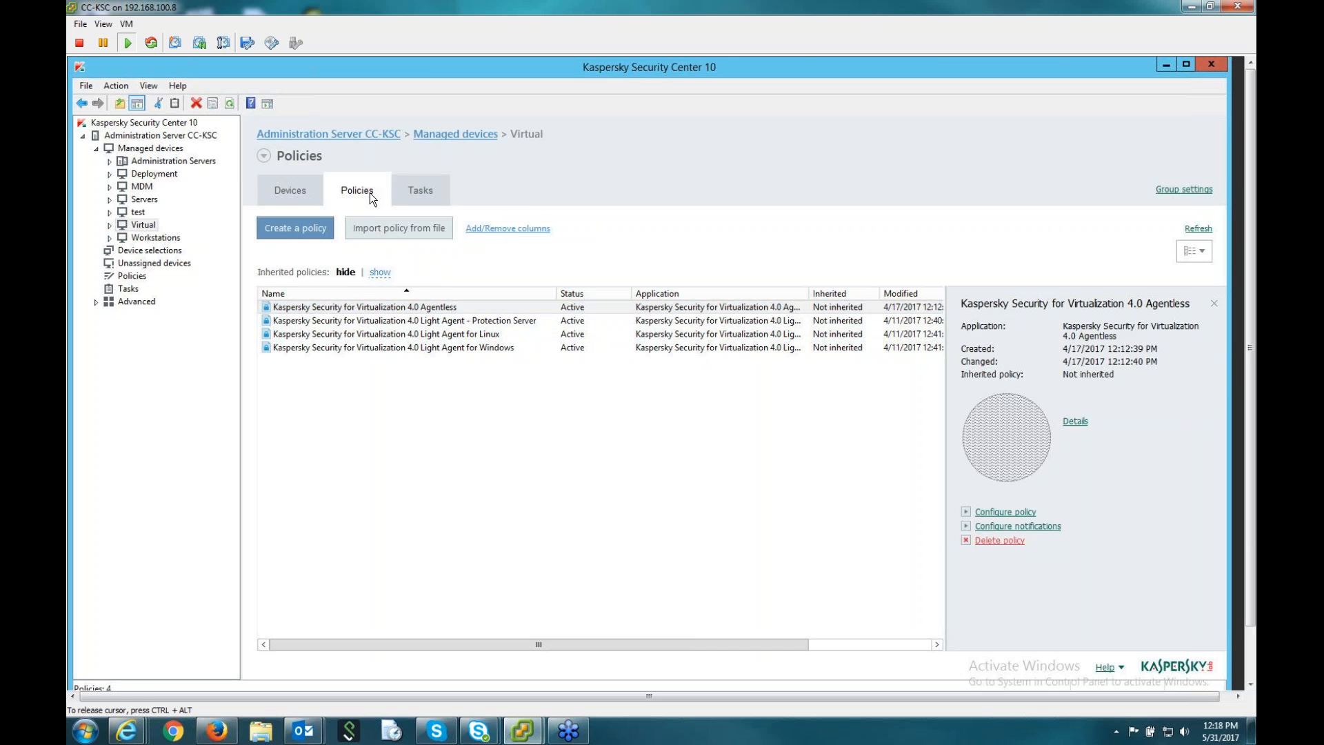
View the Virtual group's policies, then the Workstations devices and CC-WIN7-2 details.
click(384, 306)
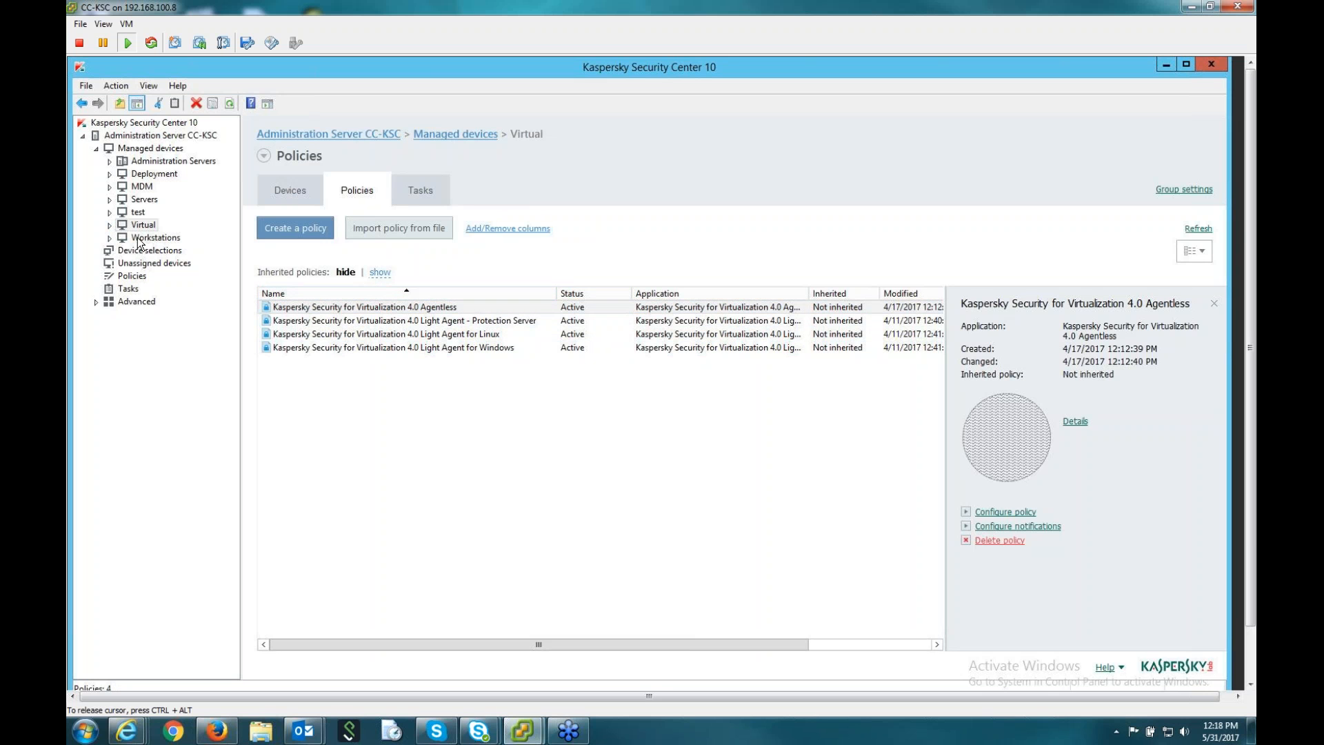
click(158, 237)
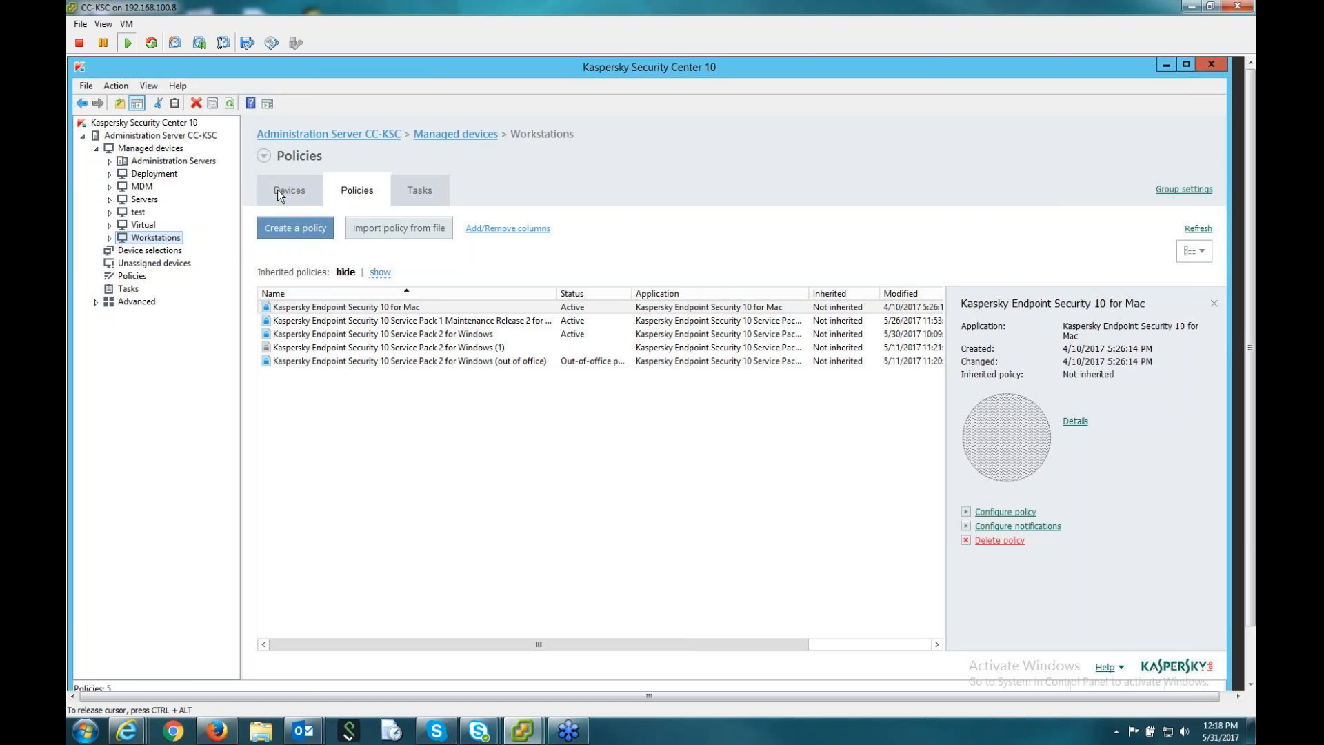
click(289, 189)
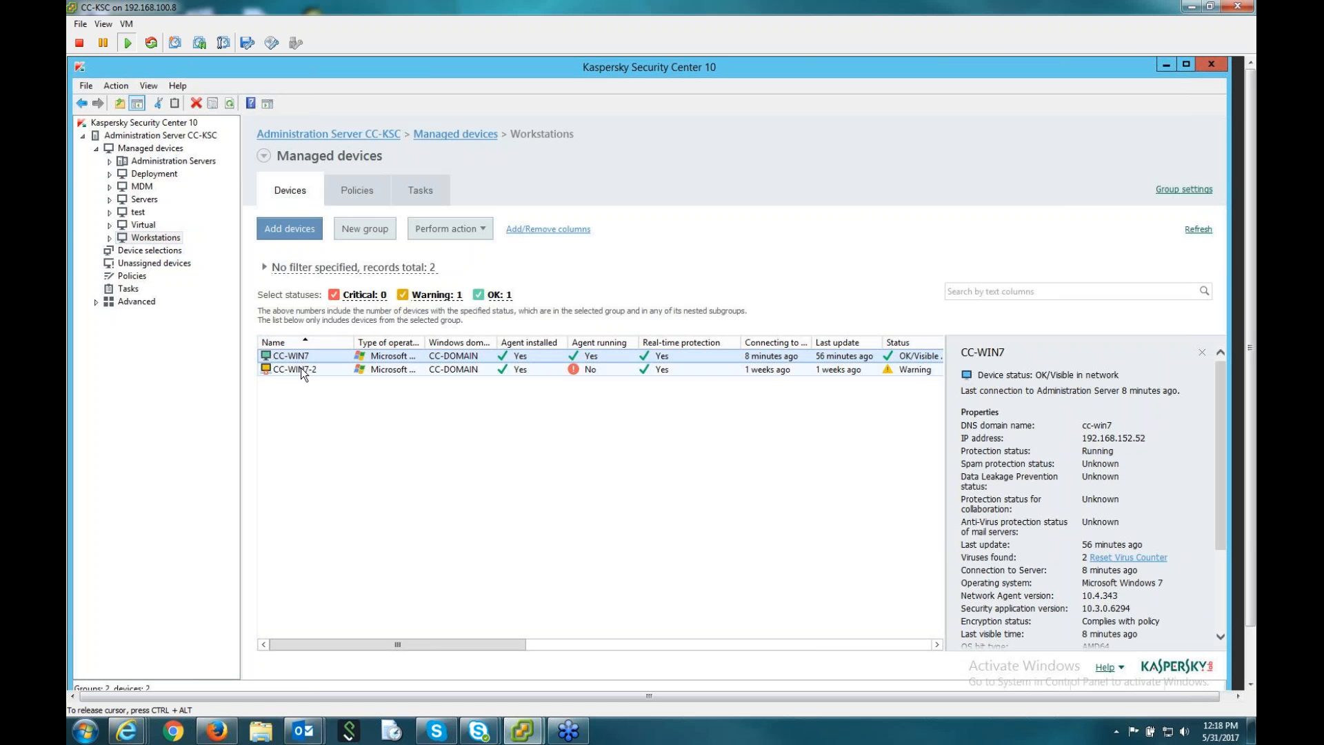
click(292, 370)
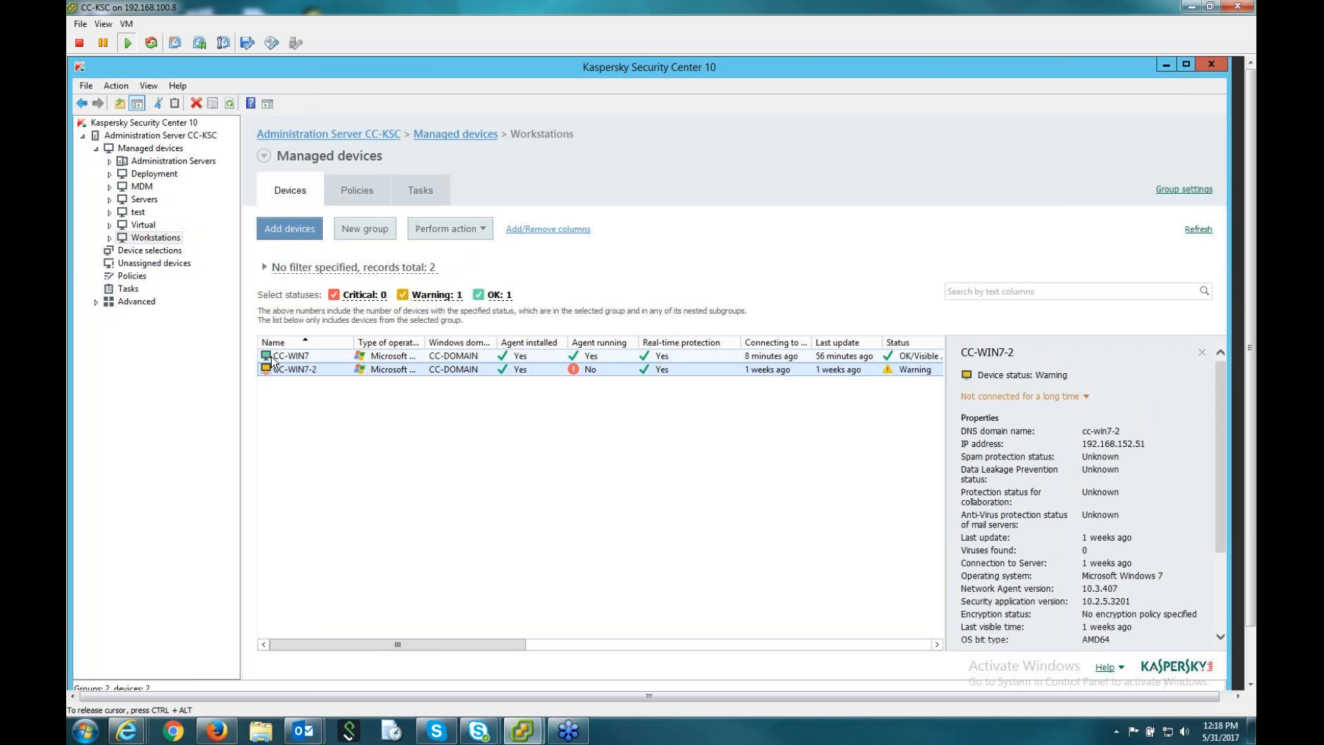
Review CC-WIN7's event log in its device properties and close them.
double_click(290, 356)
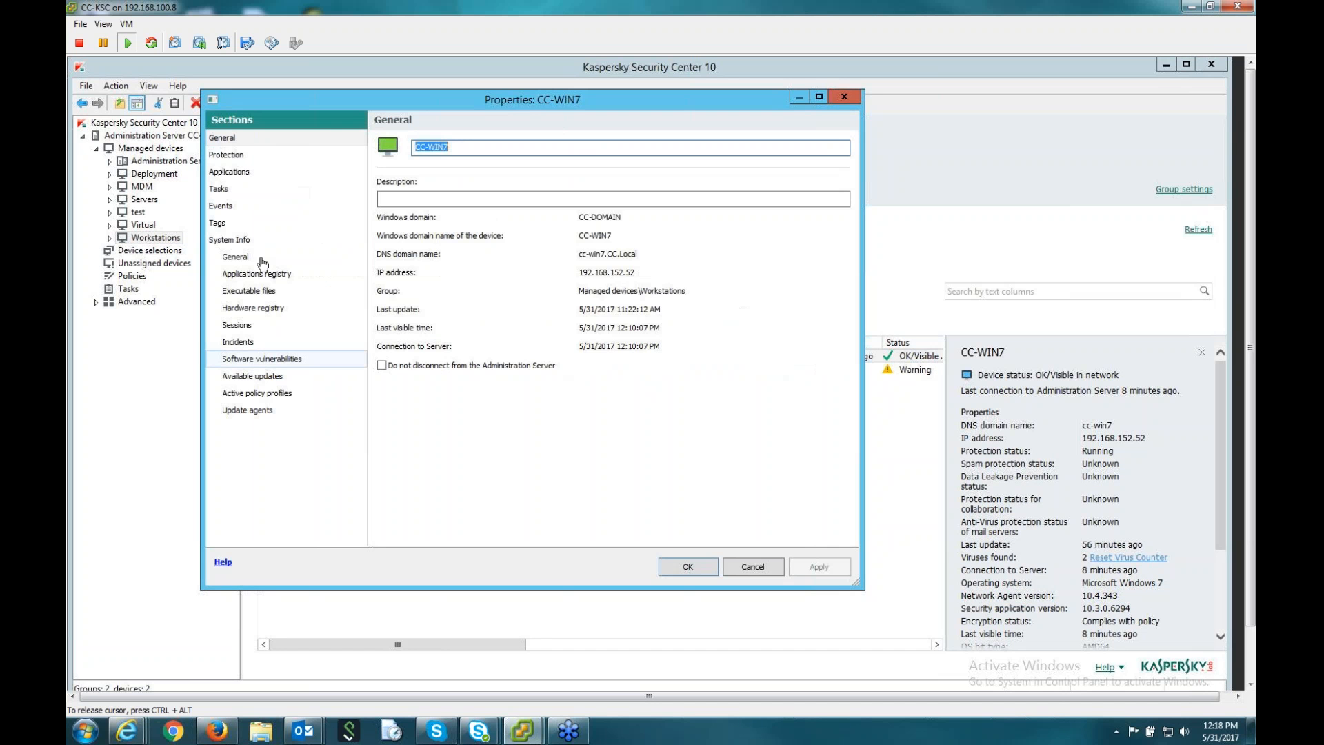
click(221, 206)
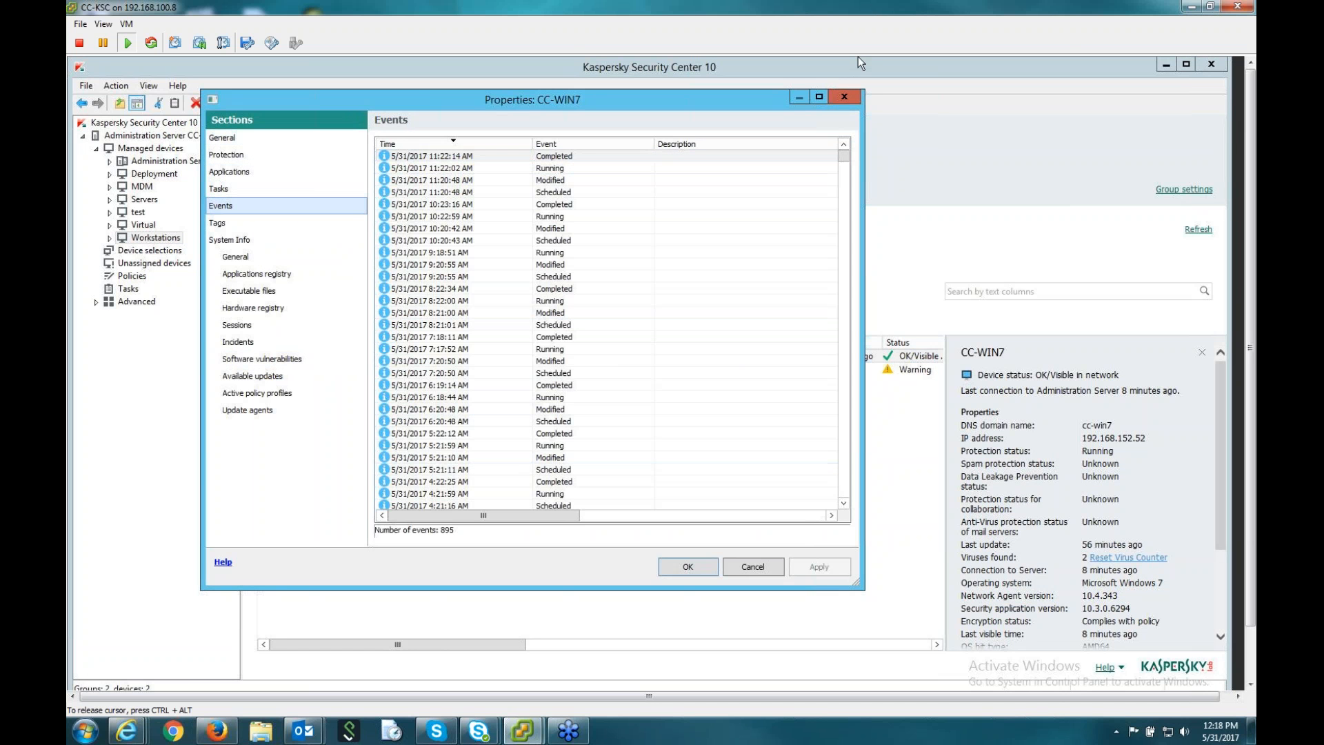
click(754, 566)
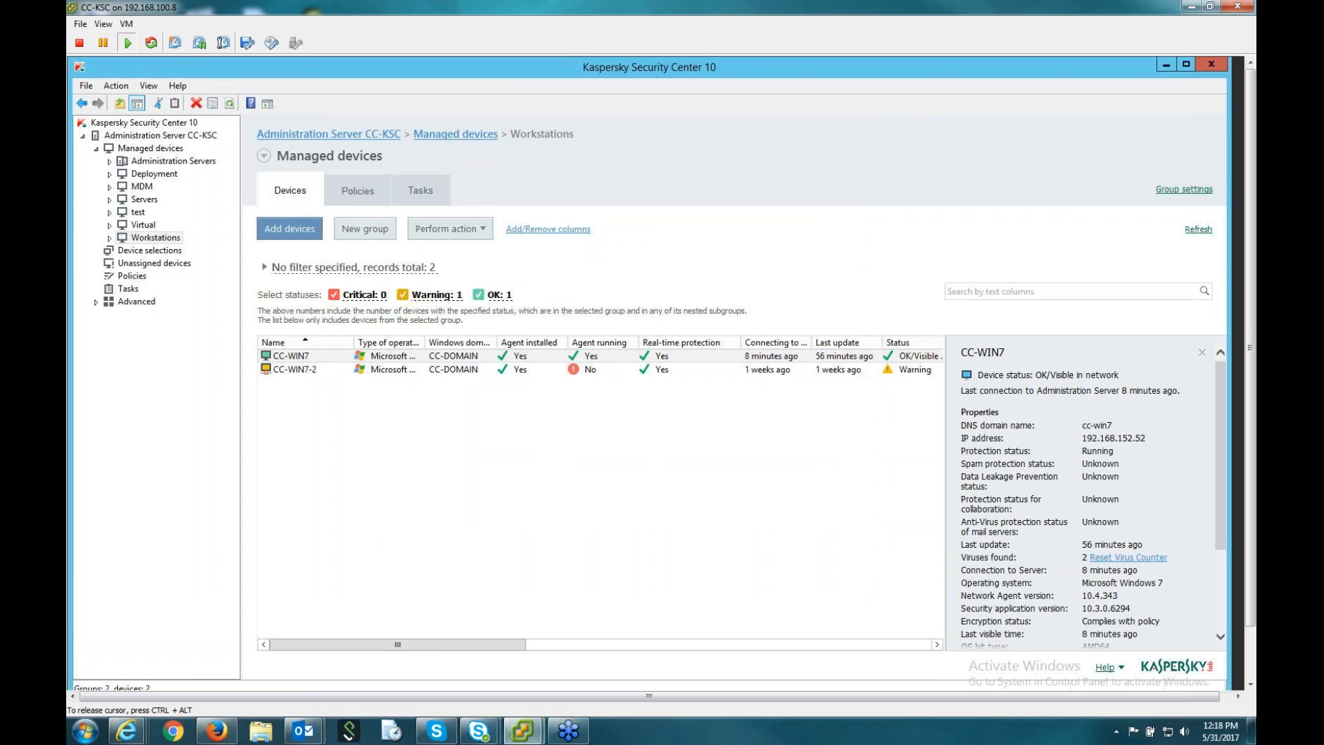
List the Workstations policies, then return to the Virtual group's Agentless virtualization policy.
click(357, 190)
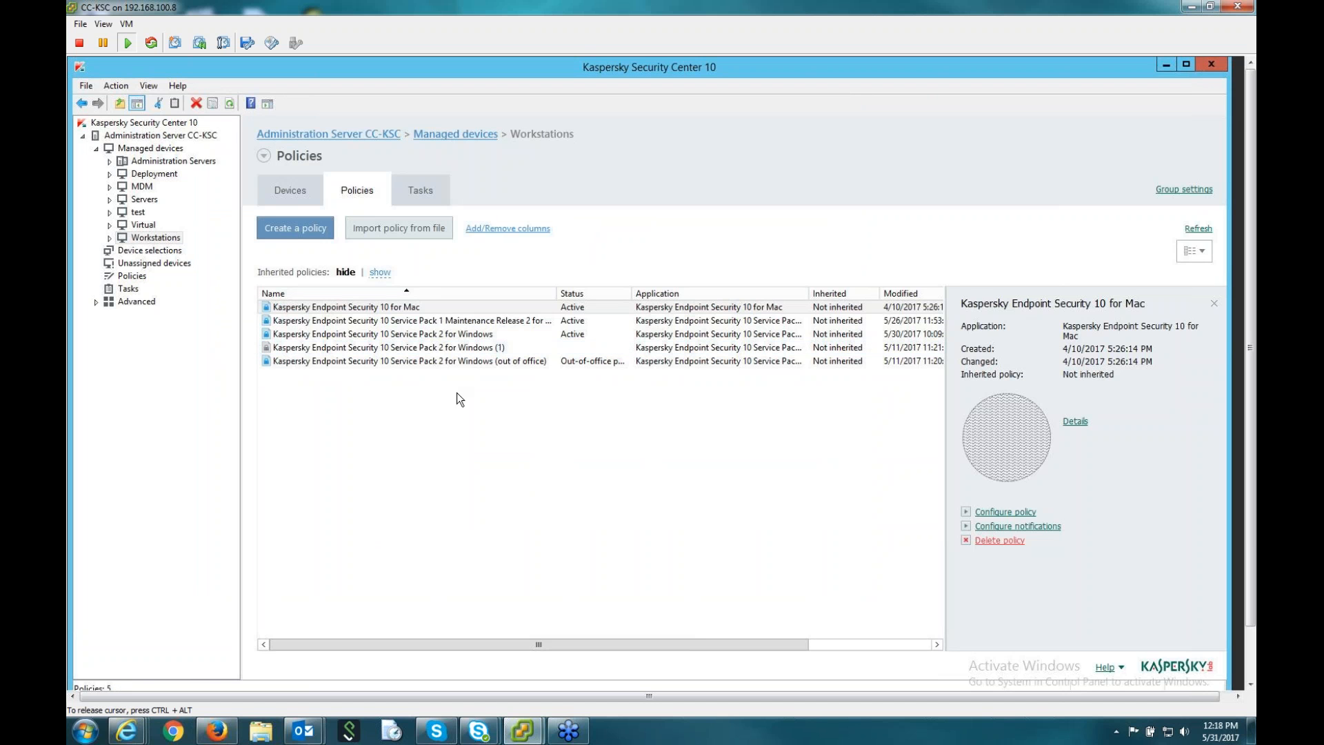
click(141, 223)
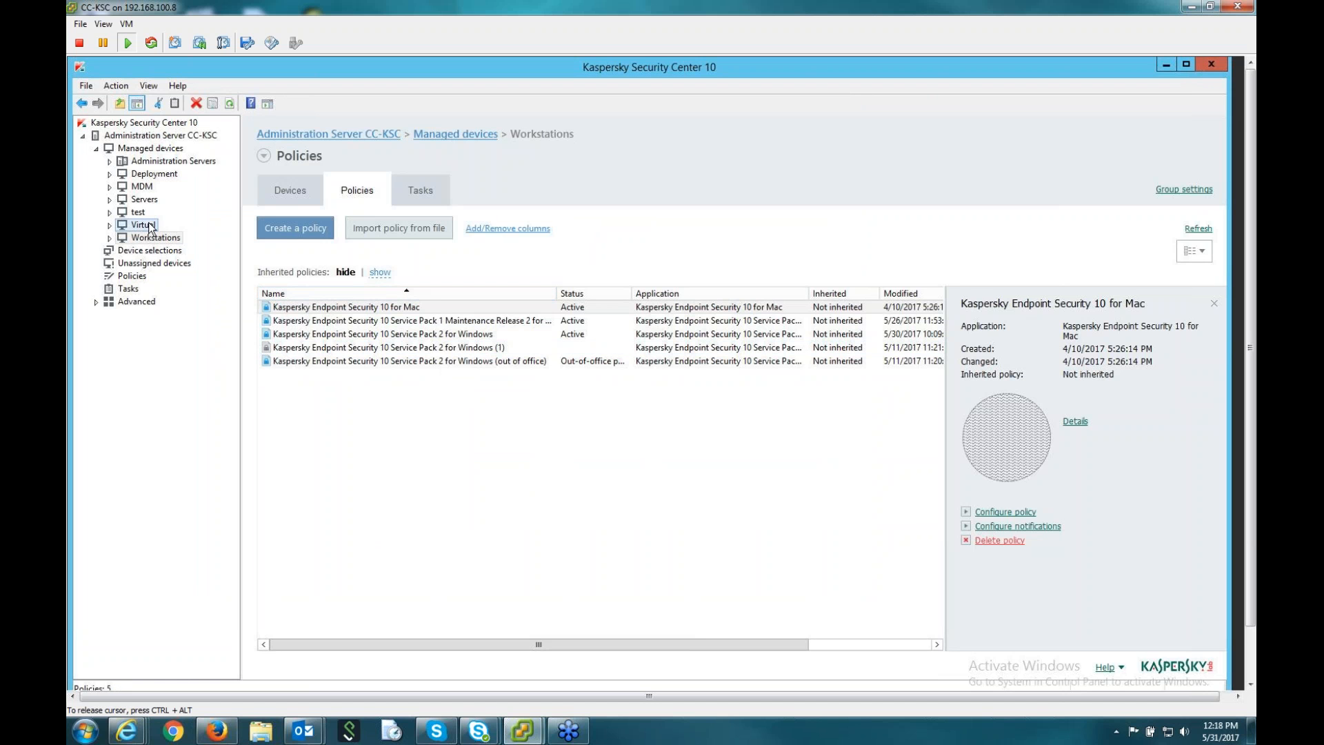
click(138, 224)
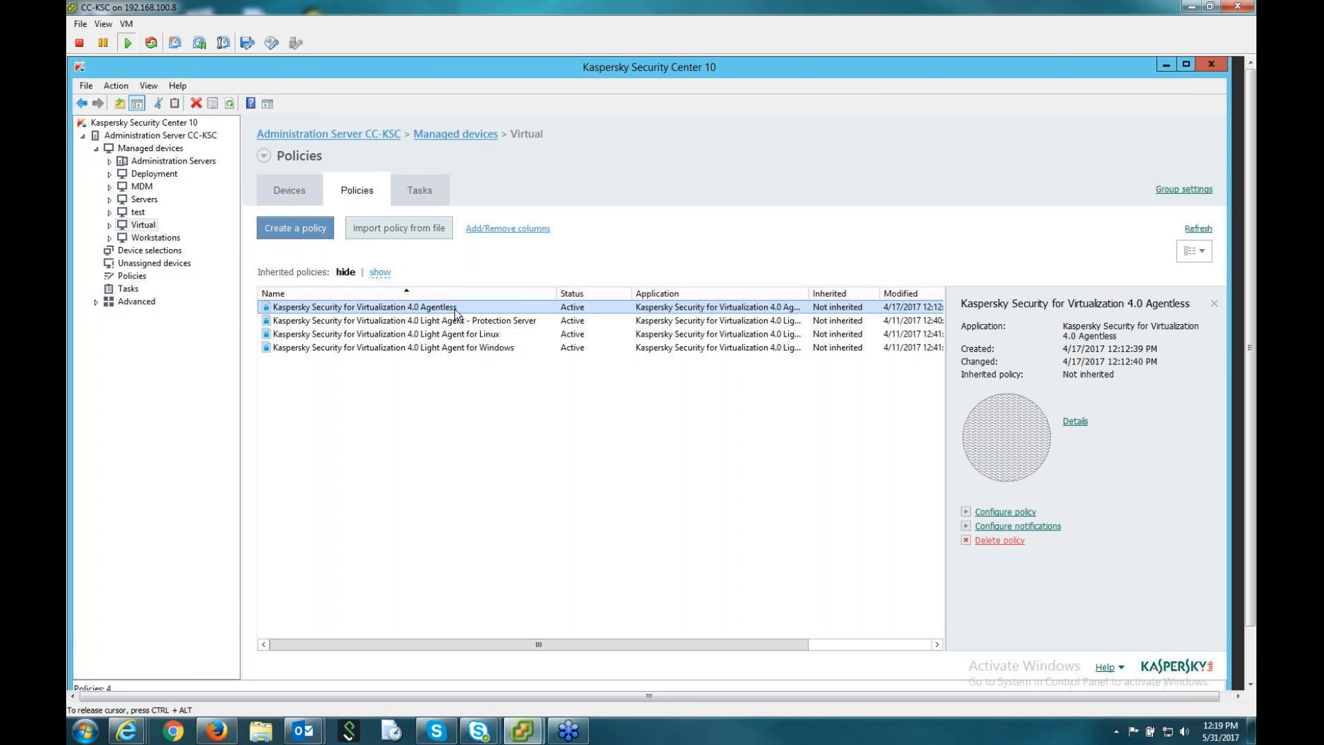
In the Agentless policy's Event notification, inspect the Infected file detected event settings and cancel.
double_click(393, 306)
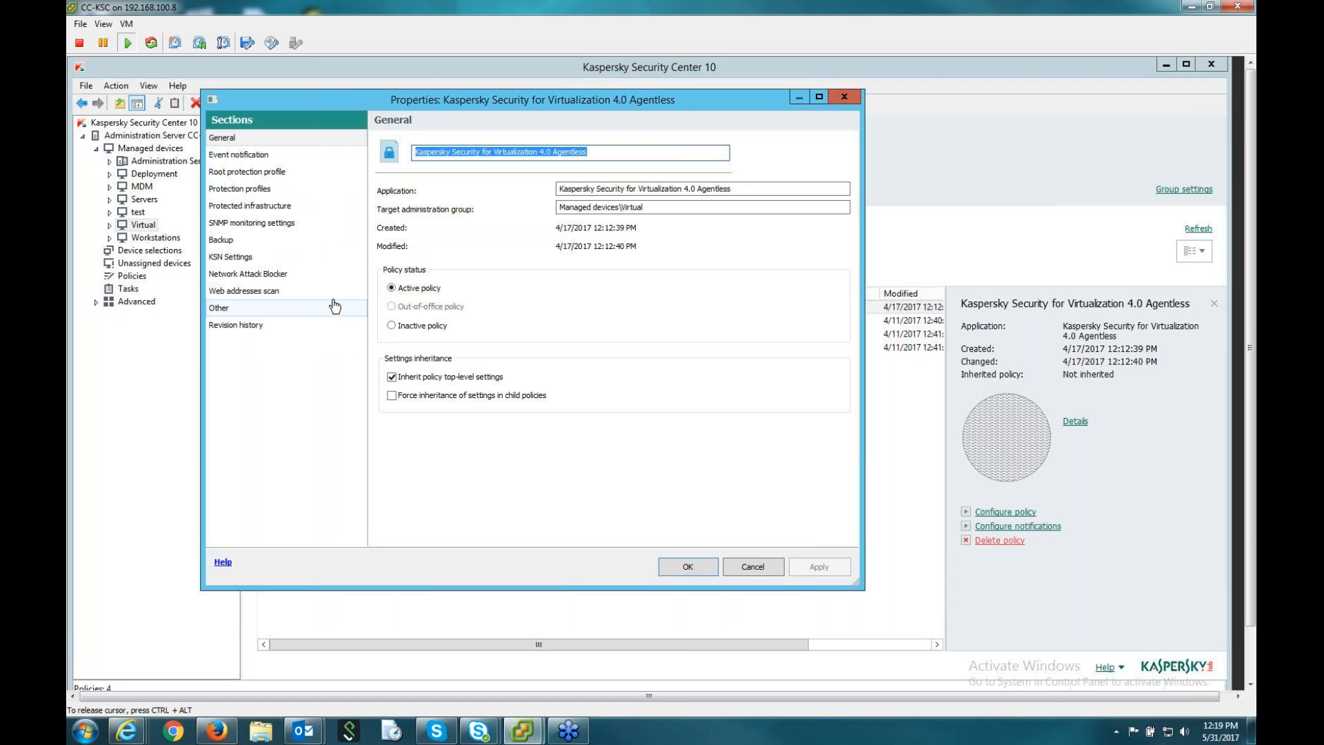
mouse_move(663, 312)
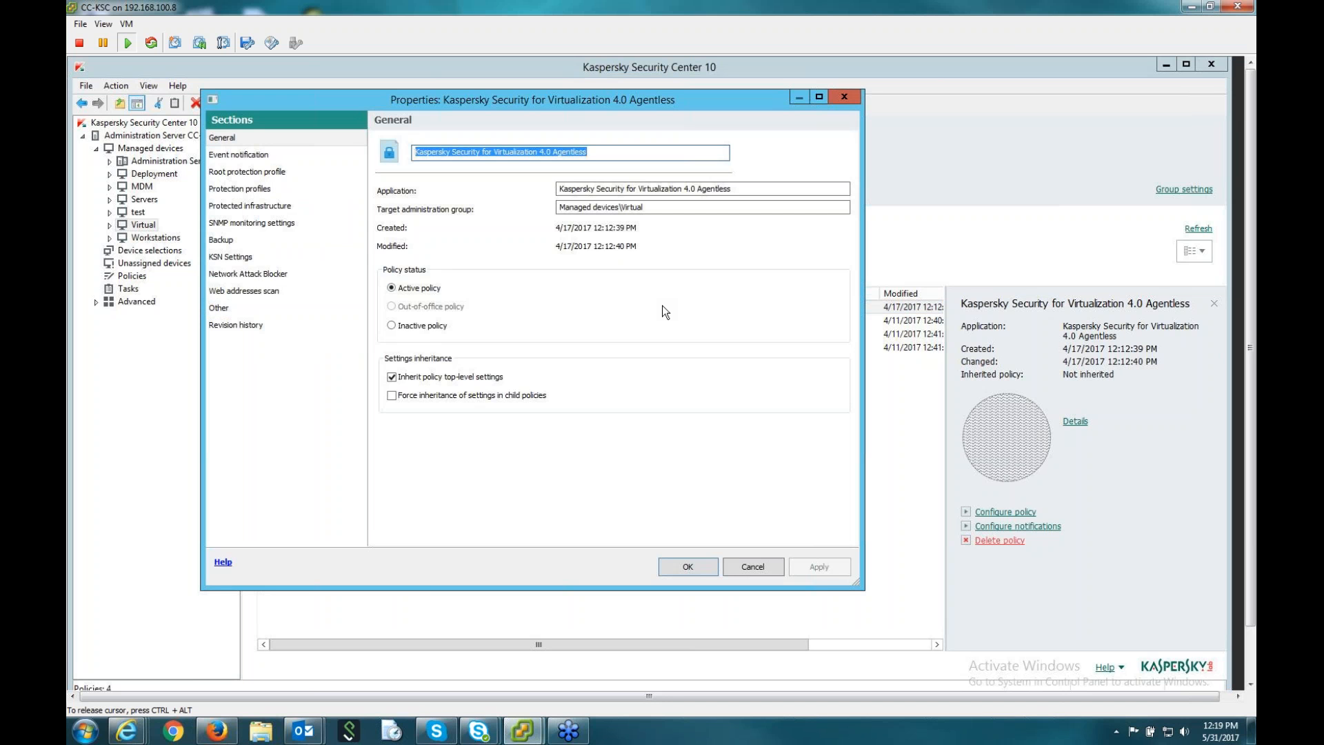
mouse_move(642, 329)
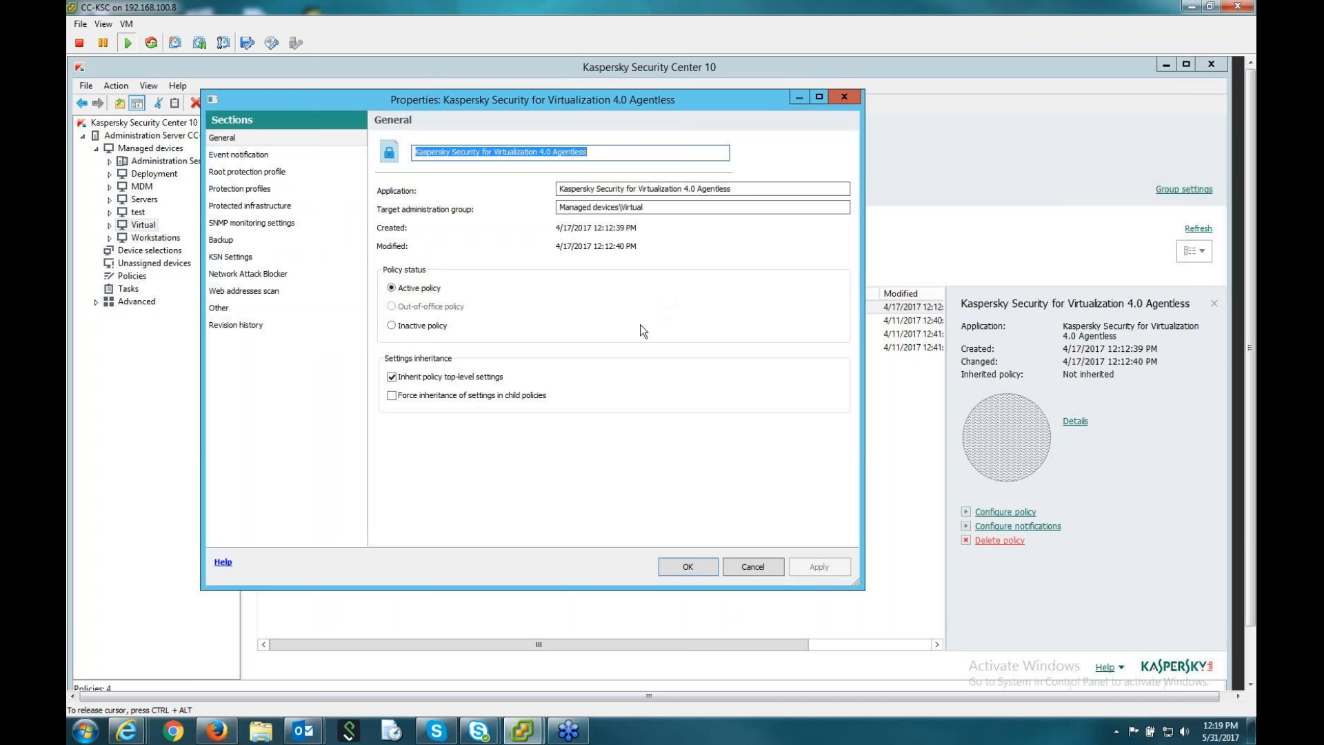
mouse_move(651, 336)
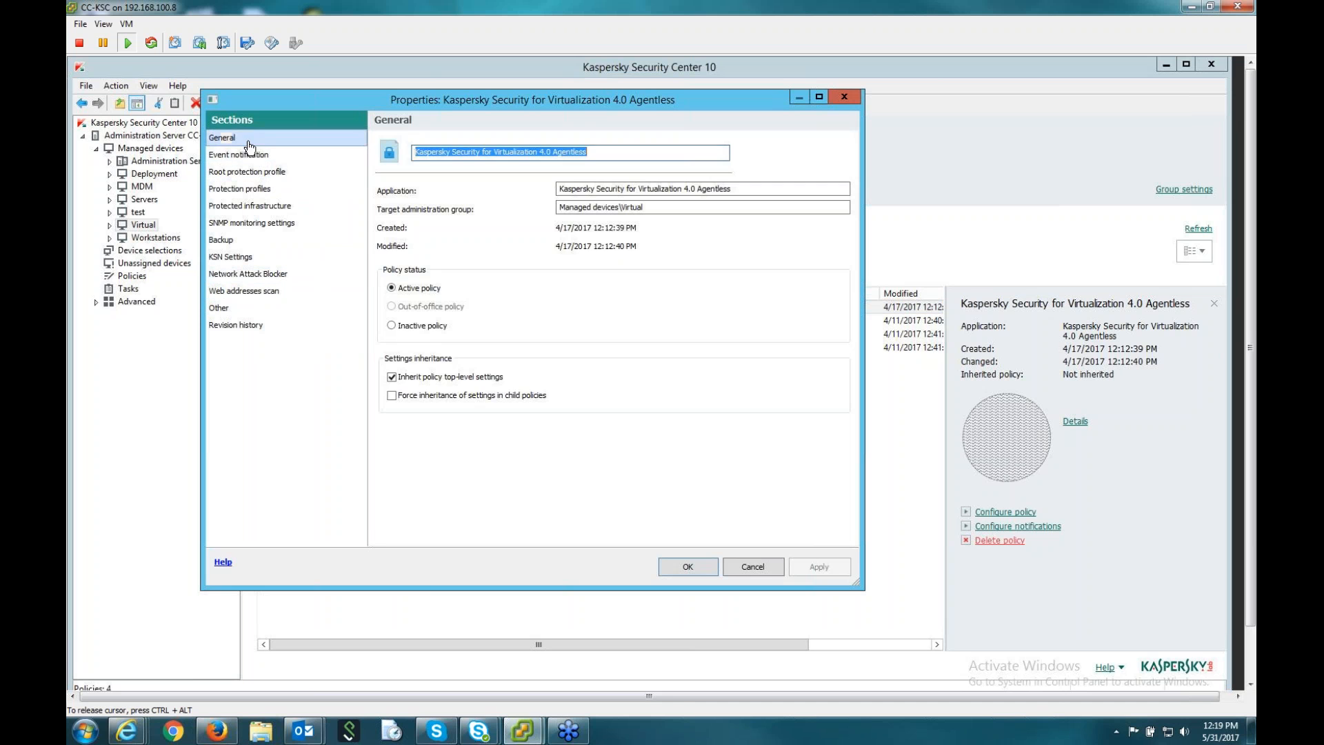
click(238, 155)
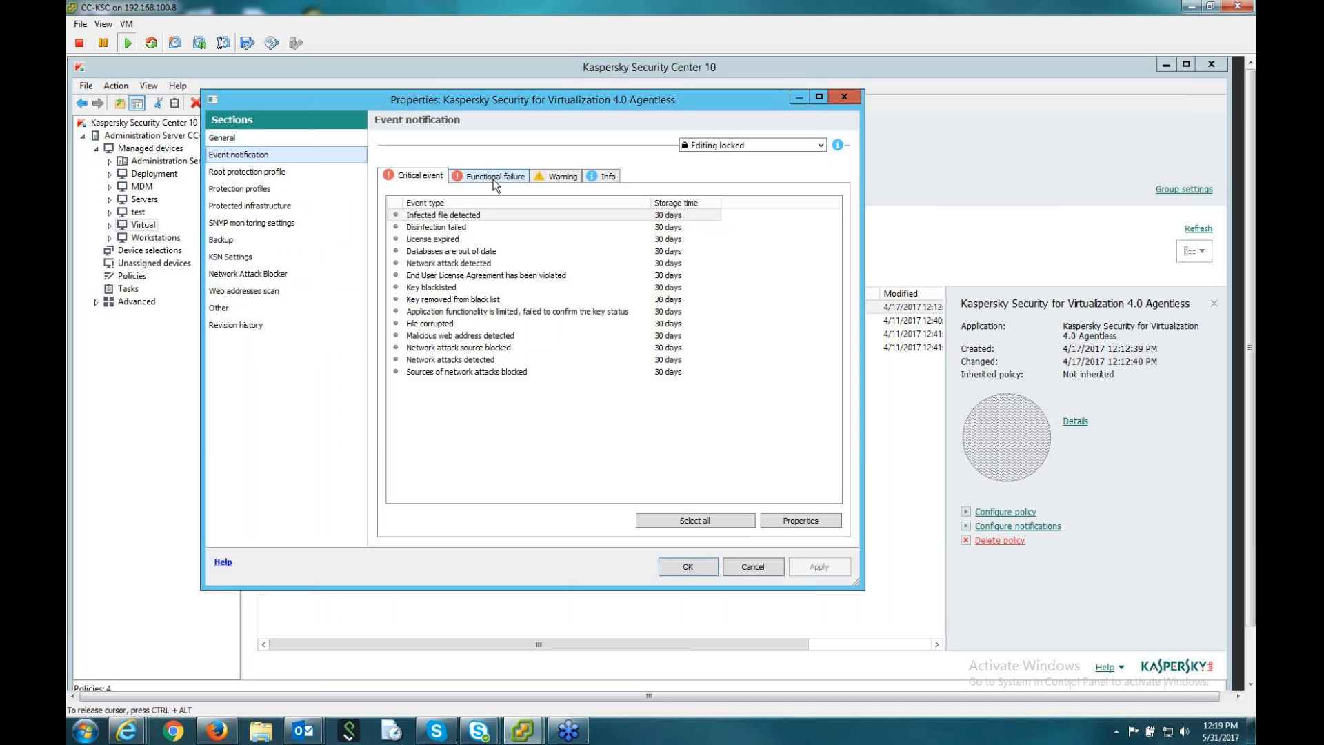
click(471, 213)
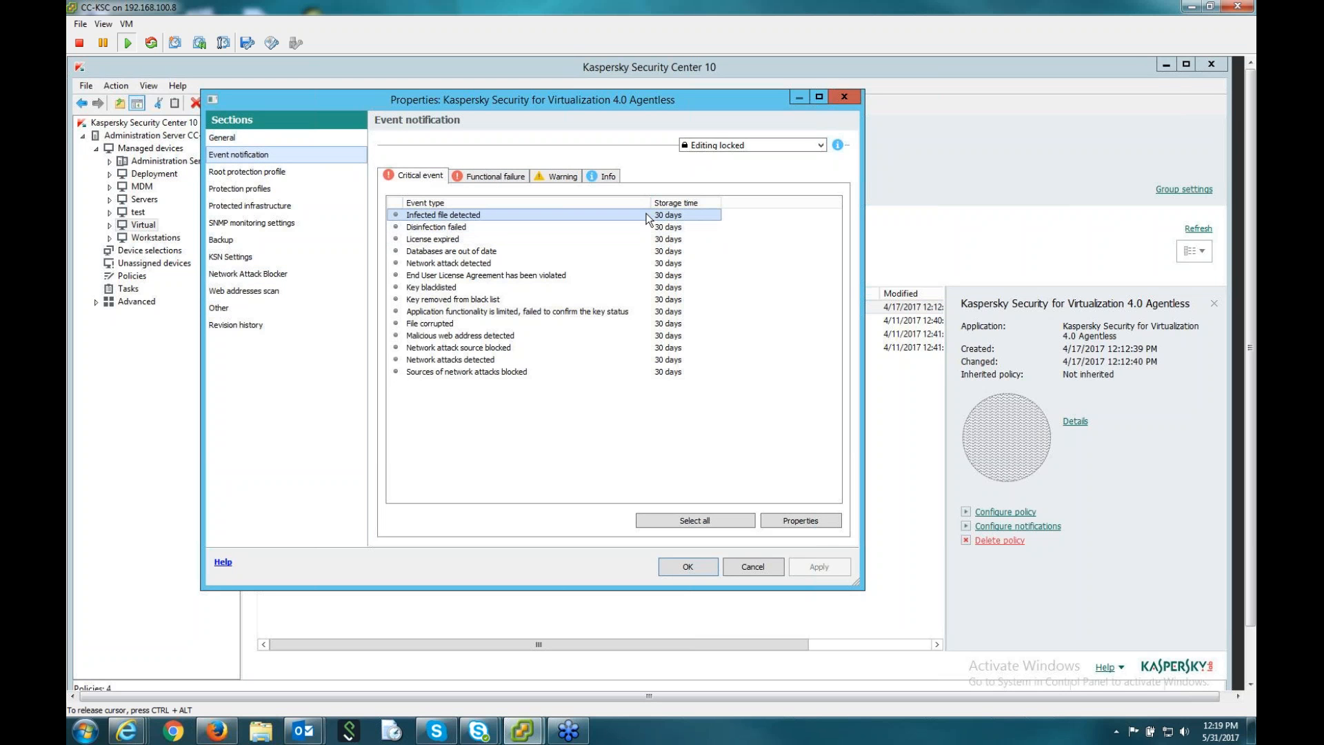
click(486, 348)
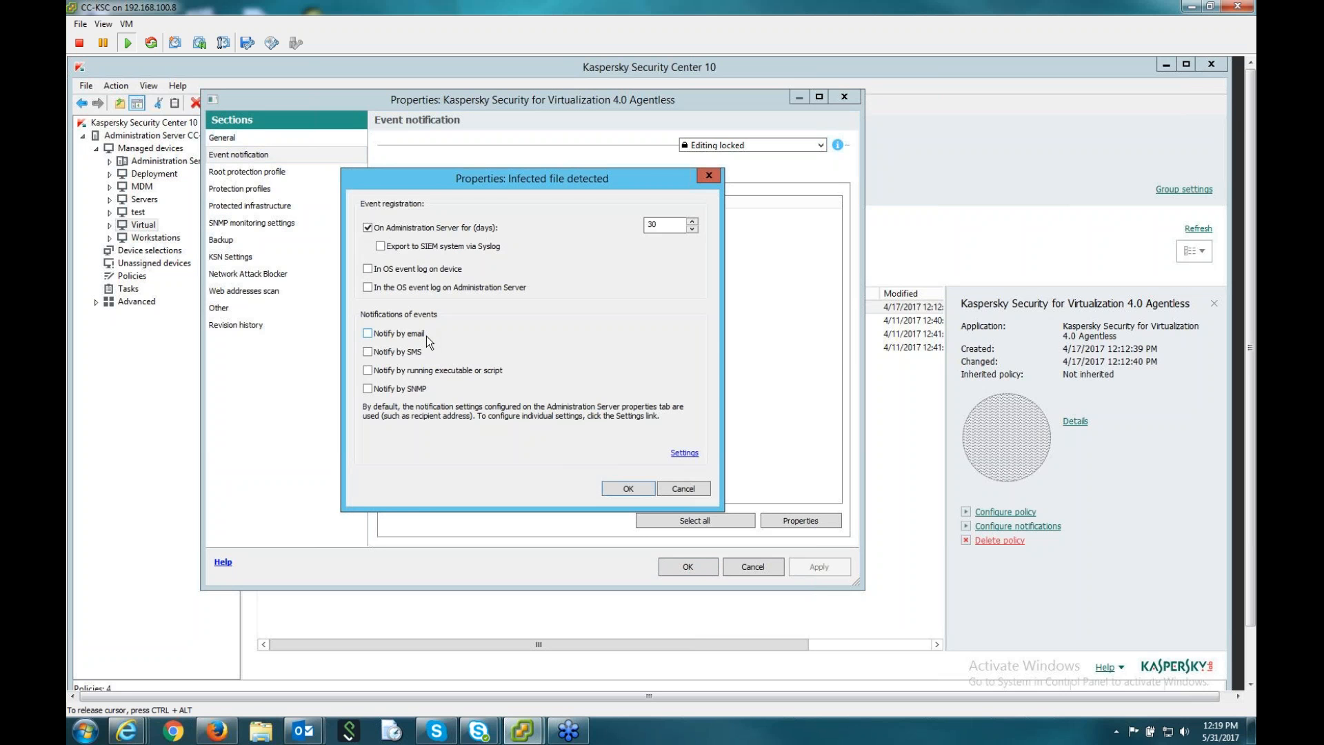
mouse_move(386, 353)
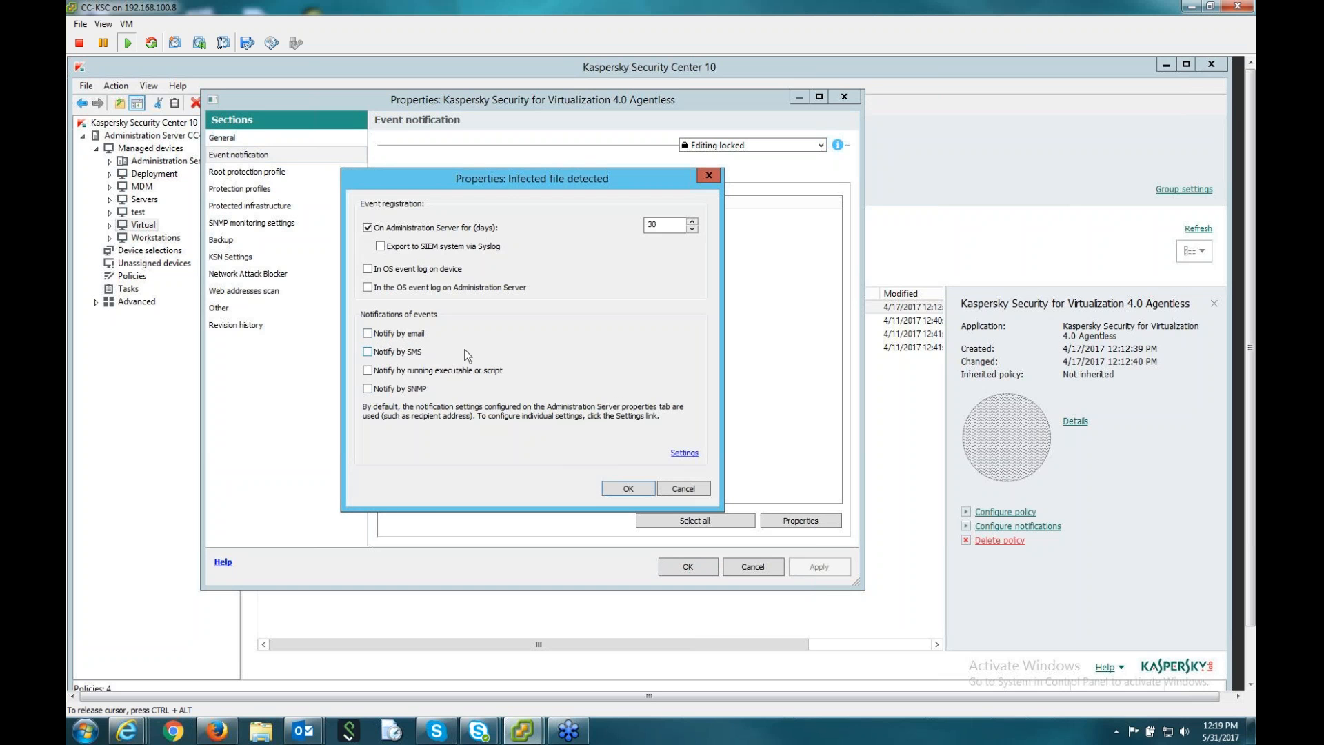
click(684, 489)
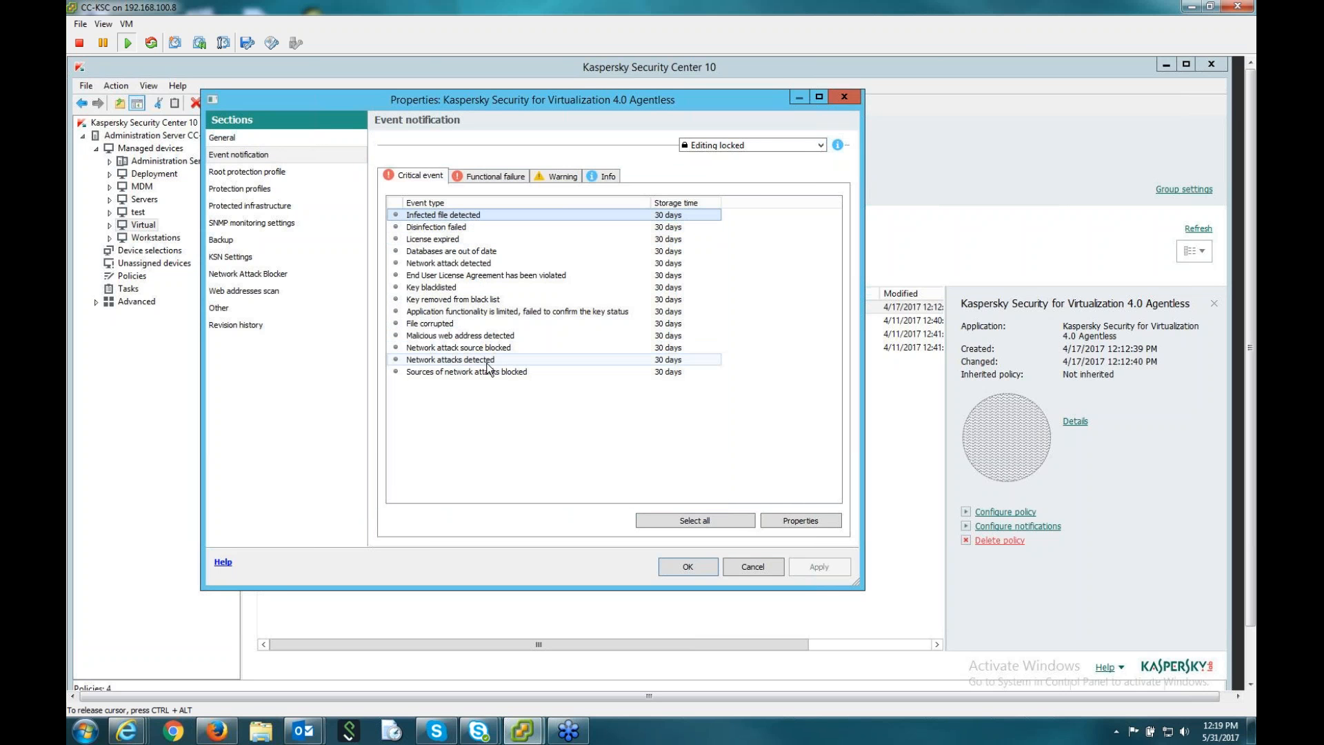
Review the Functional failure events, then show the Root protection profile section.
click(494, 177)
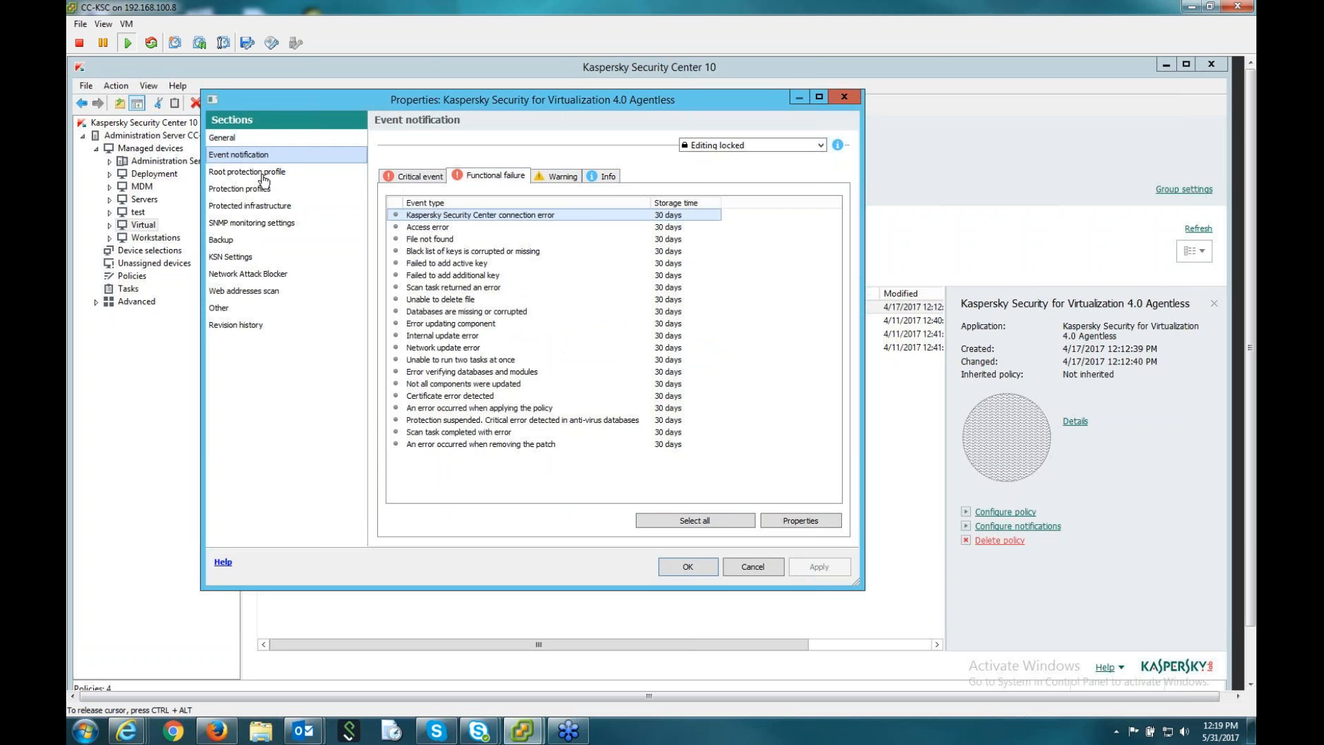
click(245, 171)
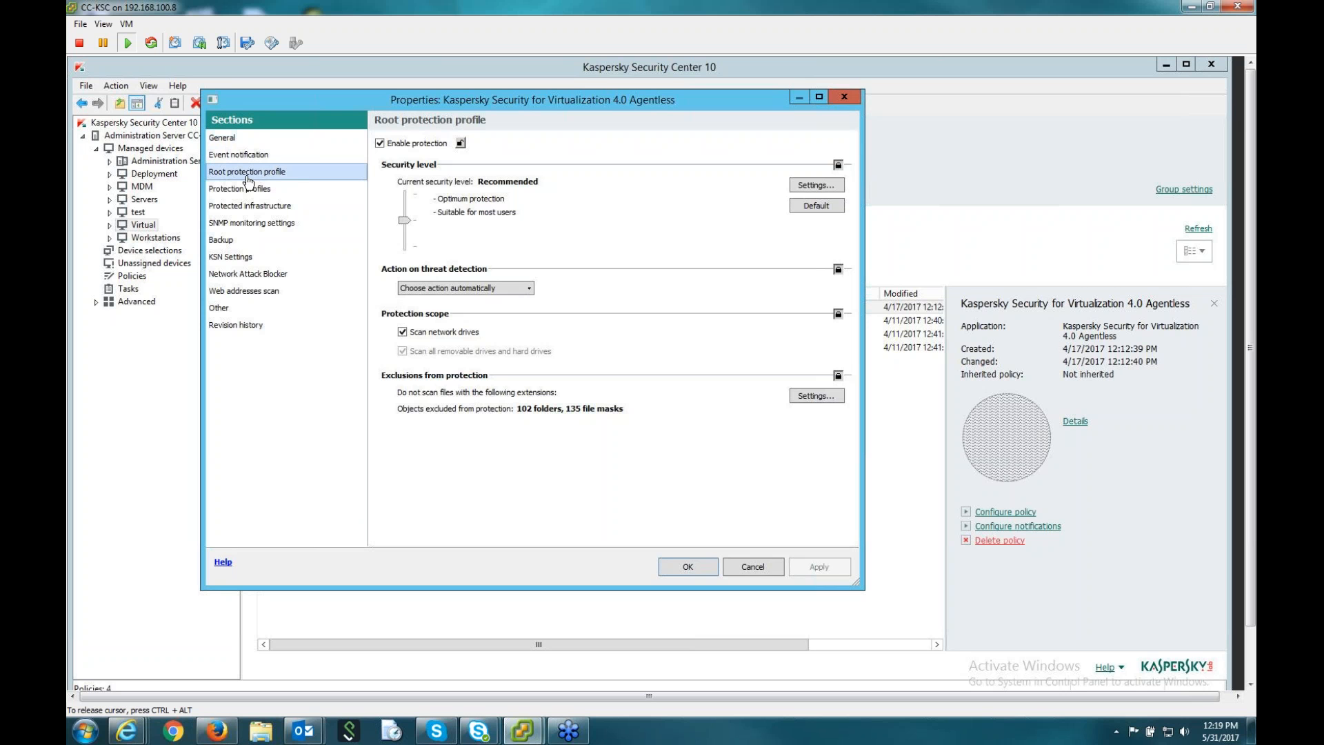
mouse_move(267, 188)
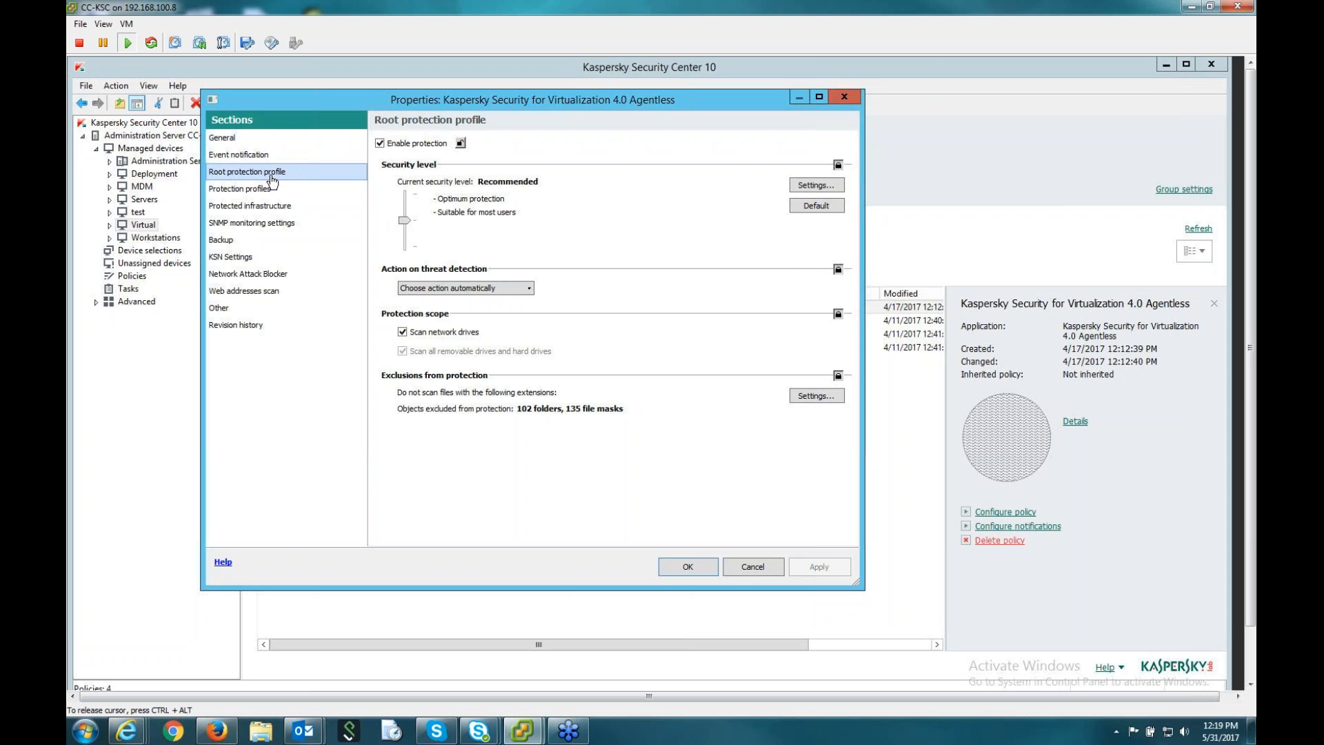
mouse_move(378, 359)
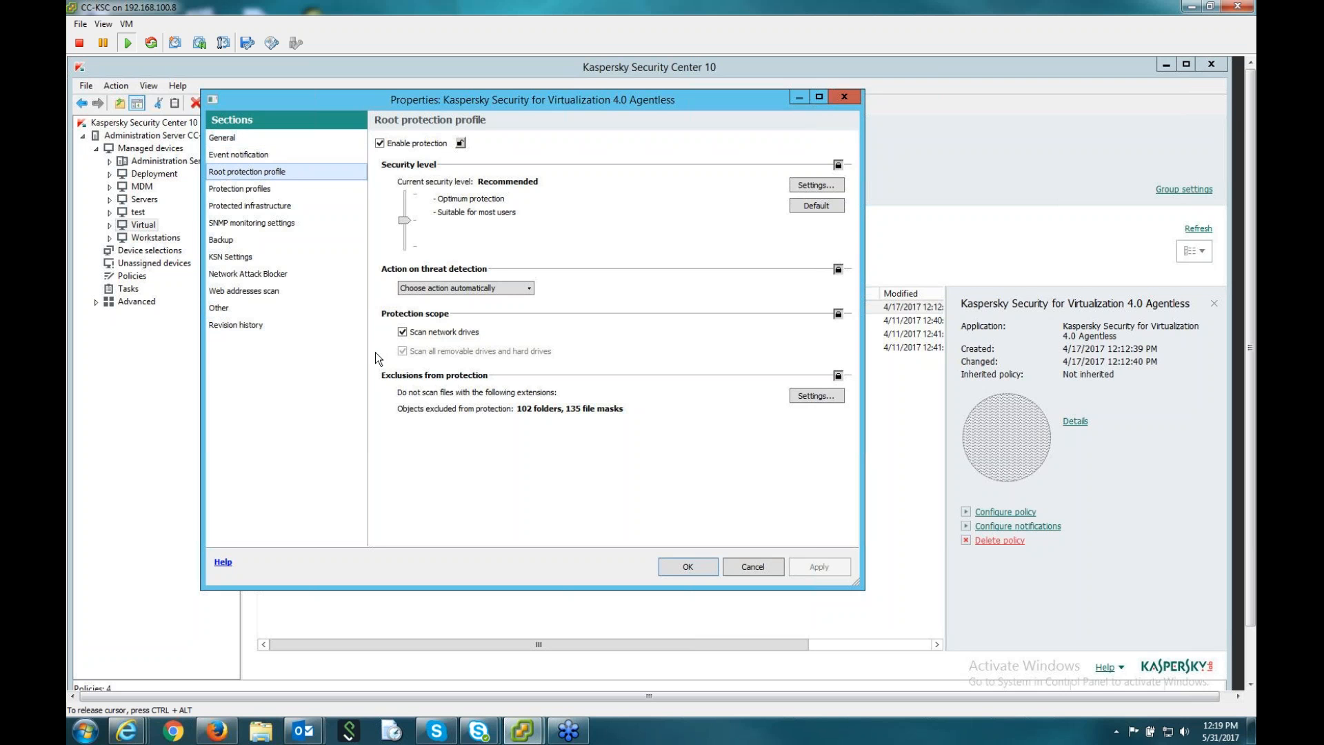
mouse_move(535, 167)
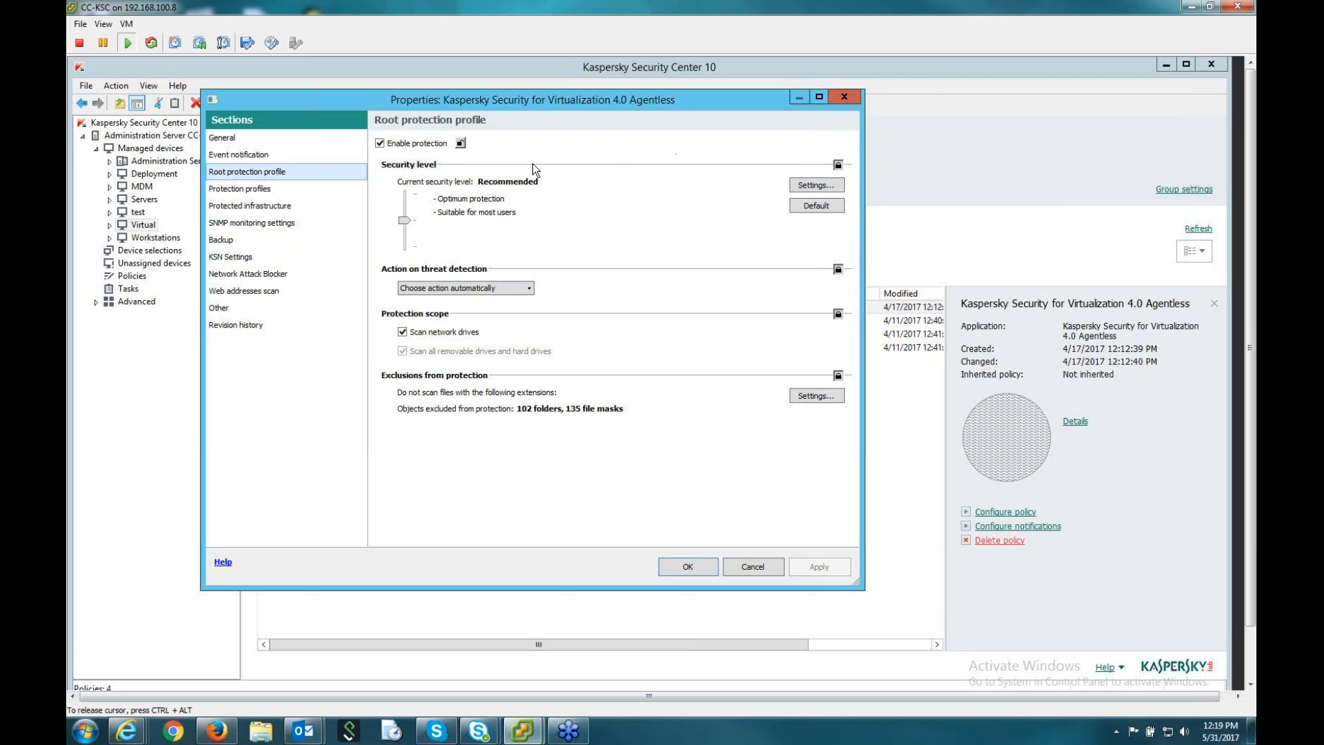
mouse_move(451, 192)
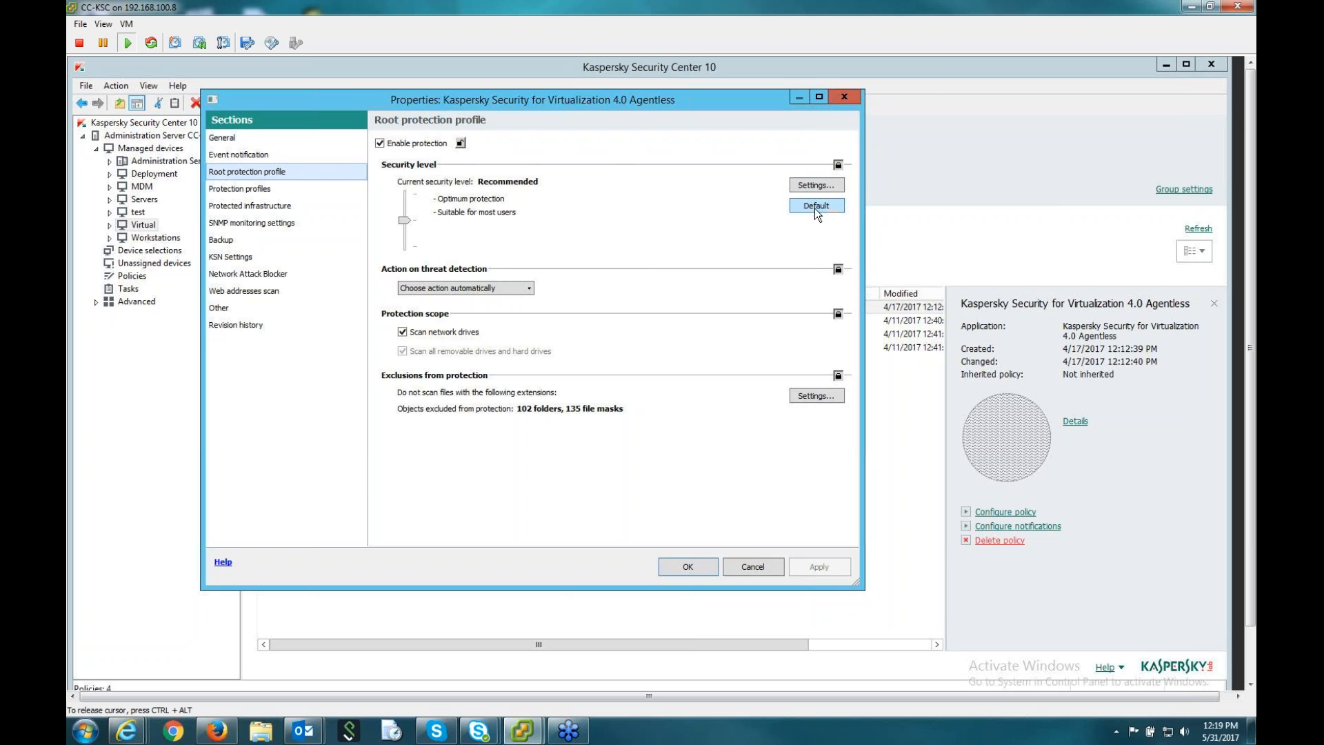
Review the root profile's security level settings and detected object types, then close the dialog.
click(817, 185)
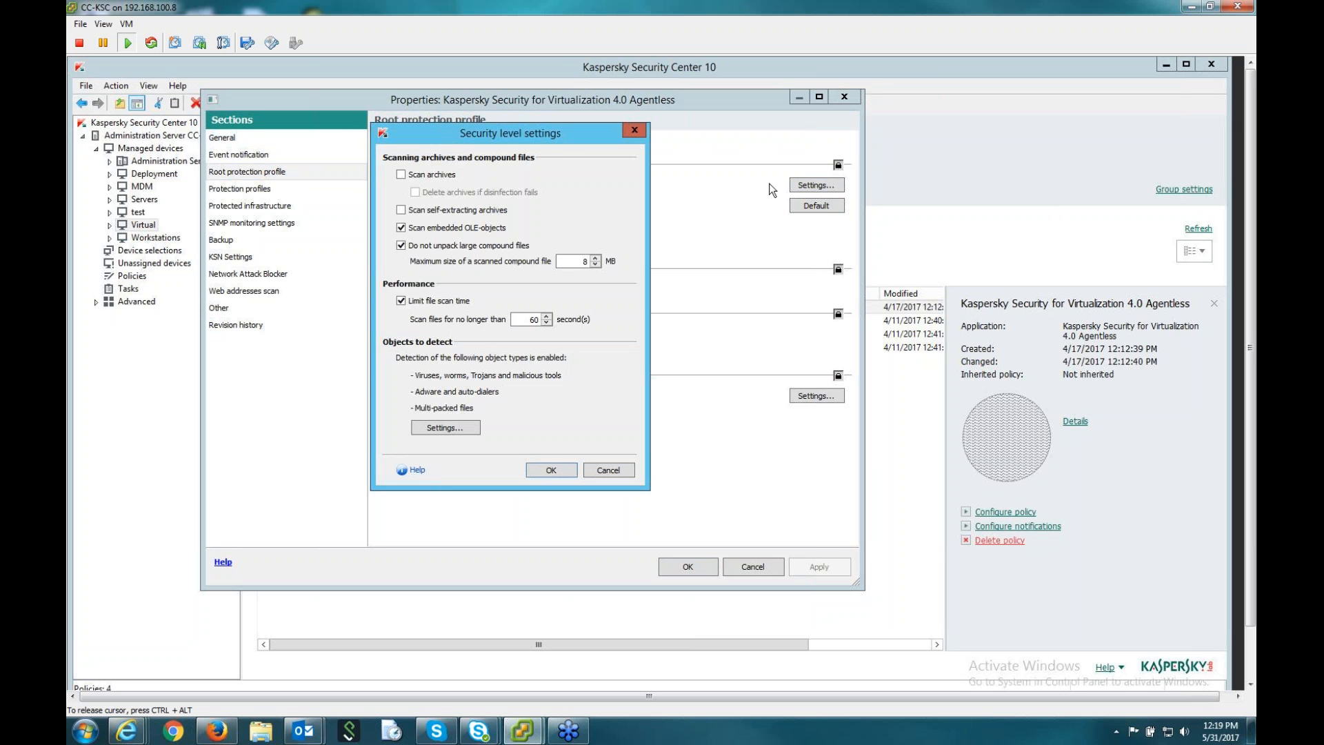
mouse_move(577, 155)
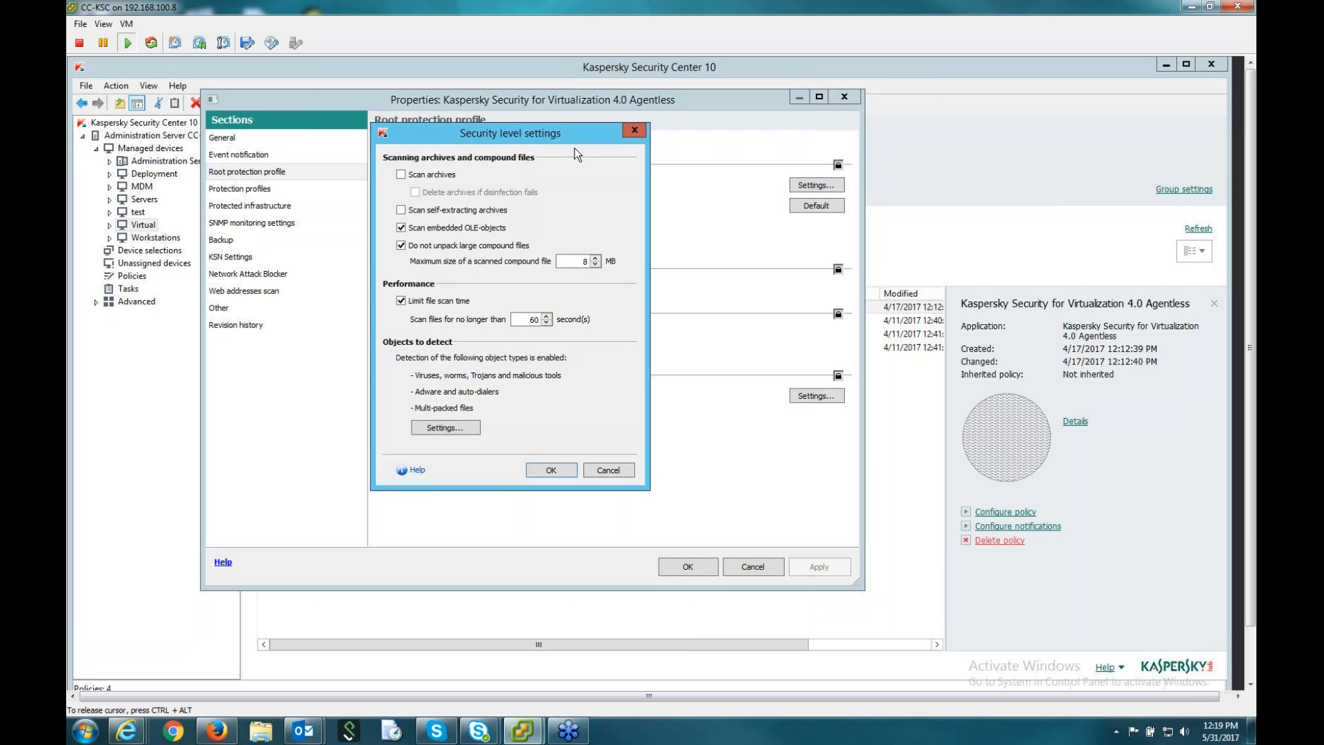
mouse_move(452, 355)
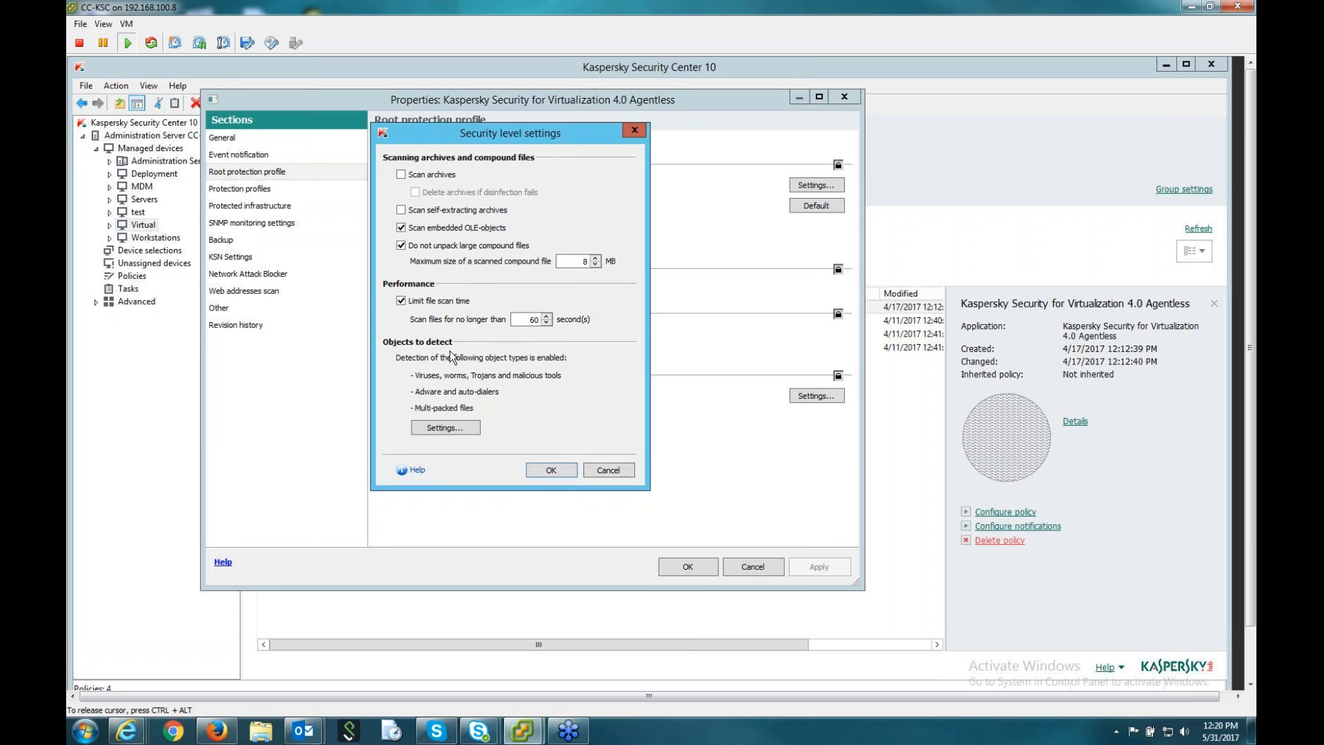
click(444, 428)
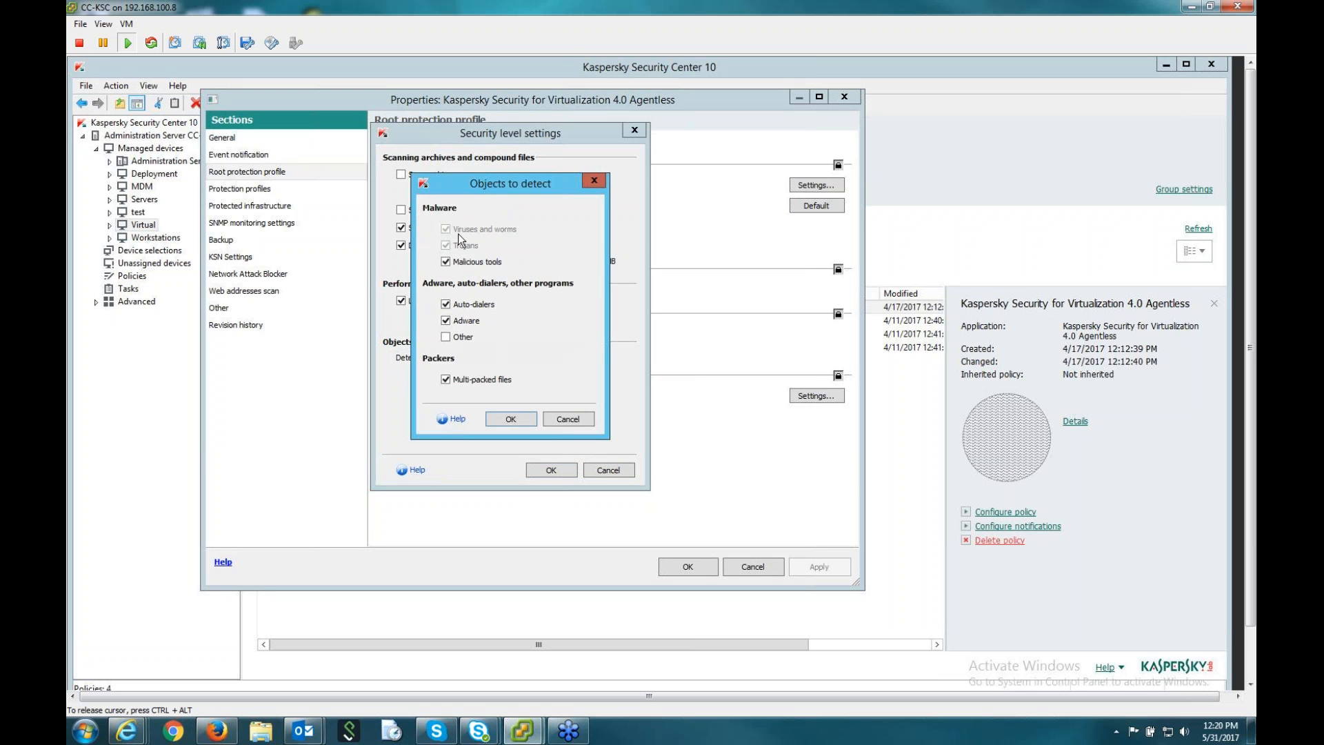
click(510, 419)
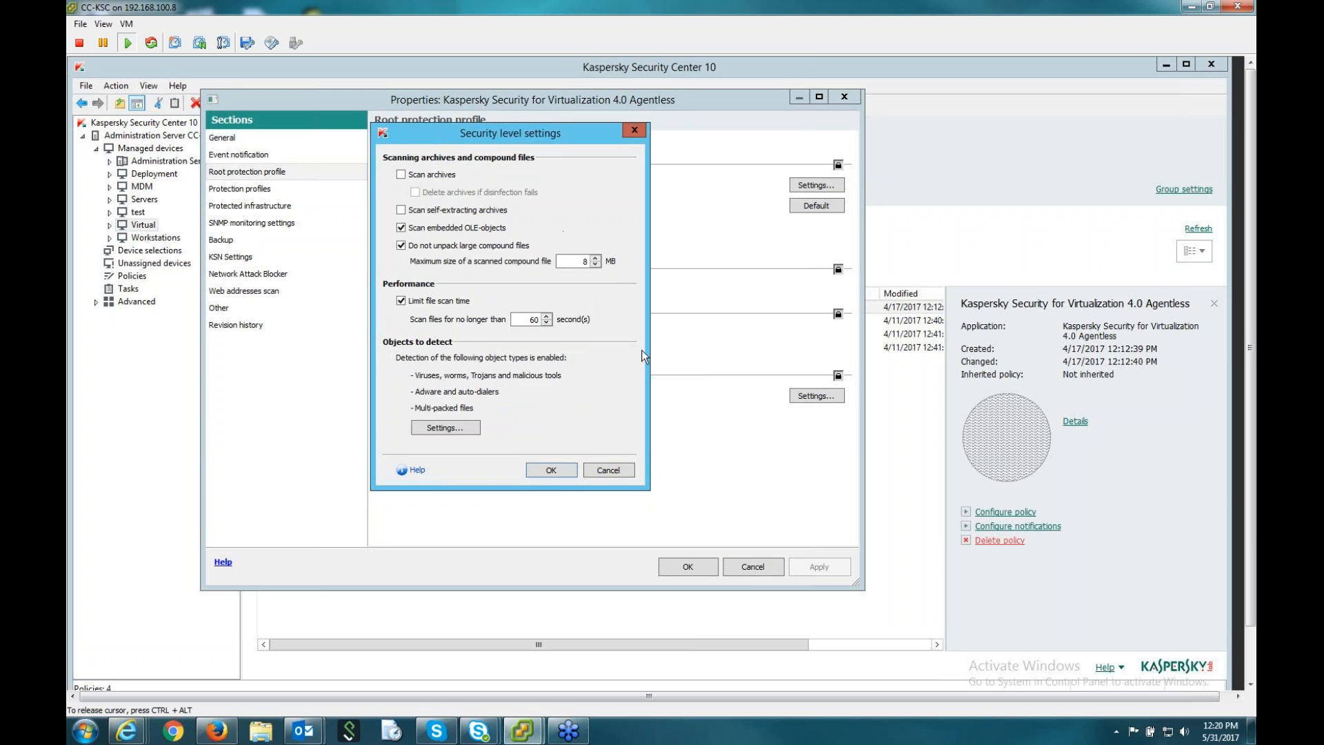
click(610, 469)
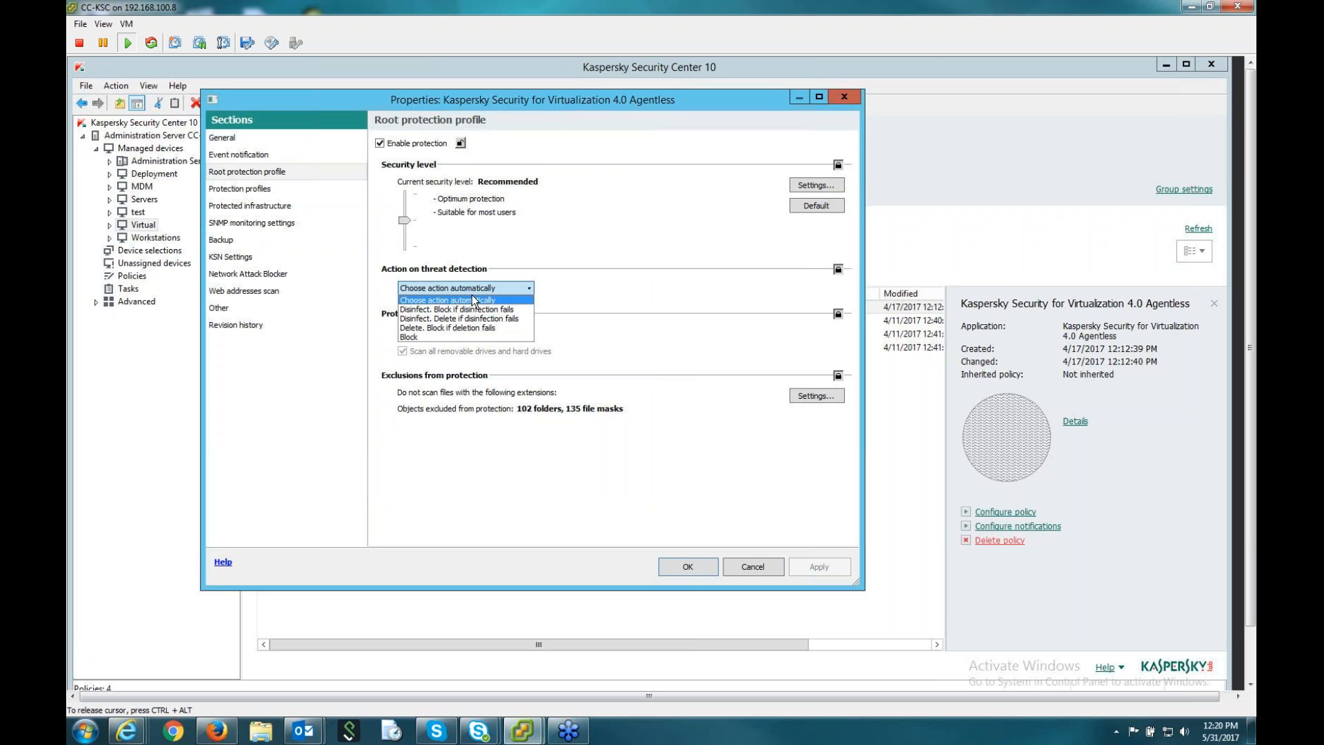
mouse_move(503, 311)
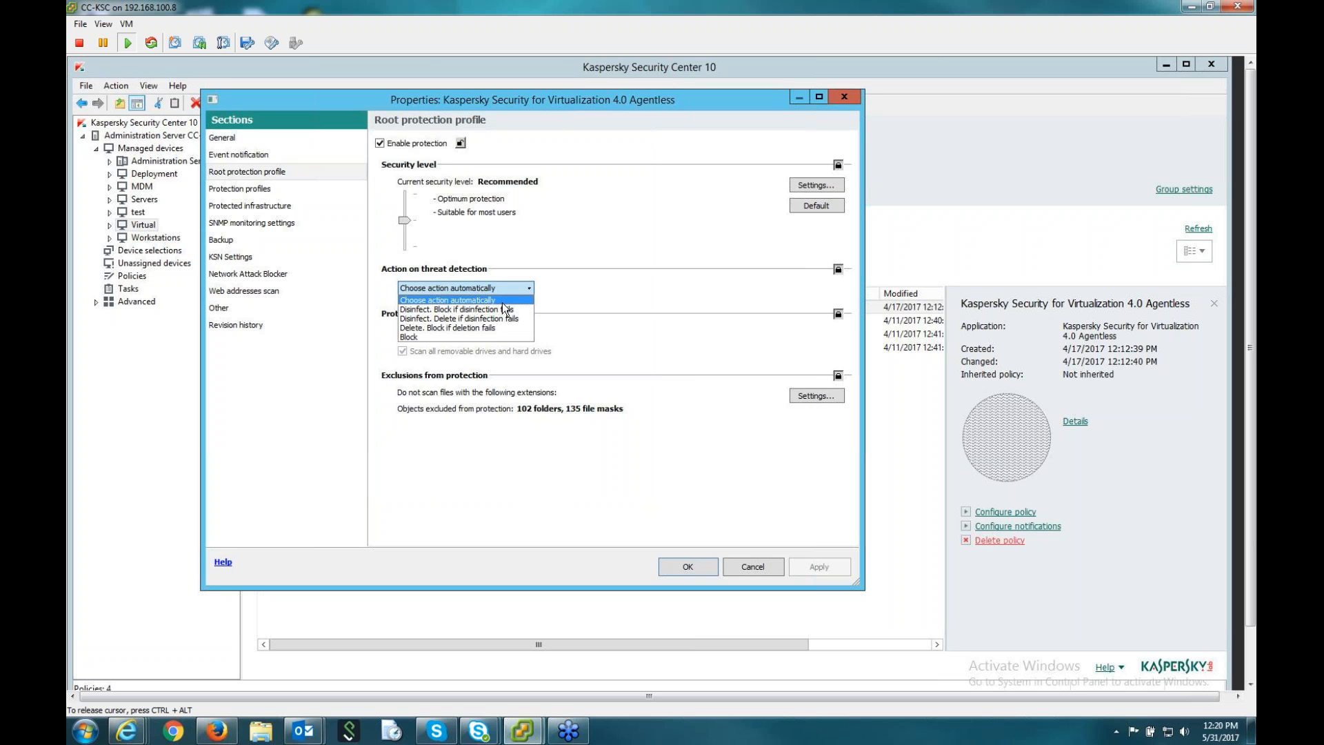
mouse_move(508, 325)
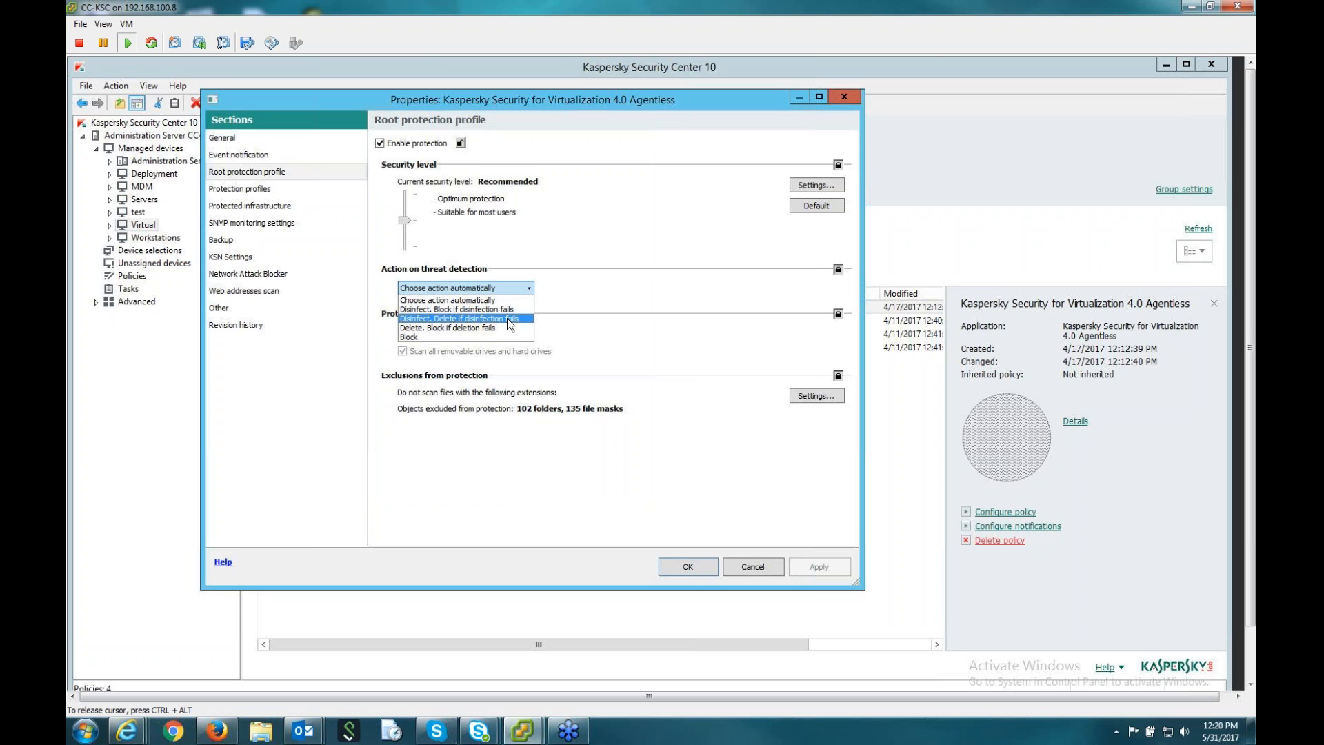
click(448, 299)
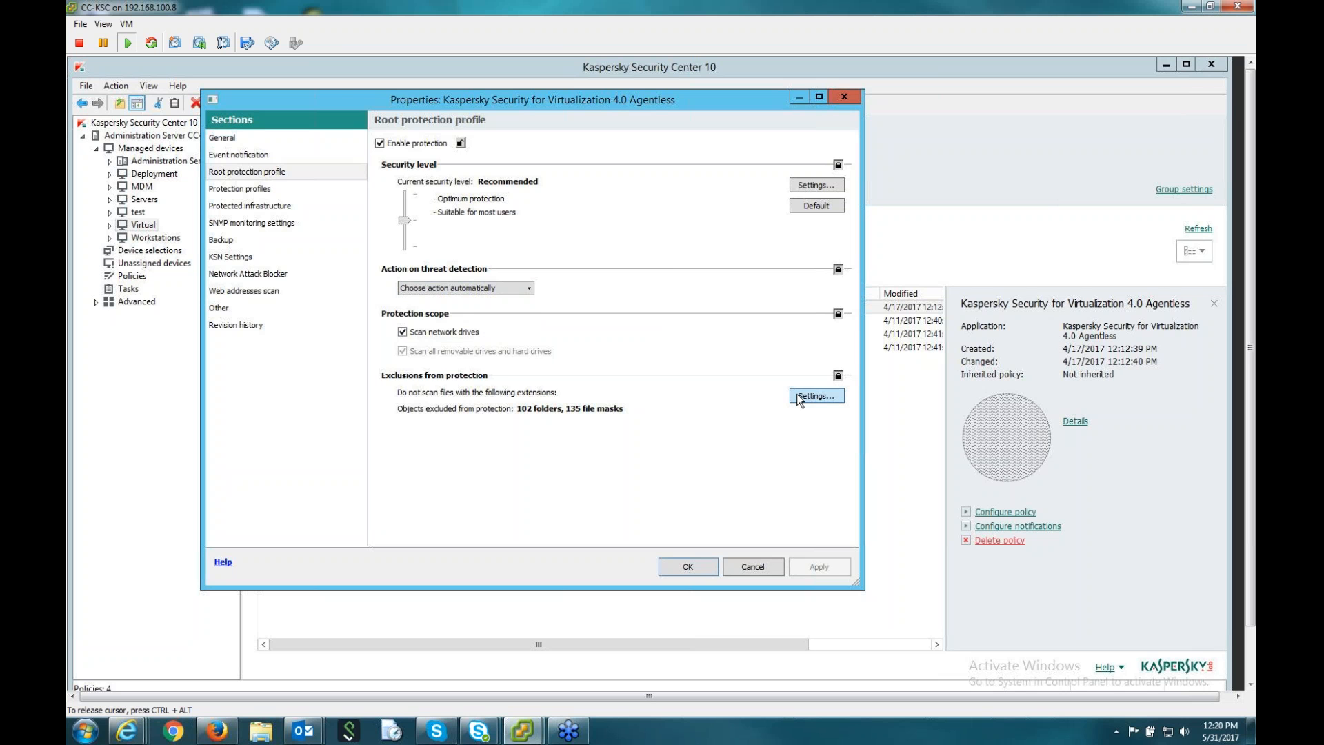
click(817, 396)
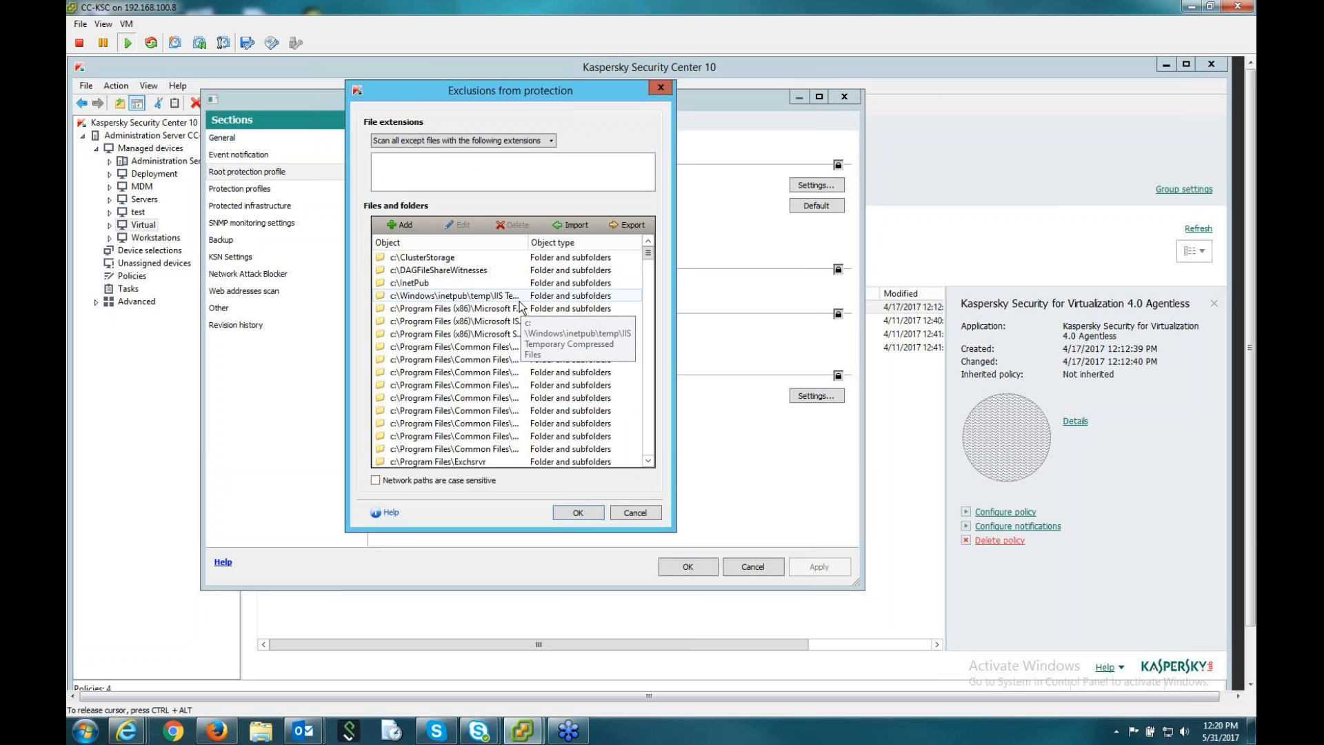
mouse_move(516, 351)
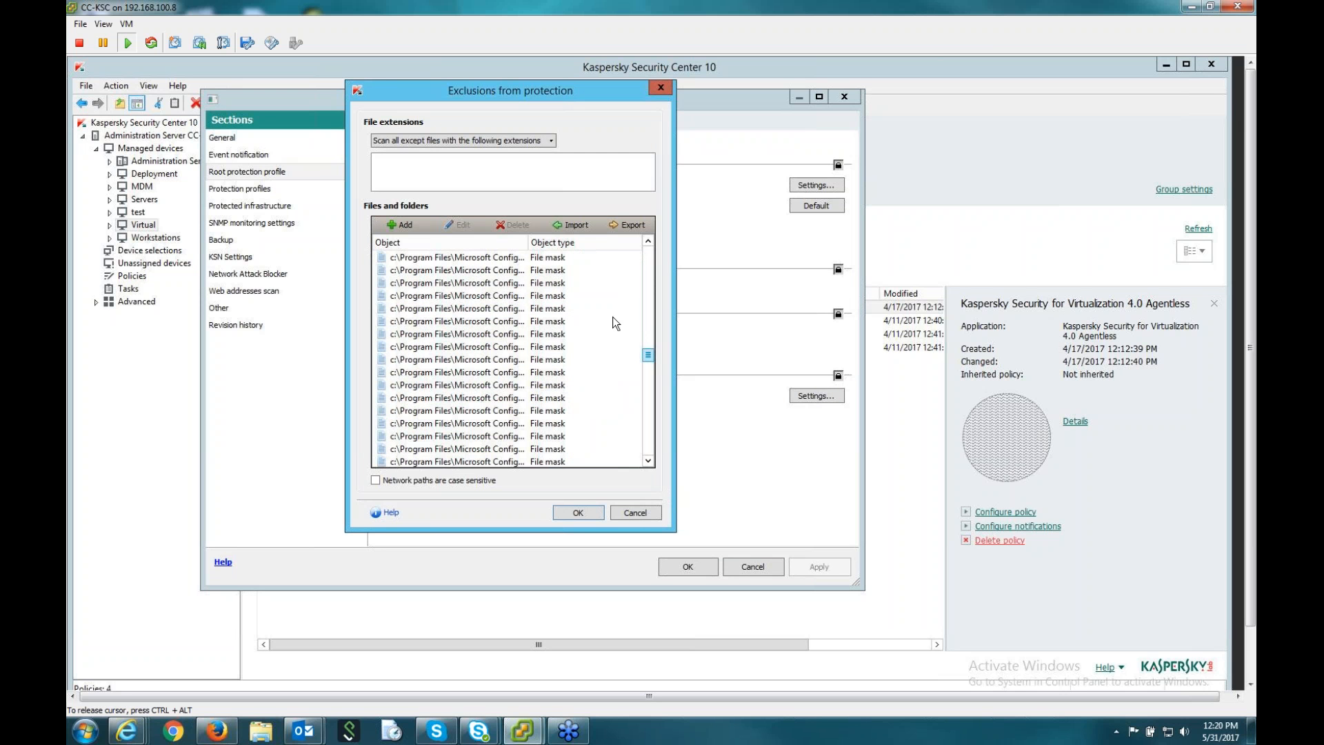
click(399, 224)
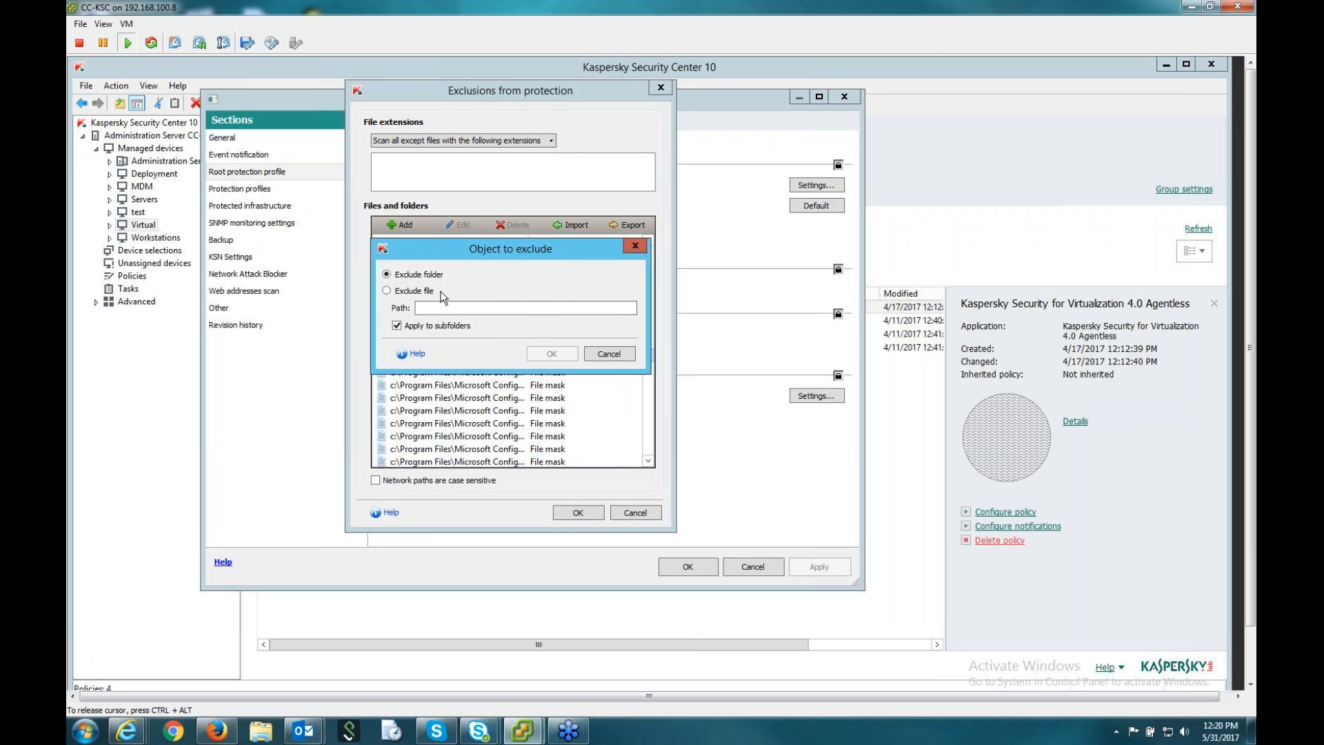
click(610, 353)
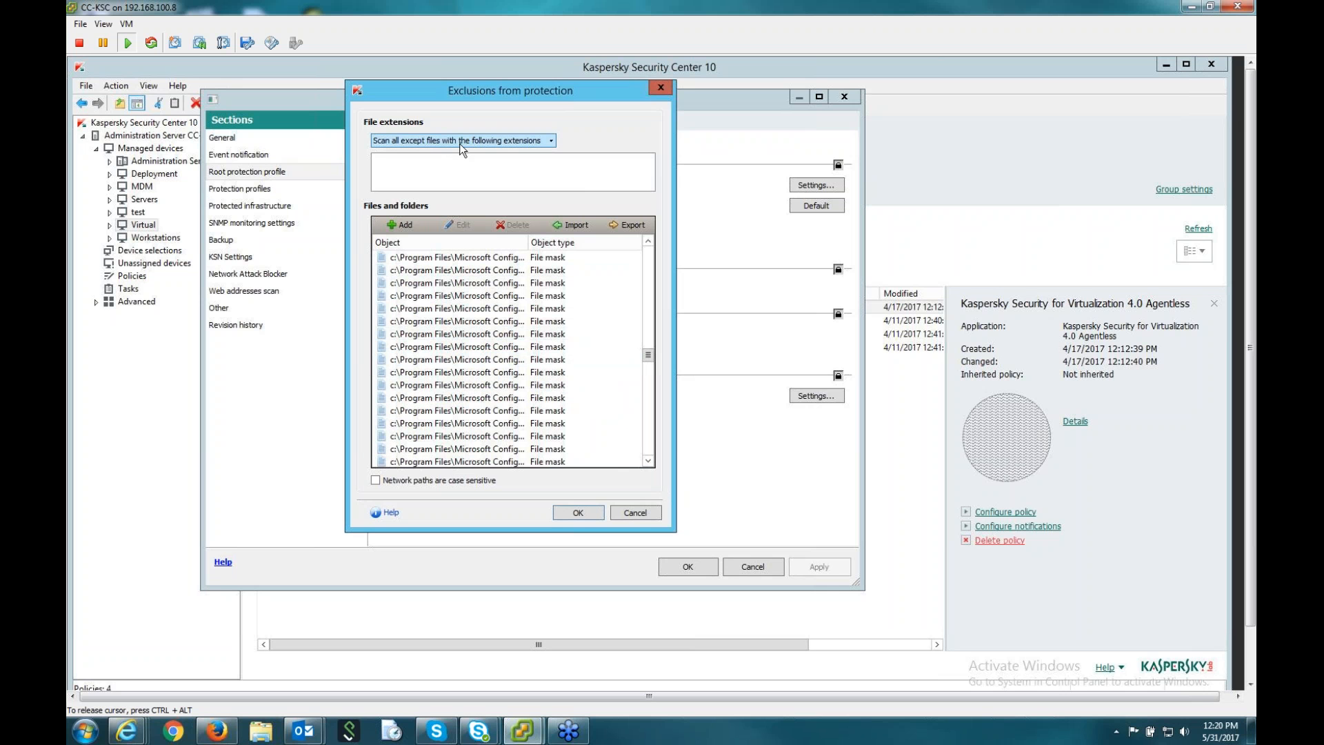
mouse_move(672, 502)
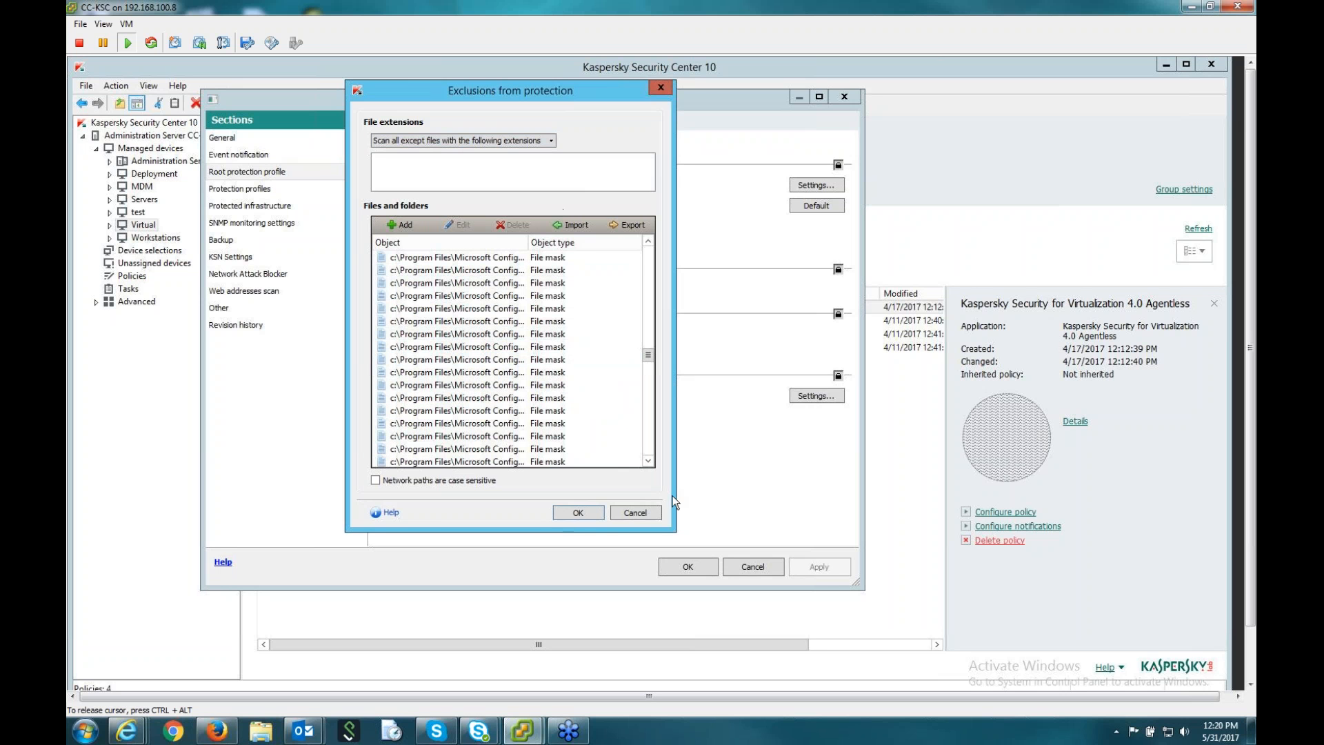
mouse_move(634, 512)
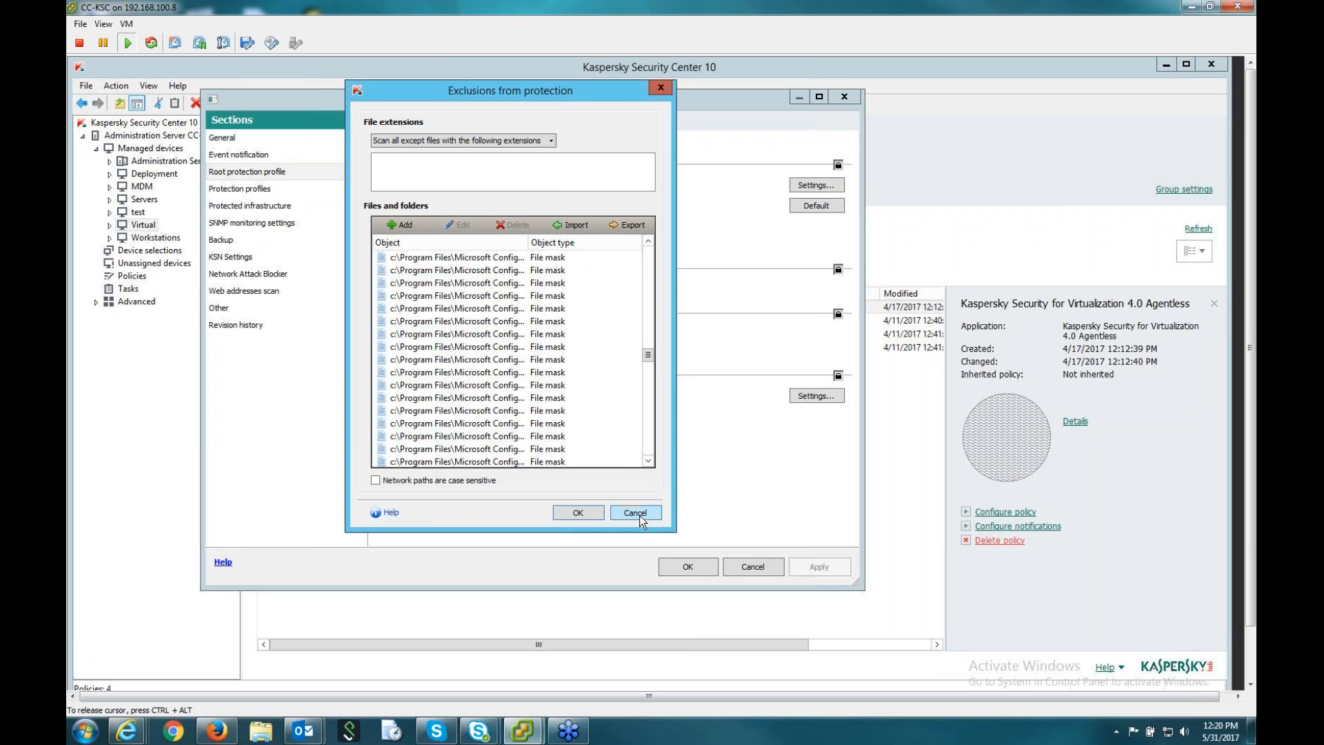
click(635, 512)
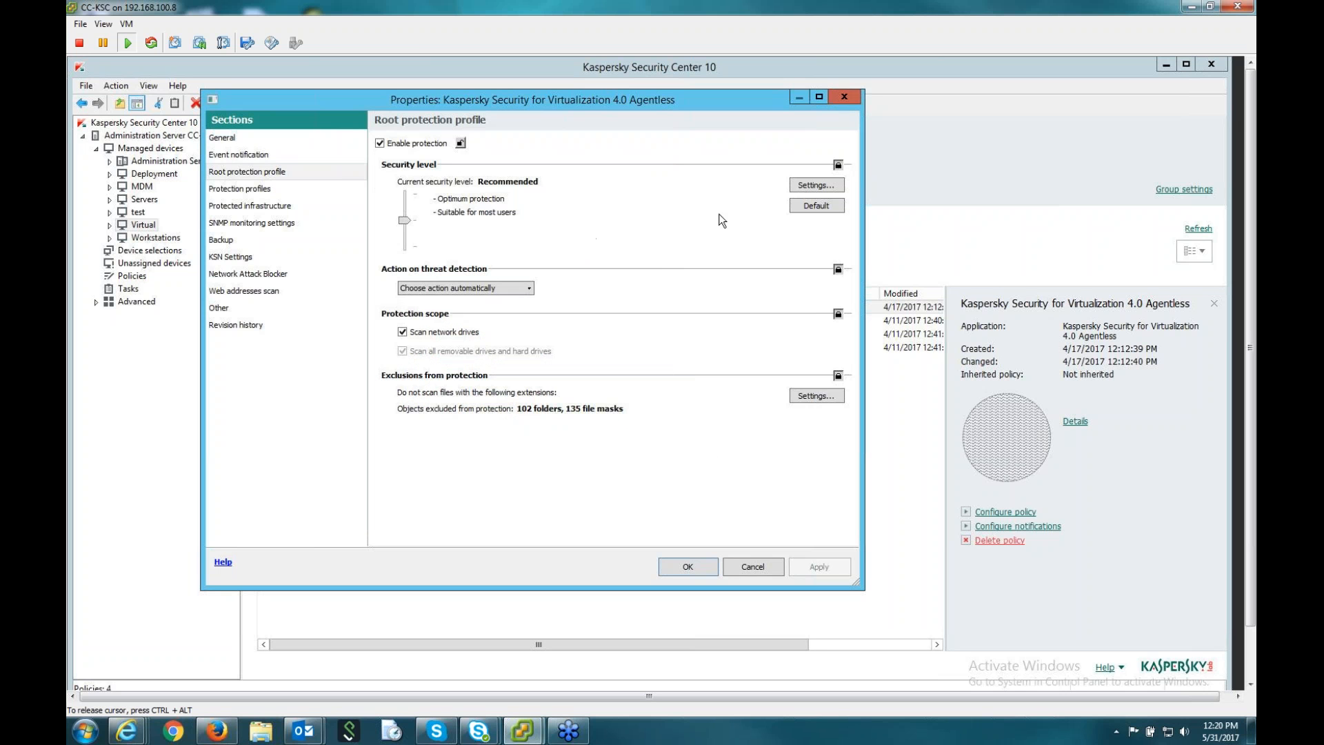
mouse_move(651, 222)
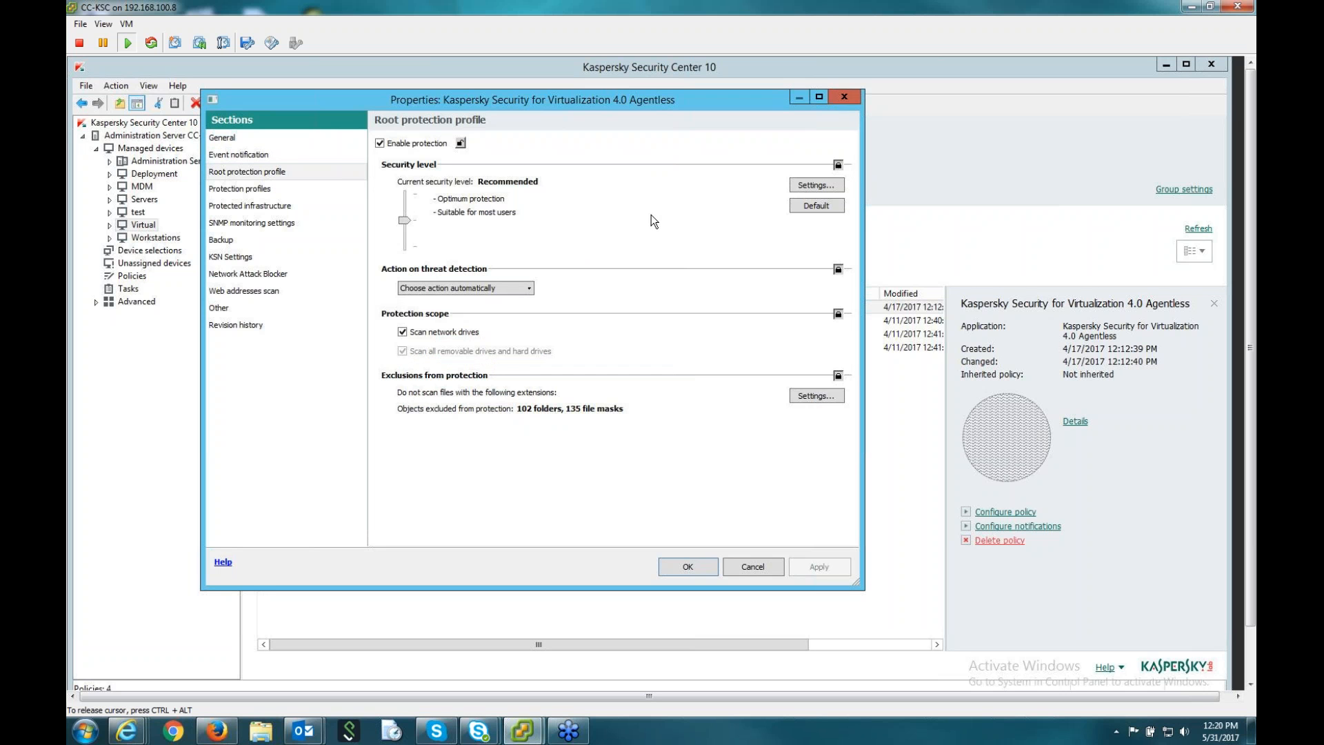
mouse_move(660, 214)
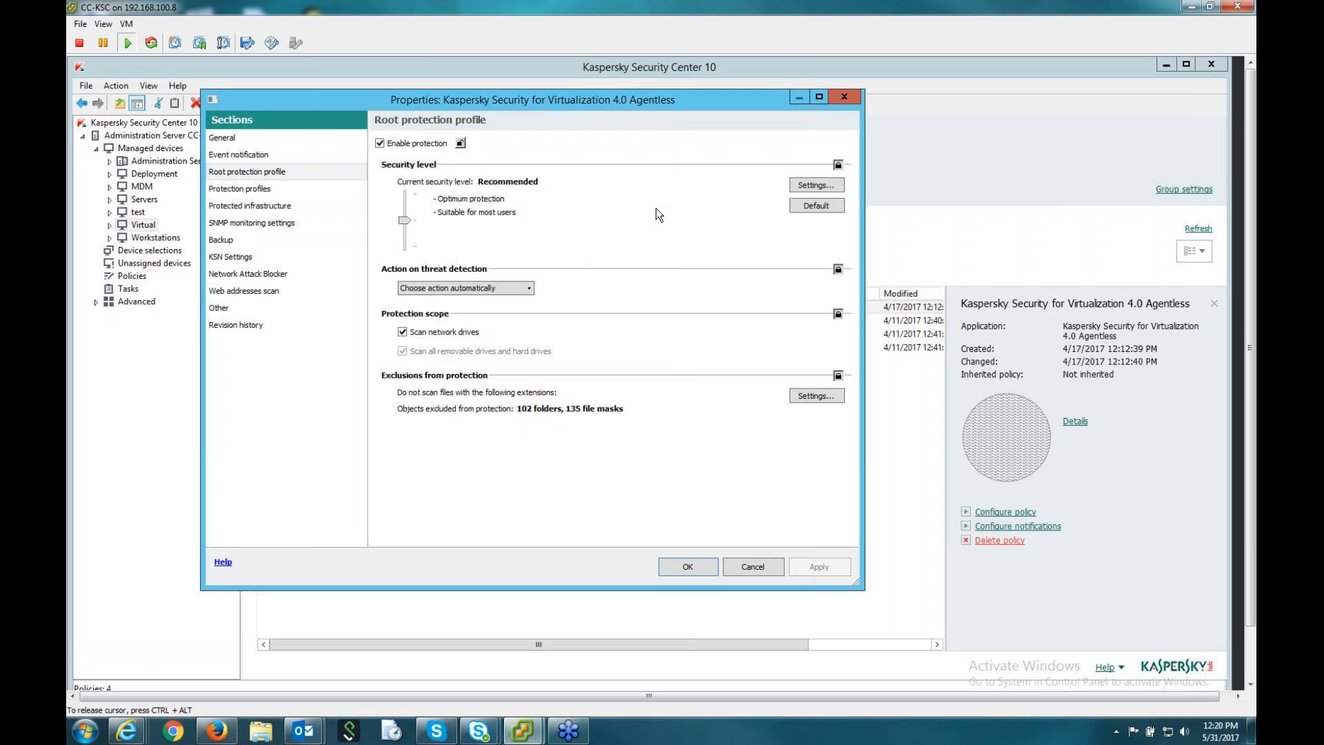
mouse_move(268, 196)
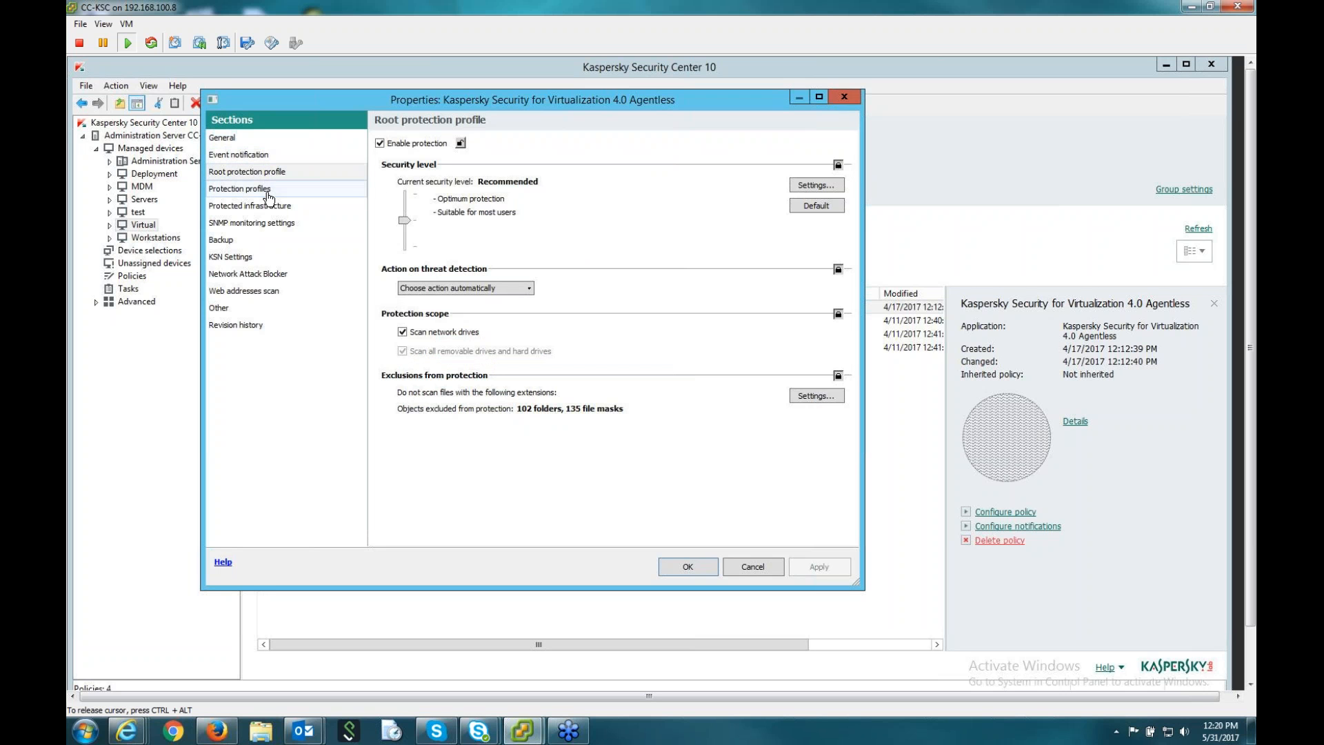
Start a new protection profile named 'asd', review its protection settings and cancel it.
click(240, 187)
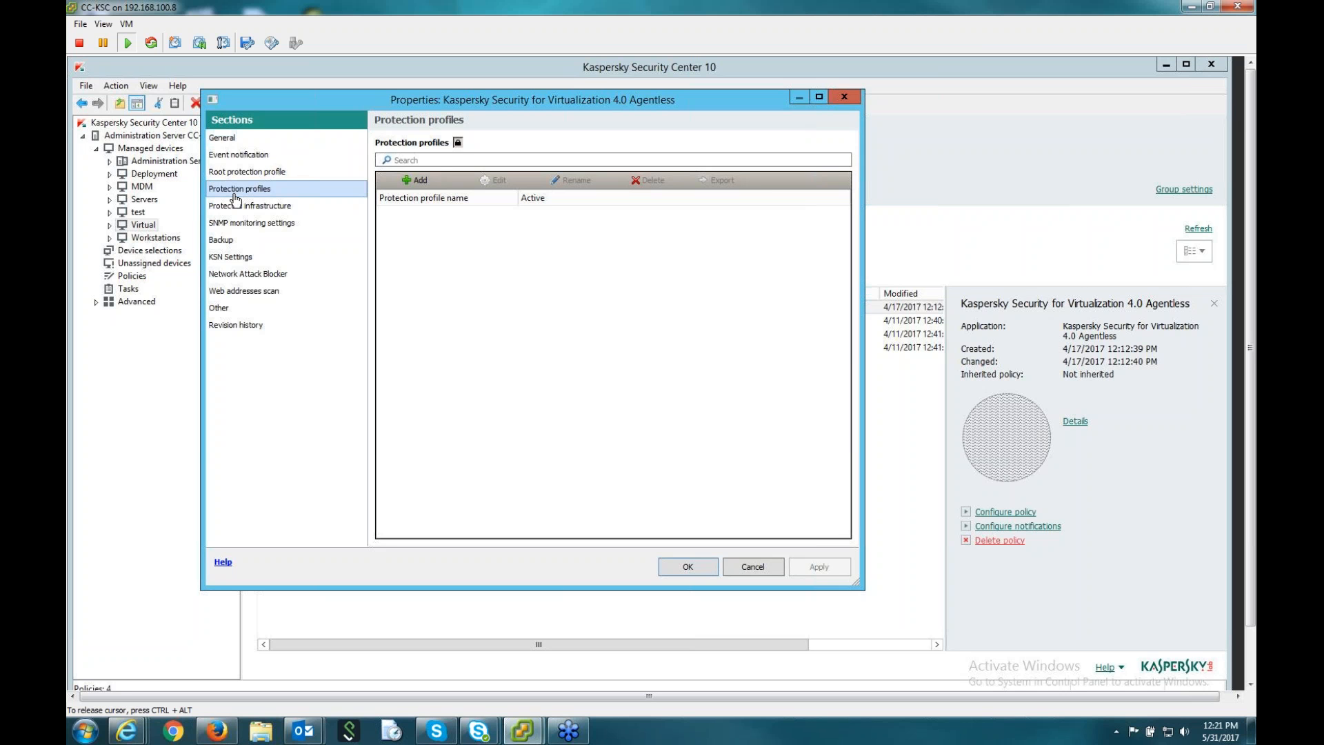
mouse_move(391, 187)
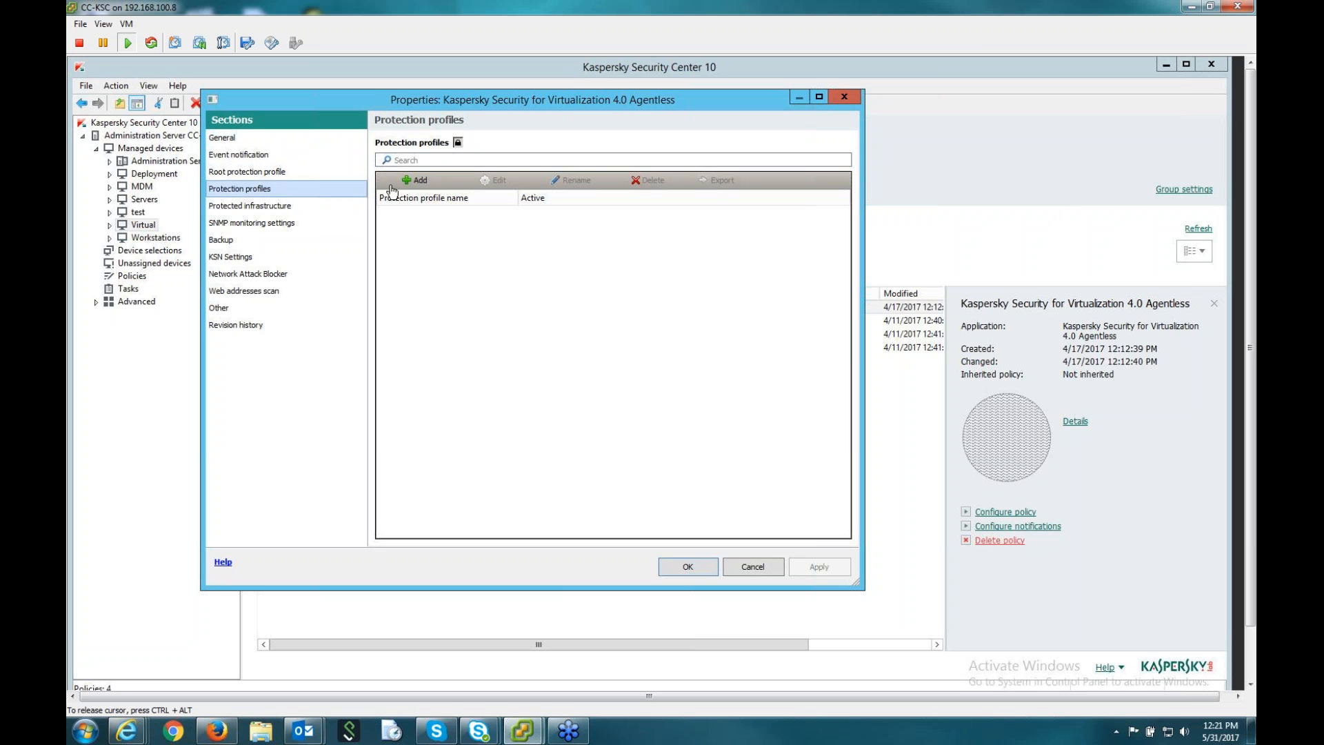
click(418, 180)
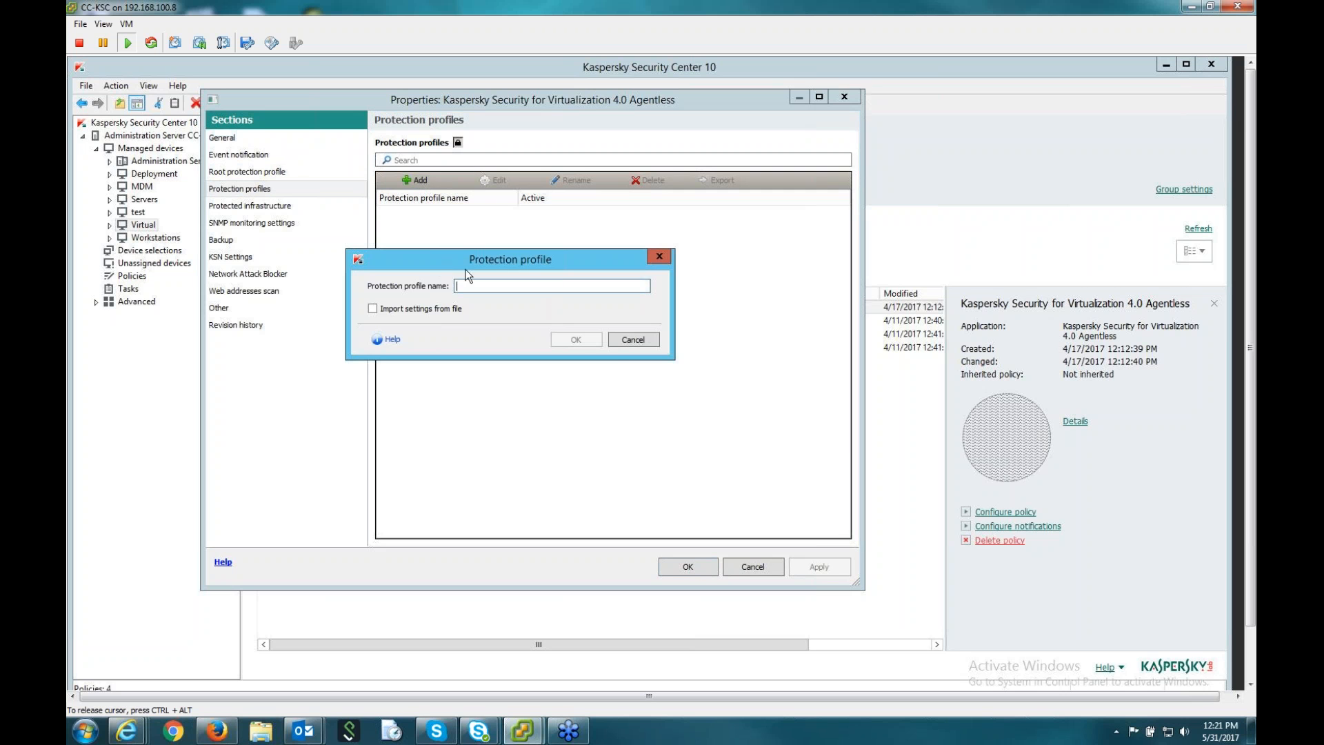
text(asd)
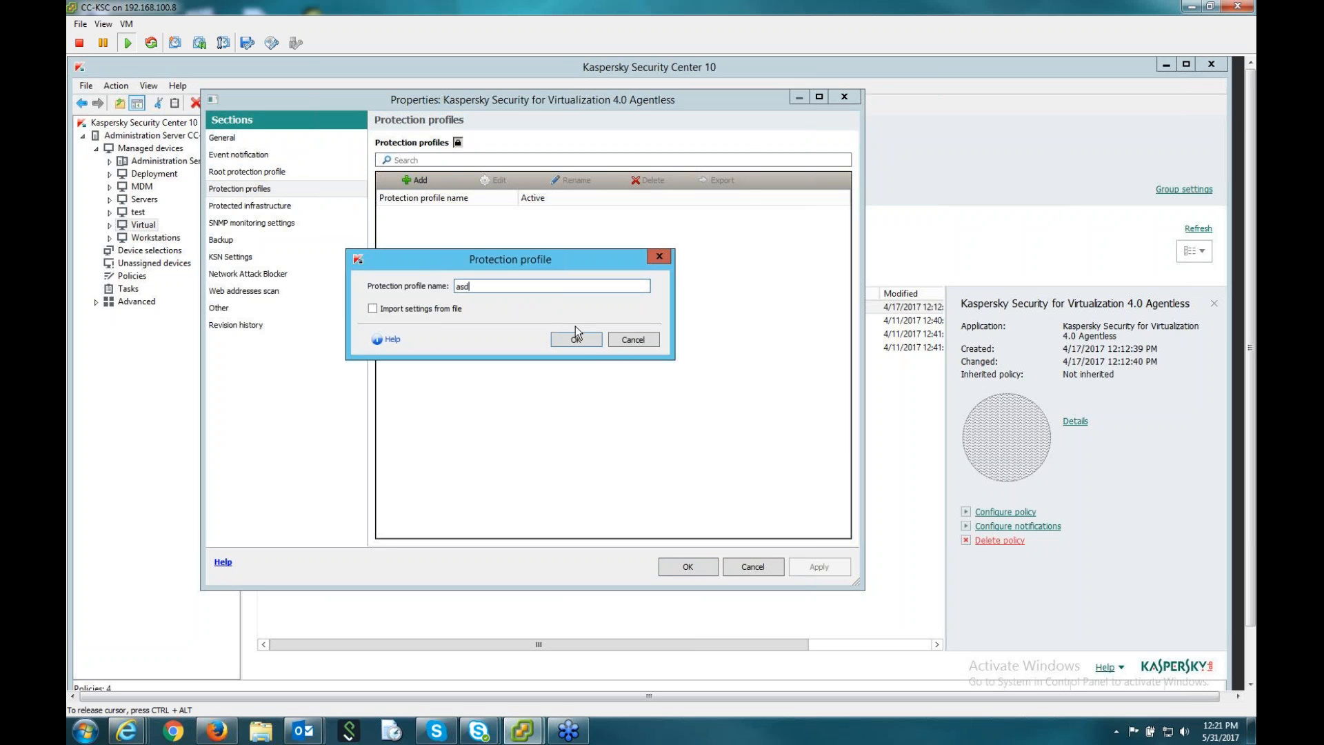
click(577, 339)
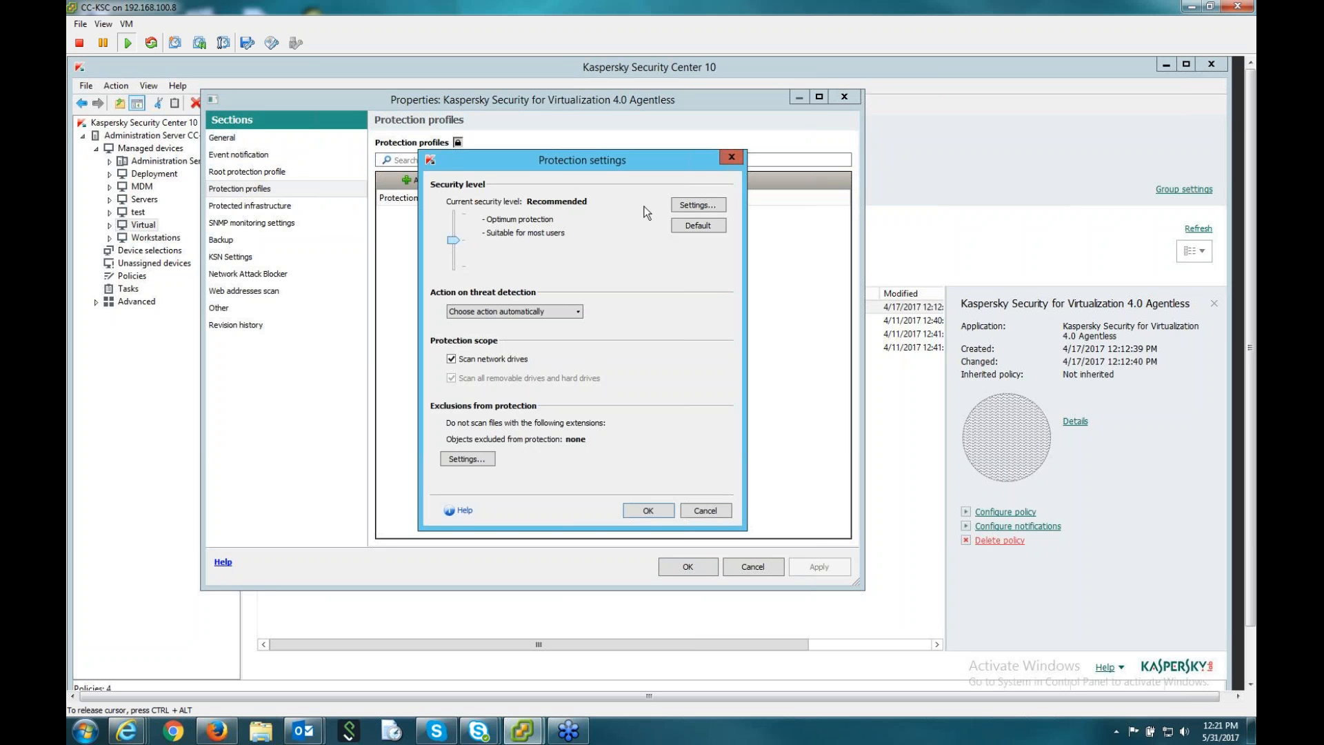
mouse_move(499, 477)
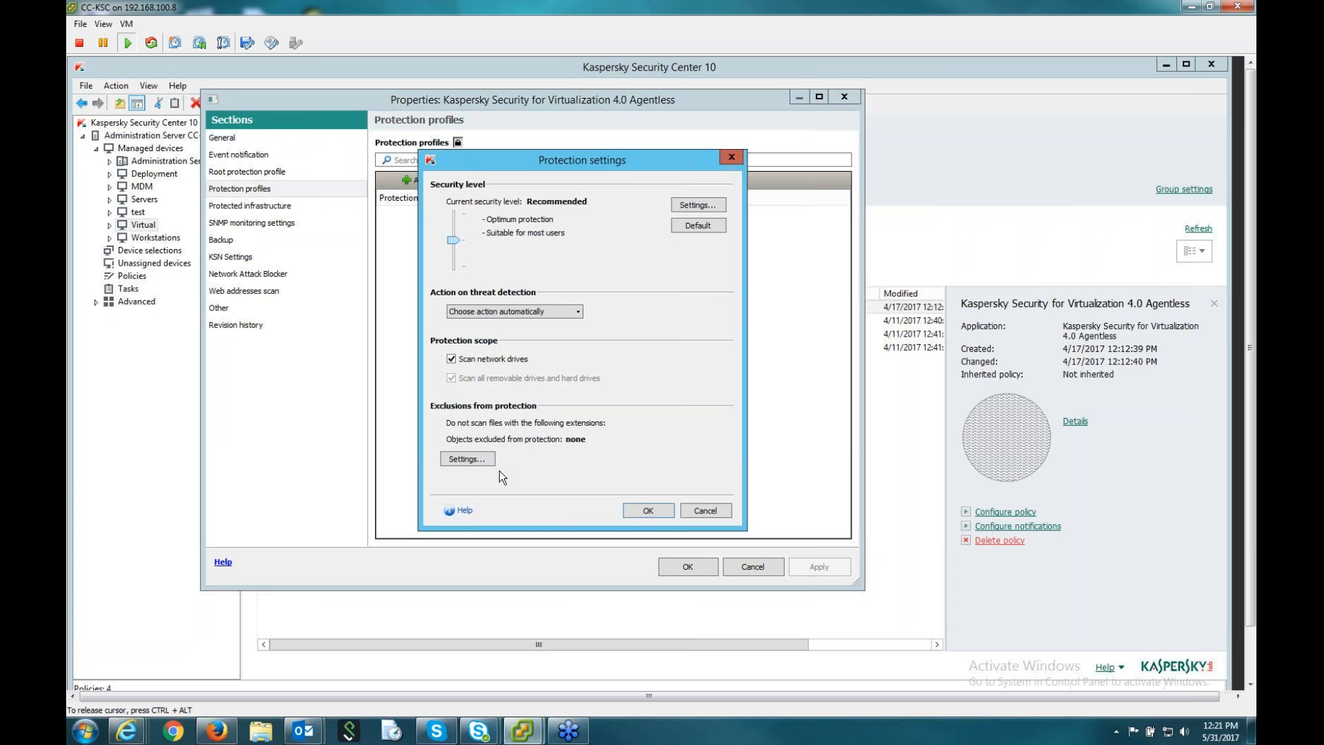
mouse_move(708, 335)
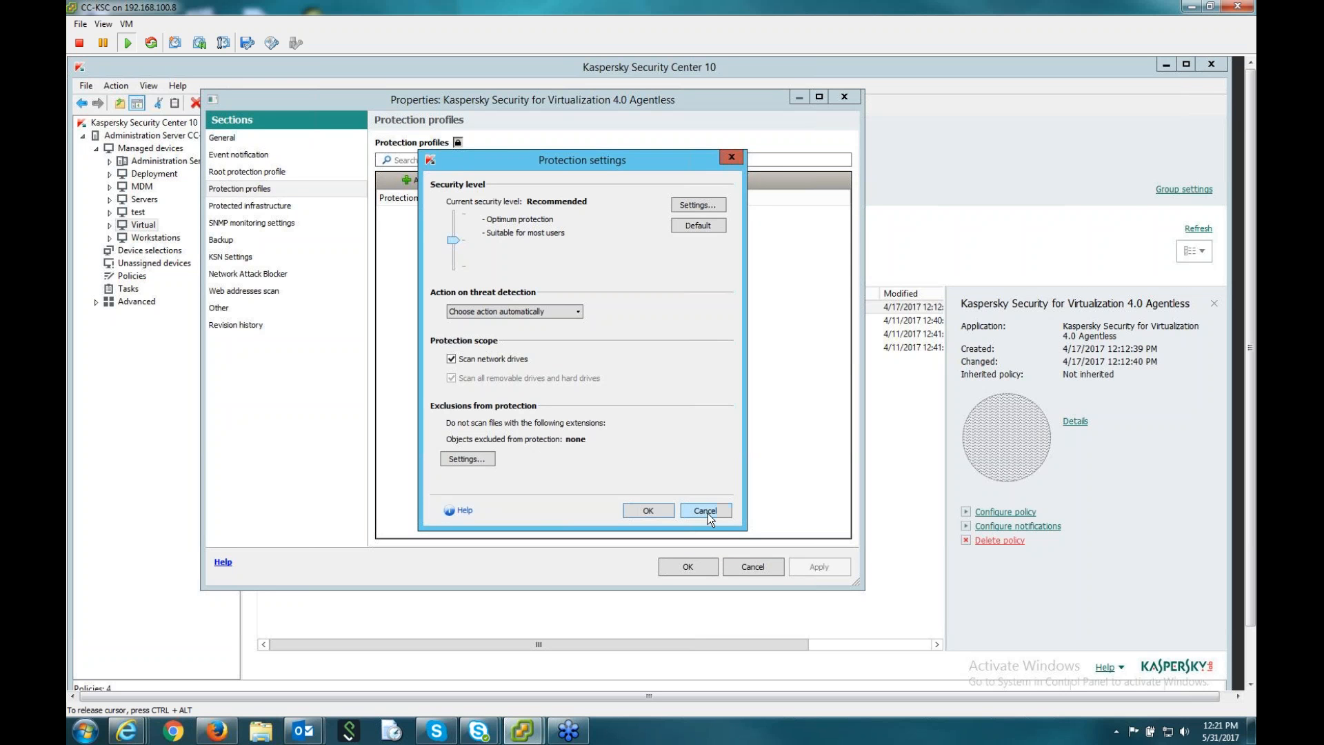
click(705, 511)
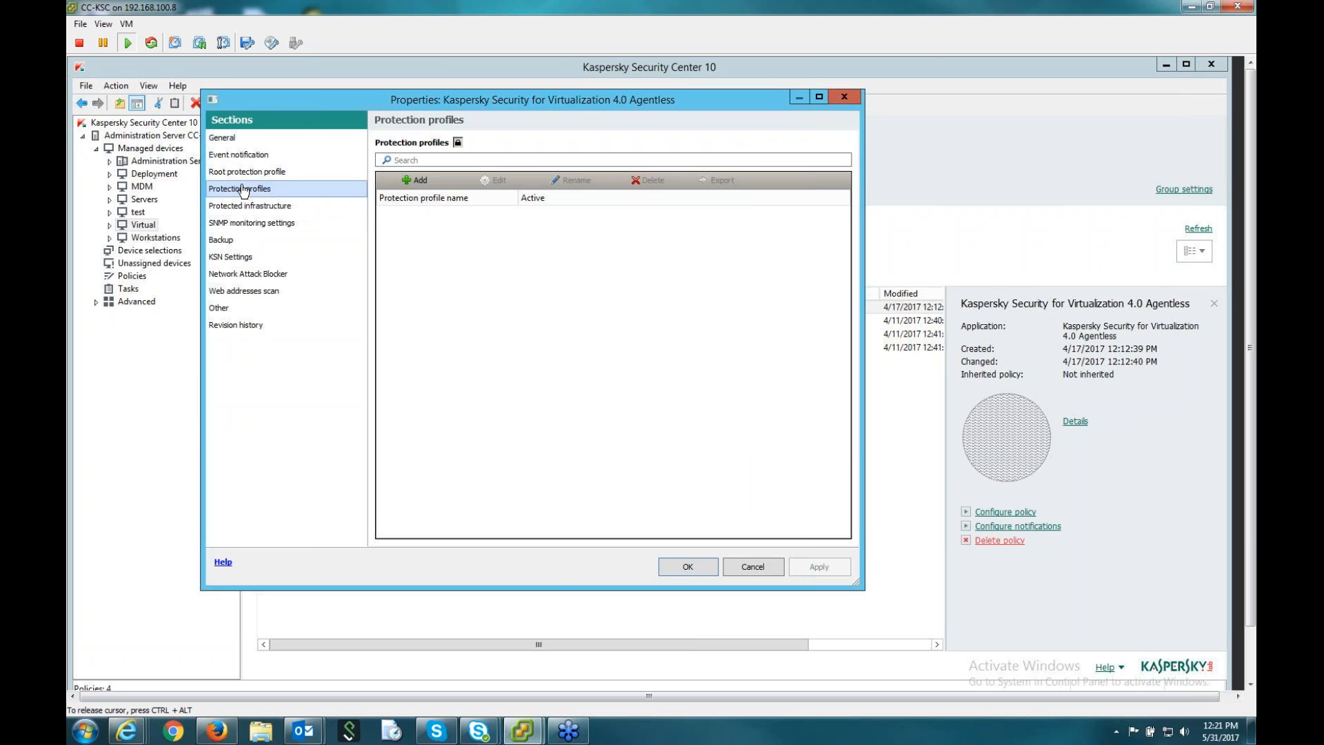
Show the Protected infrastructure section reporting missing VMware vCenter Server information.
click(250, 205)
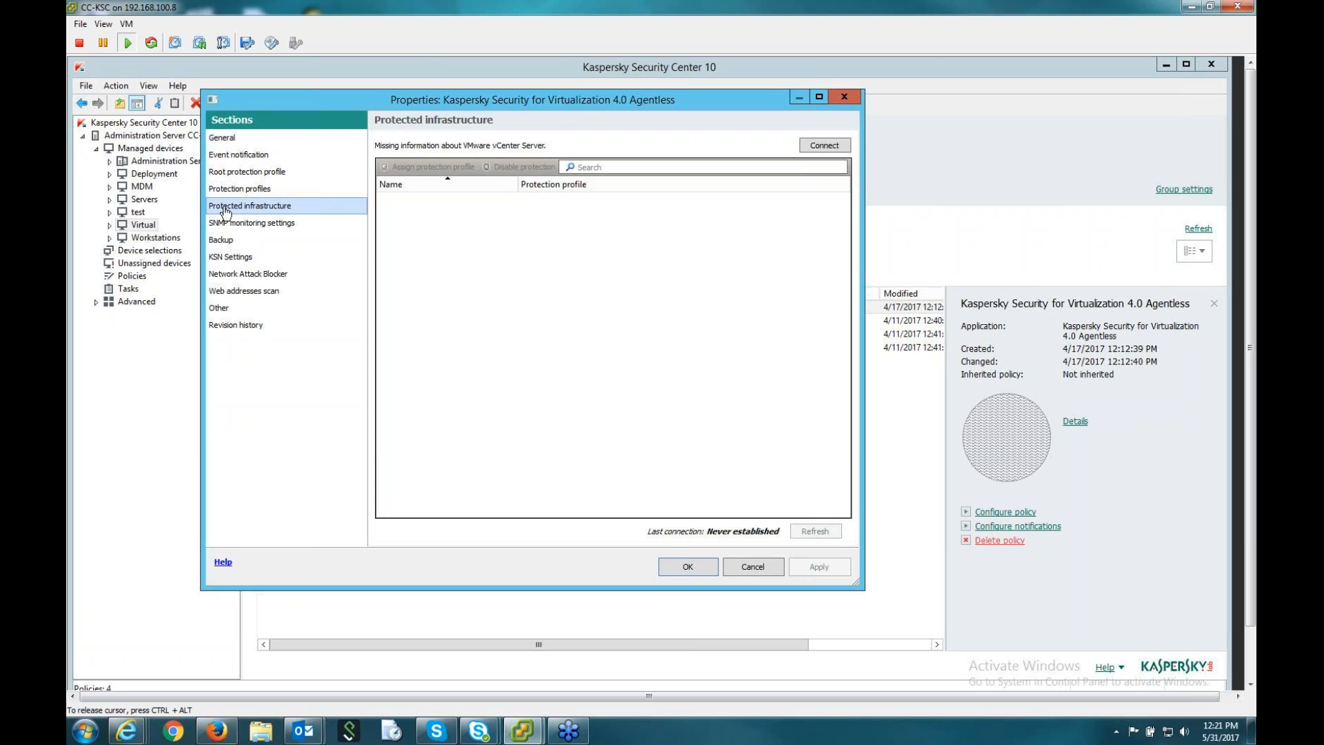
mouse_move(221, 213)
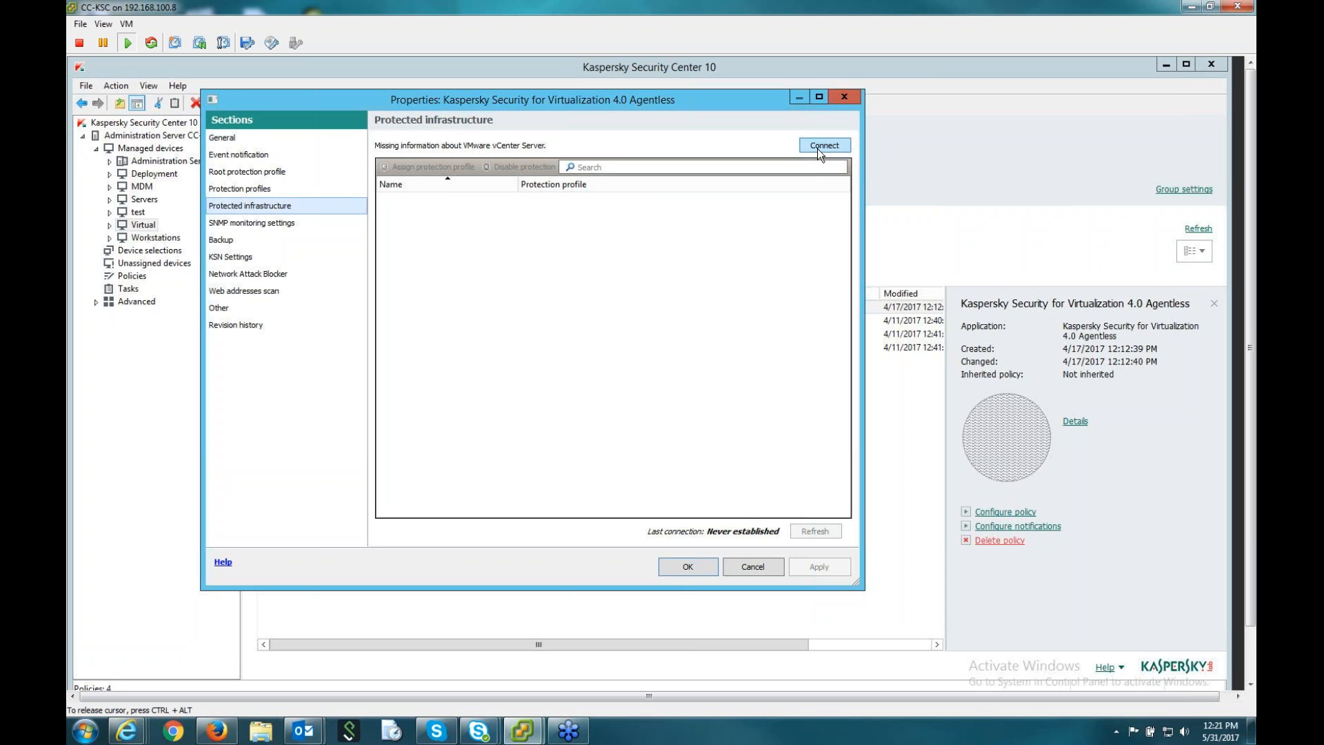
mouse_move(829, 150)
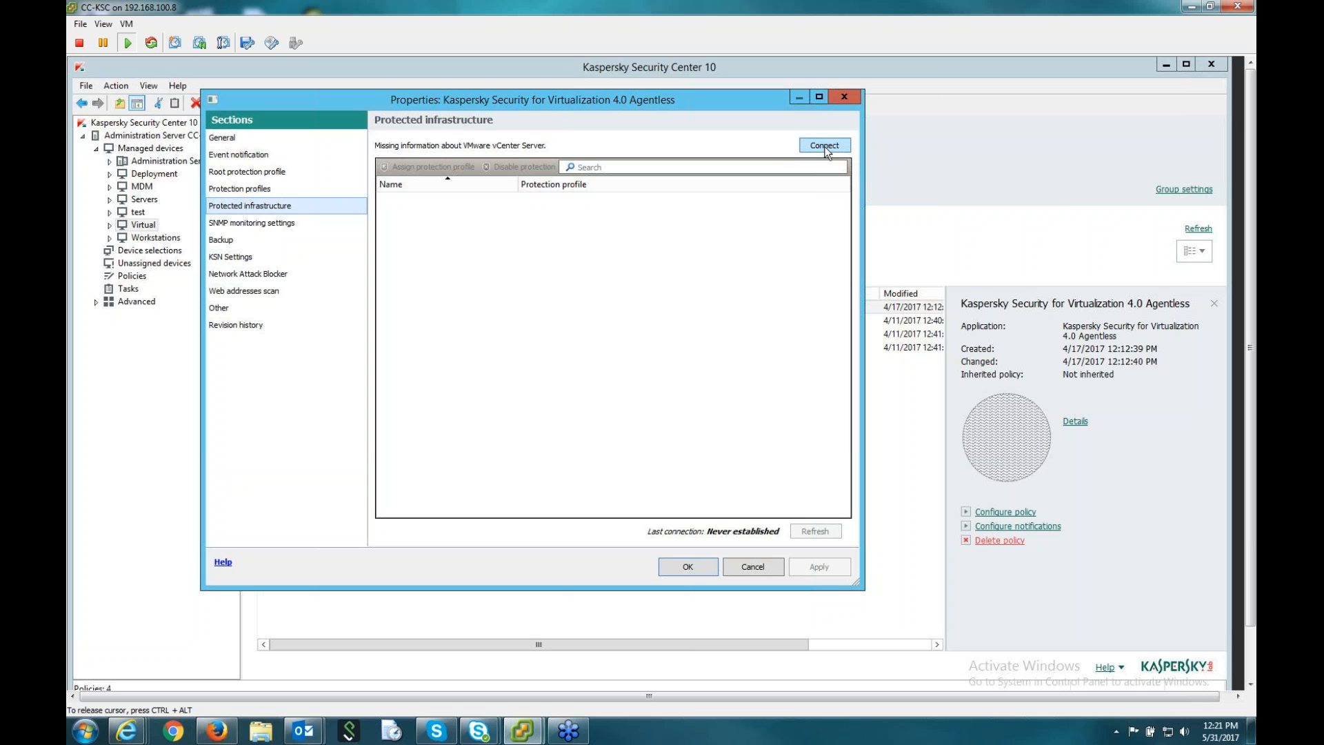
mouse_move(472, 218)
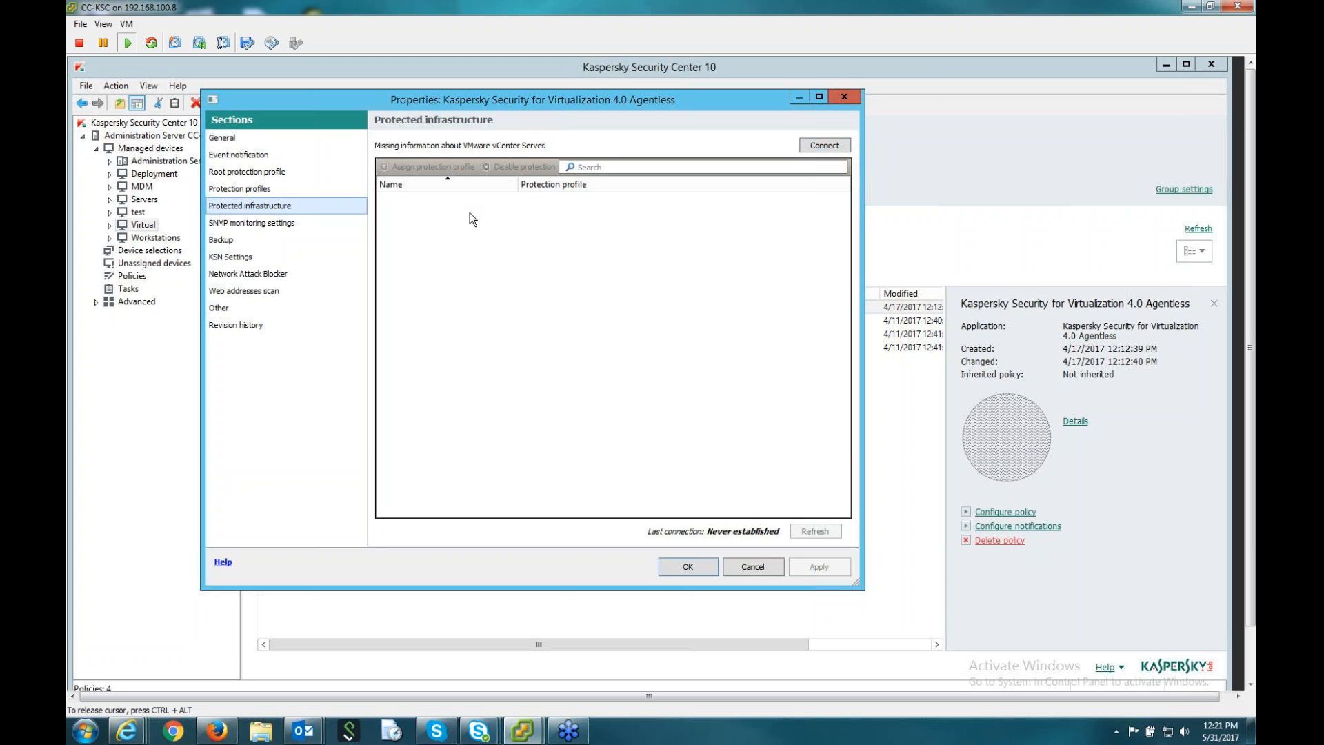
mouse_move(455, 449)
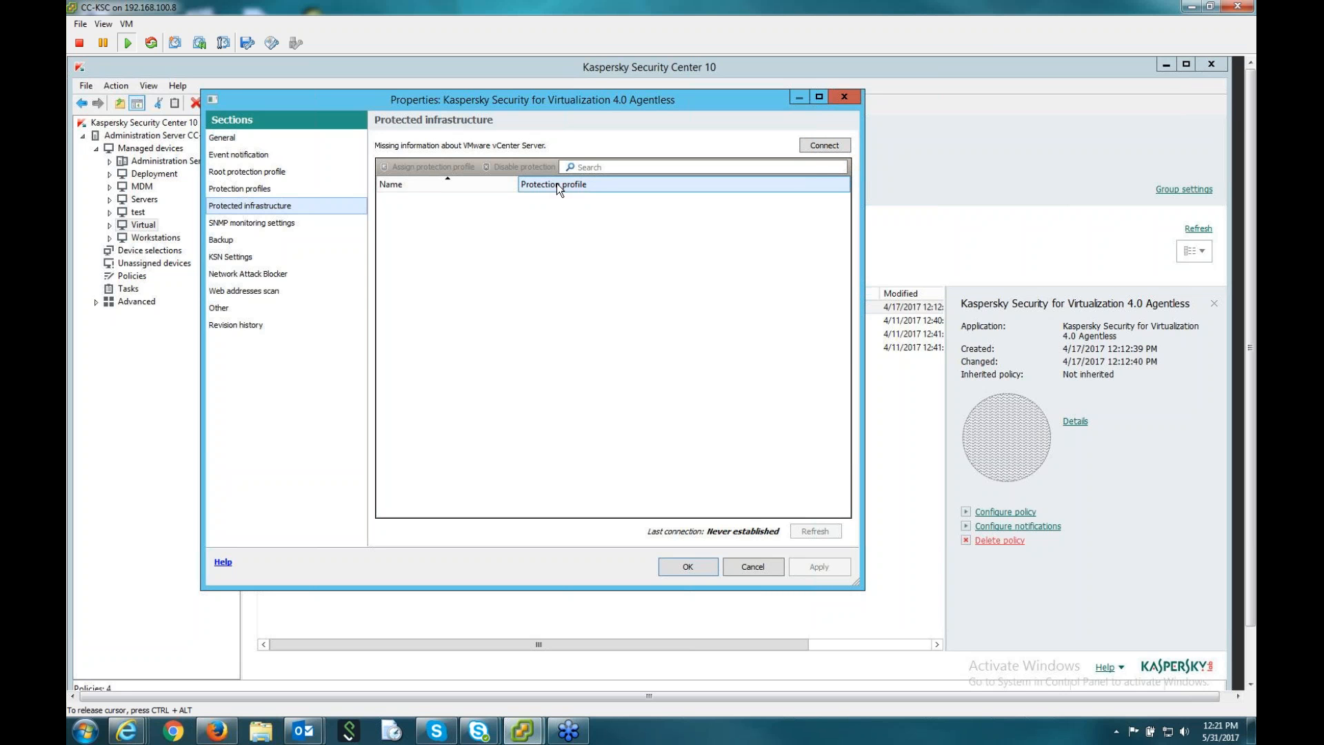
mouse_move(453, 182)
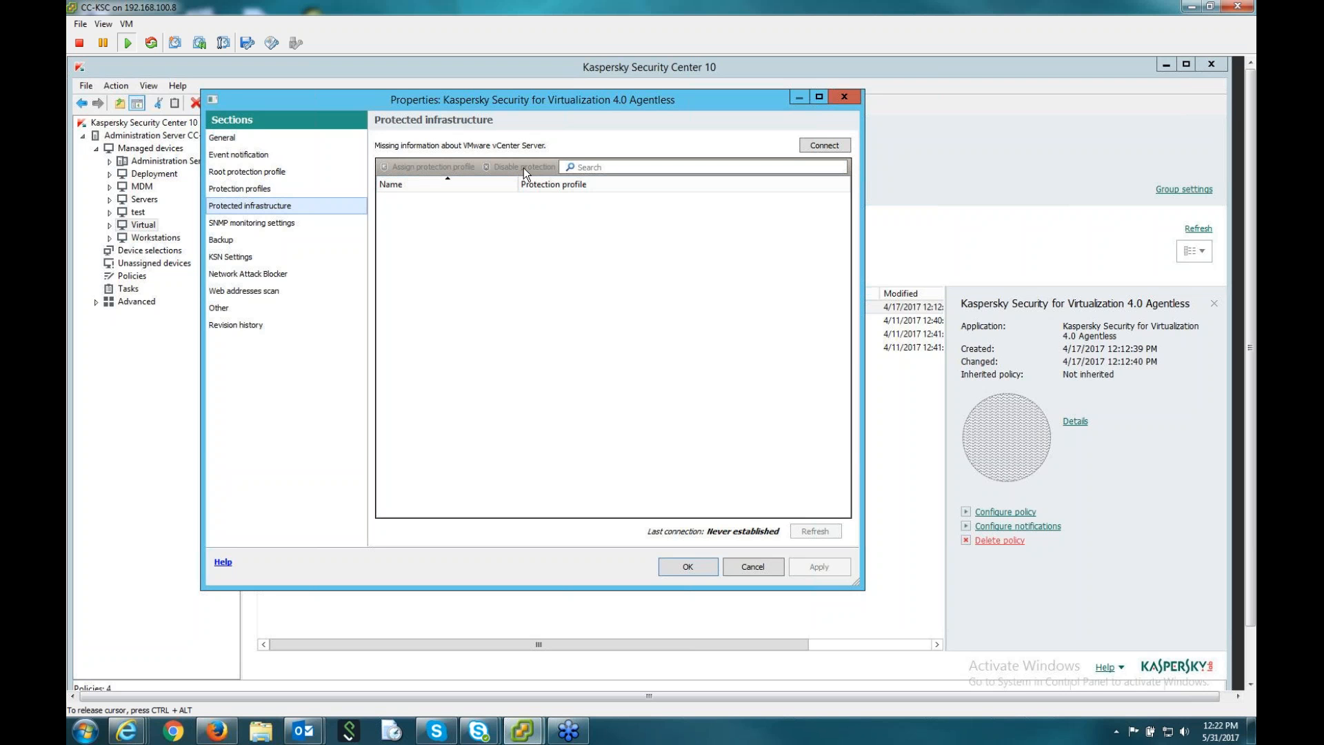
mouse_move(519, 173)
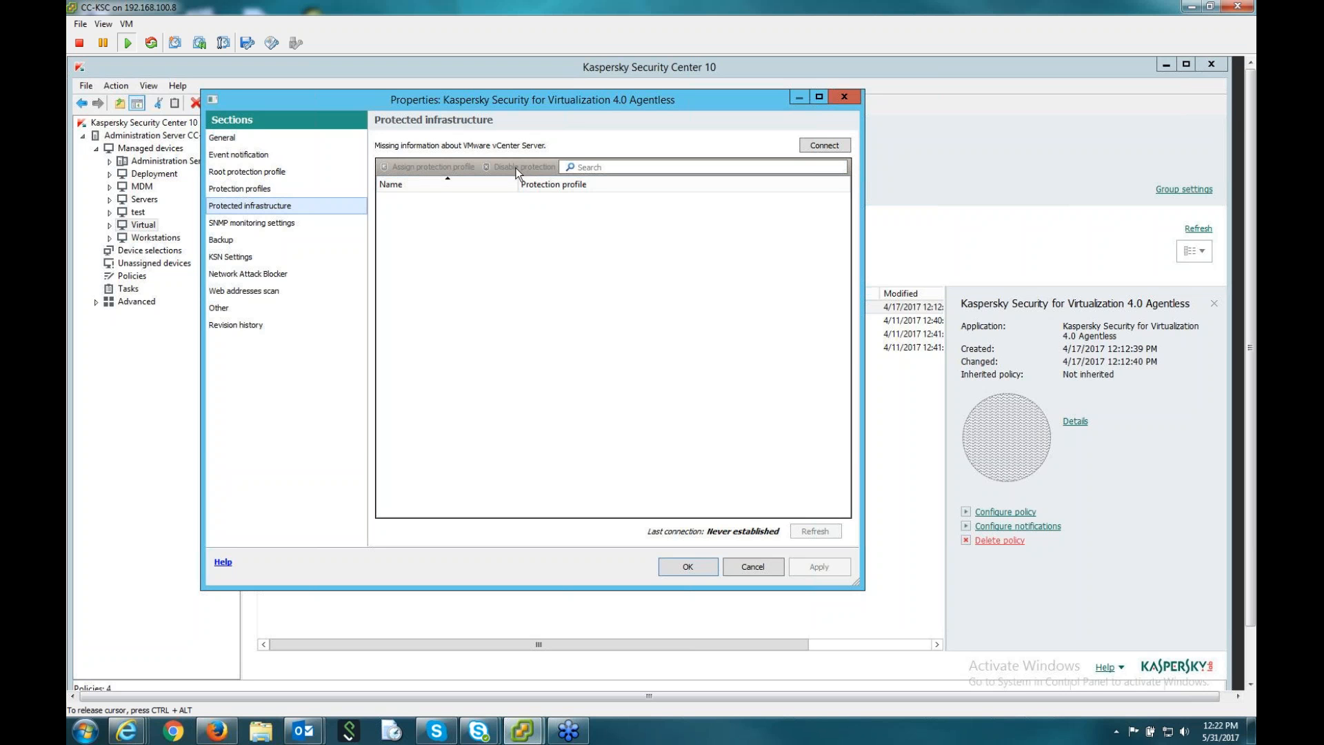
mouse_move(545, 173)
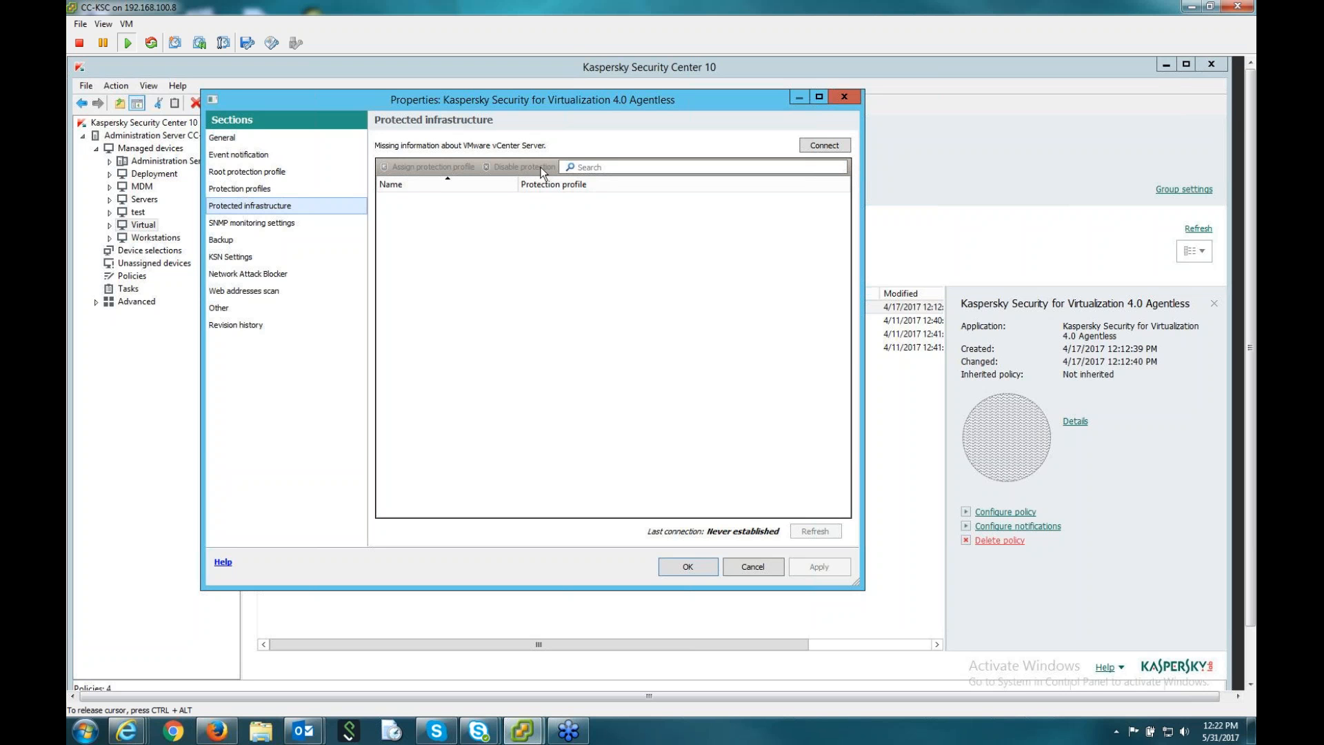
mouse_move(509, 190)
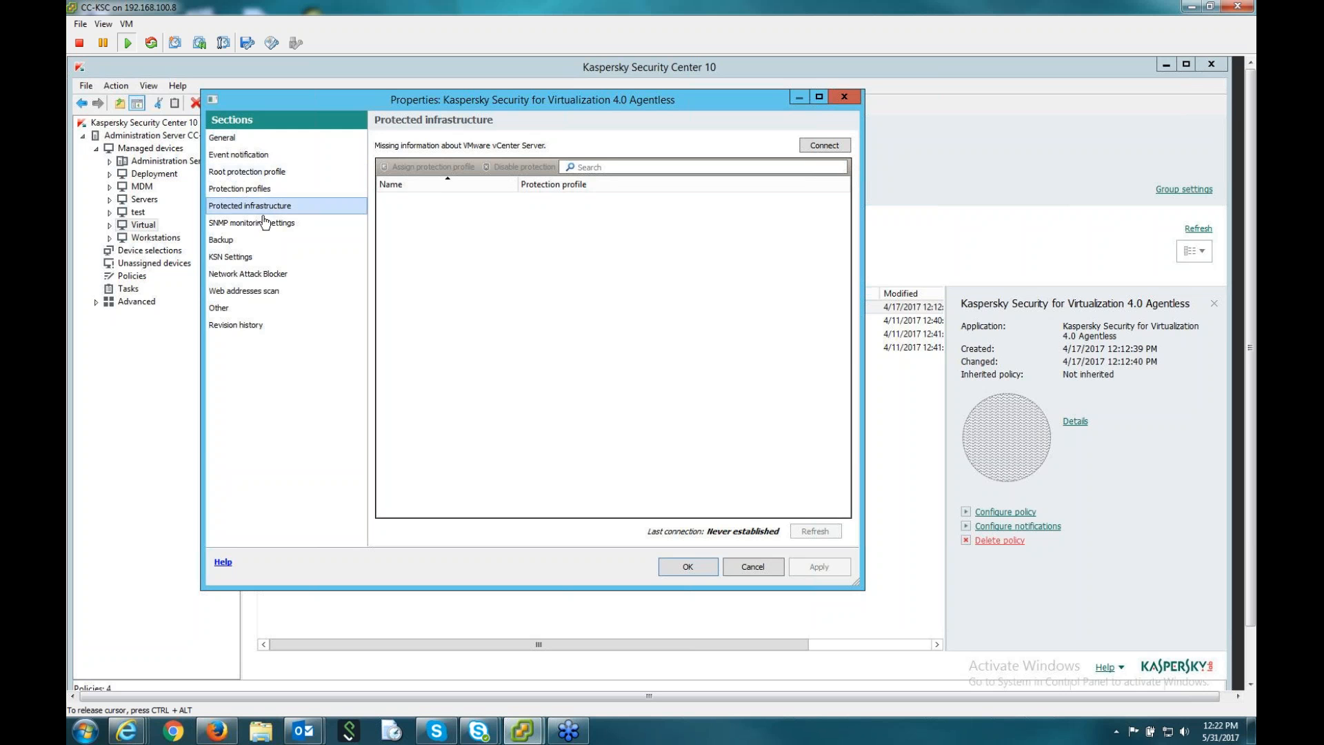
Review SNMP monitoring settings, then the Backup section with files kept 30 days.
click(251, 222)
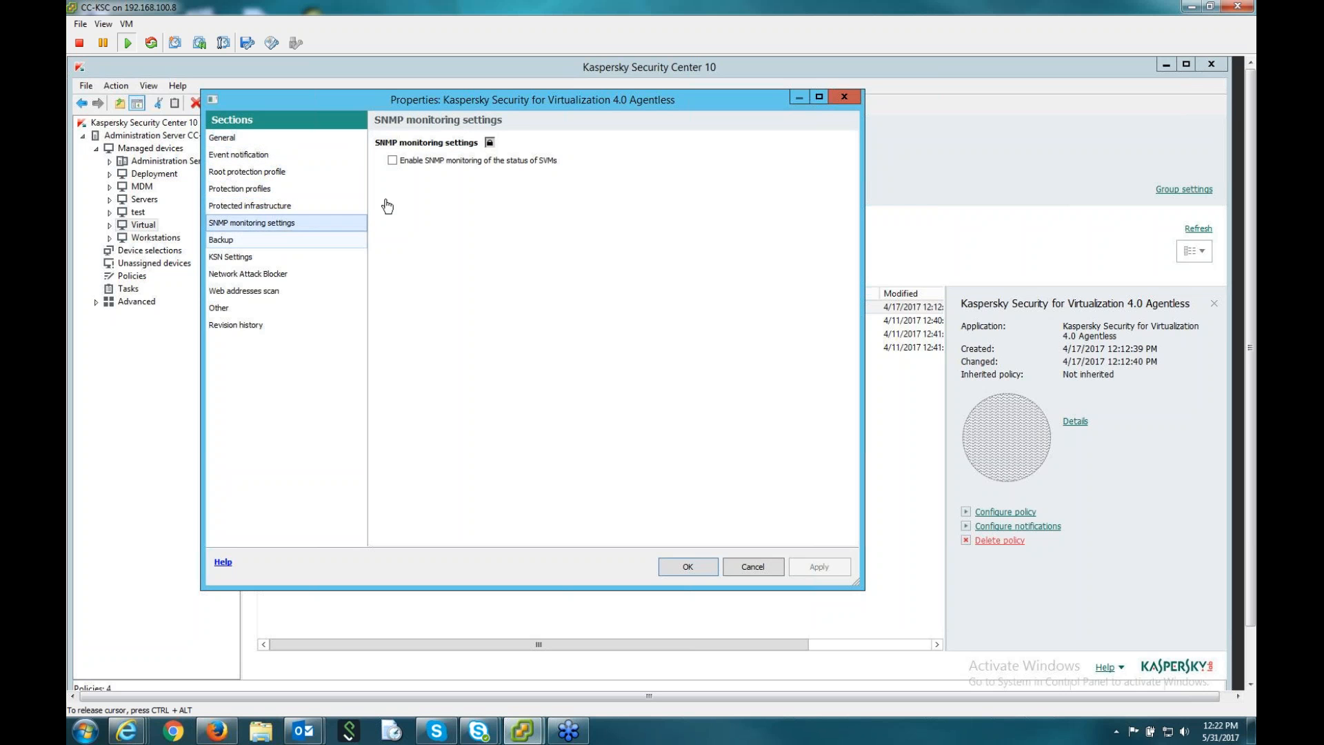
mouse_move(295, 250)
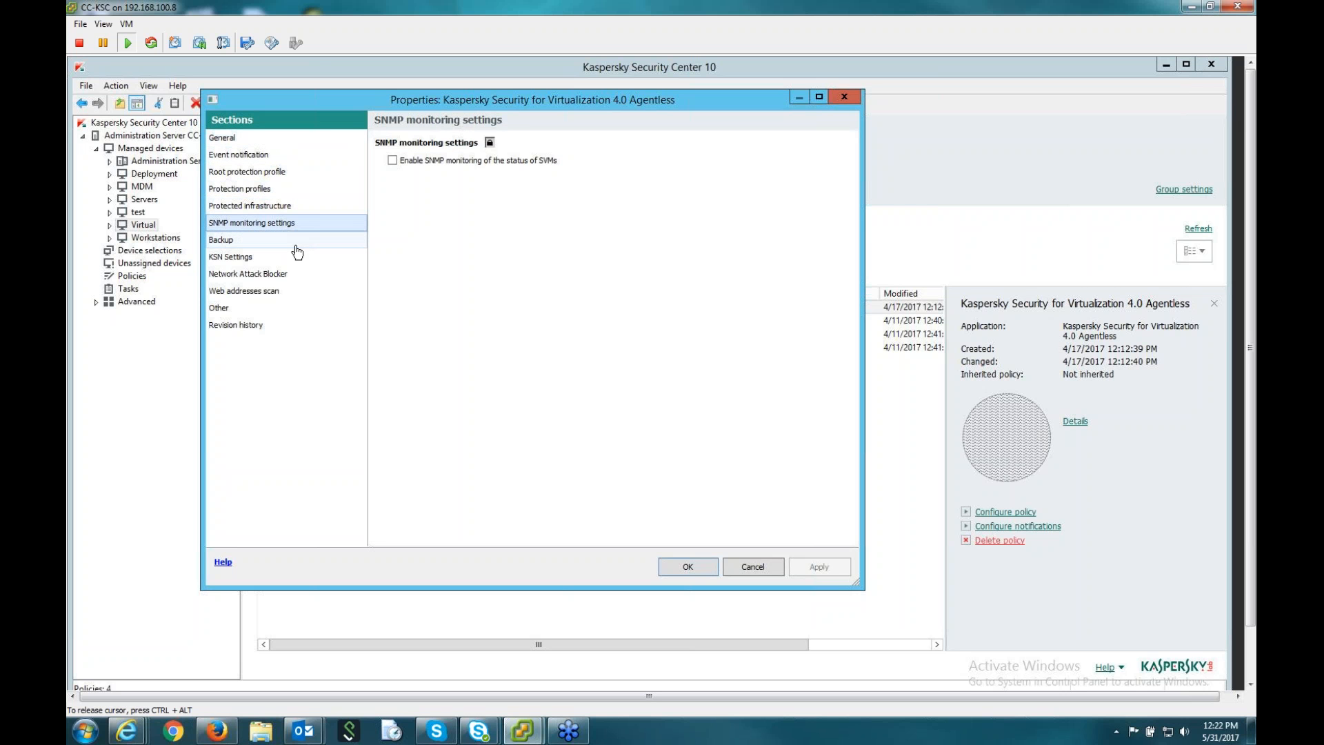
mouse_move(345, 246)
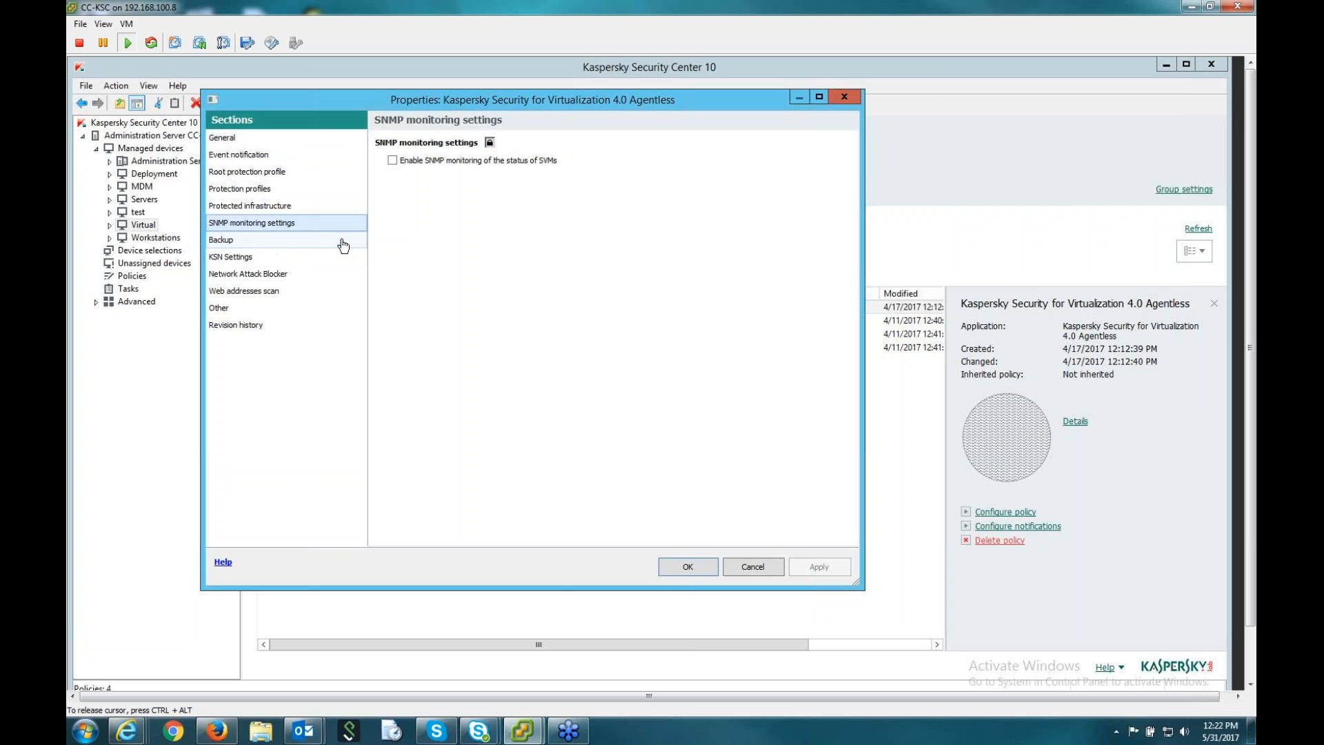
click(220, 240)
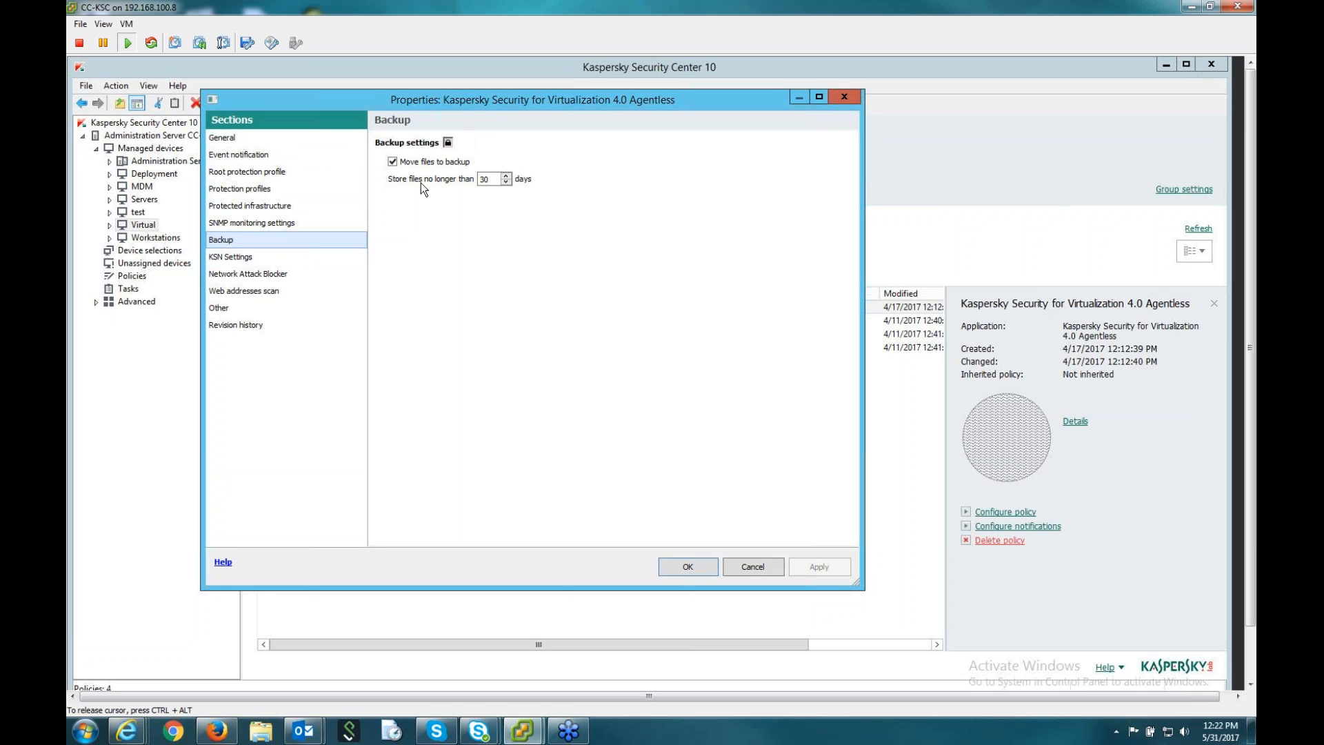
mouse_move(474, 227)
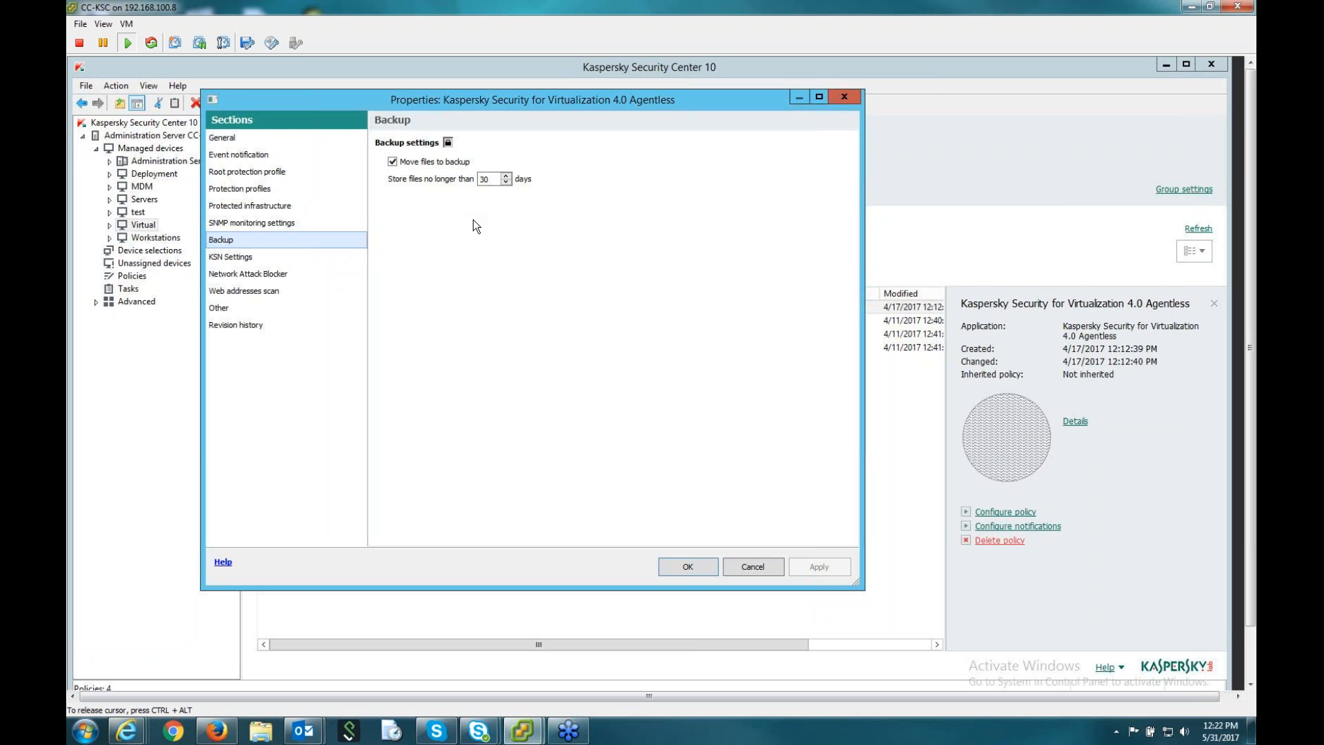
mouse_move(524, 319)
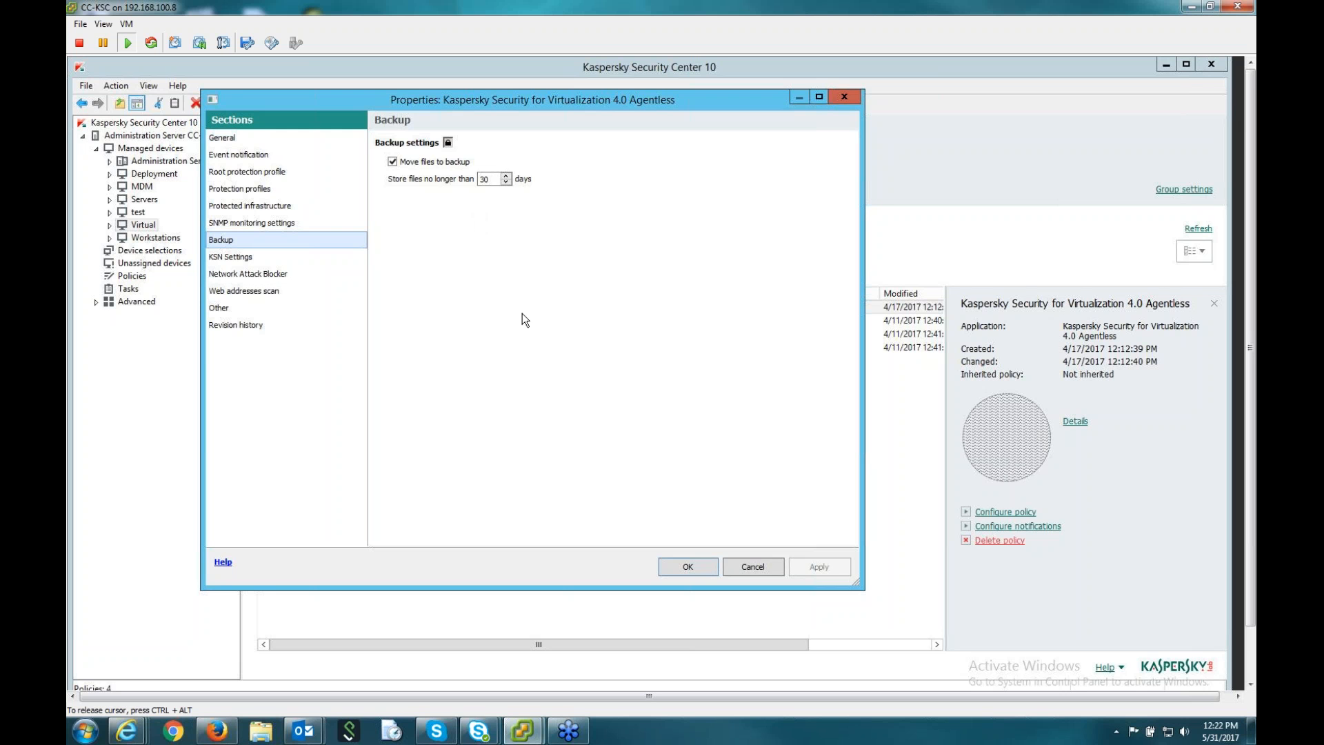
mouse_move(220, 258)
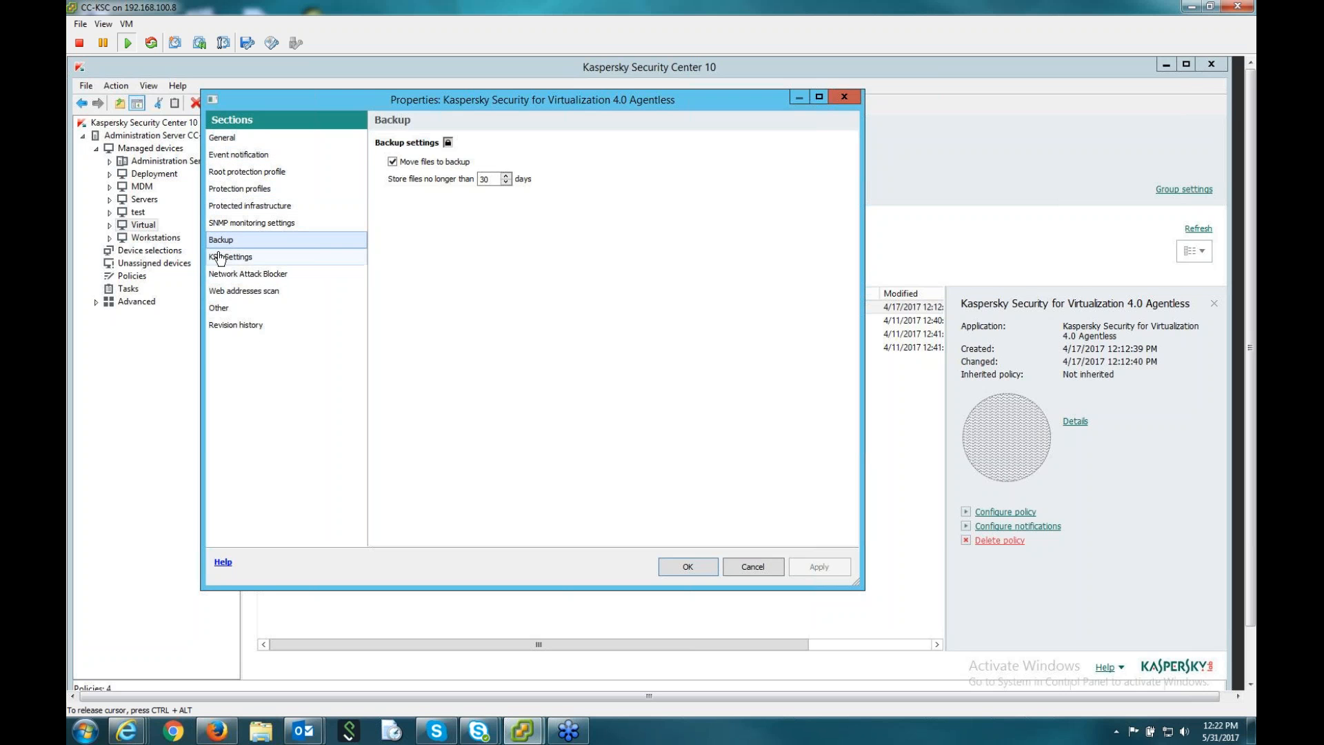
Show KSN Settings with Global KSN terms accepted and Private KSN unused.
click(229, 257)
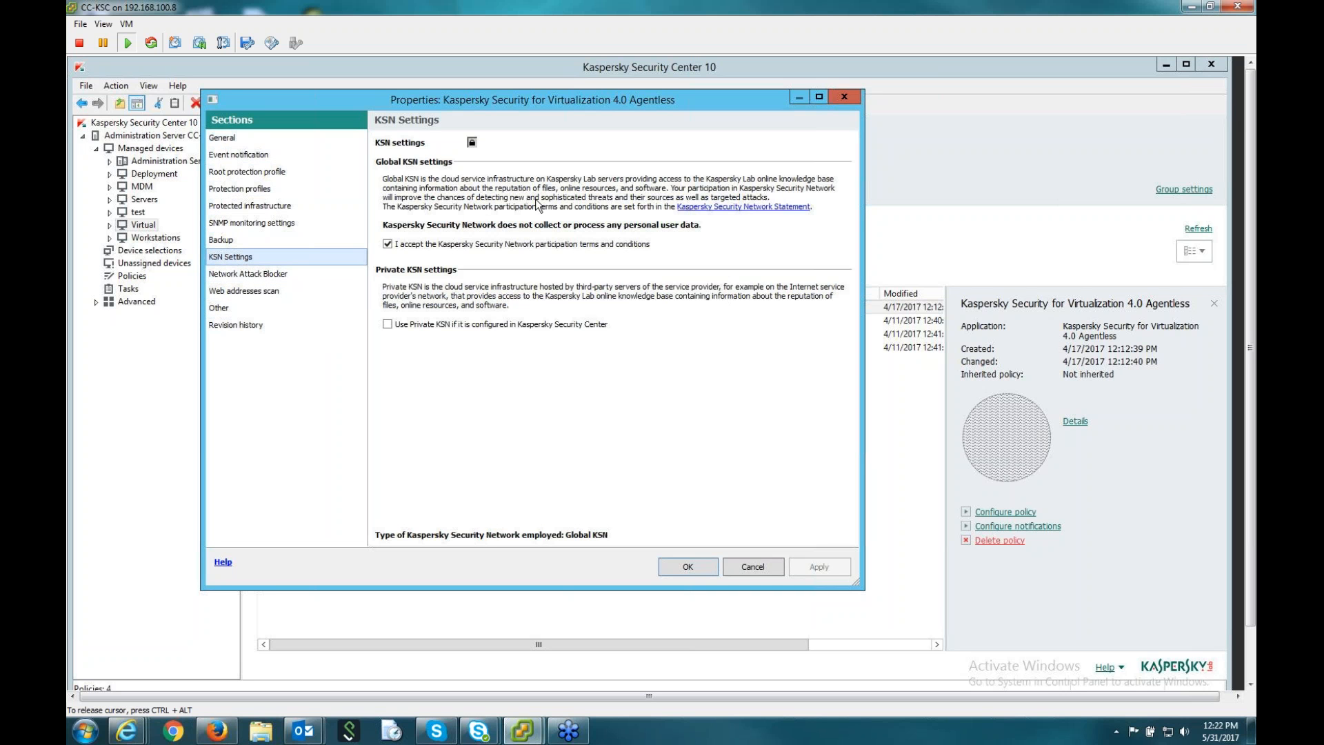
mouse_move(720, 259)
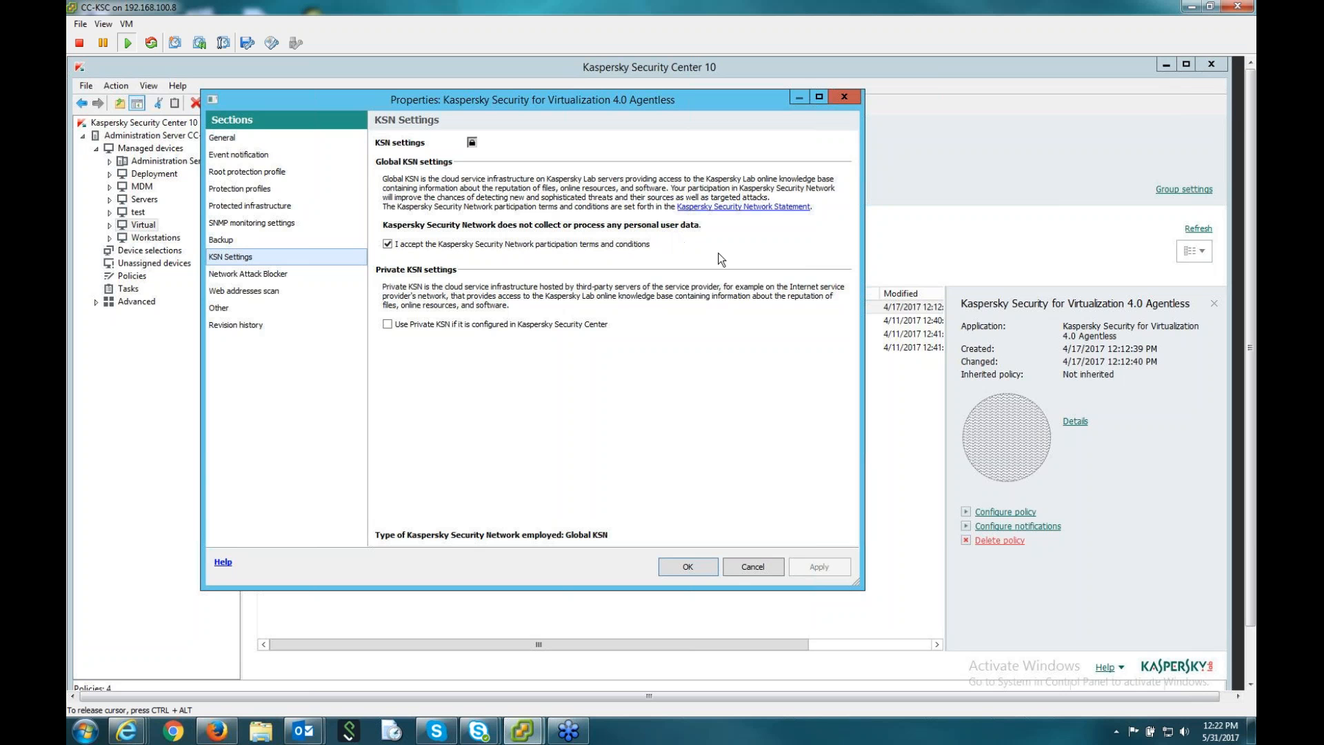
mouse_move(747, 254)
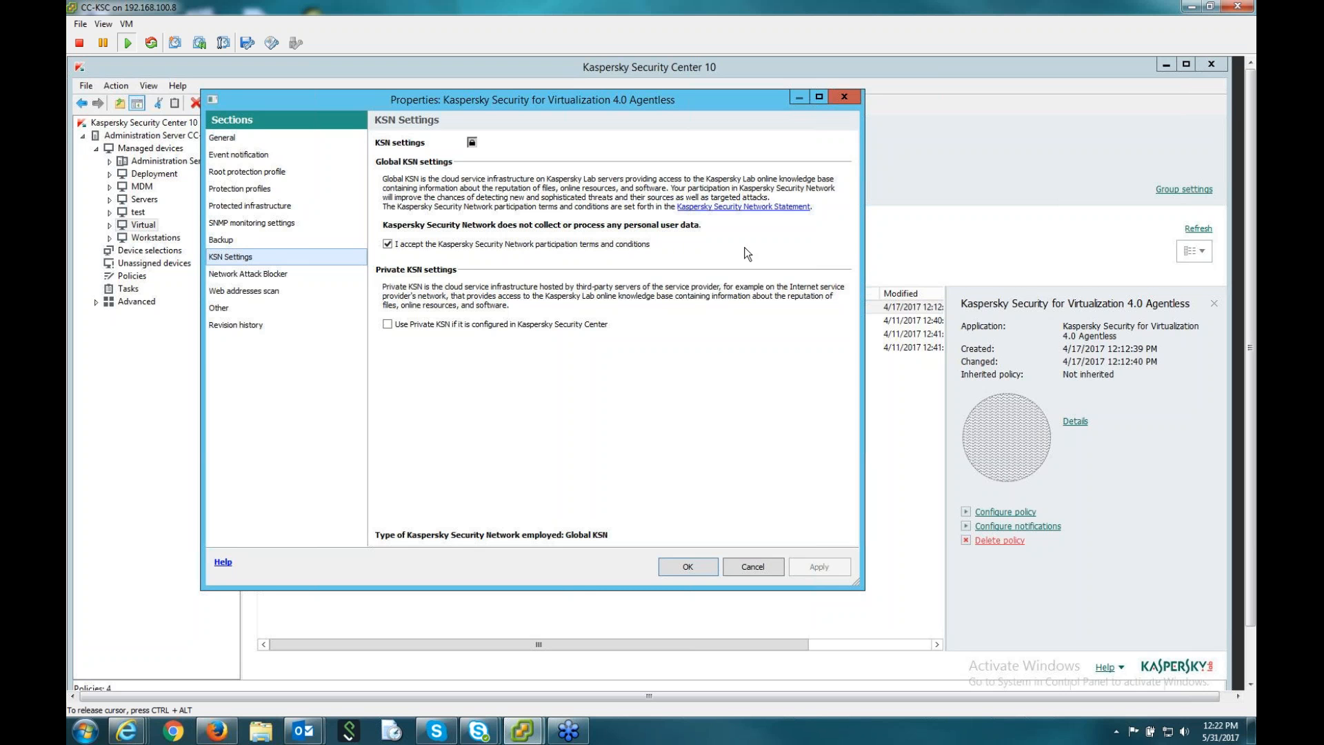
mouse_move(767, 248)
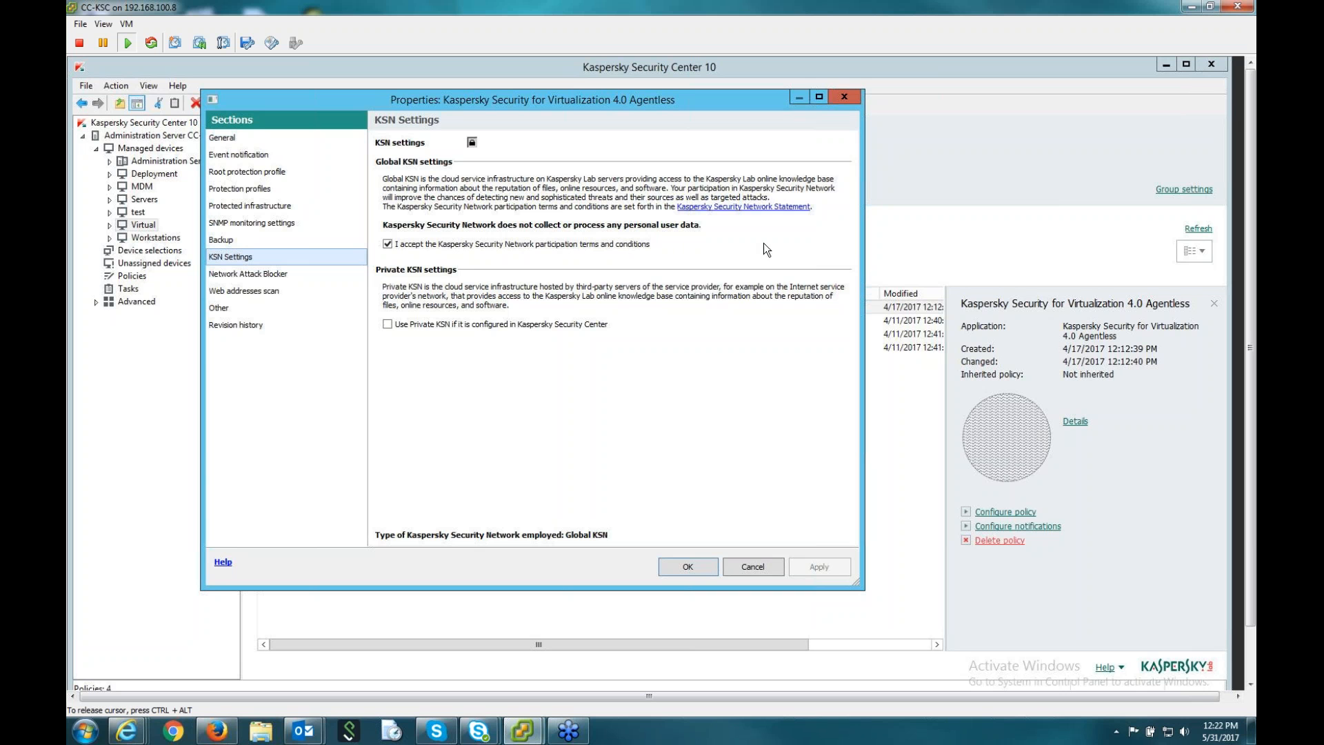
mouse_move(753, 245)
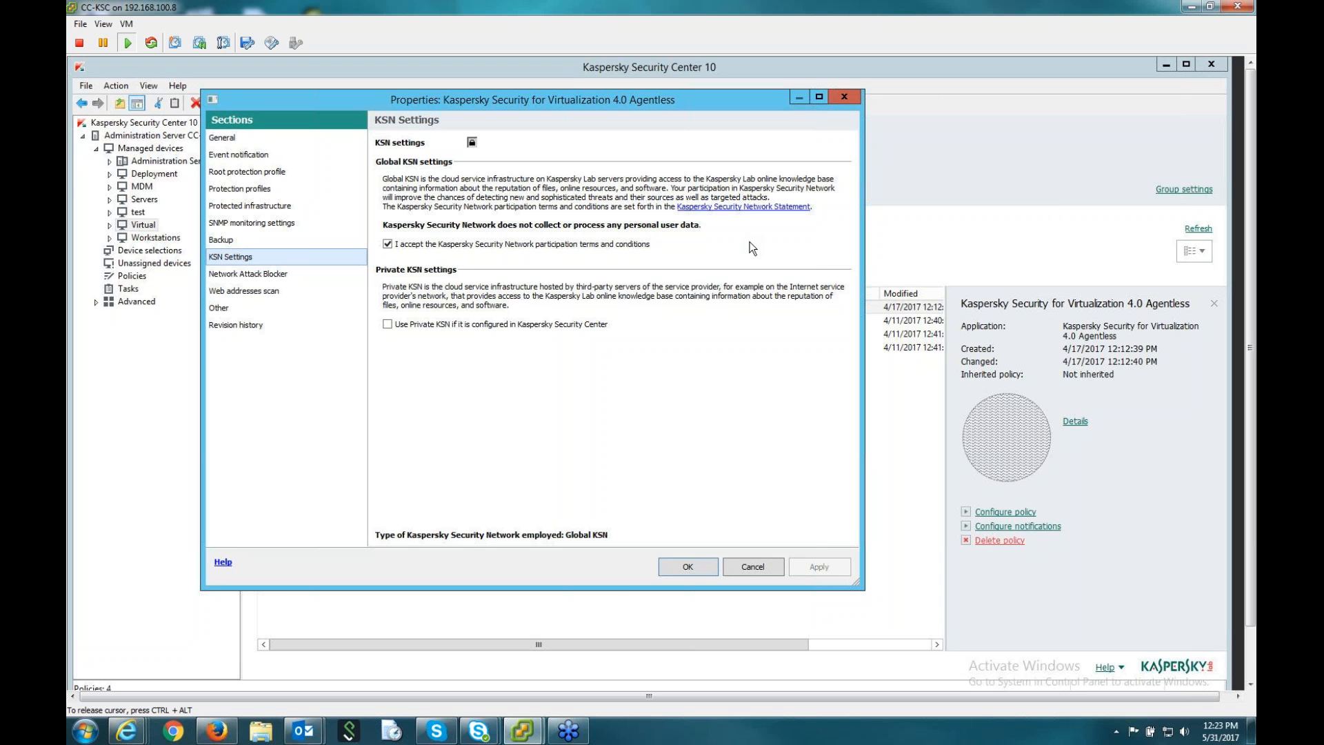
mouse_move(731, 233)
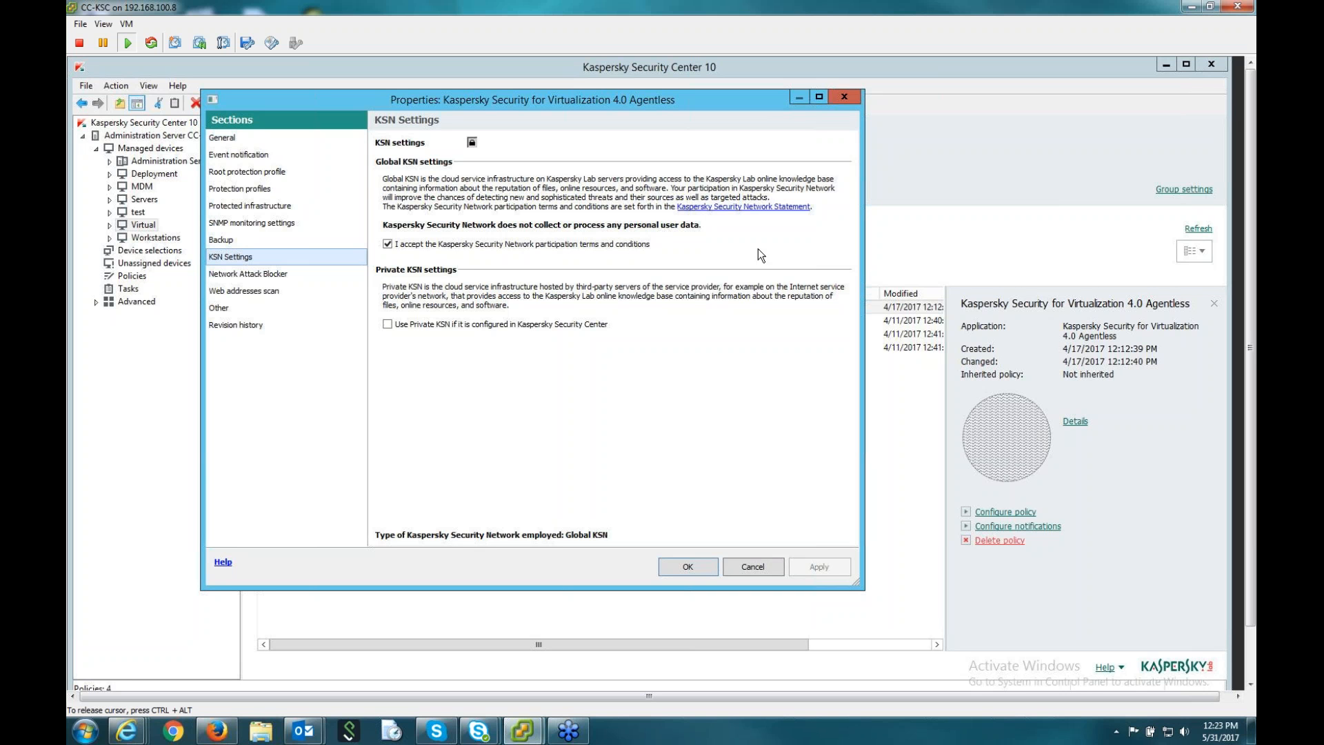
mouse_move(766, 259)
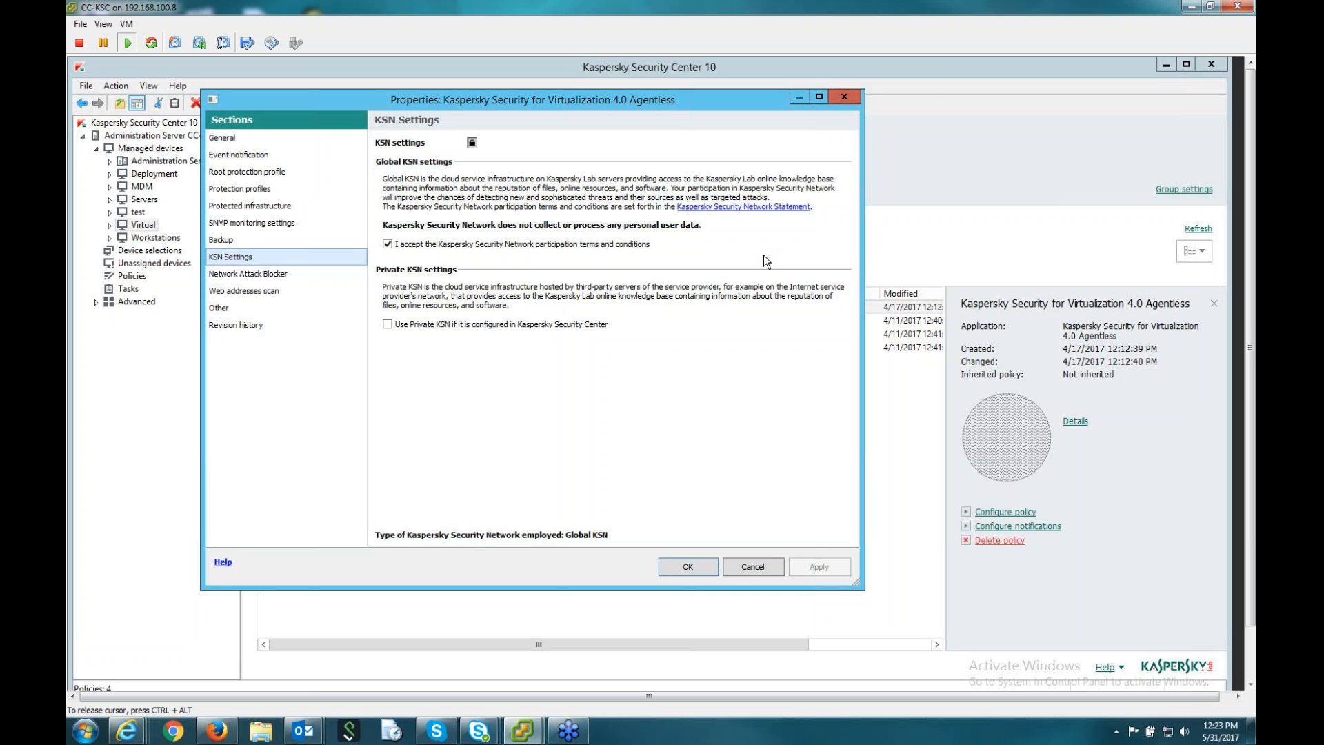
mouse_move(315, 199)
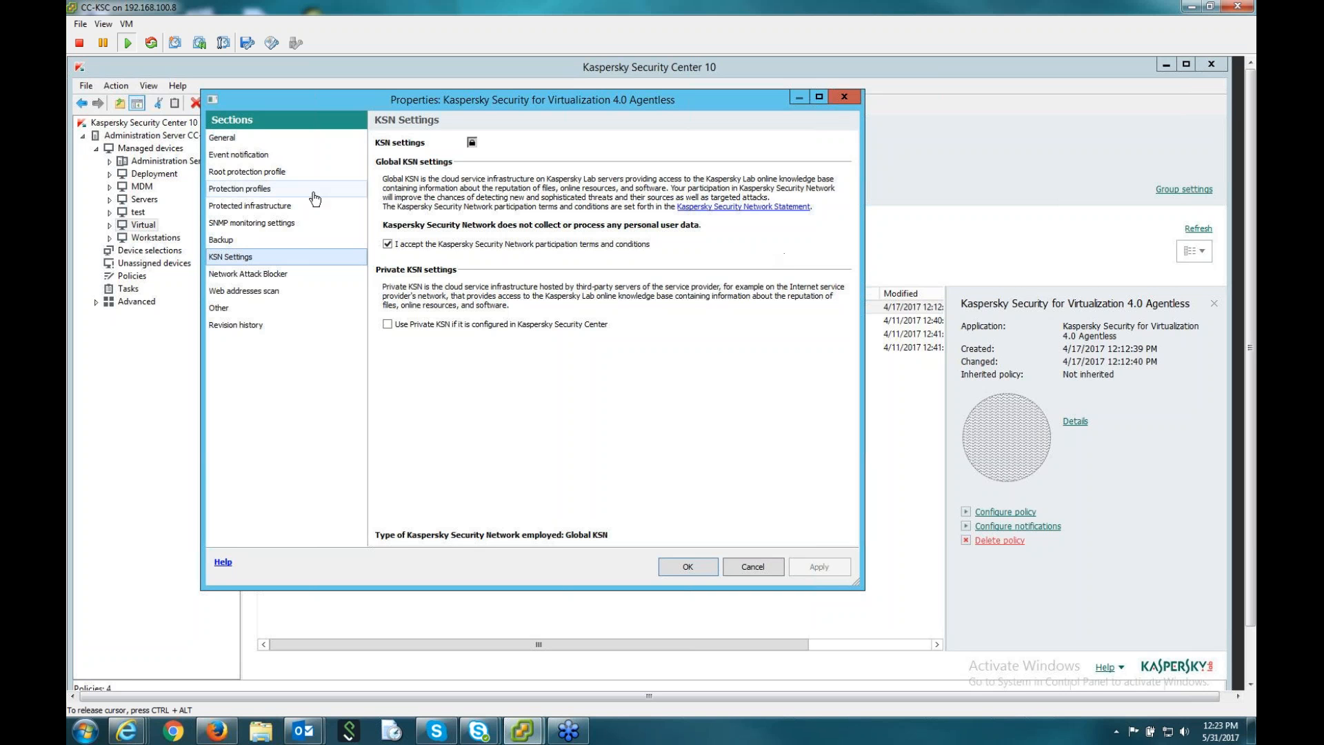
mouse_move(294, 262)
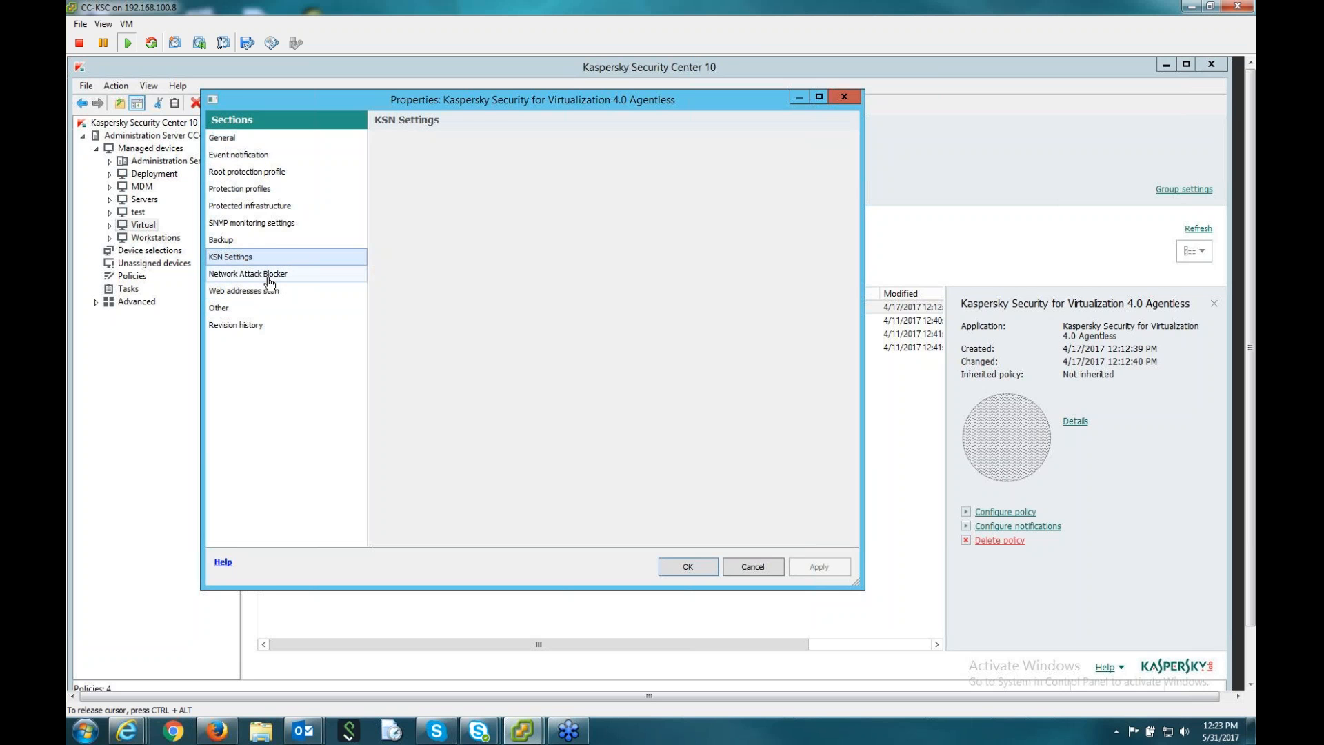
Review Network Attack Blocker settings, sorting the unblocked IP addresses list by address.
click(268, 279)
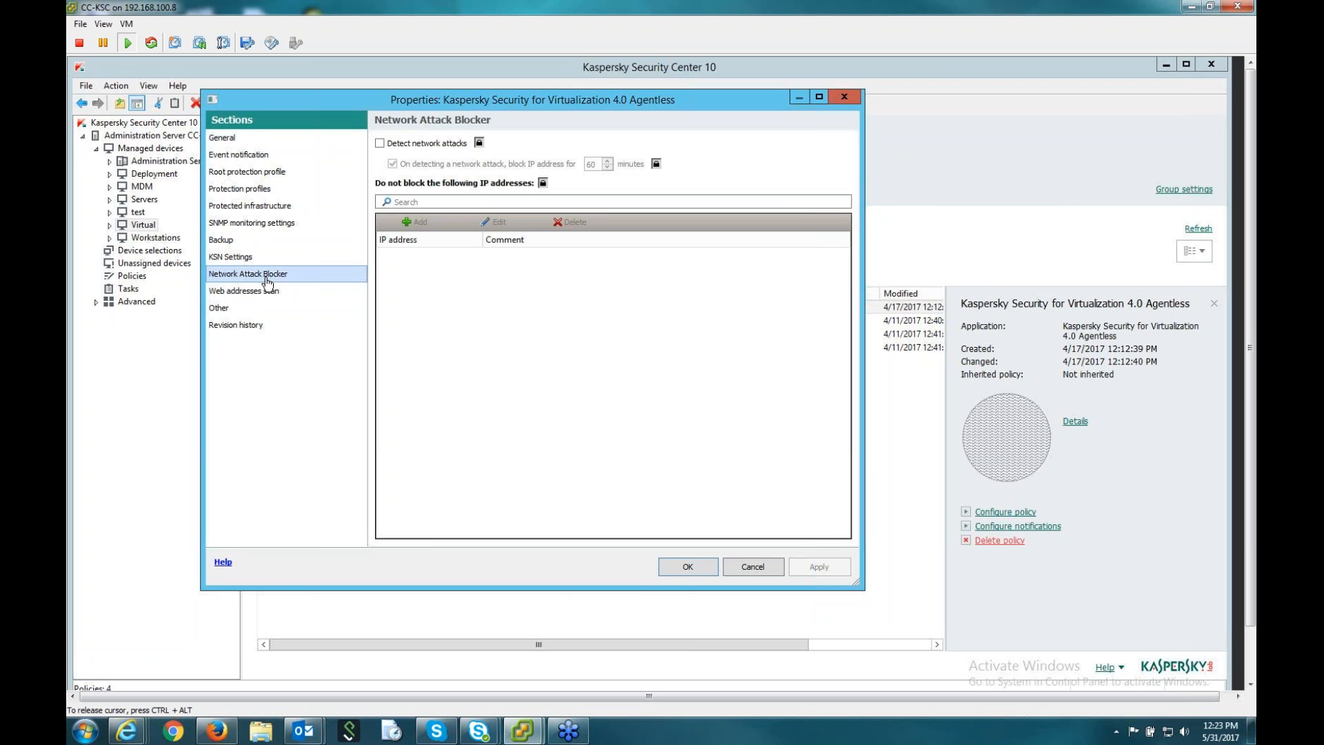
mouse_move(369, 218)
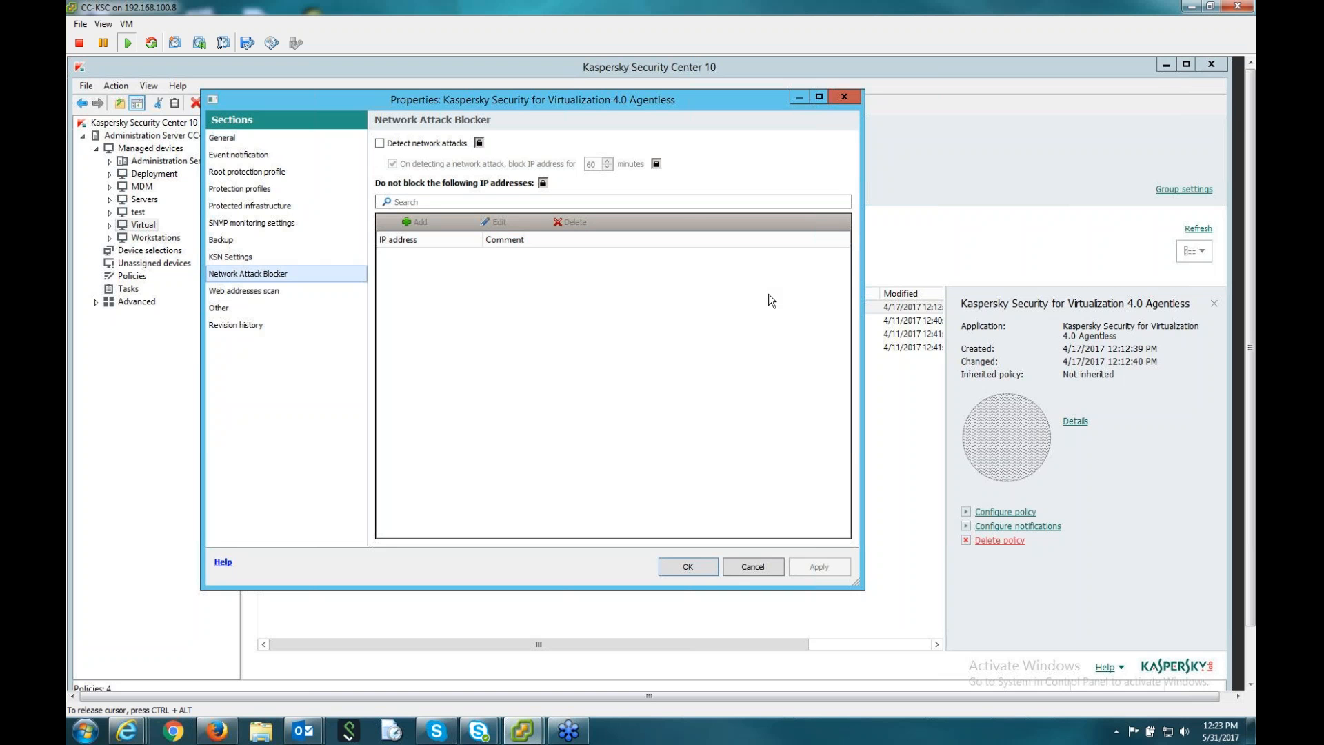
mouse_move(414, 235)
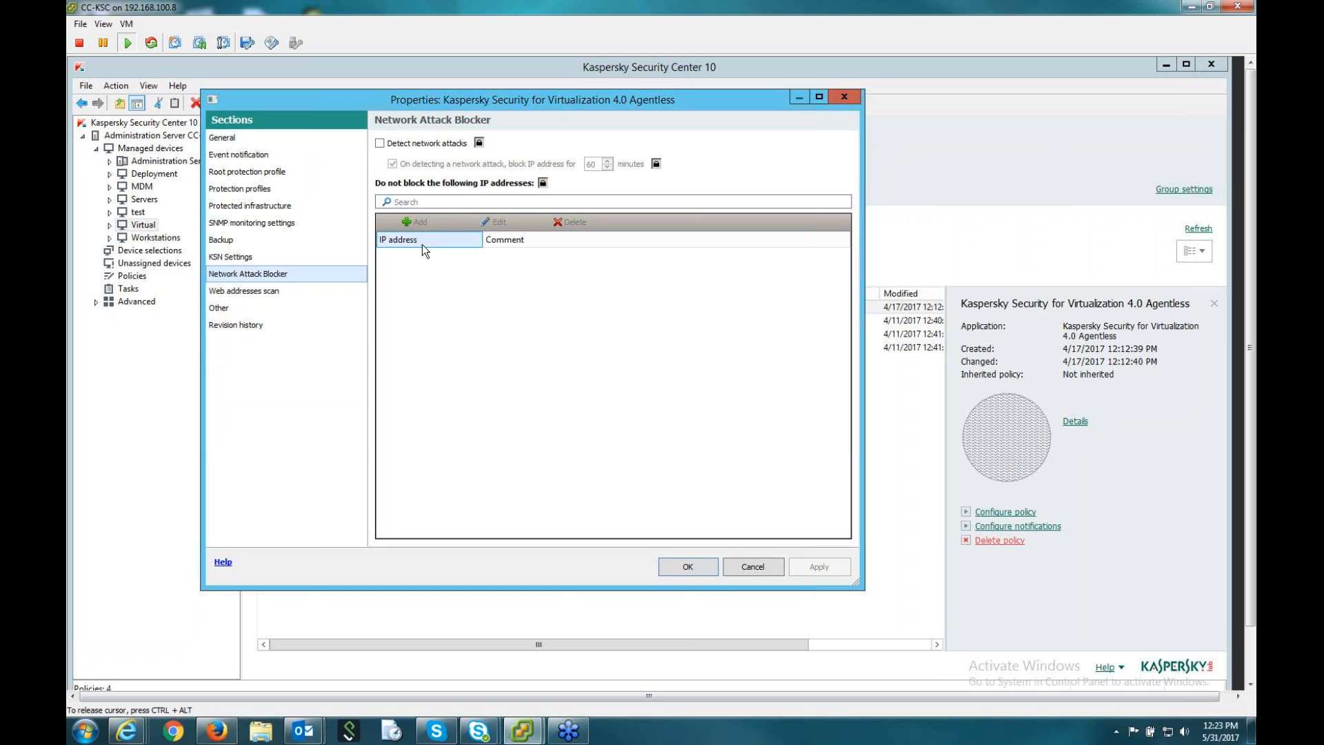
click(243, 291)
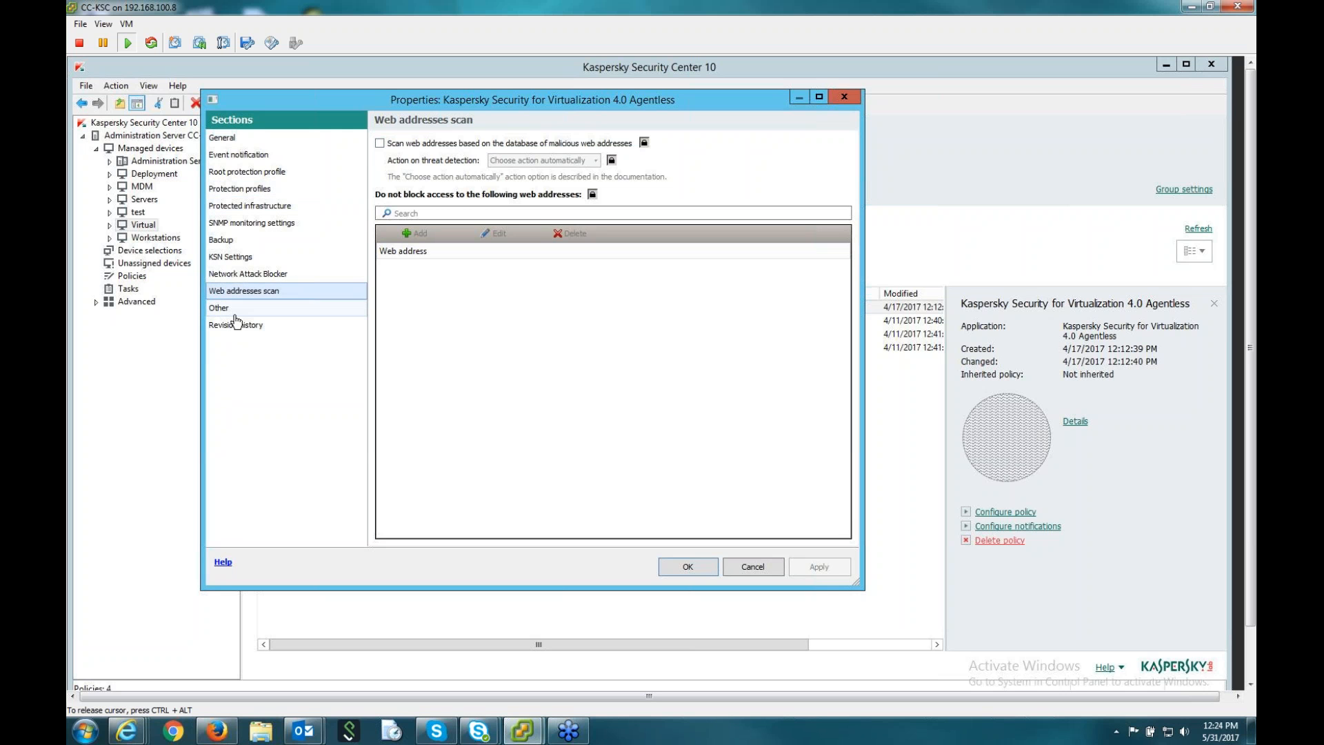
Check the web blocking message language under Other, then return to Web addresses scan.
click(218, 307)
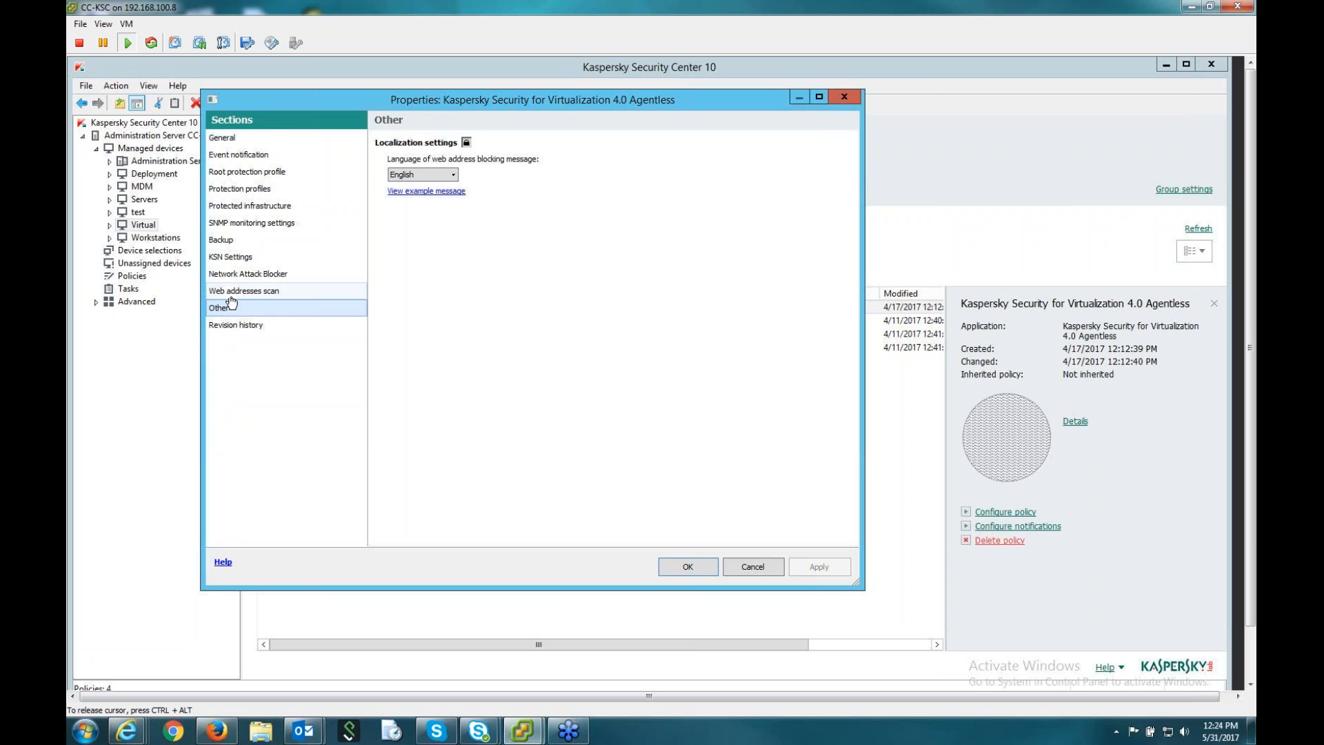
click(243, 291)
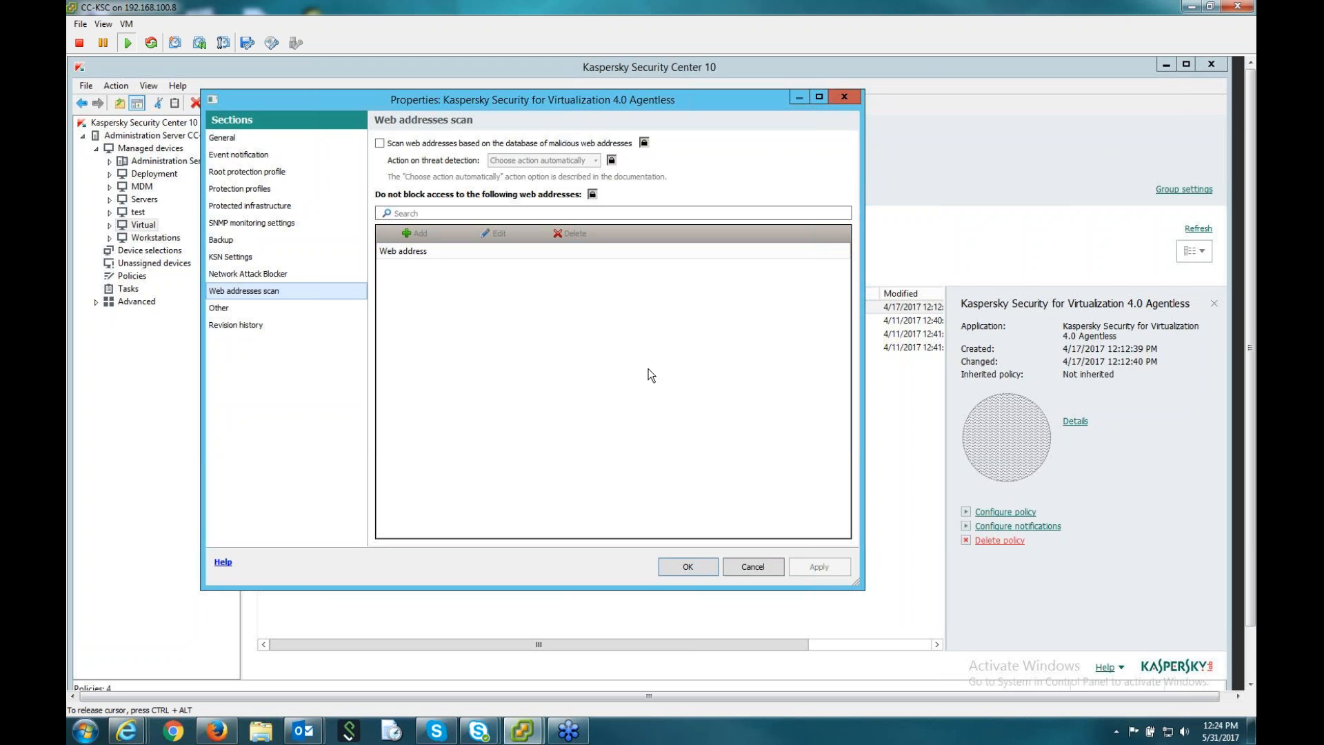
mouse_move(698, 463)
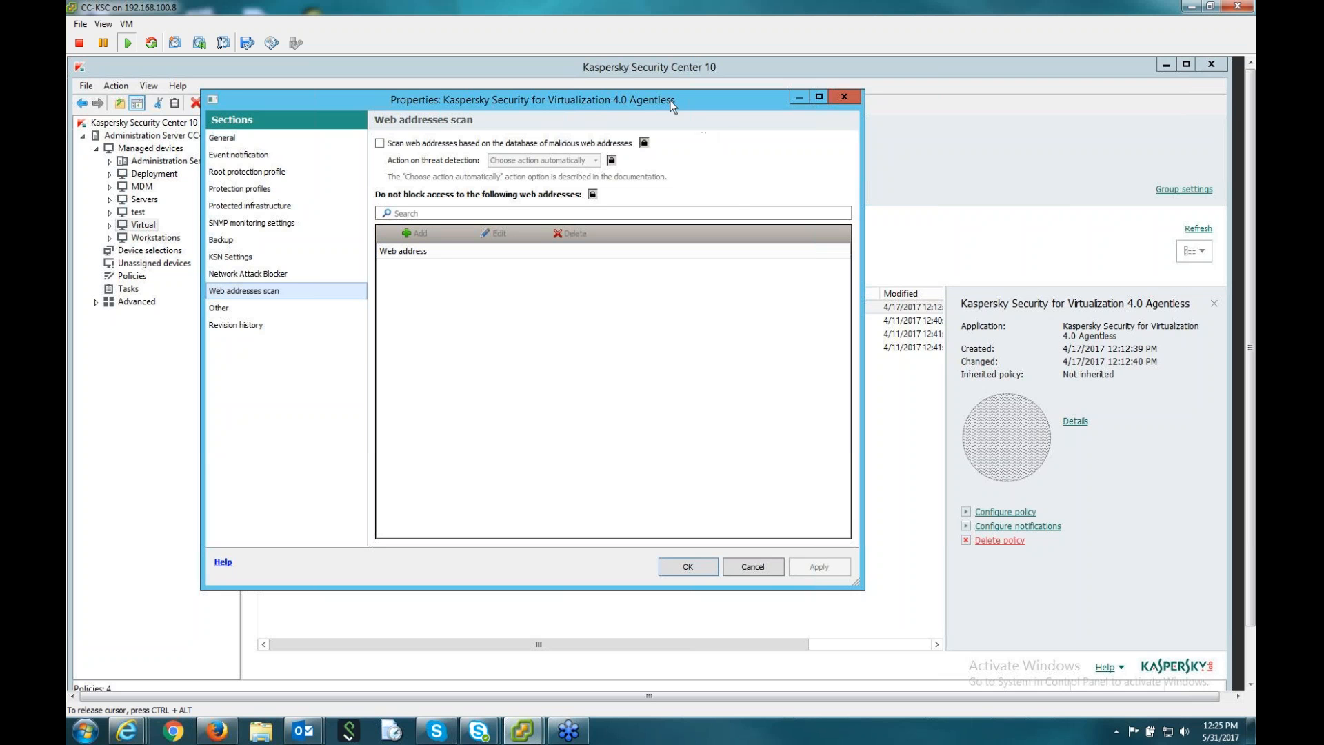
mouse_move(684, 169)
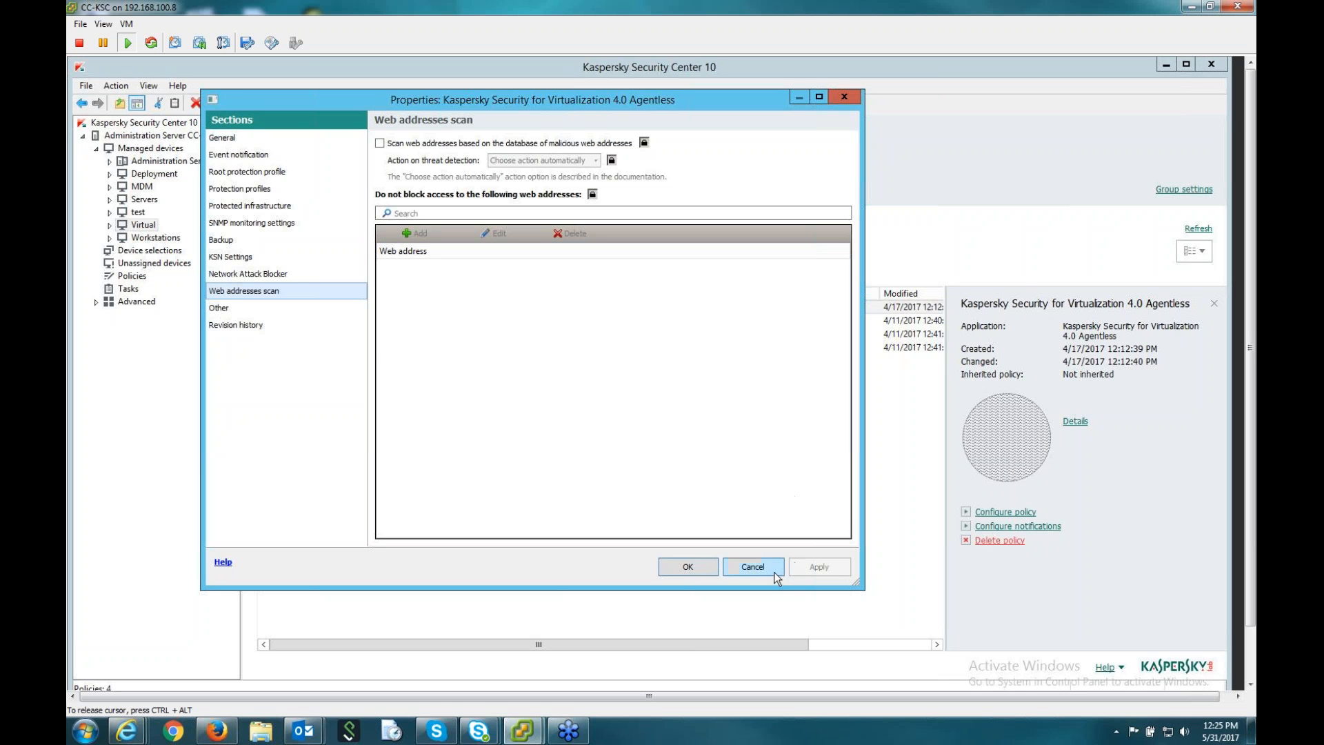
Cancel the Agentless policy properties and show the Light Agent - Protection Server policy's details.
click(753, 566)
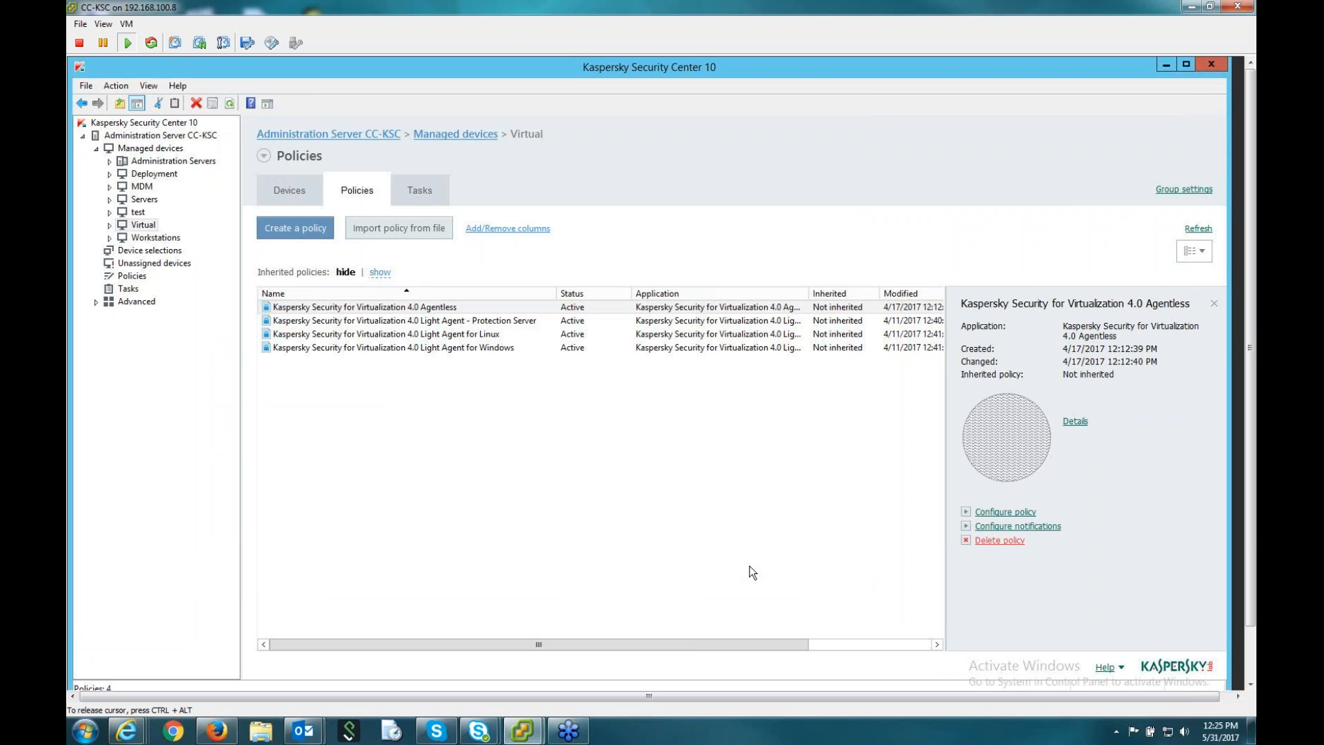
click(389, 307)
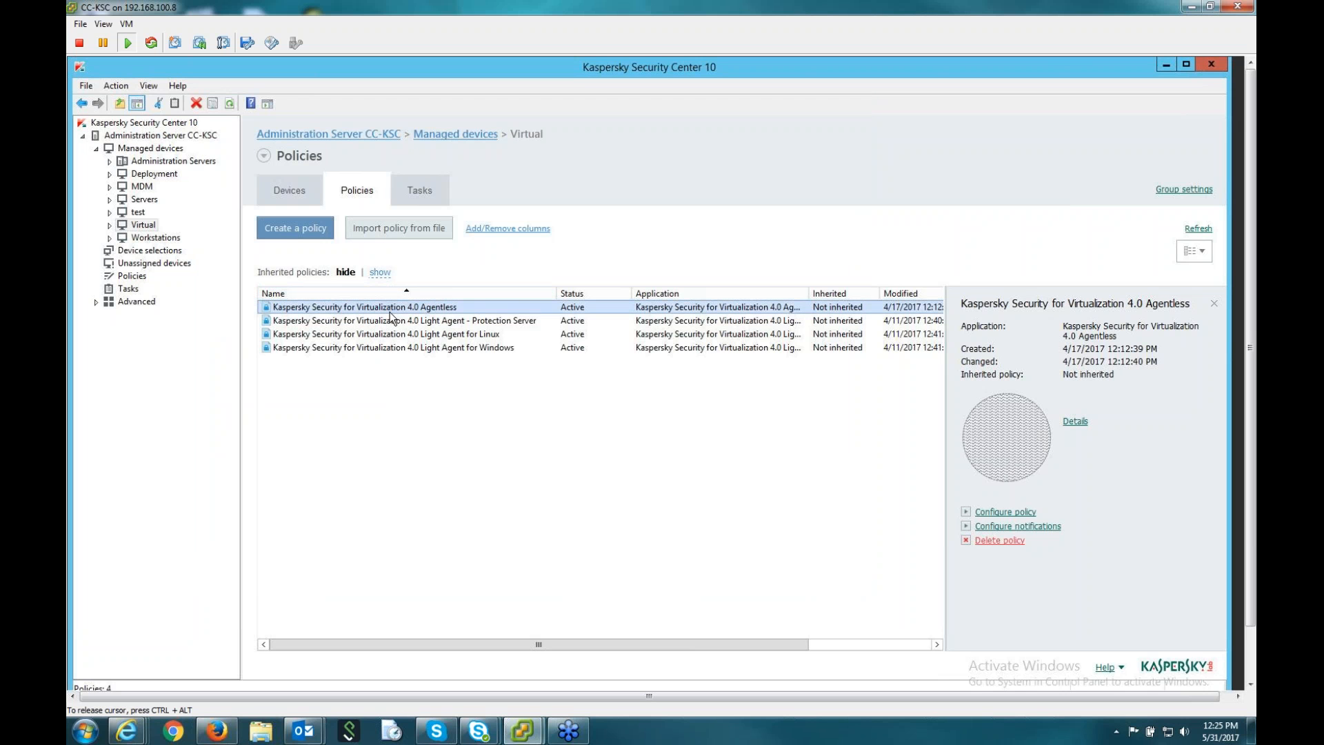
mouse_move(461, 331)
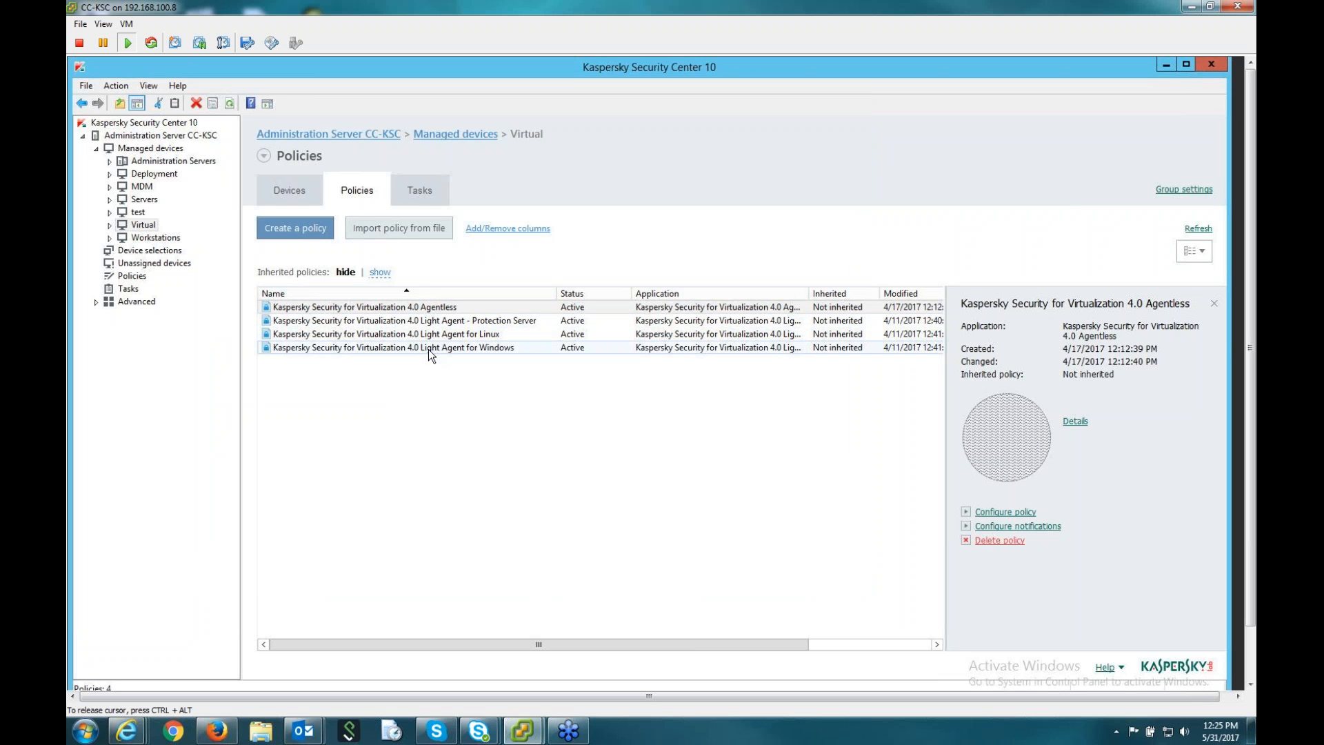
click(397, 320)
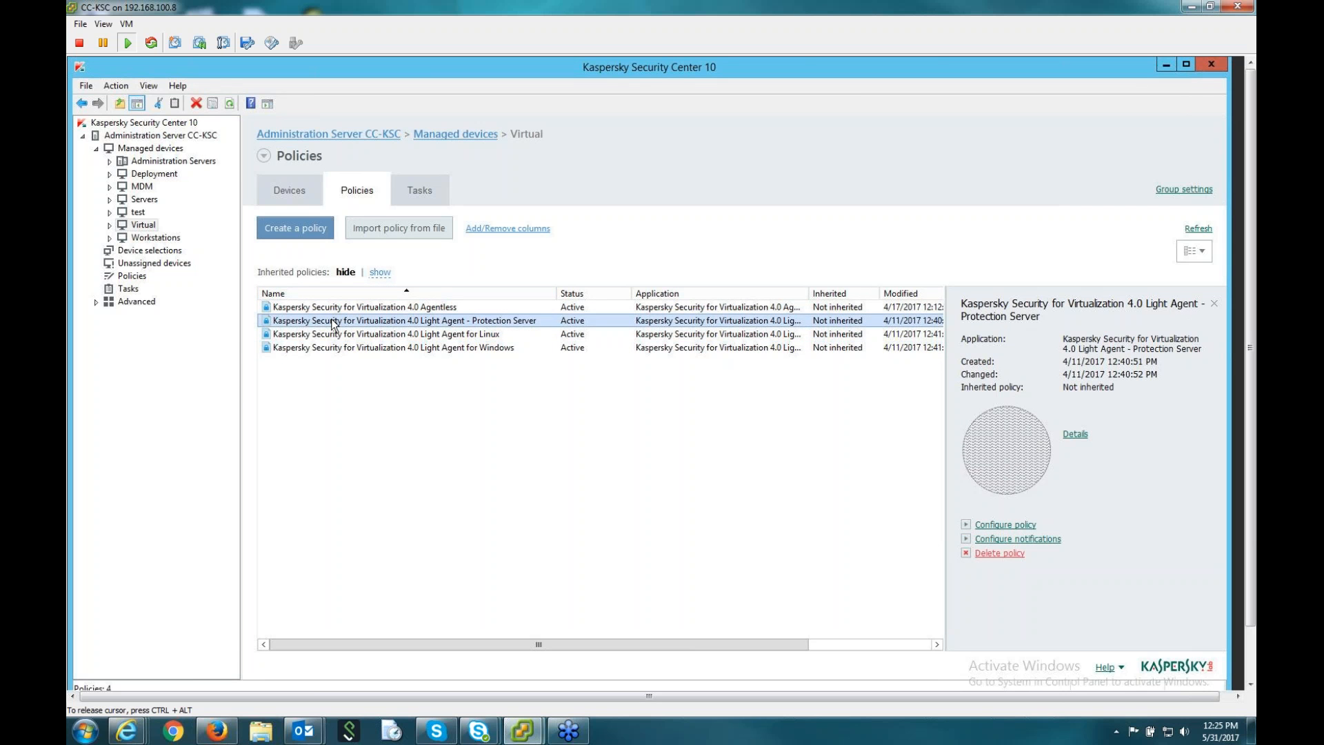
mouse_move(472, 323)
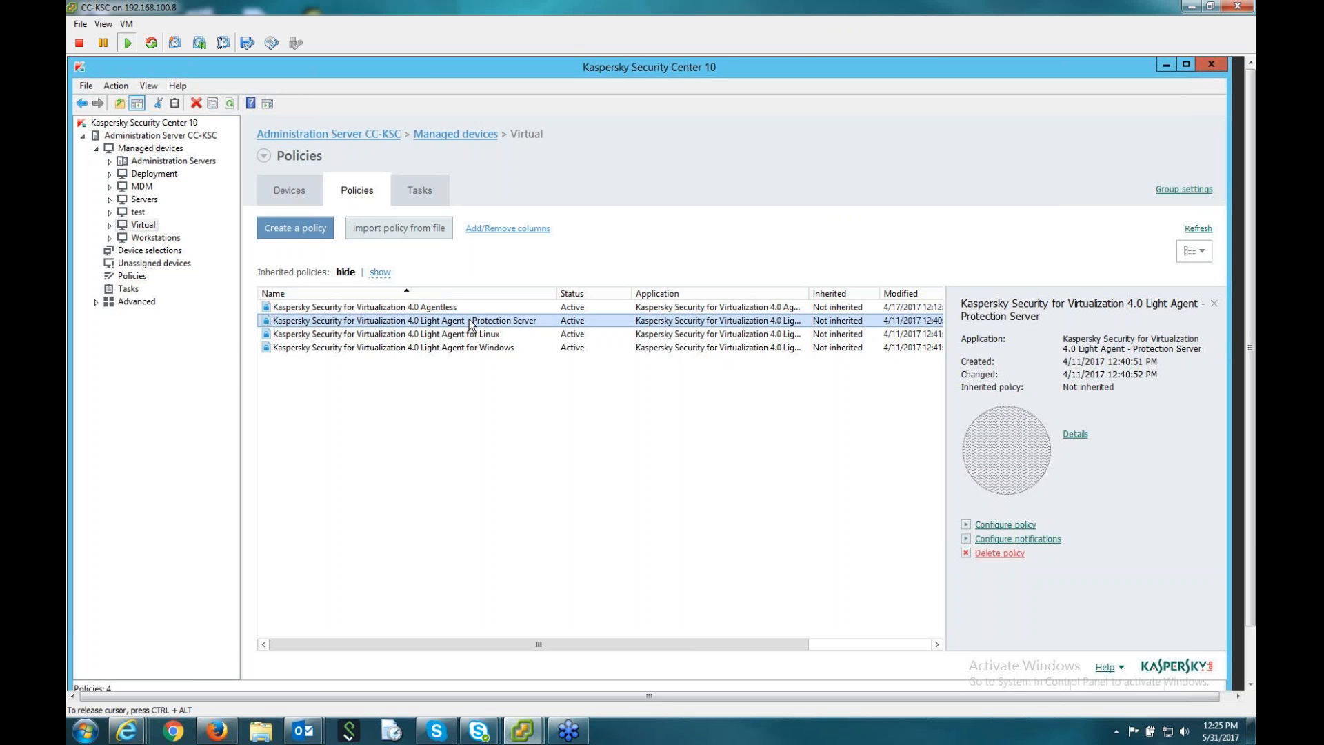
mouse_move(530, 330)
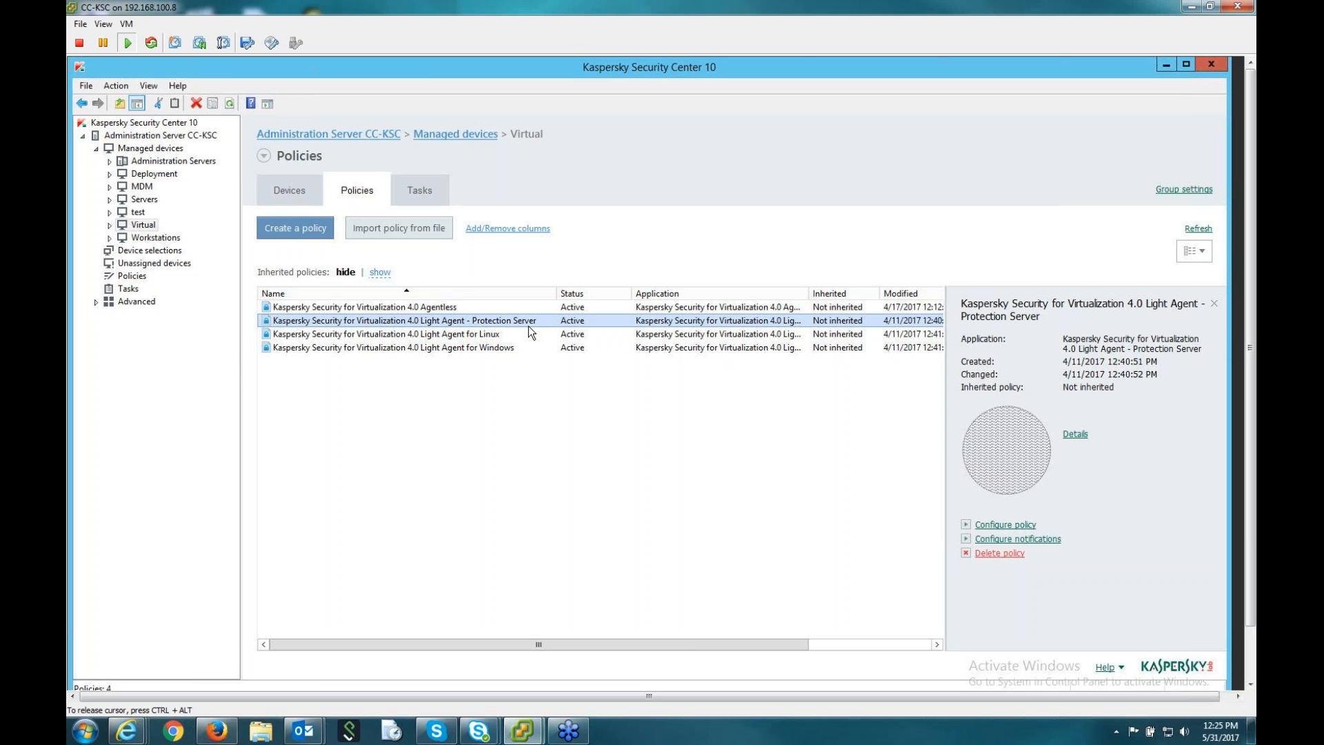
Review the Protection Server policy's Event notification and Revision history, returning to General.
double_click(397, 321)
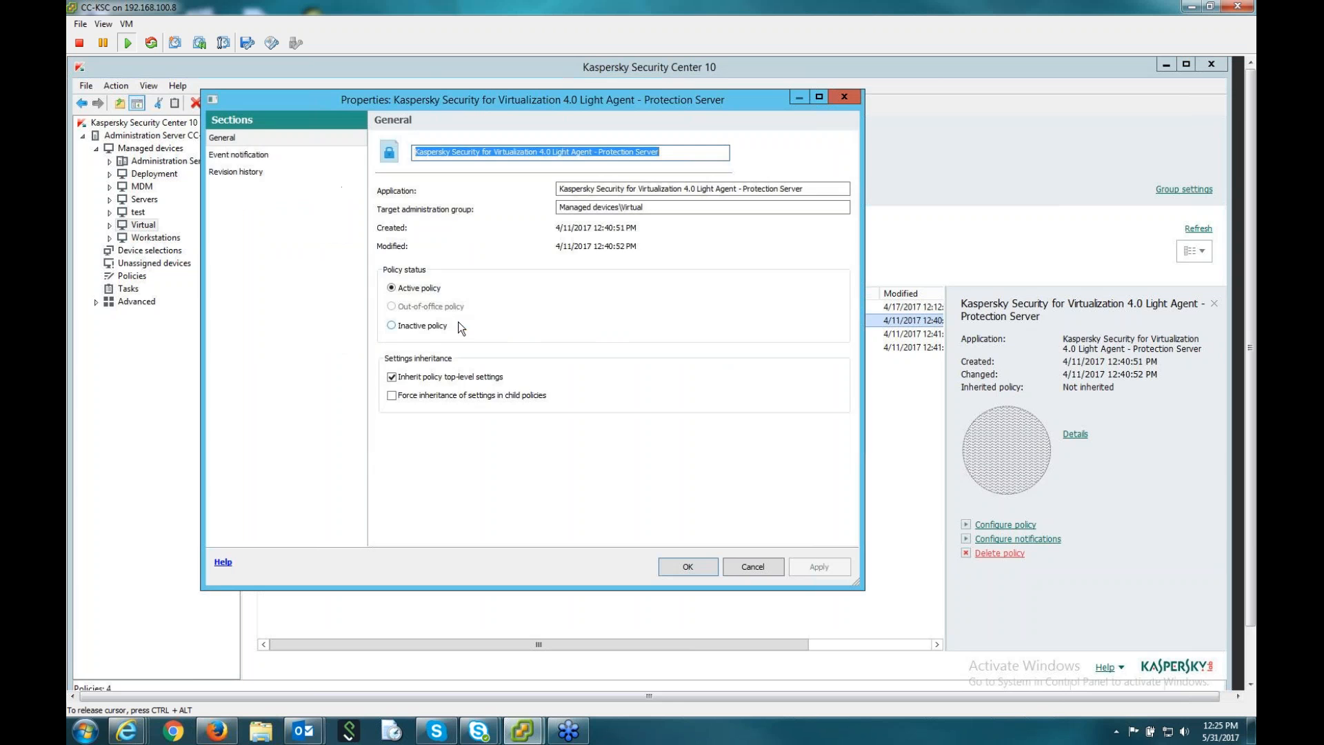
click(238, 154)
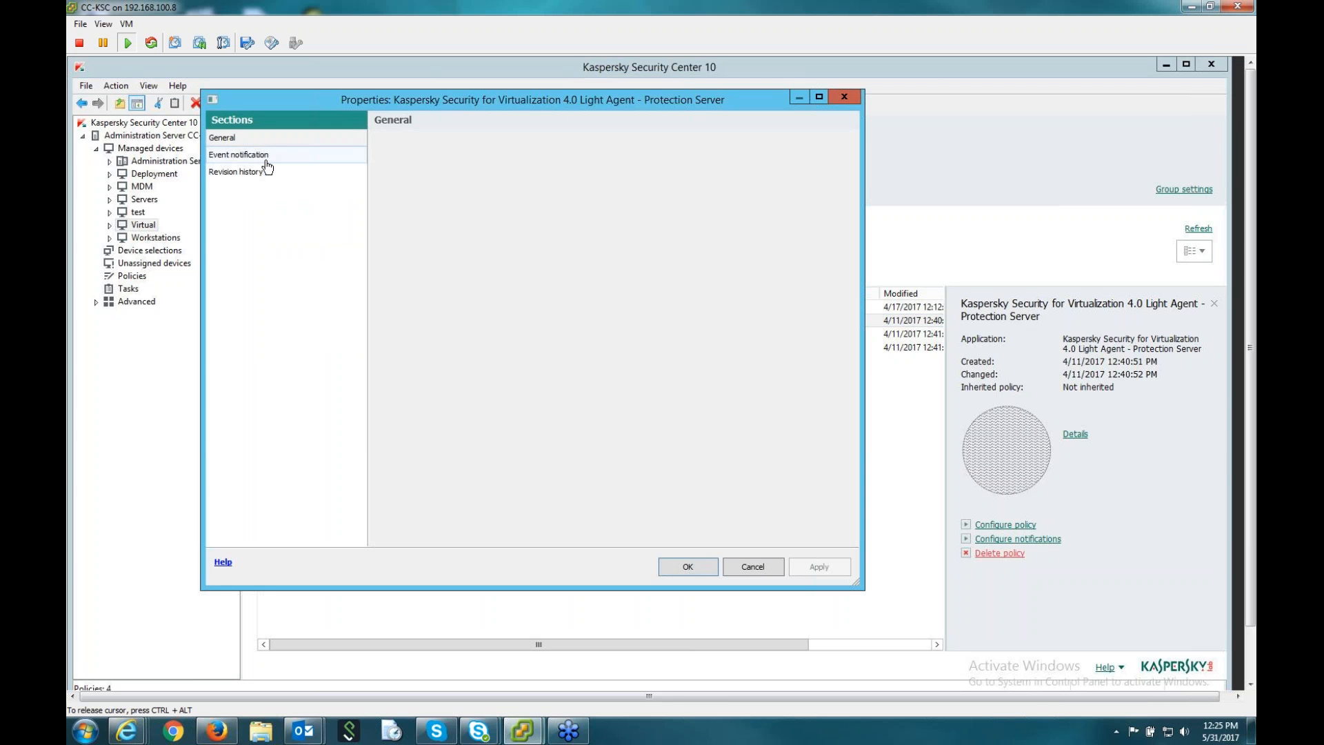
click(238, 154)
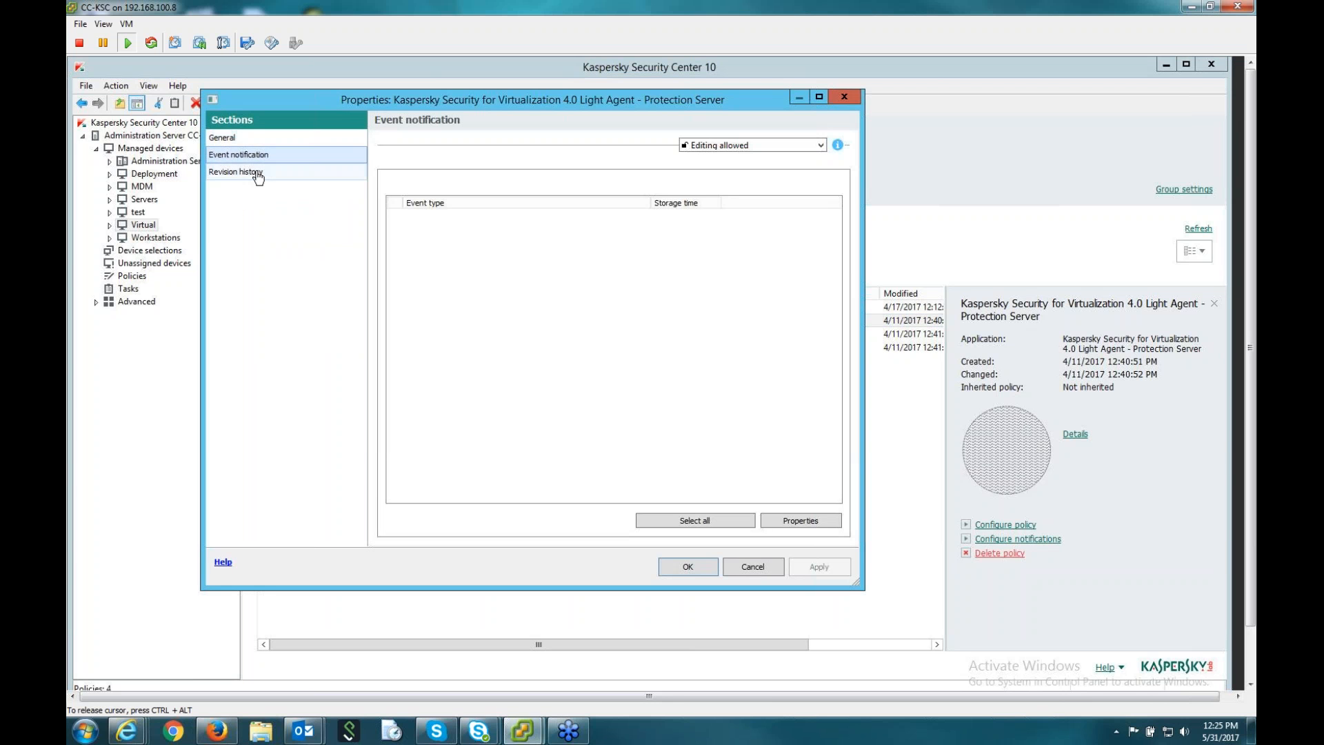
click(220, 136)
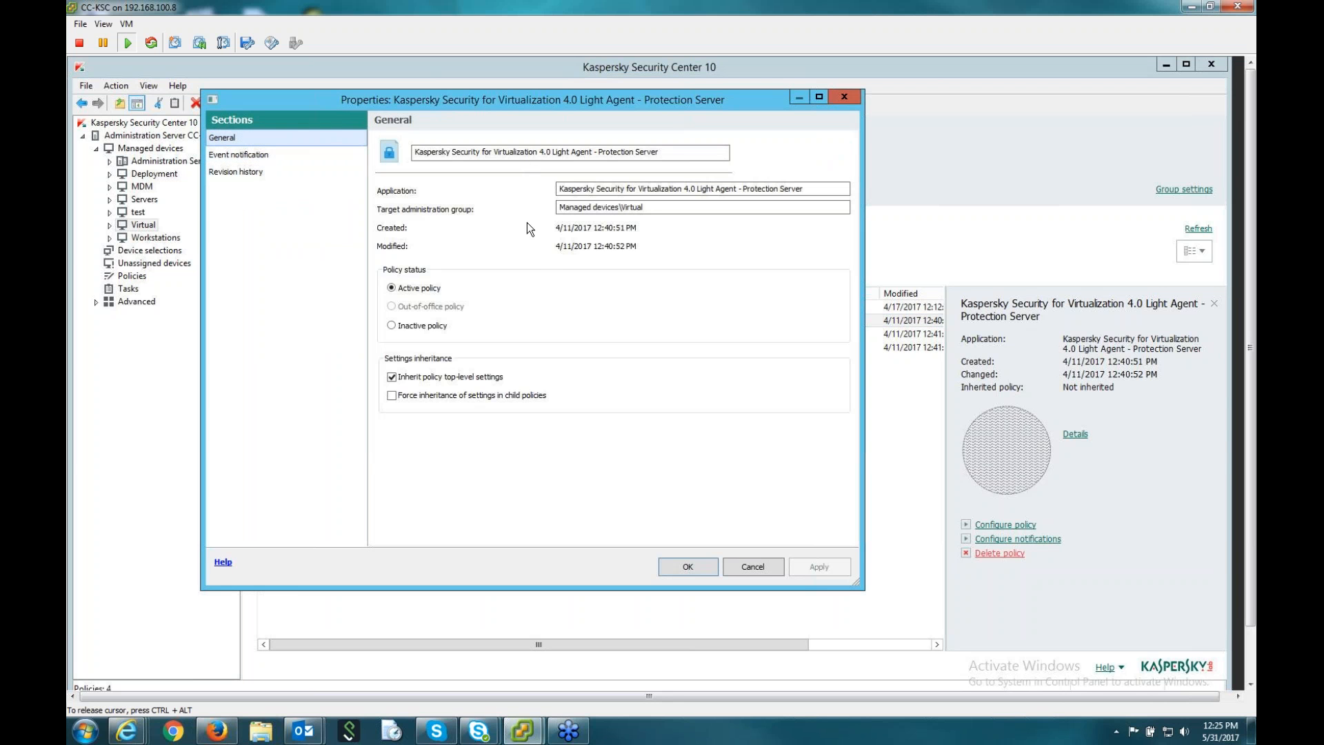
mouse_move(540, 263)
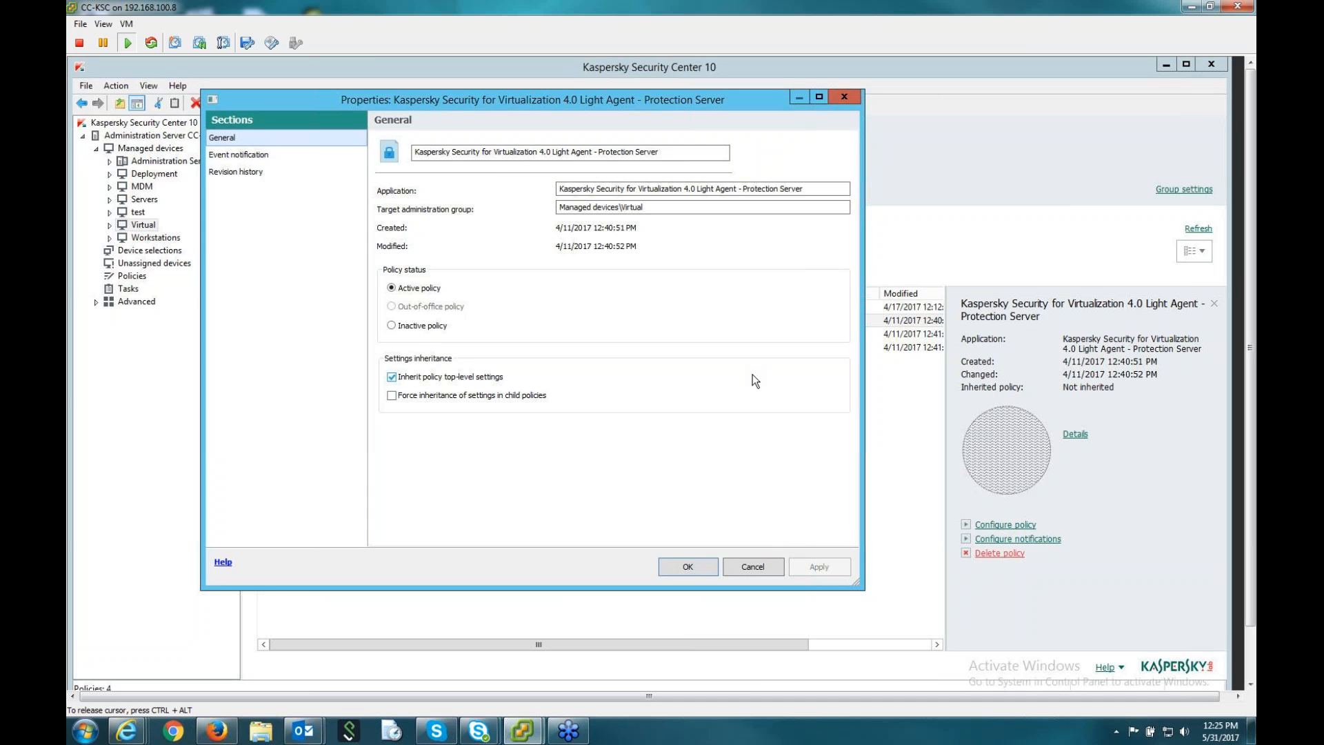
Close the Protection Server properties and view details of the Linux and Windows Light Agent policies.
click(753, 566)
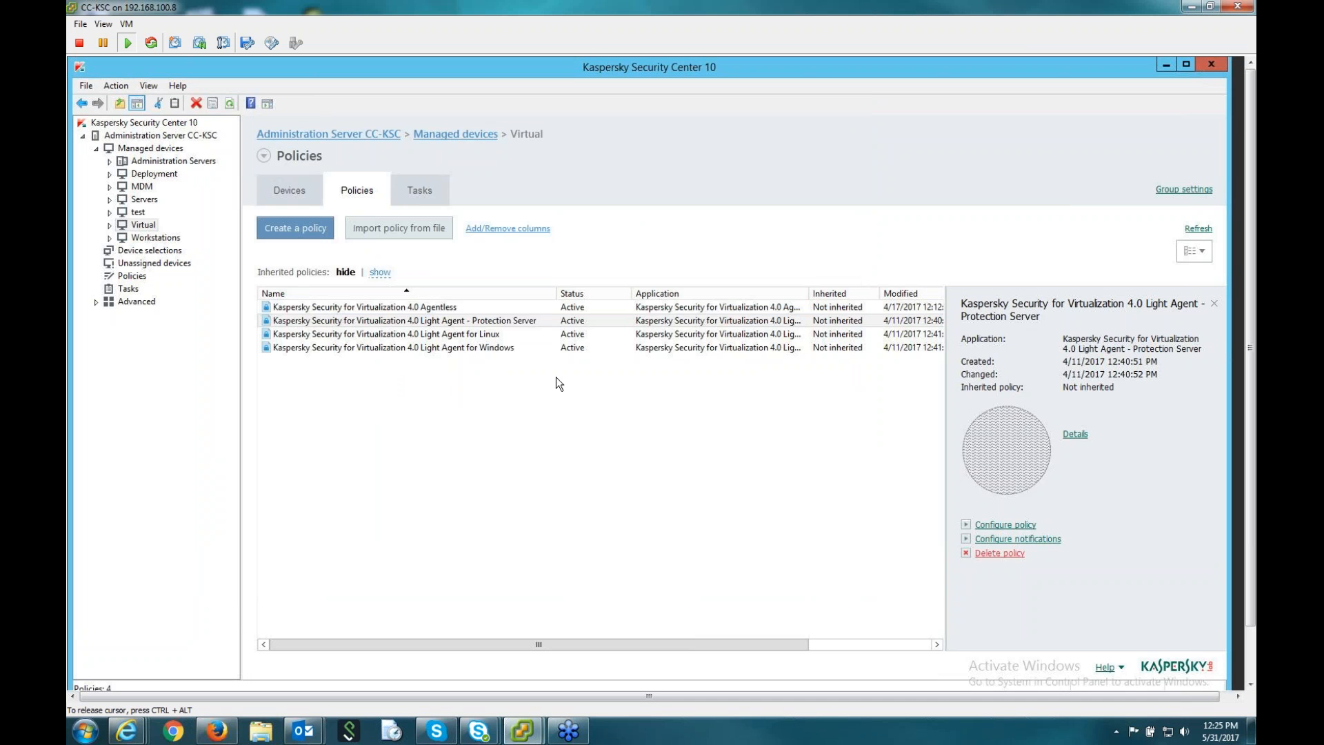
click(373, 334)
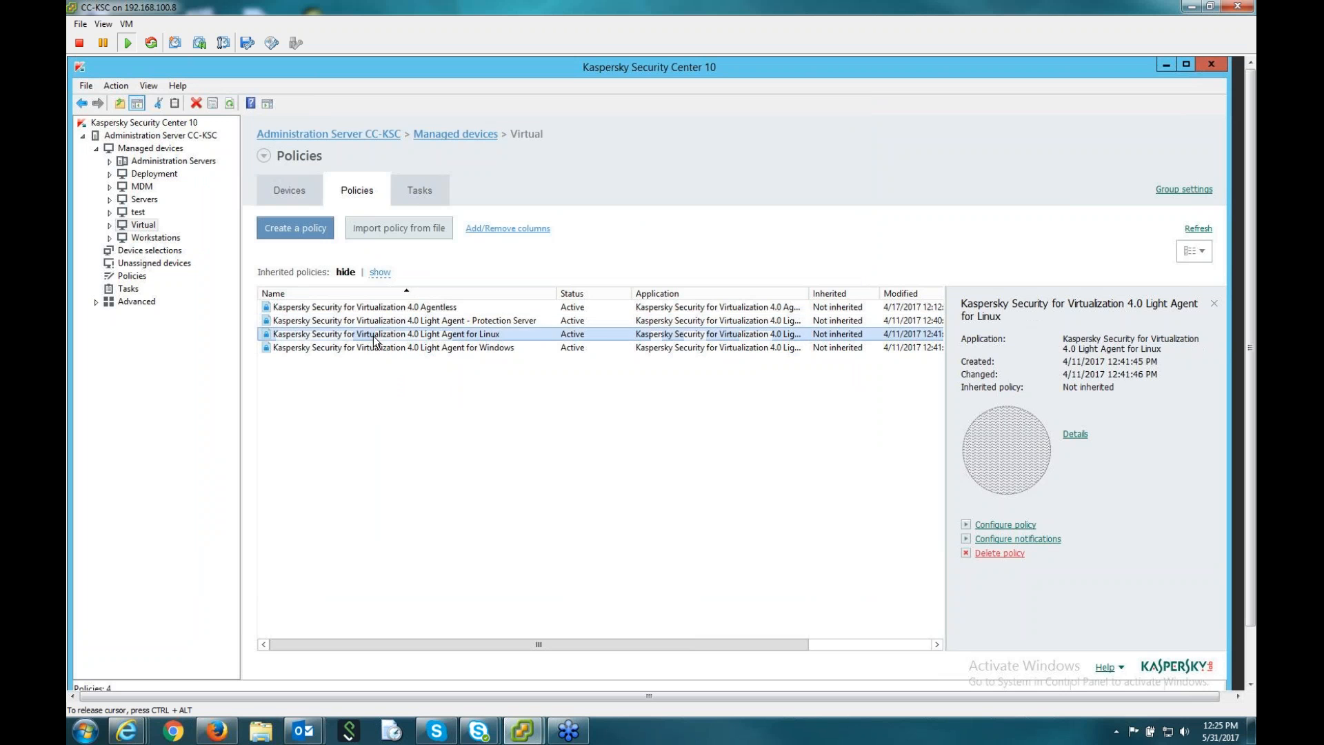
click(392, 348)
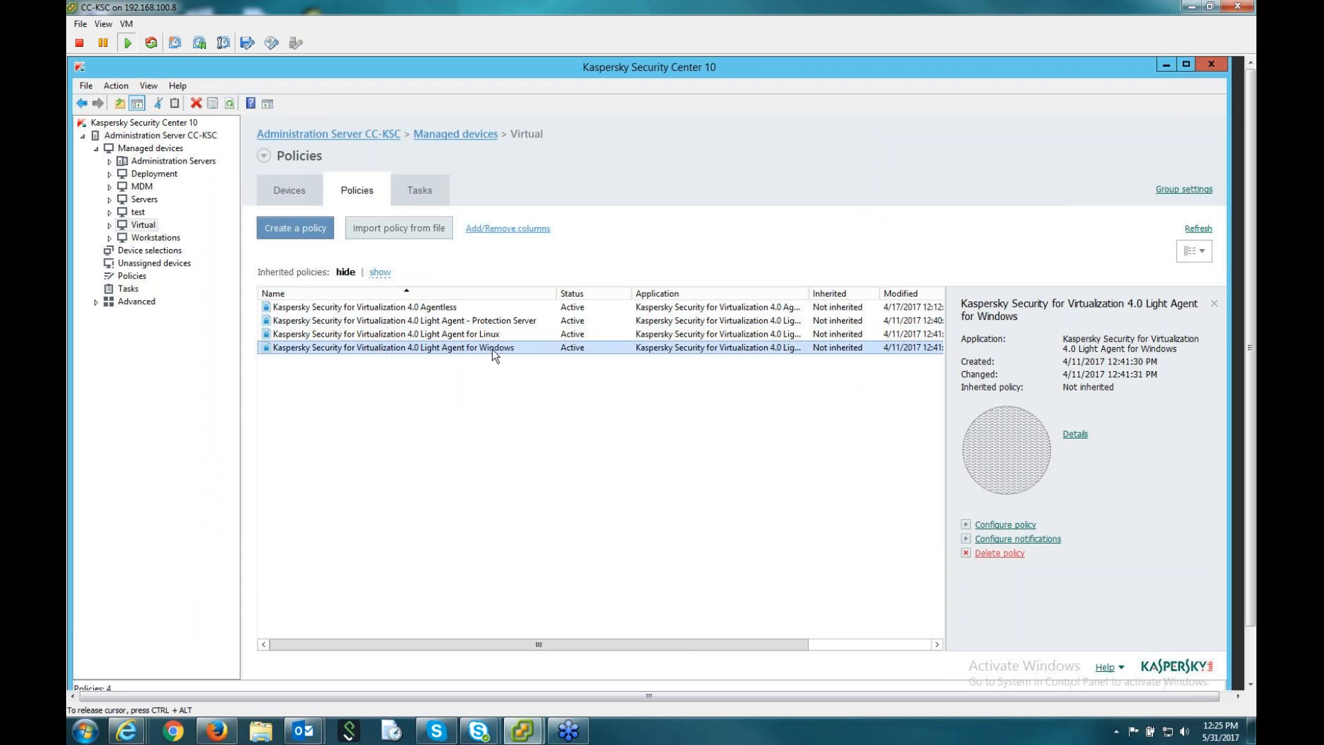
mouse_move(499, 353)
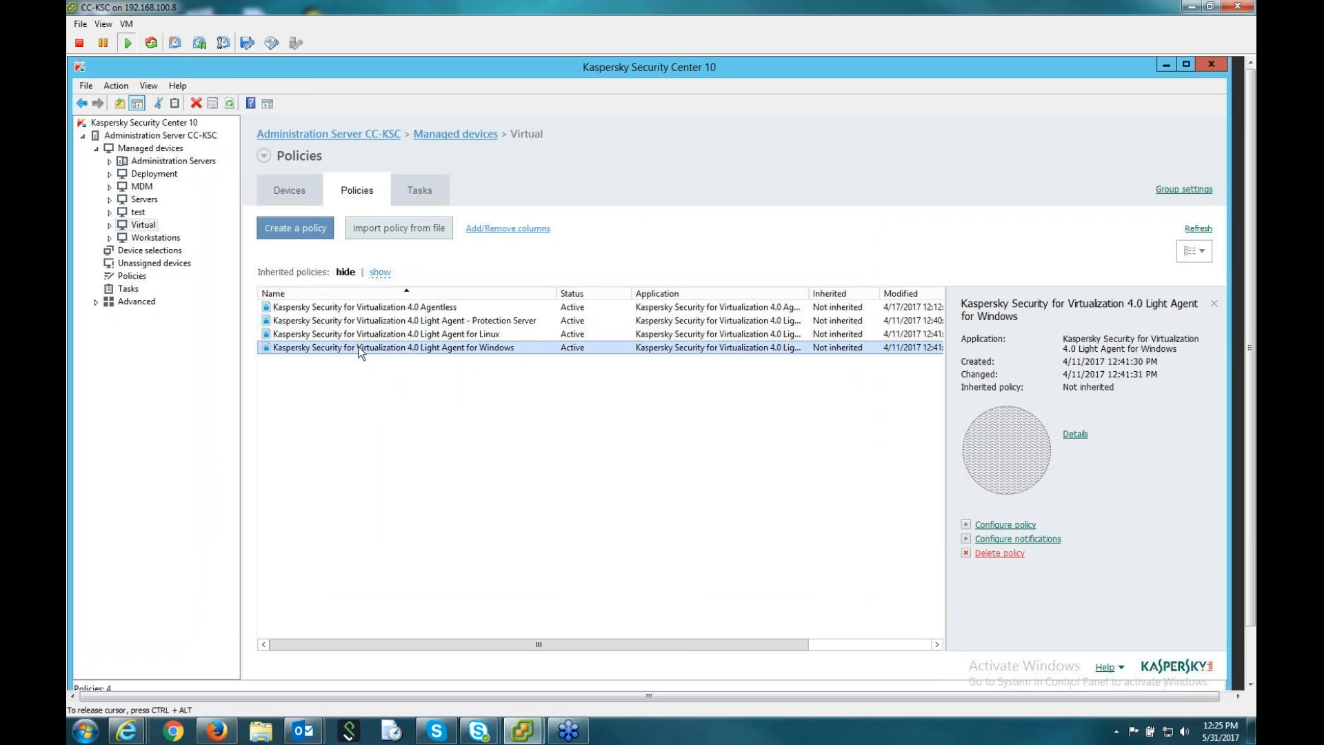
mouse_move(660, 395)
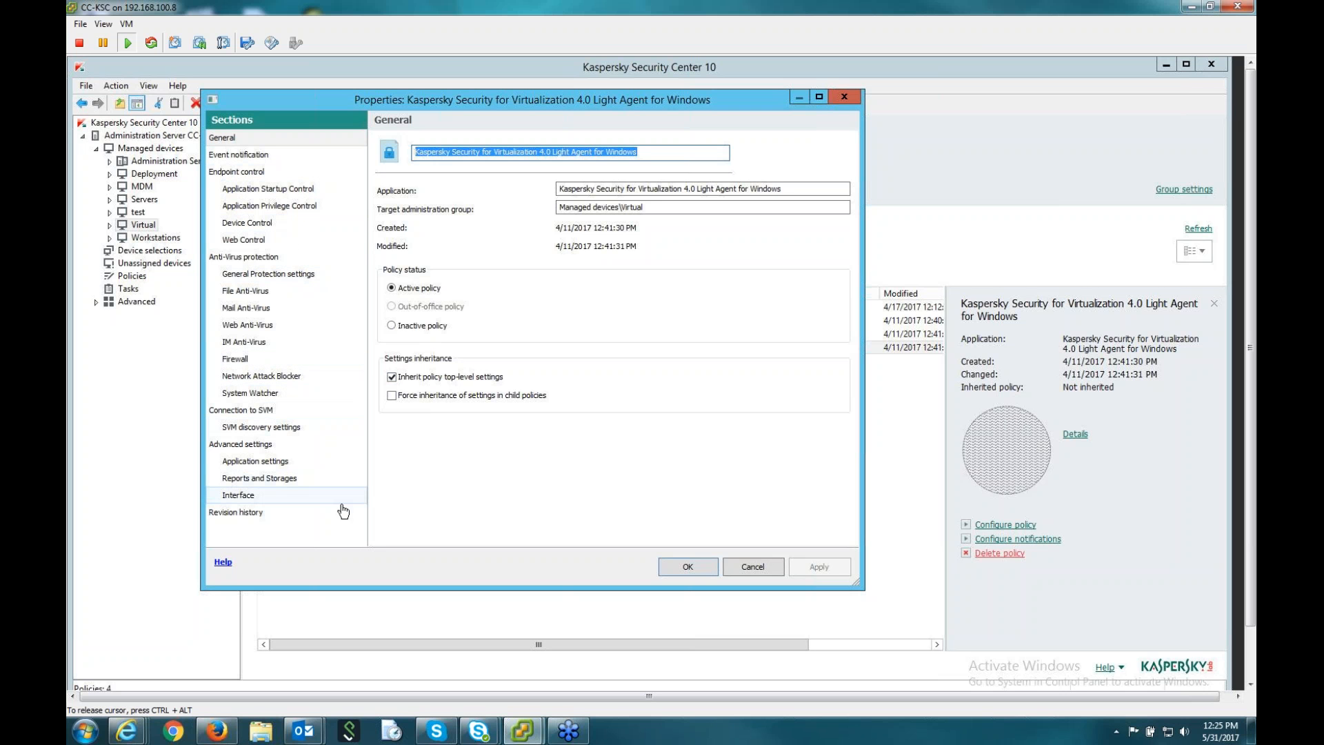
mouse_move(320, 196)
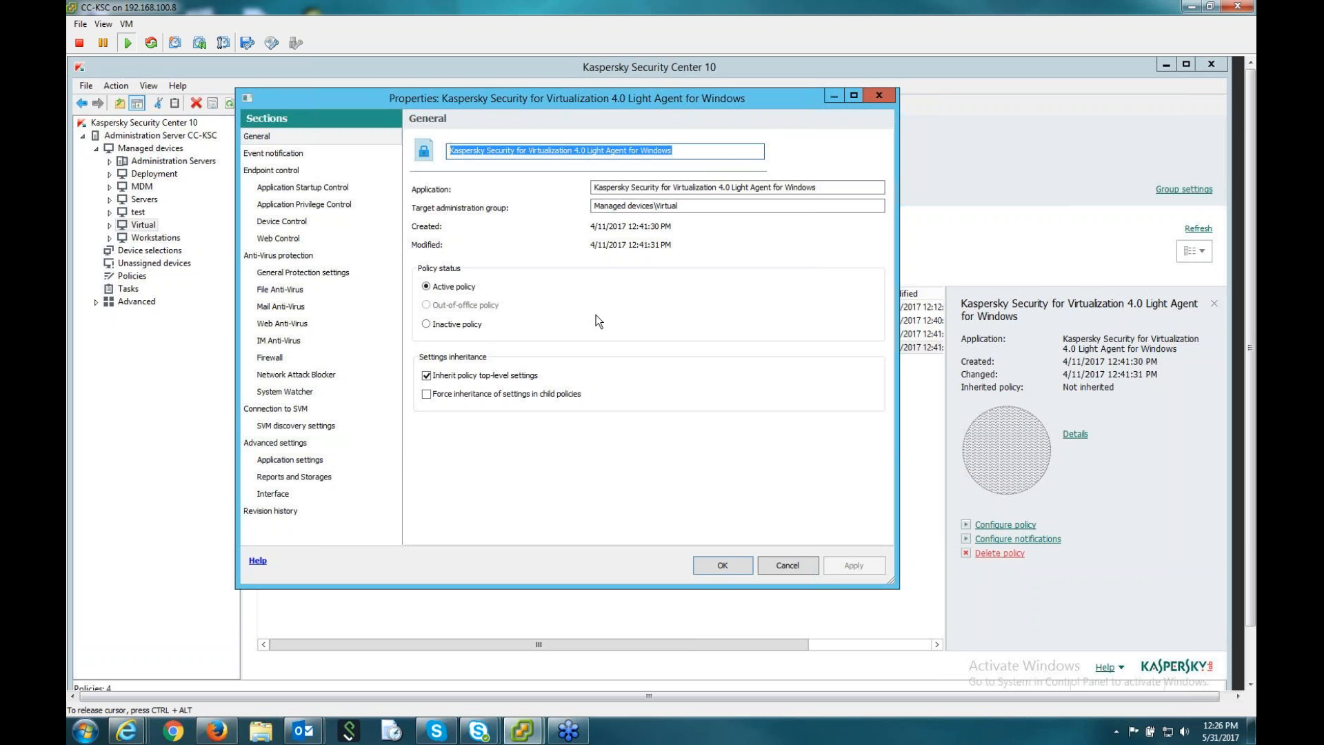
mouse_move(632, 334)
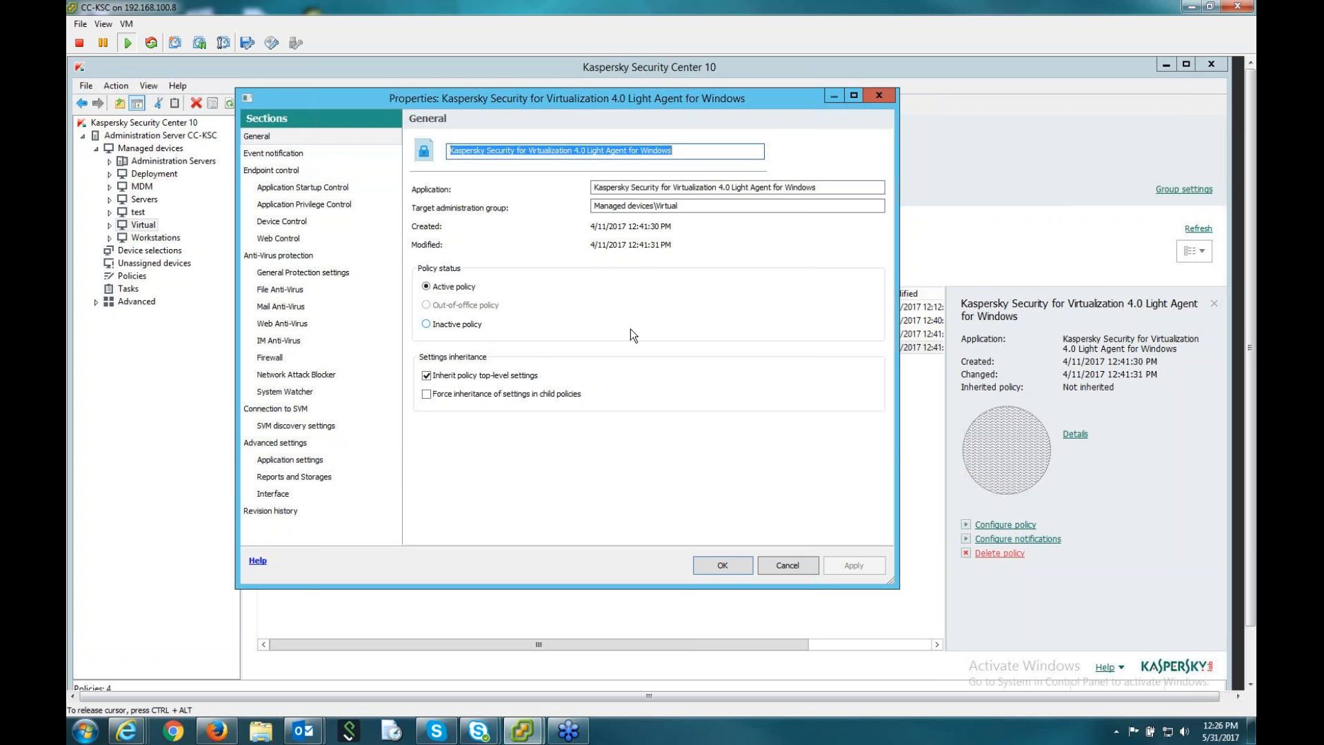
mouse_move(764, 331)
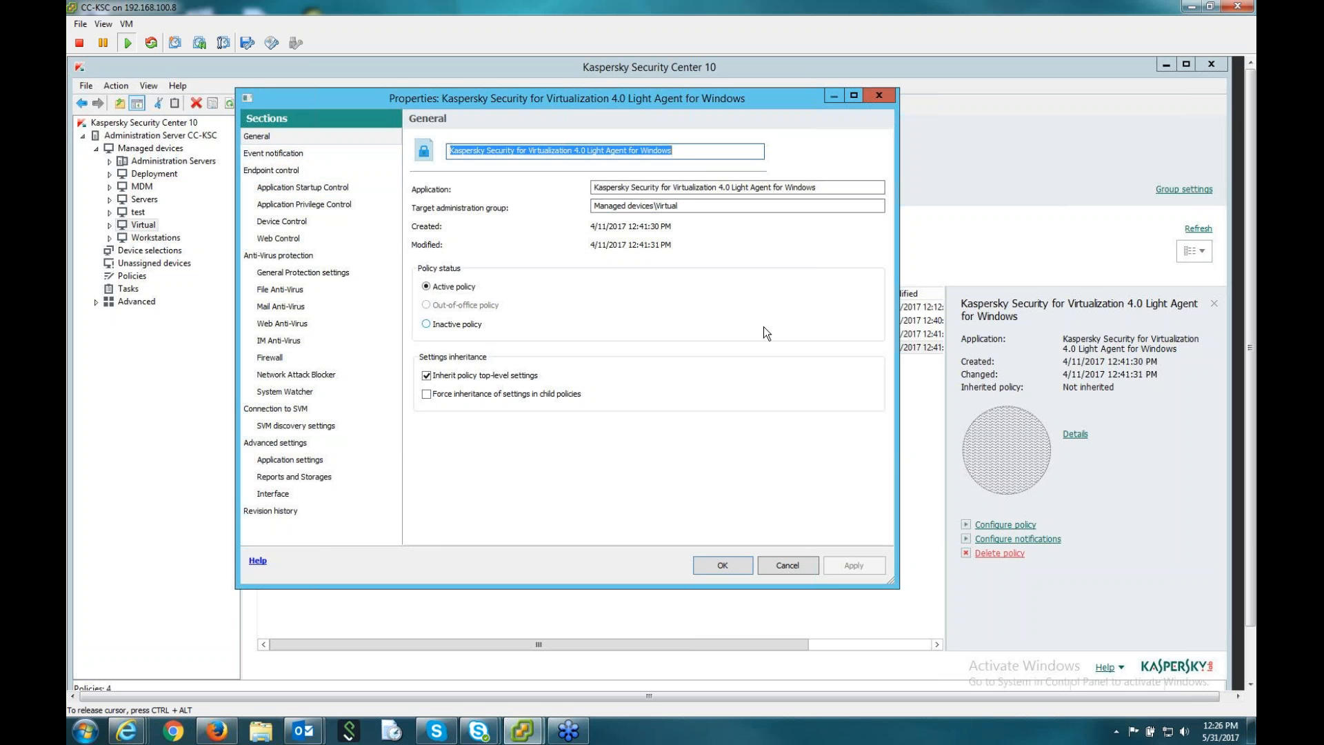
mouse_move(687, 284)
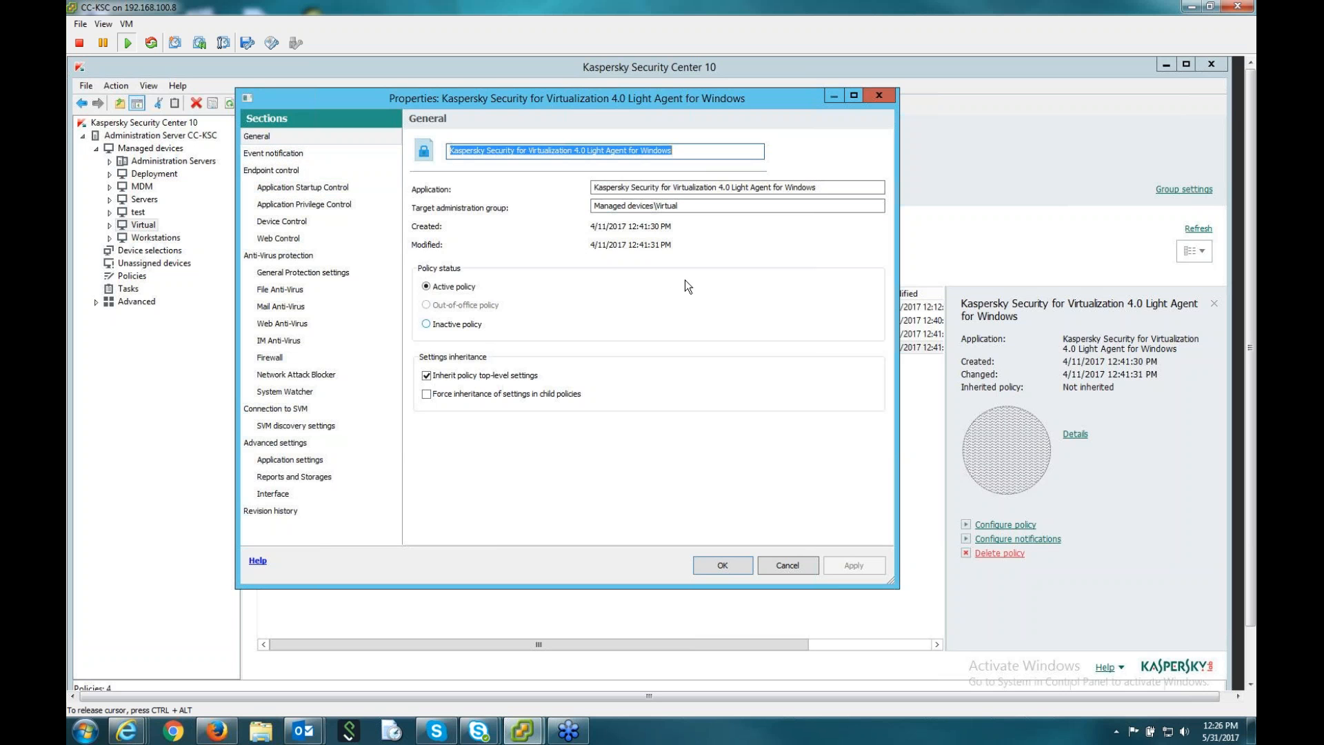
Enable 'Notify by email' for the Malicious object detected event and confirm.
click(273, 153)
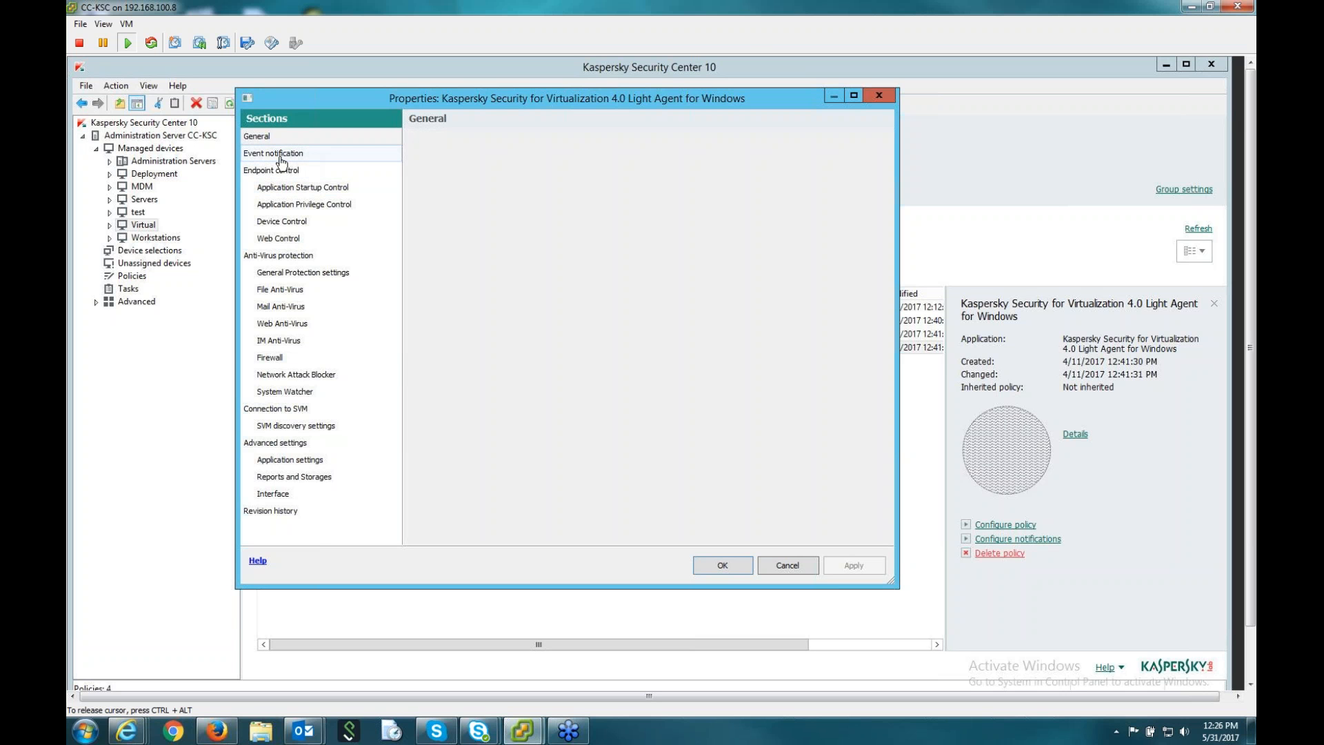
click(273, 153)
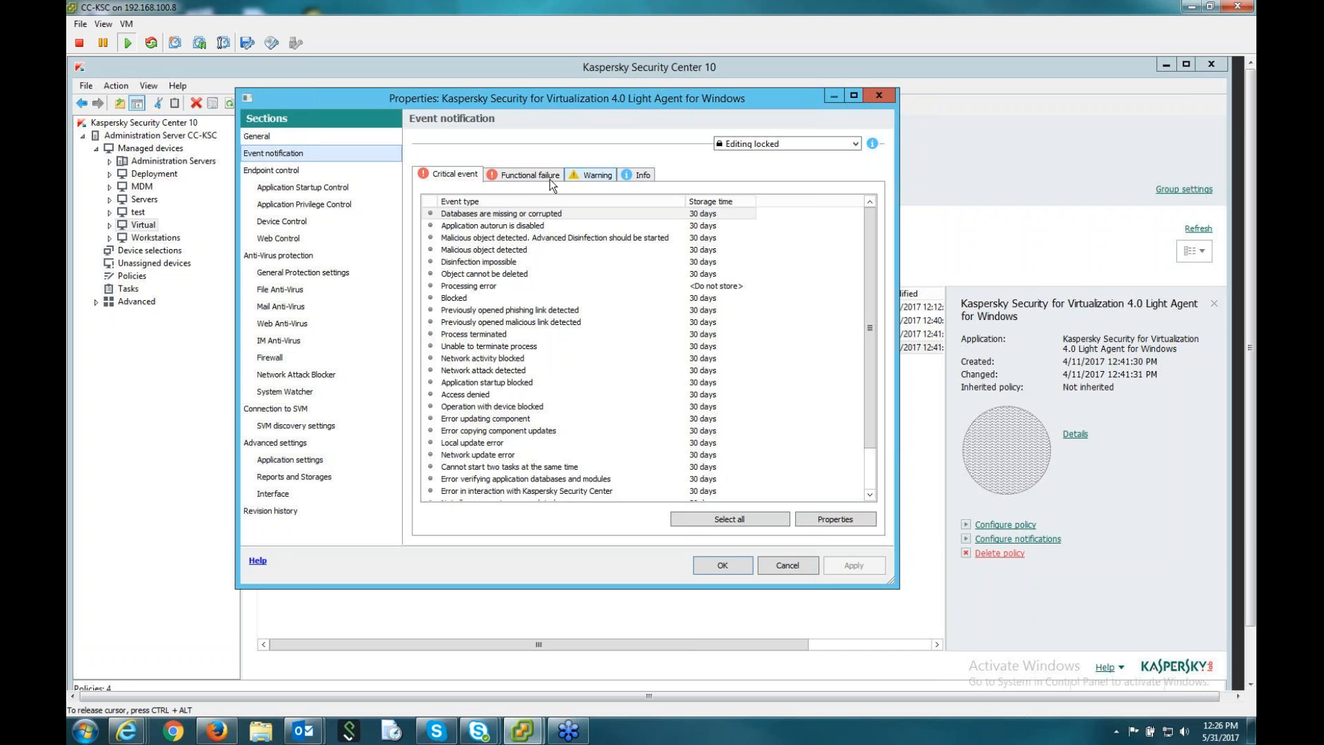
scroll(down, 3)
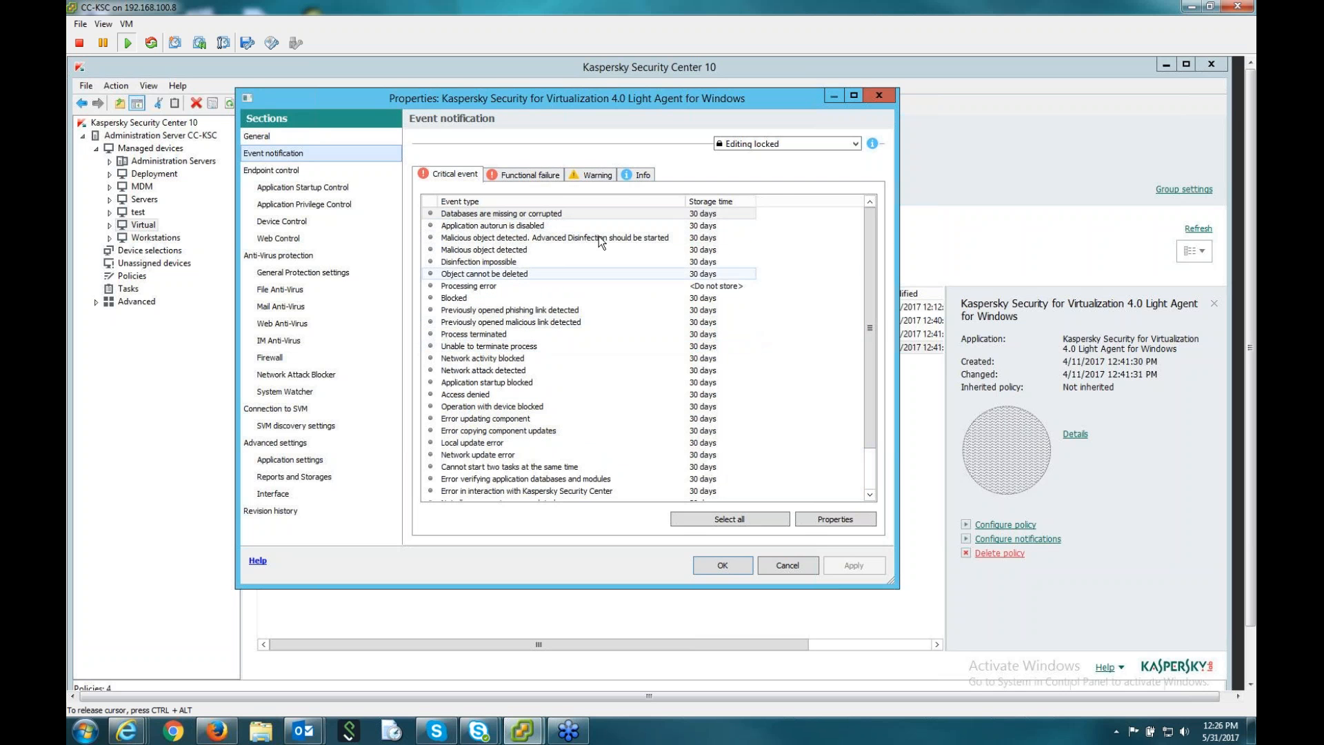
click(494, 227)
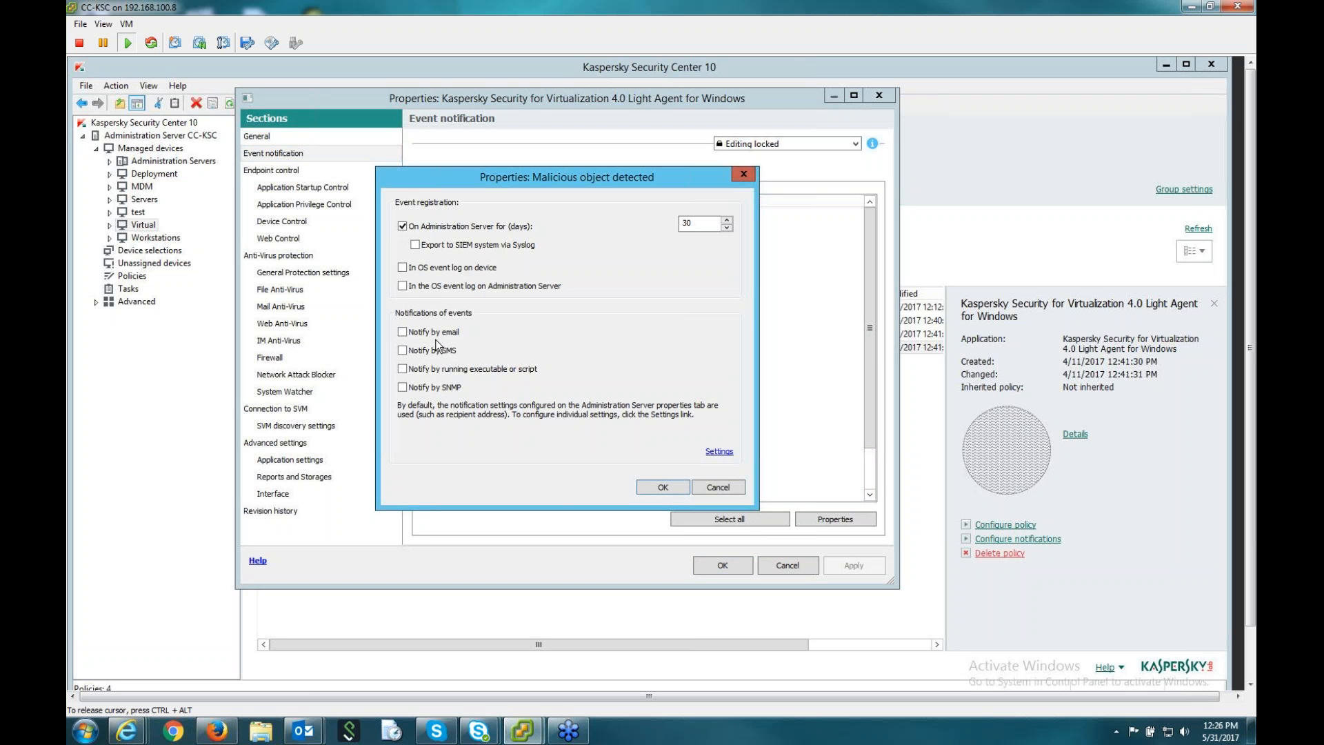
click(403, 331)
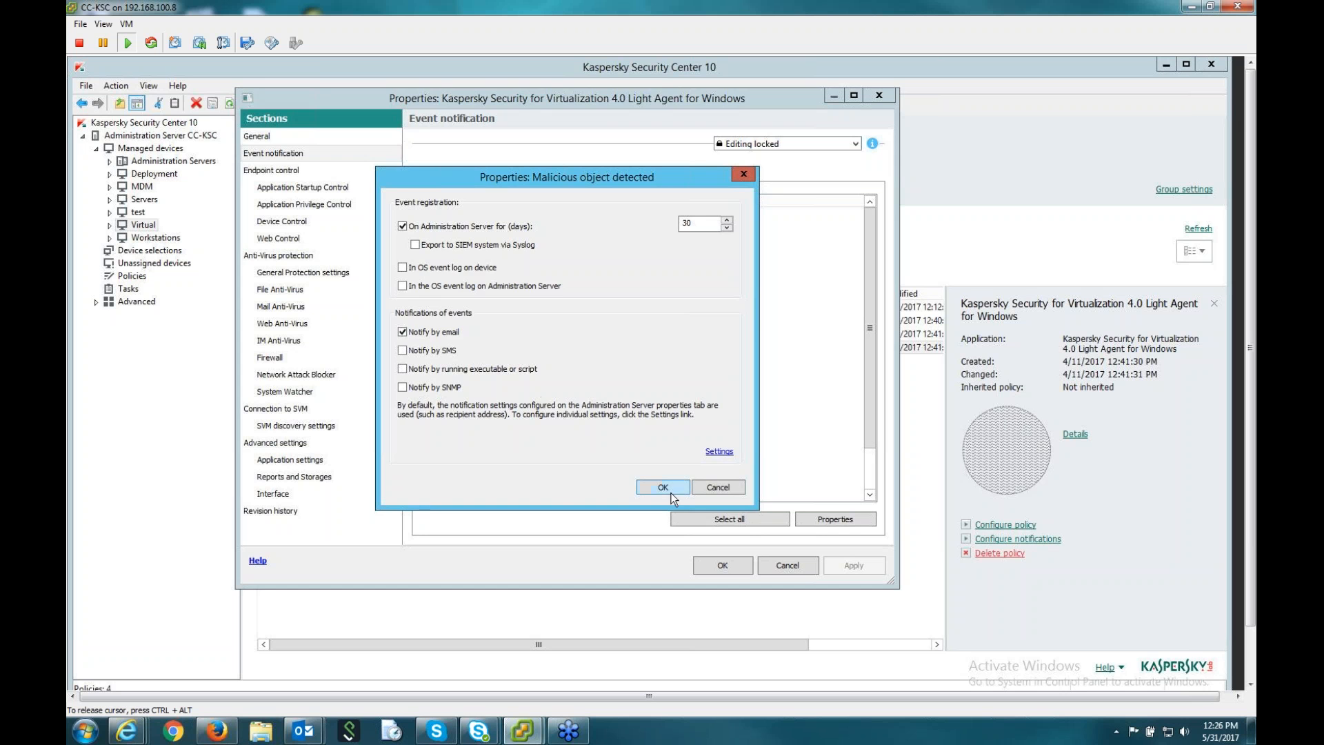
click(662, 487)
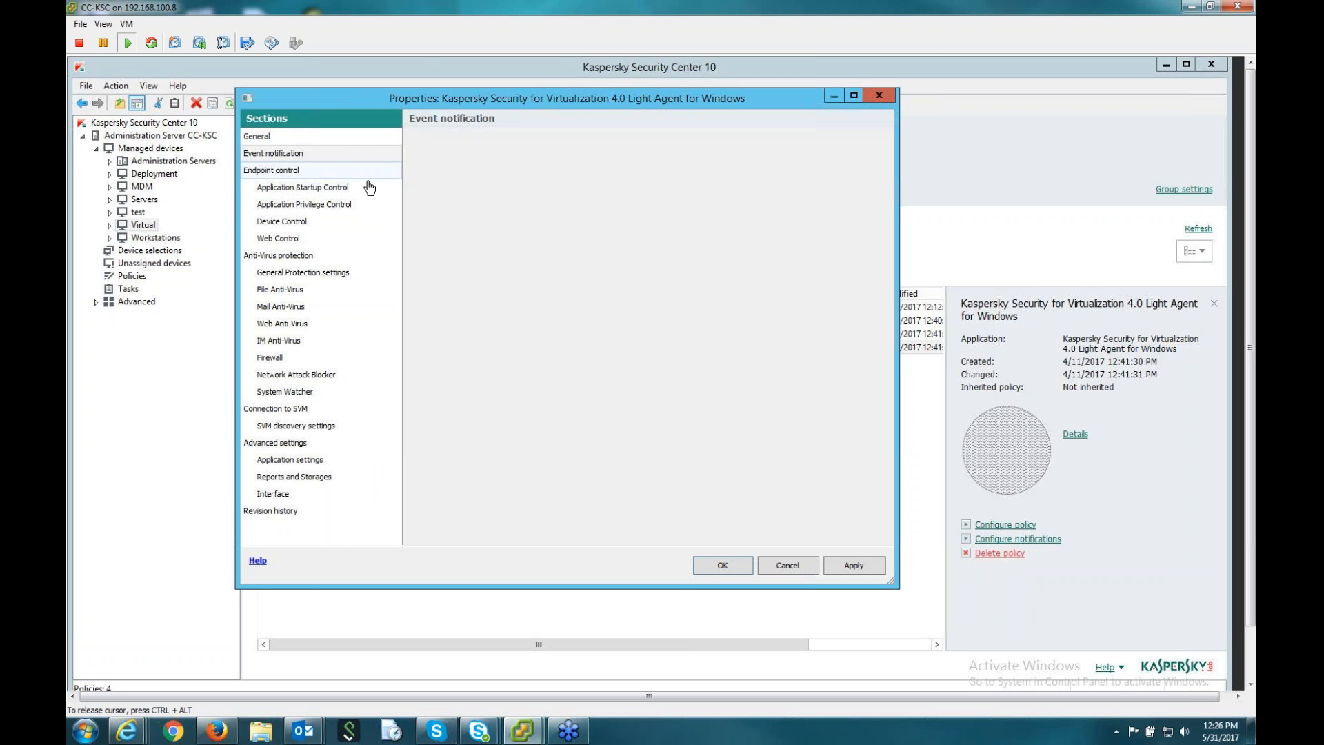
Switch to the Light Agent policy's Application Startup Control section.
click(304, 188)
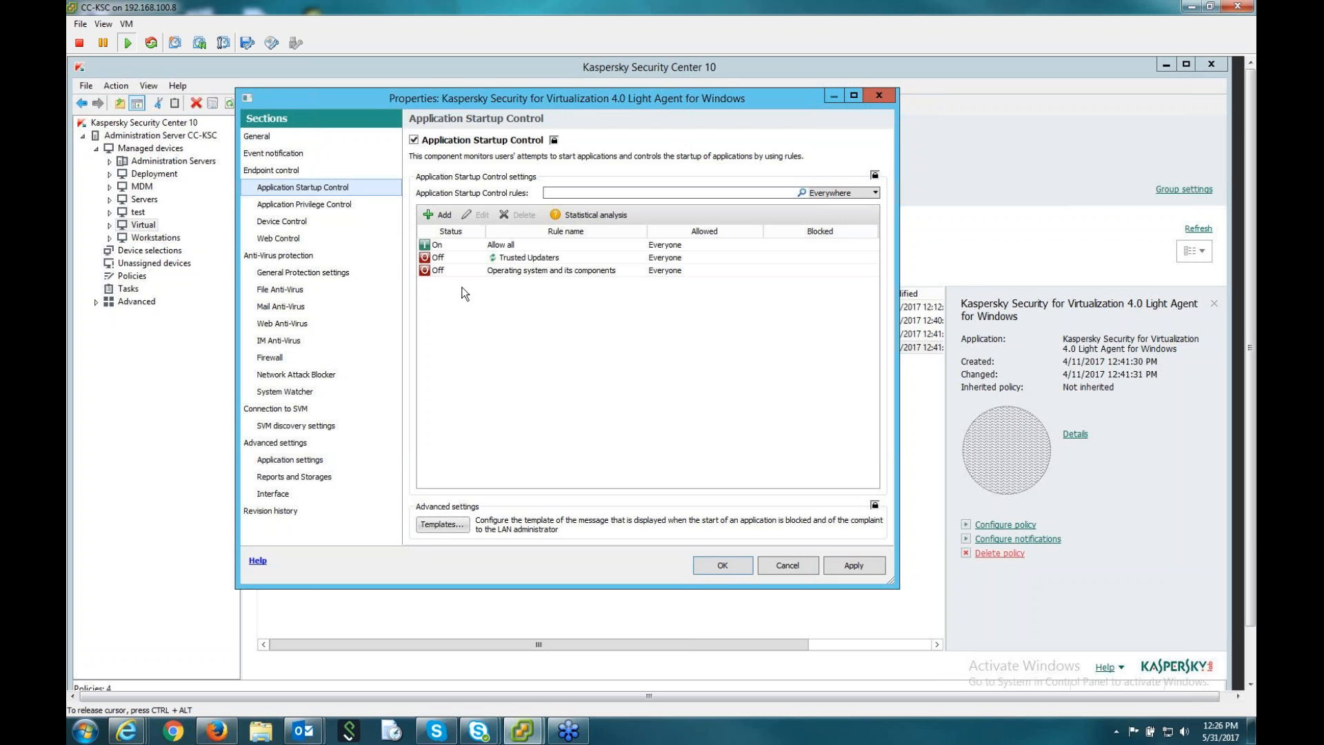
mouse_move(289, 194)
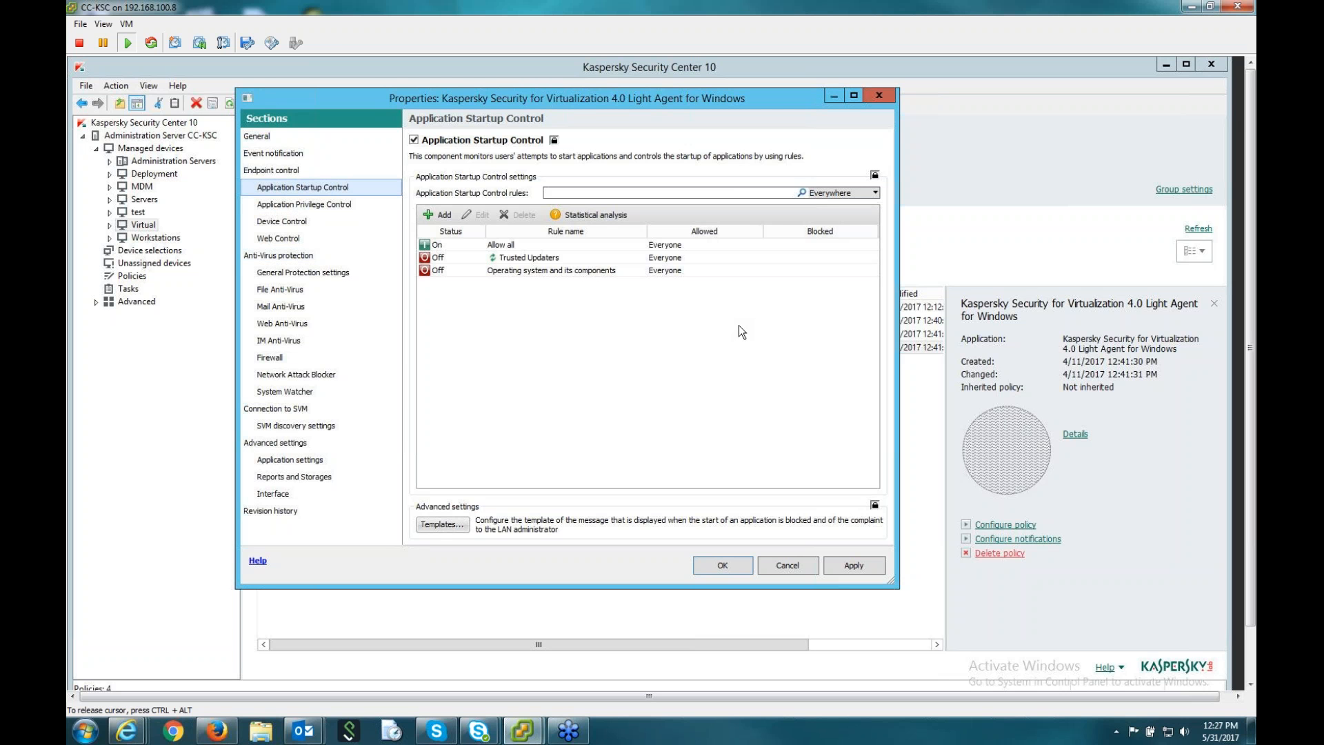
mouse_move(840, 387)
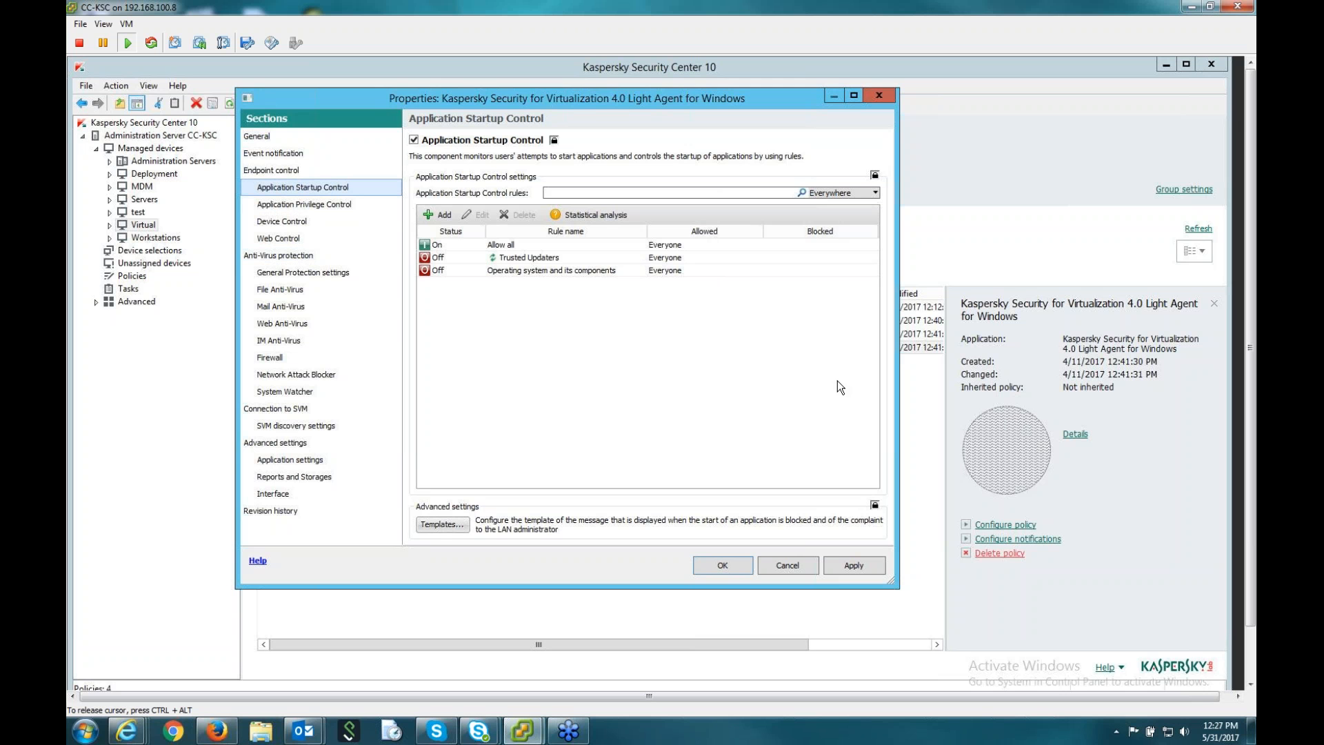
mouse_move(738, 291)
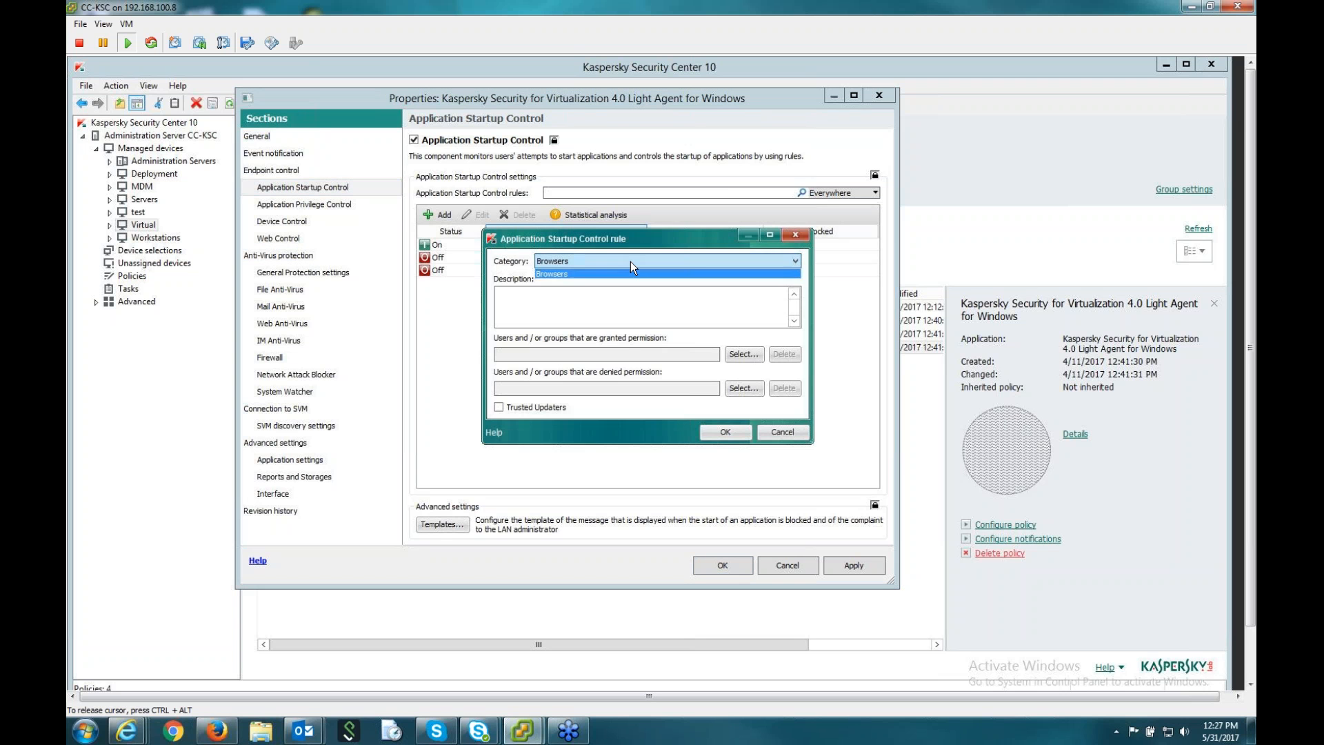
Save a new Browsers category rule without choosing specific users or groups.
click(552, 273)
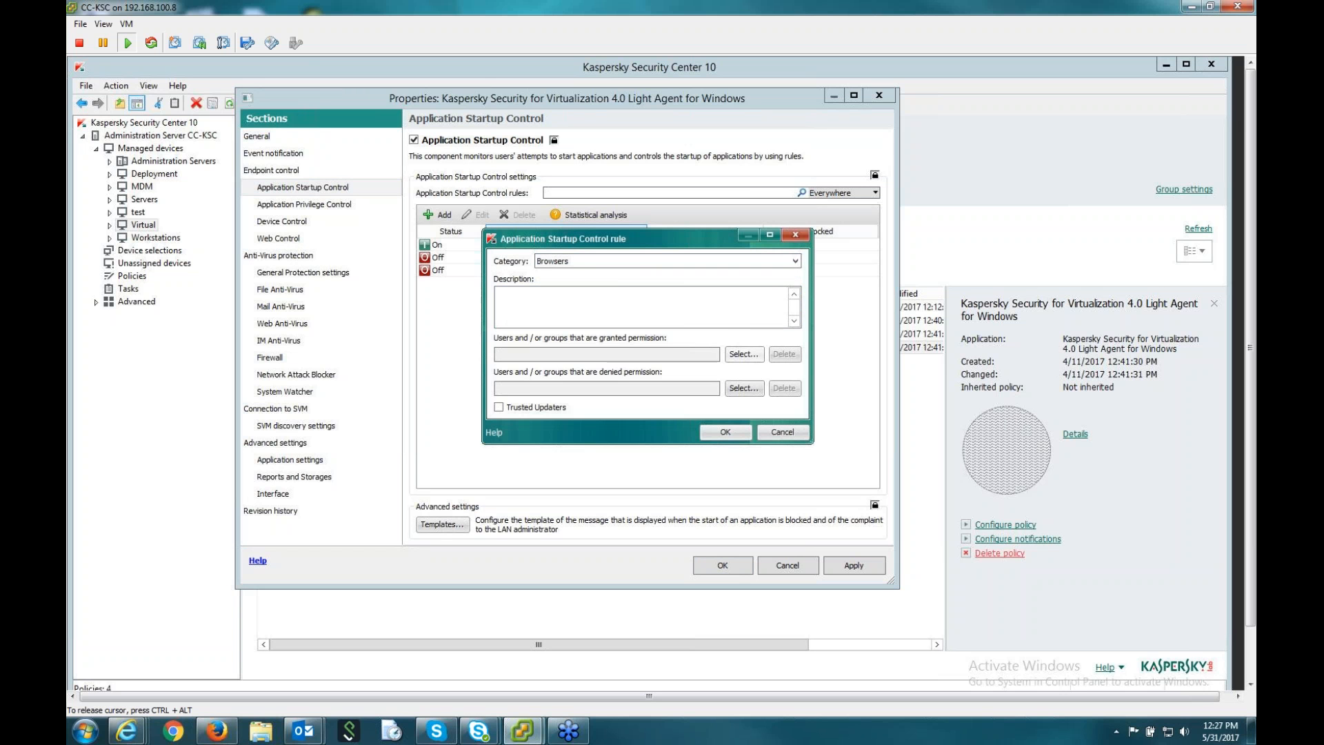
click(744, 353)
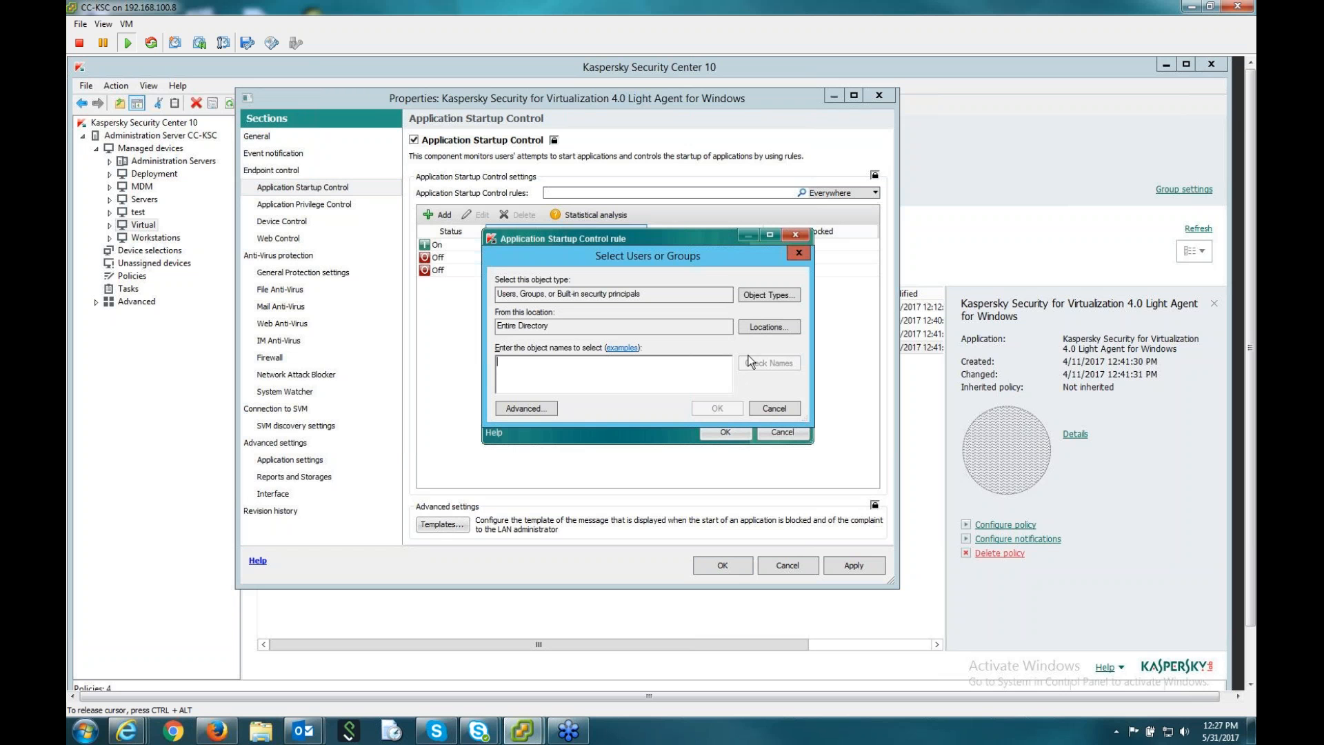
mouse_move(753, 370)
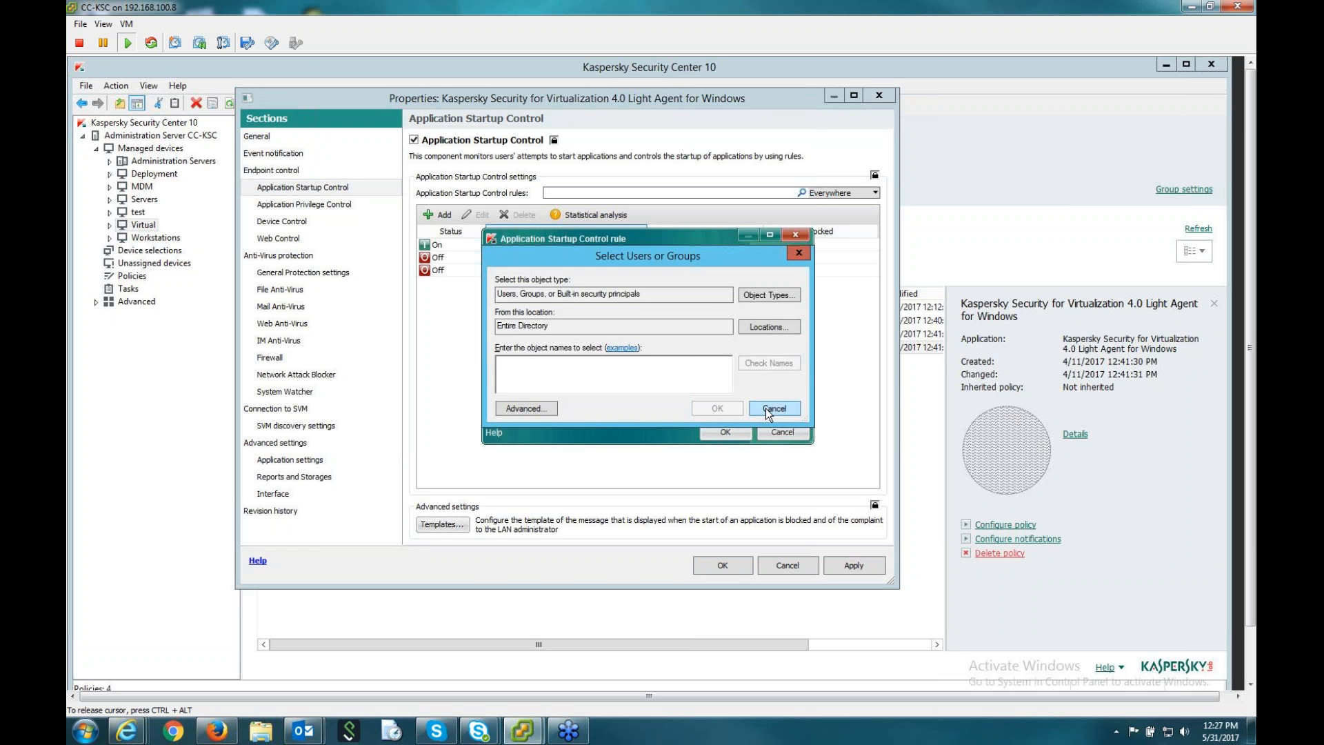
click(774, 409)
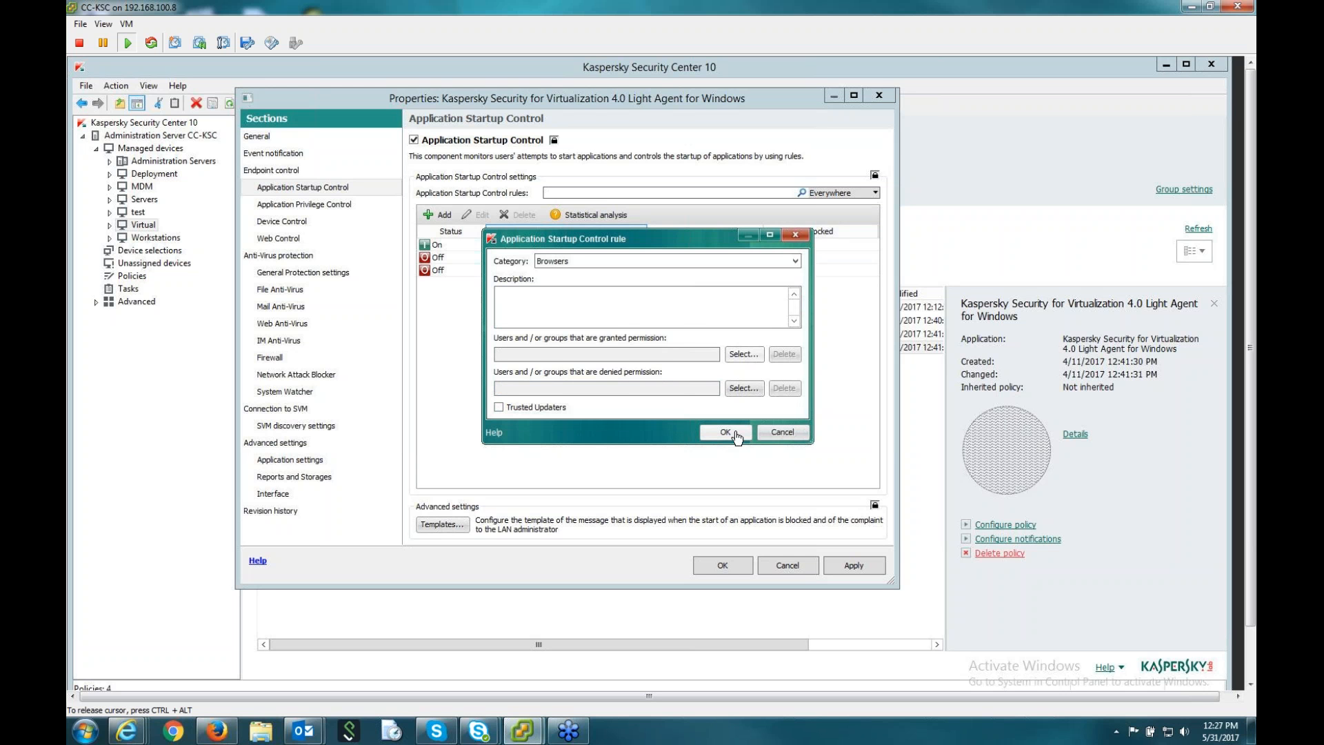
click(725, 431)
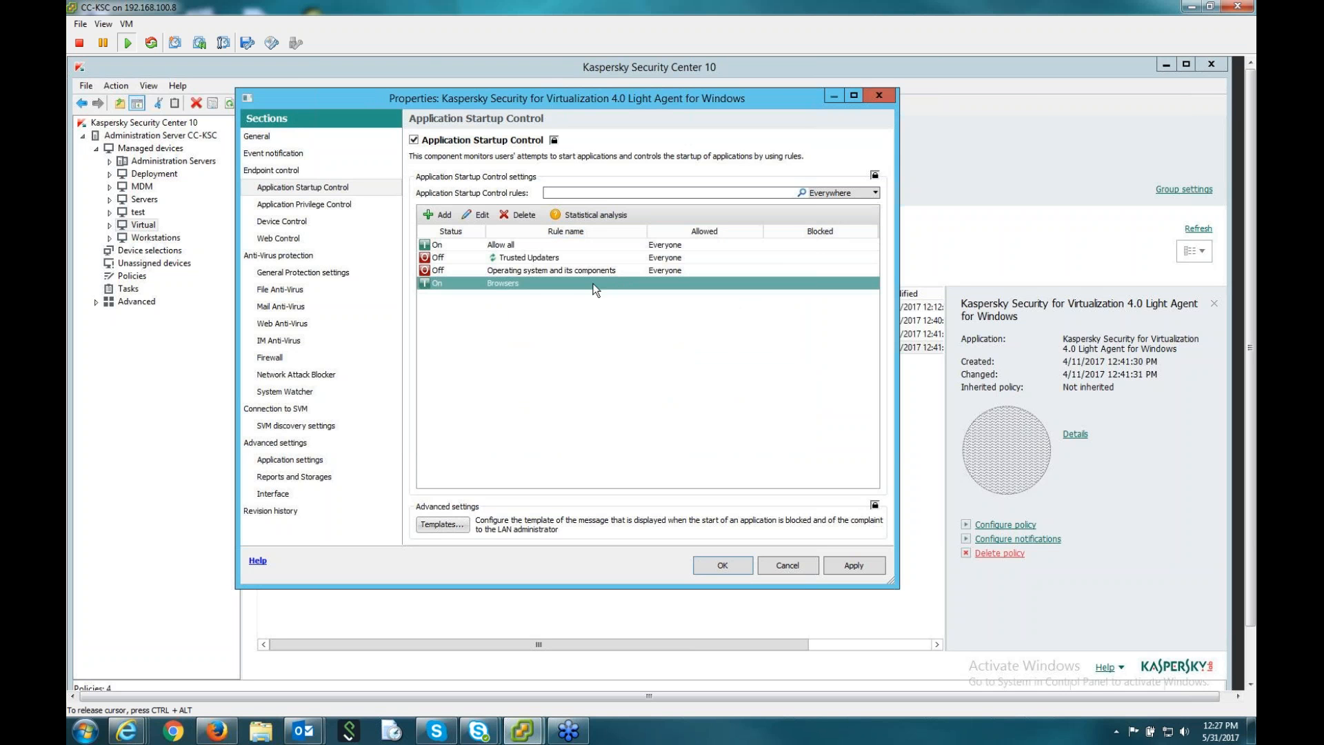
click(449, 282)
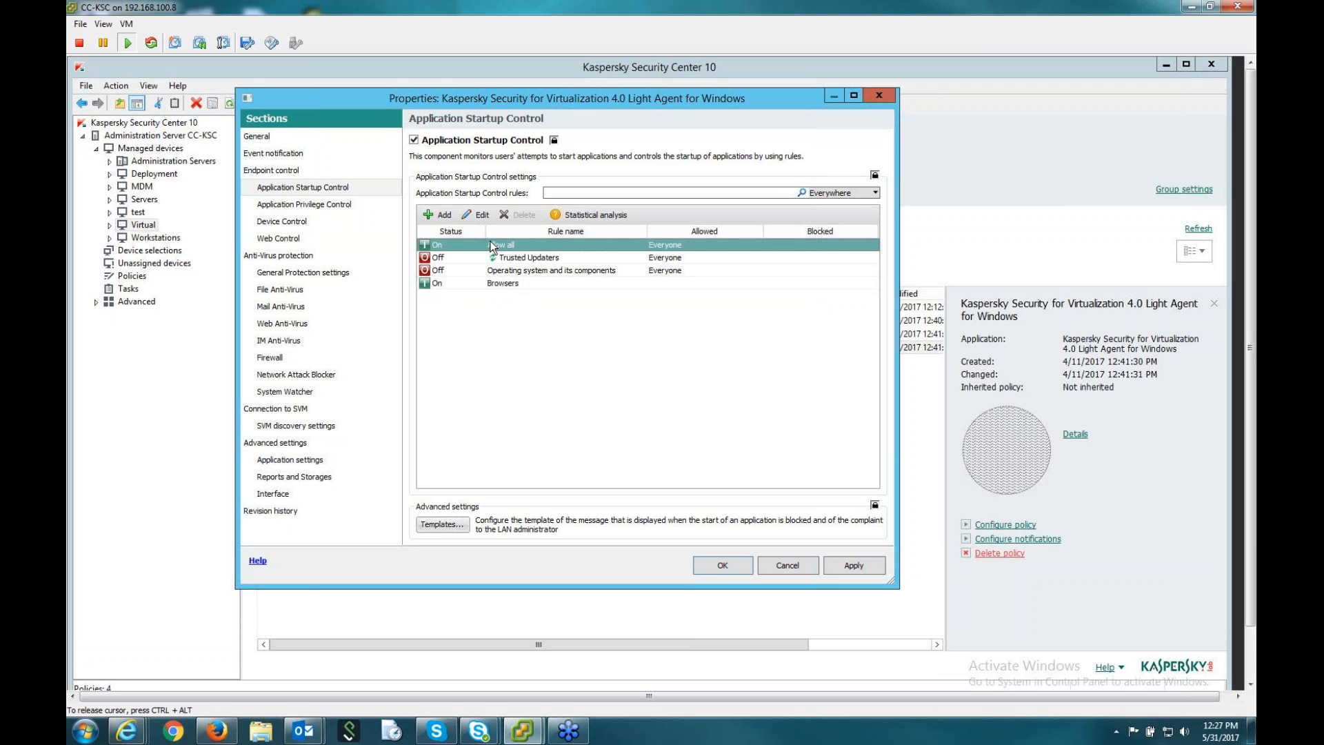
mouse_move(516, 278)
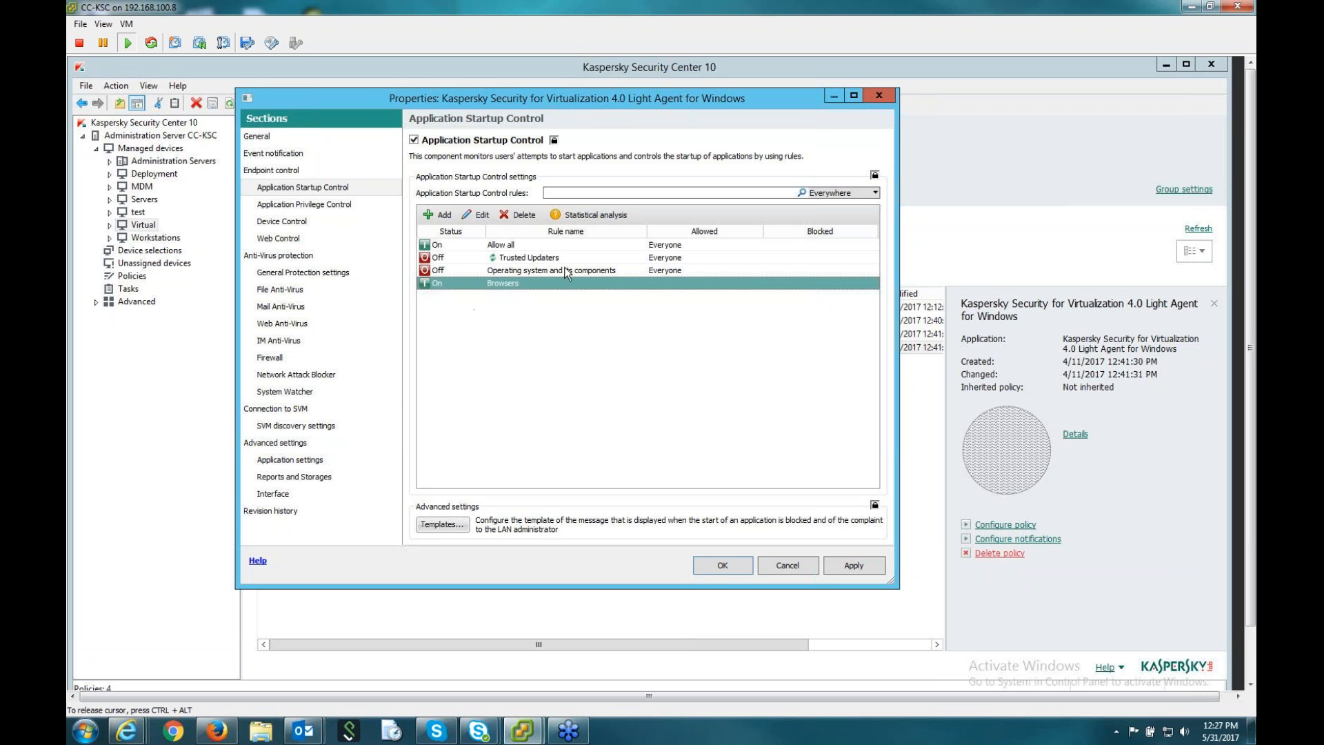
mouse_move(331, 210)
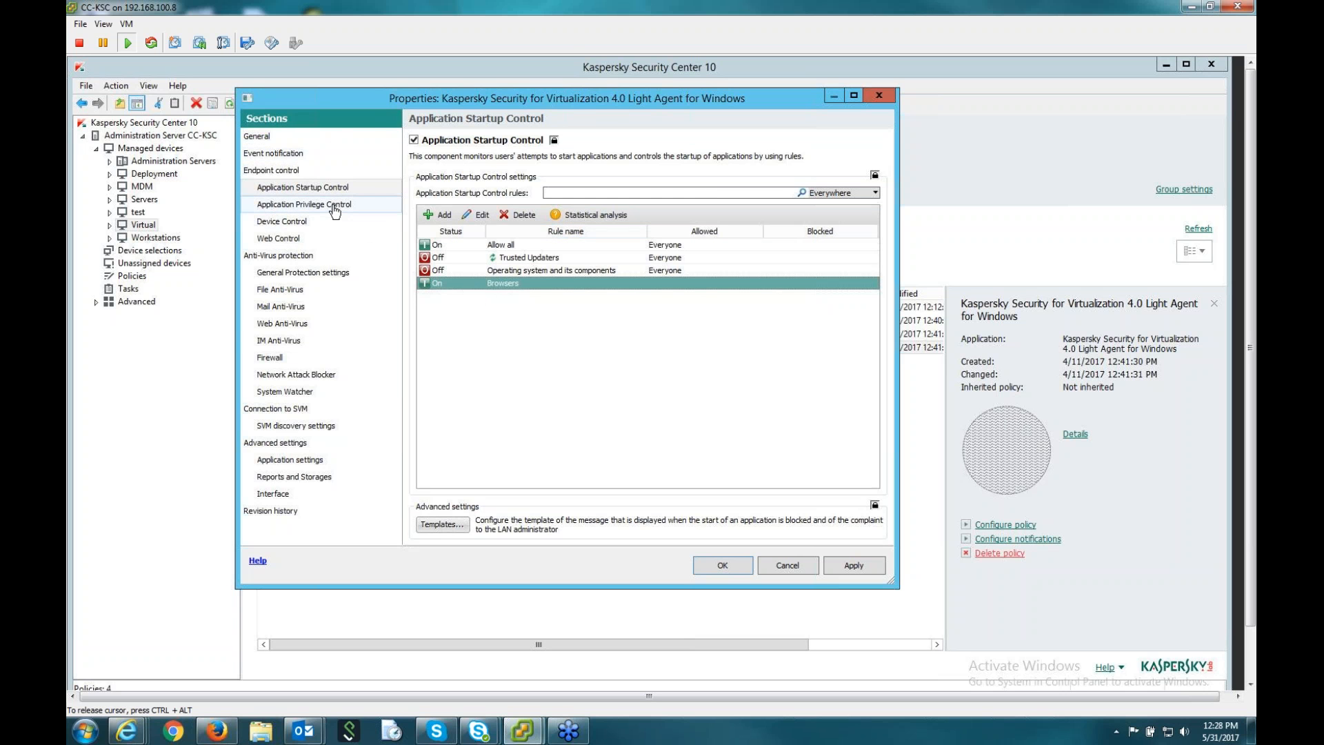
Show Endpoint control > Application Privilege Control with KSN updates and signature trust enabled.
click(304, 204)
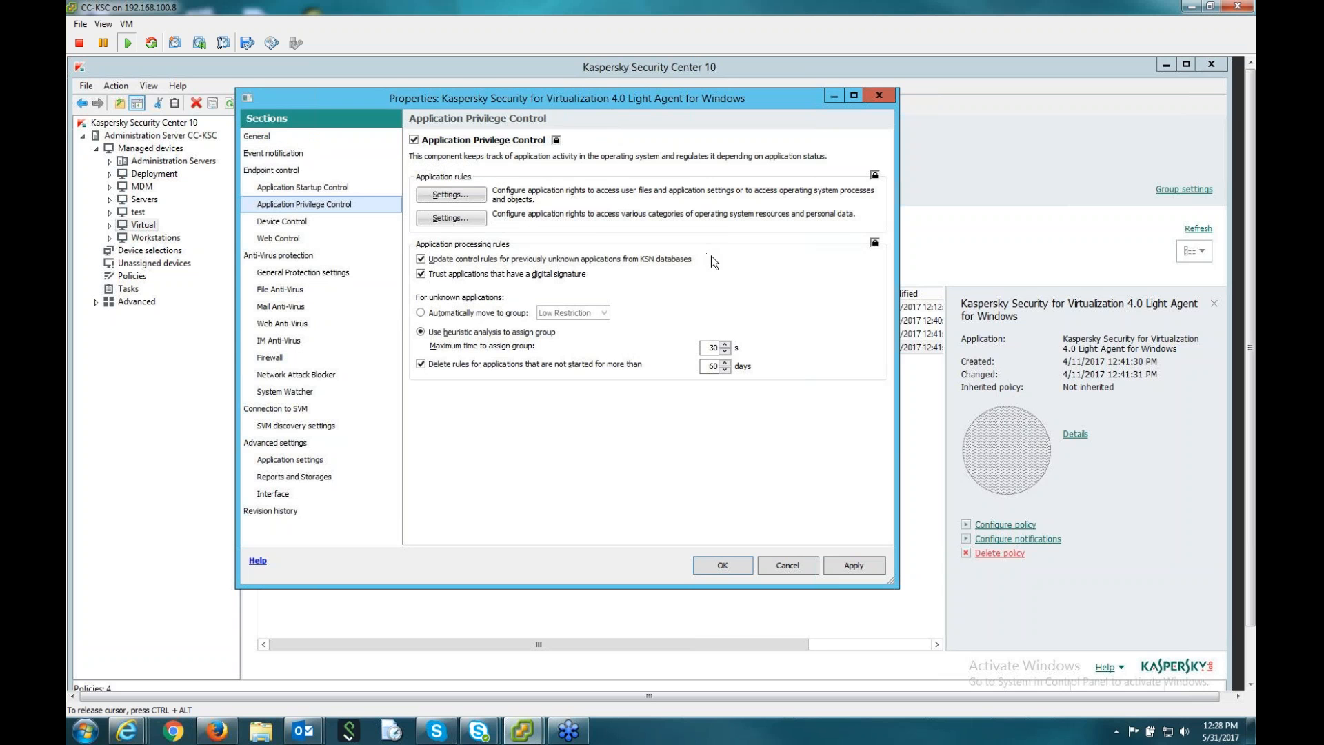
mouse_move(747, 261)
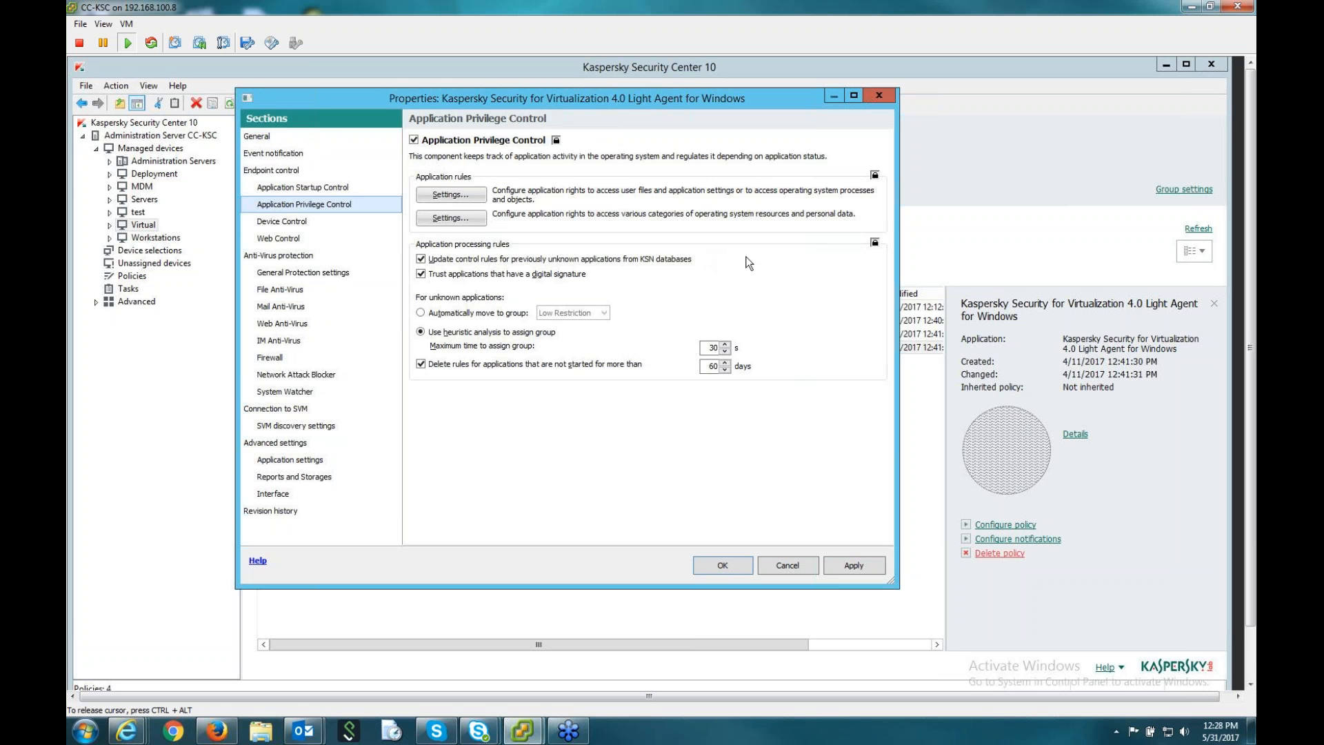
mouse_move(782, 276)
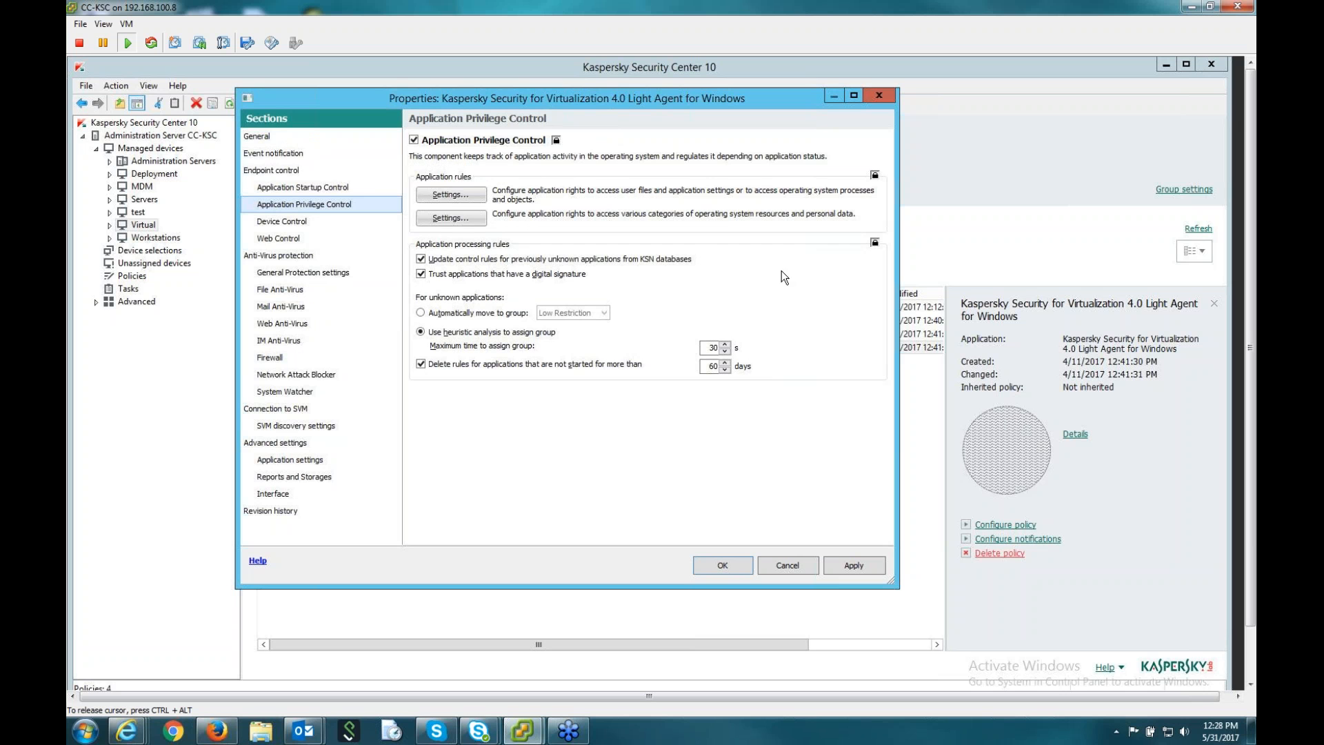
mouse_move(763, 253)
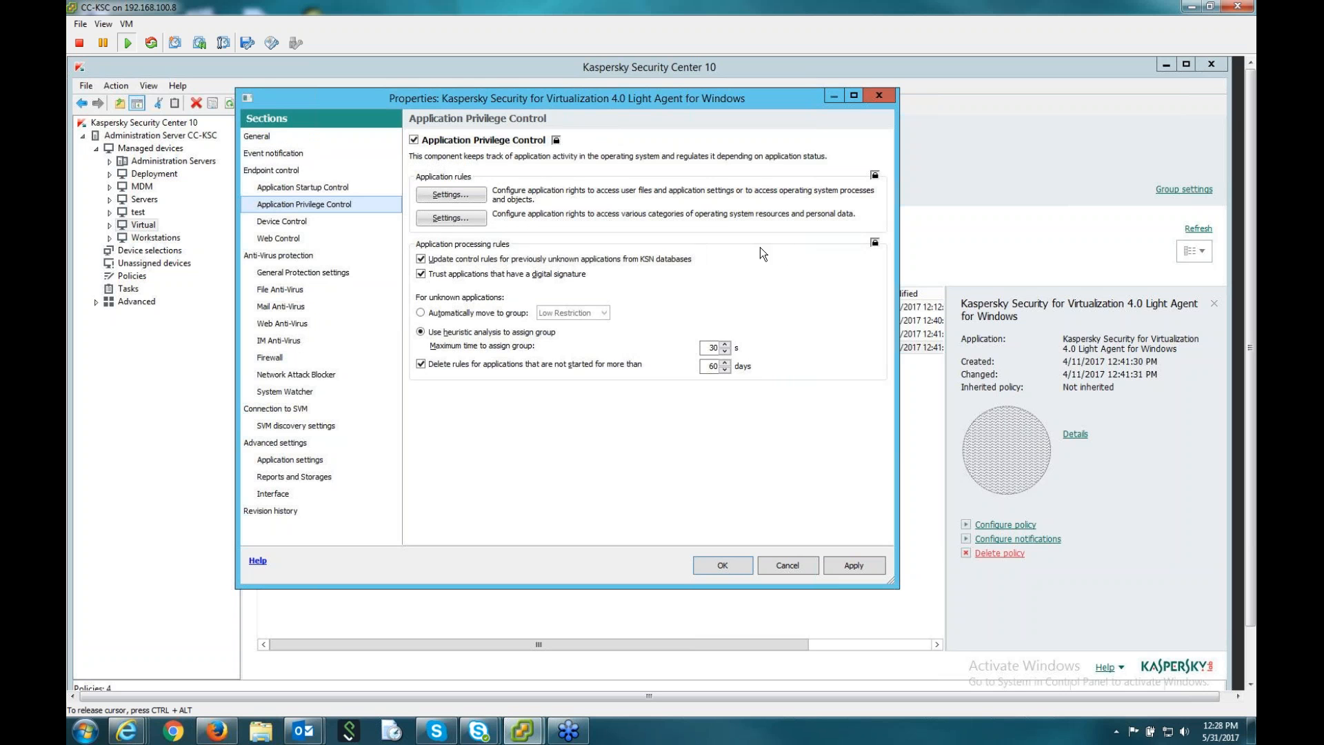
mouse_move(775, 258)
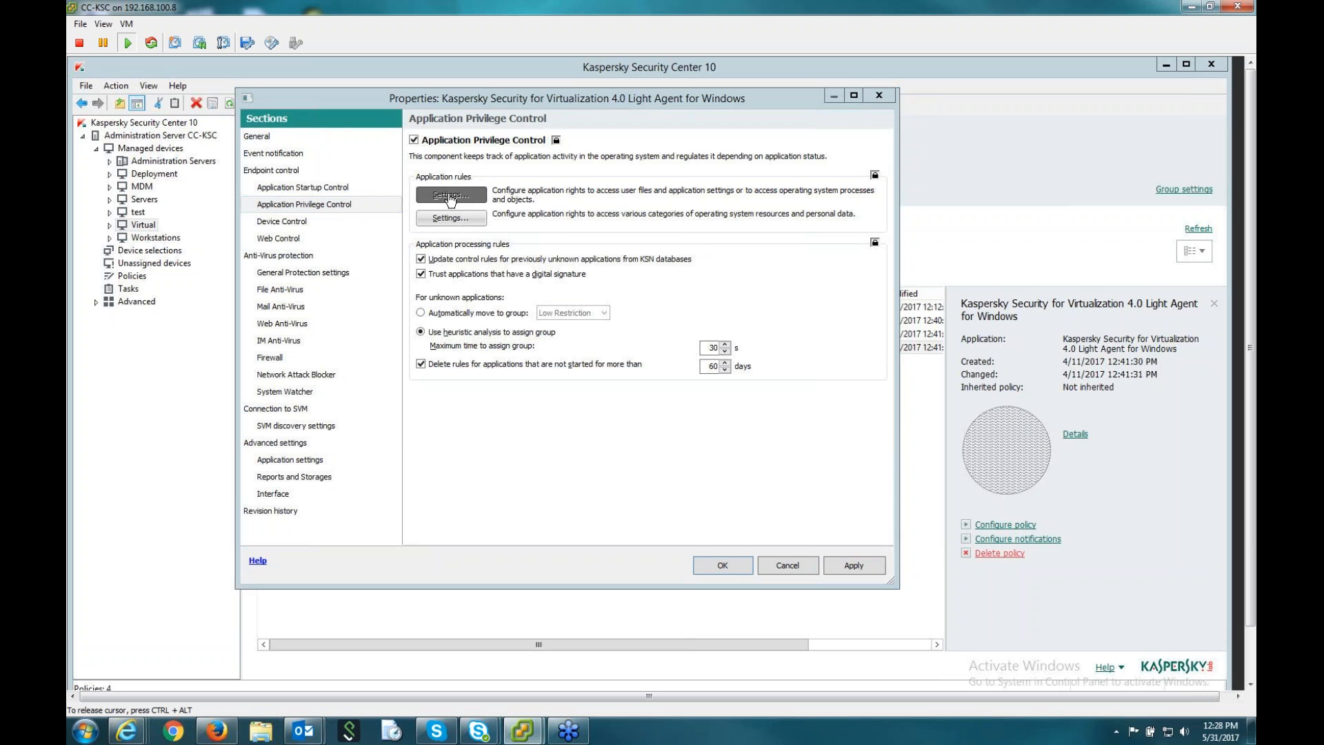
click(450, 194)
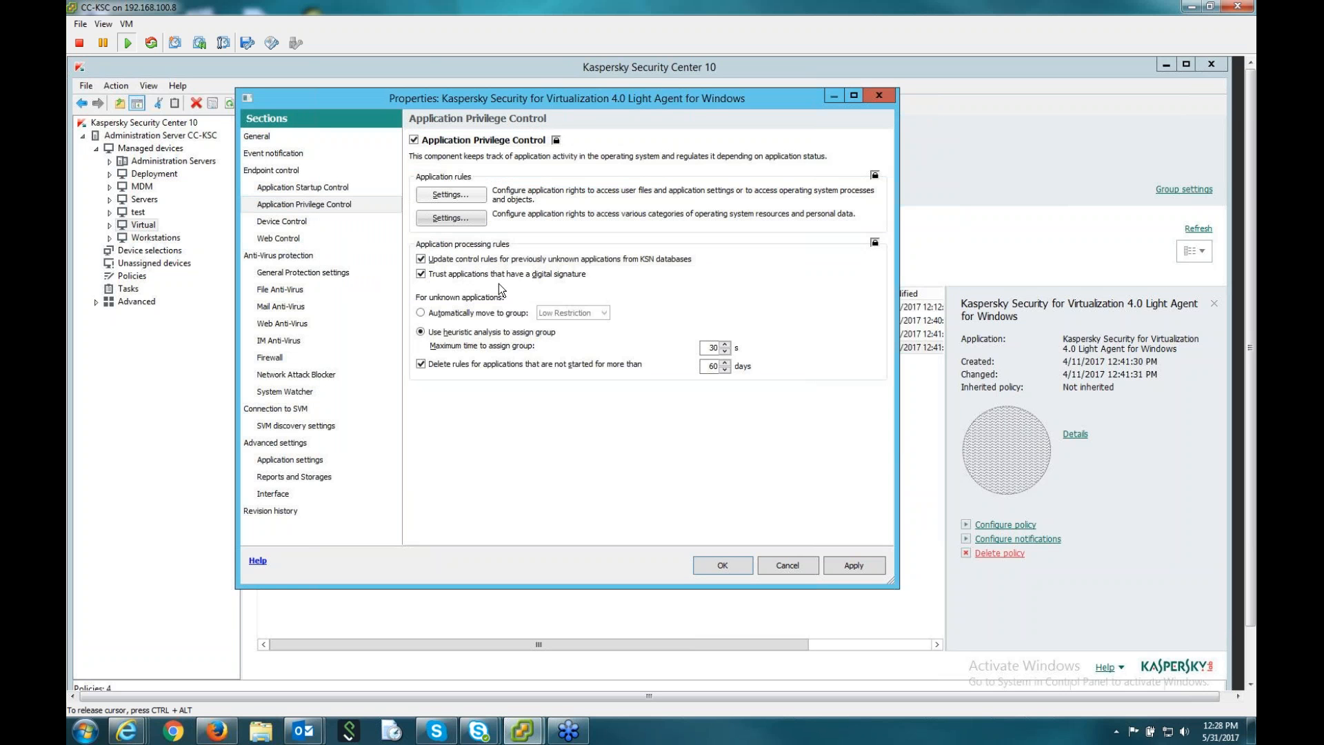
mouse_move(527, 290)
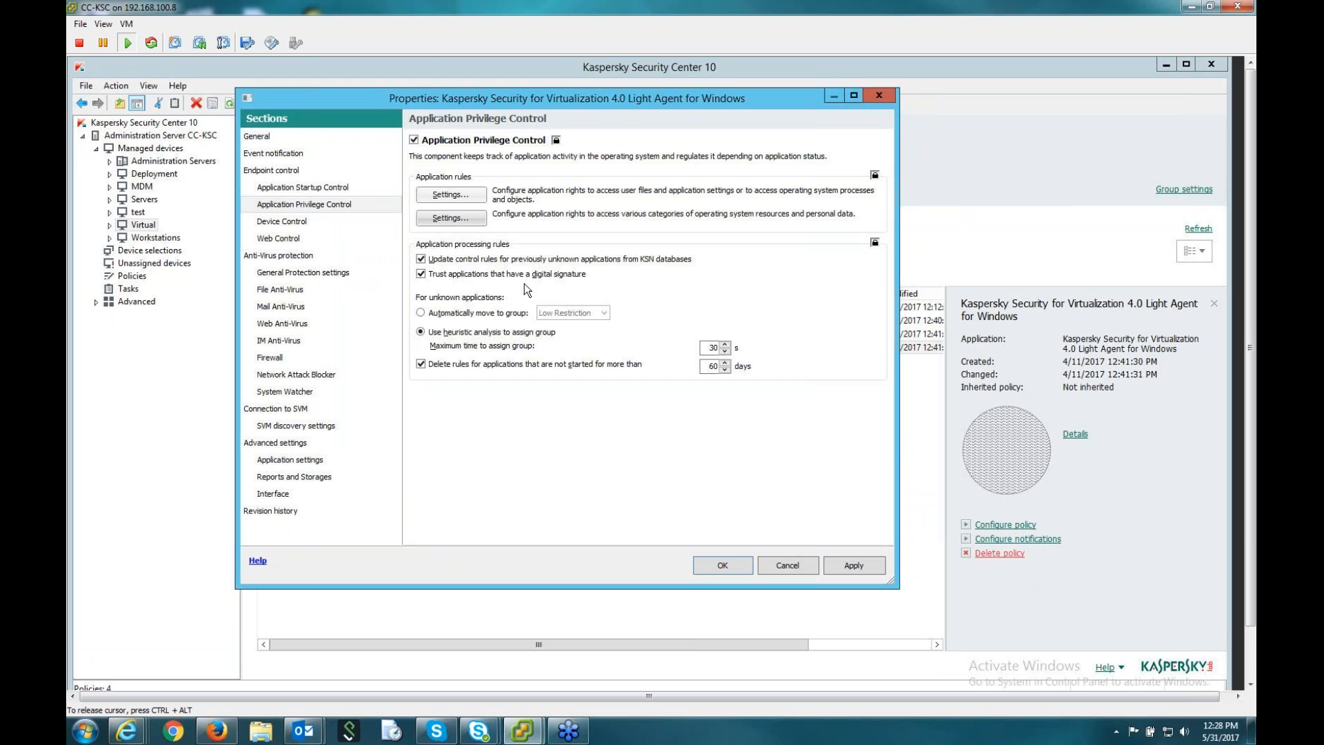
mouse_move(535, 281)
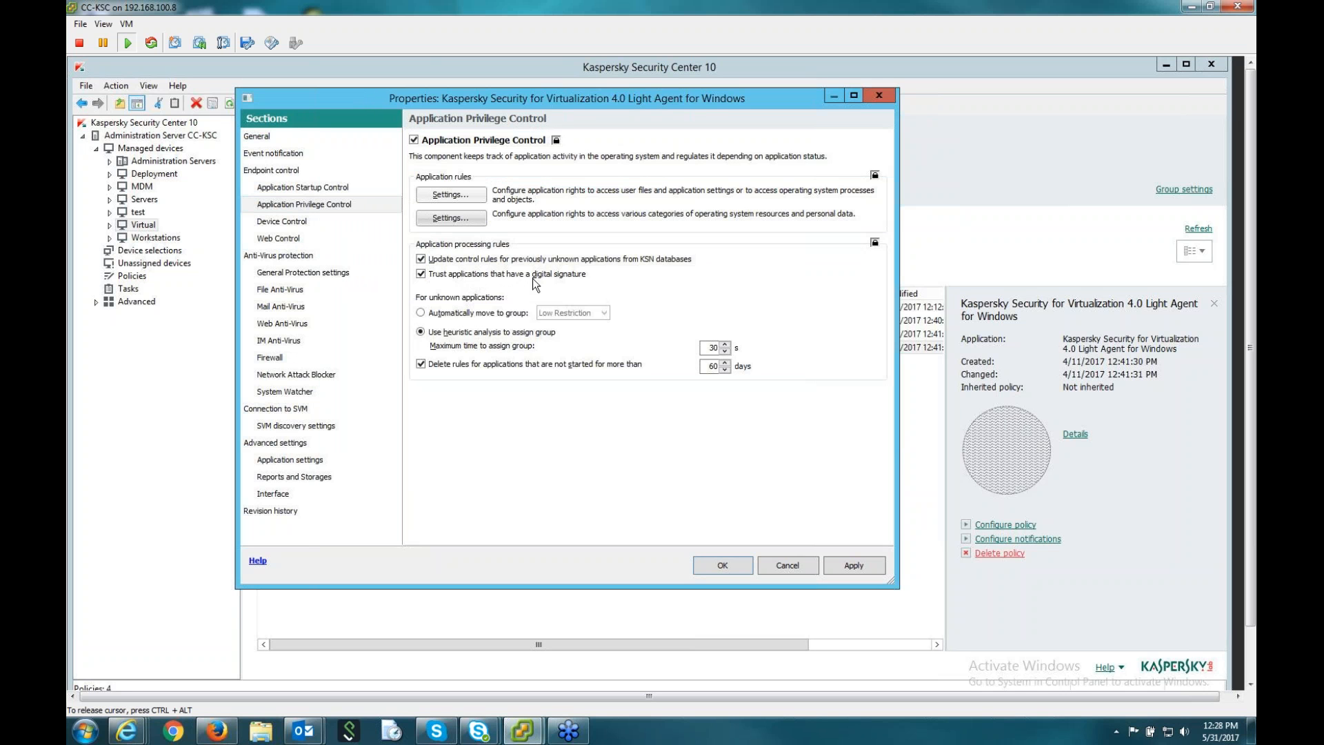
mouse_move(499, 272)
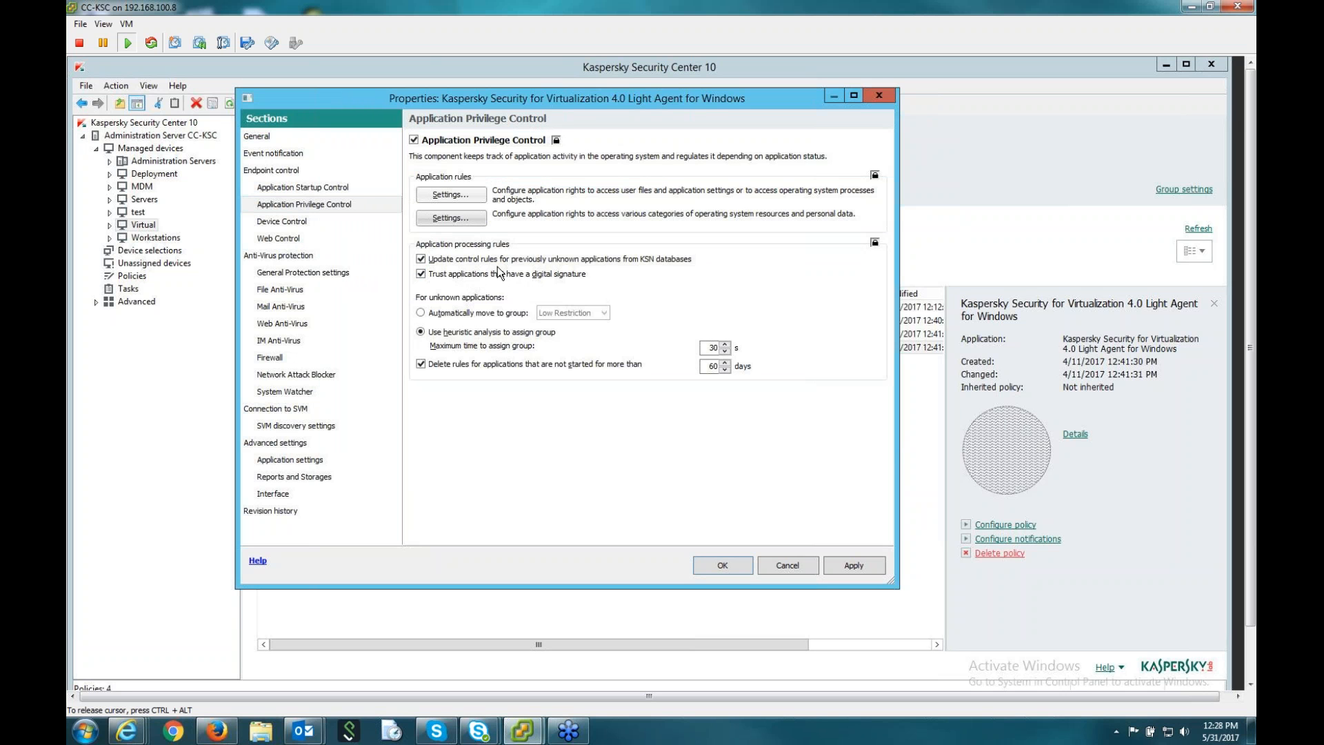
mouse_move(632, 270)
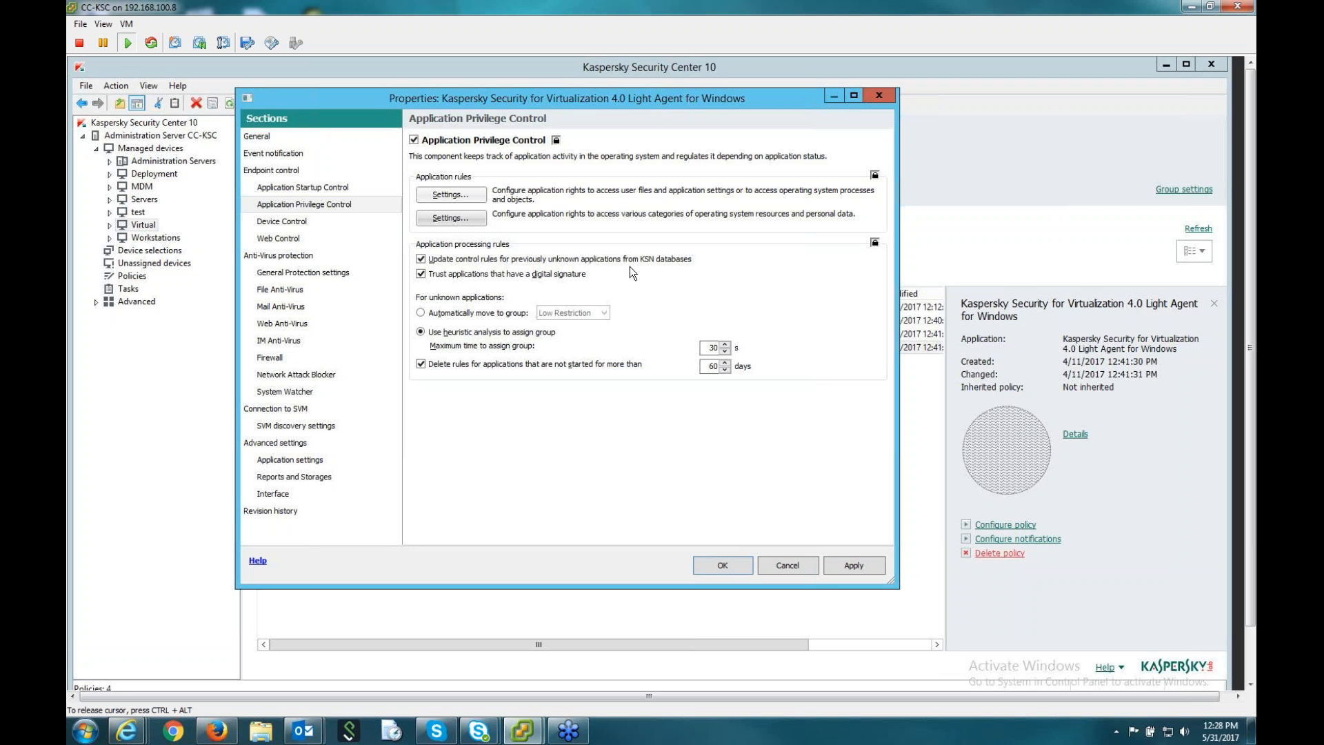
mouse_move(676, 270)
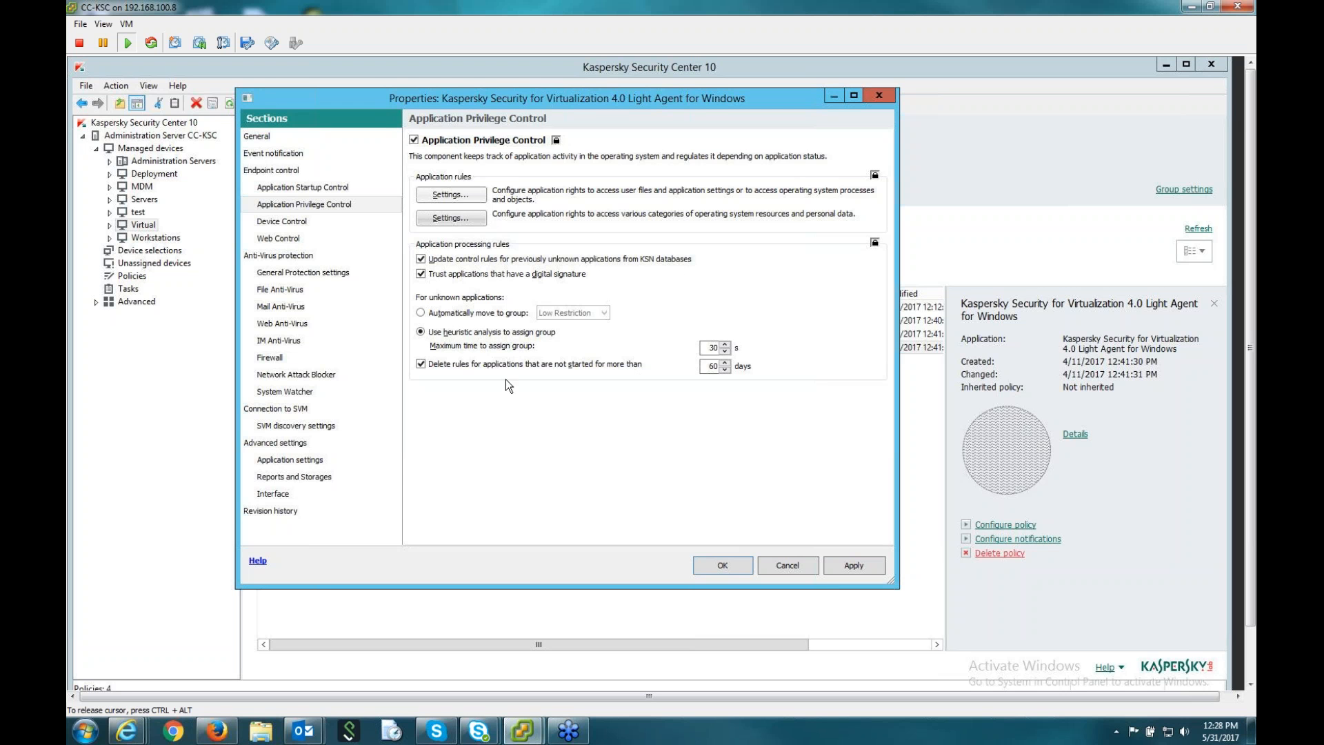
mouse_move(604, 331)
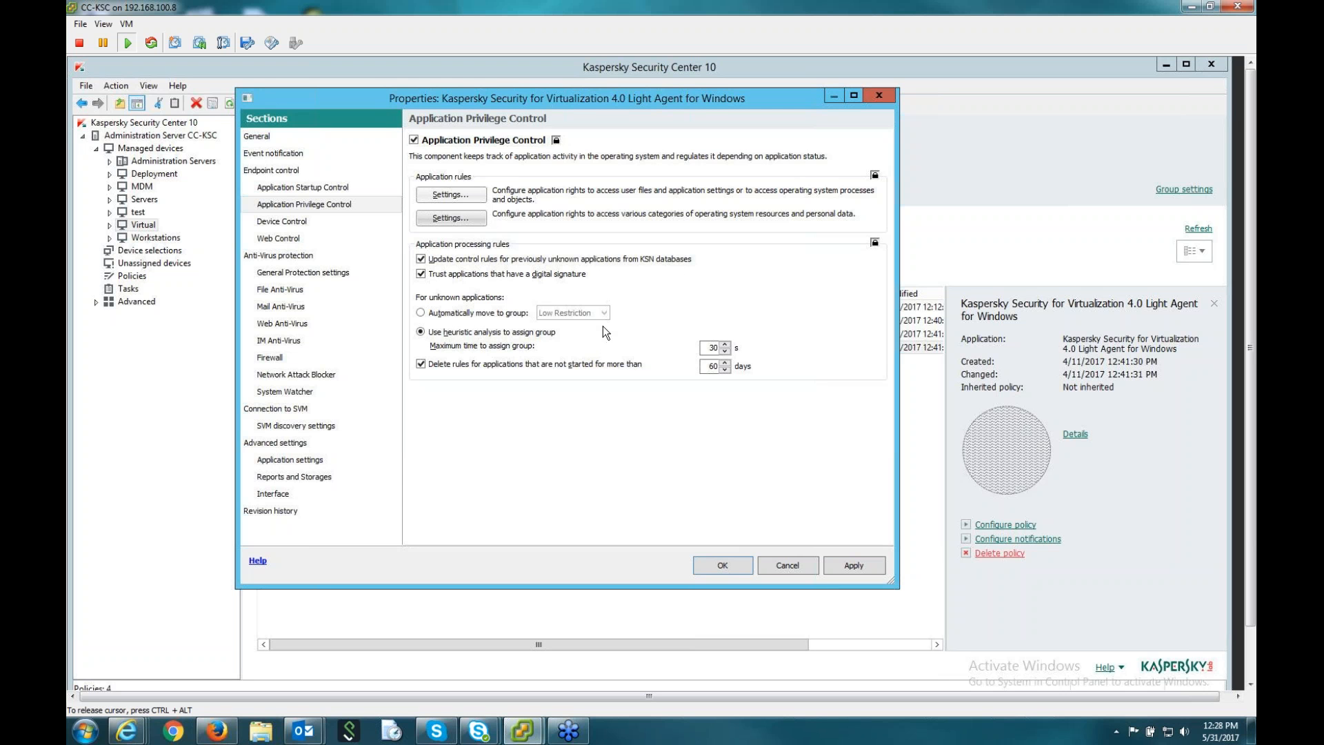
mouse_move(593, 328)
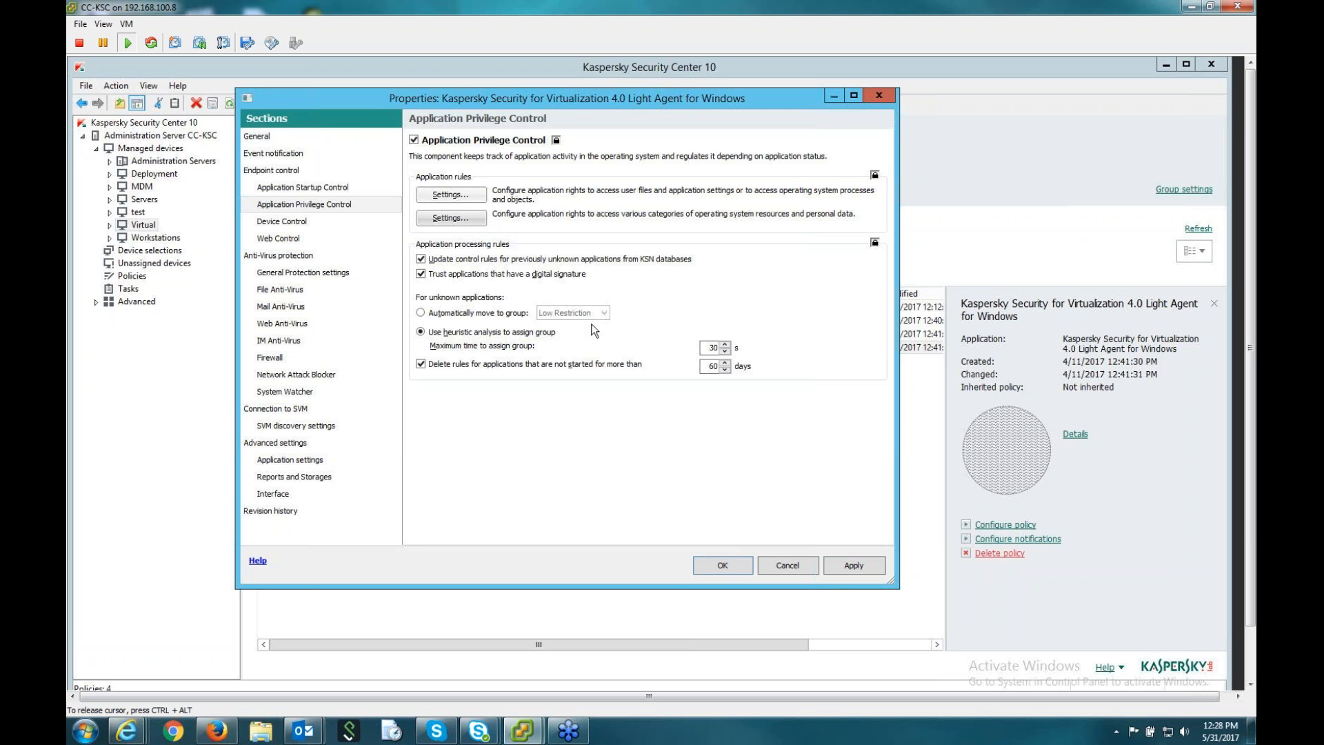
mouse_move(614, 362)
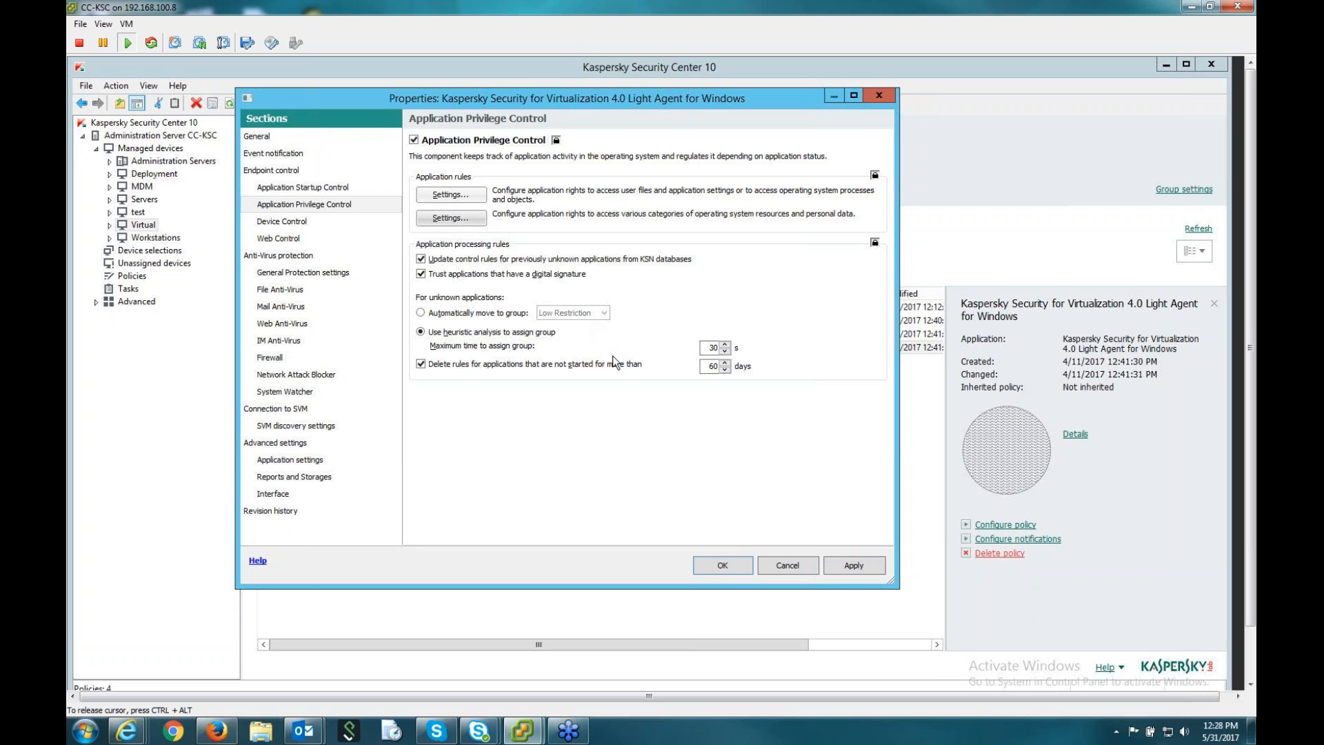
Open the application control rules and edit the Low Restriction group.
click(452, 196)
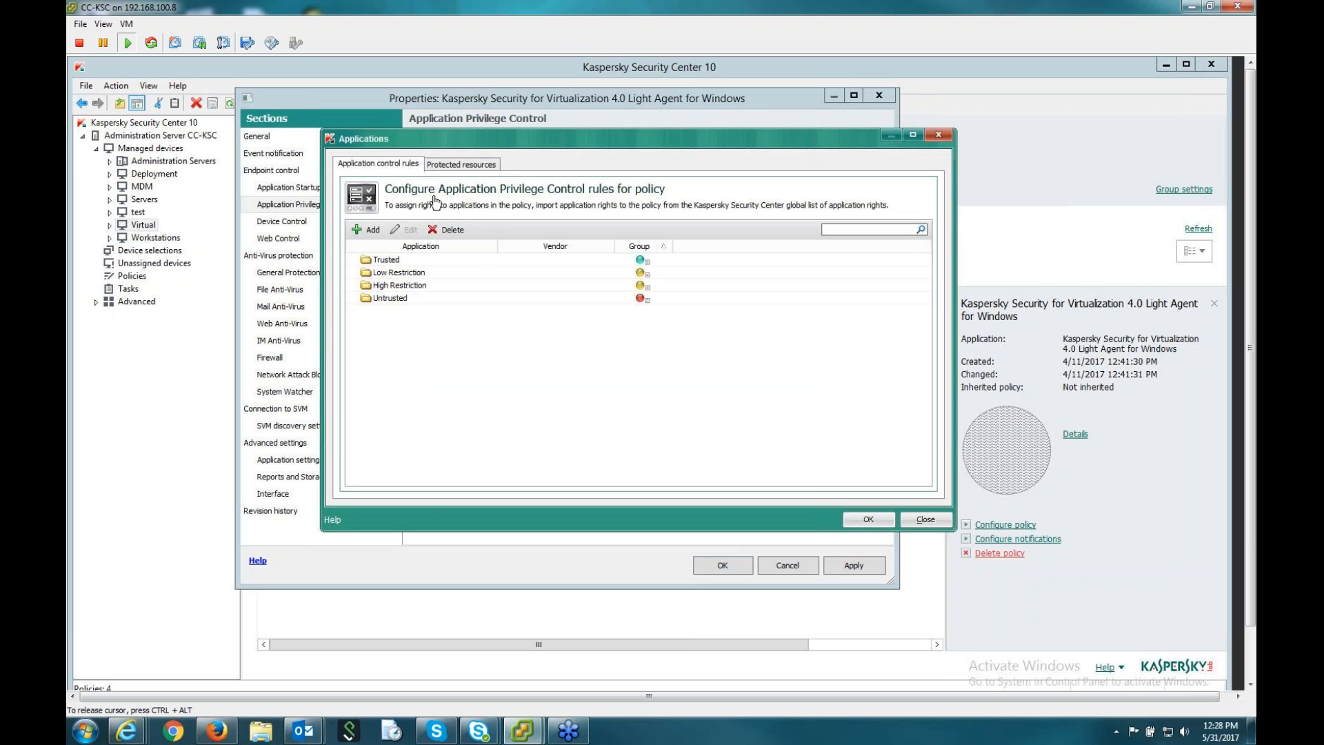
click(386, 259)
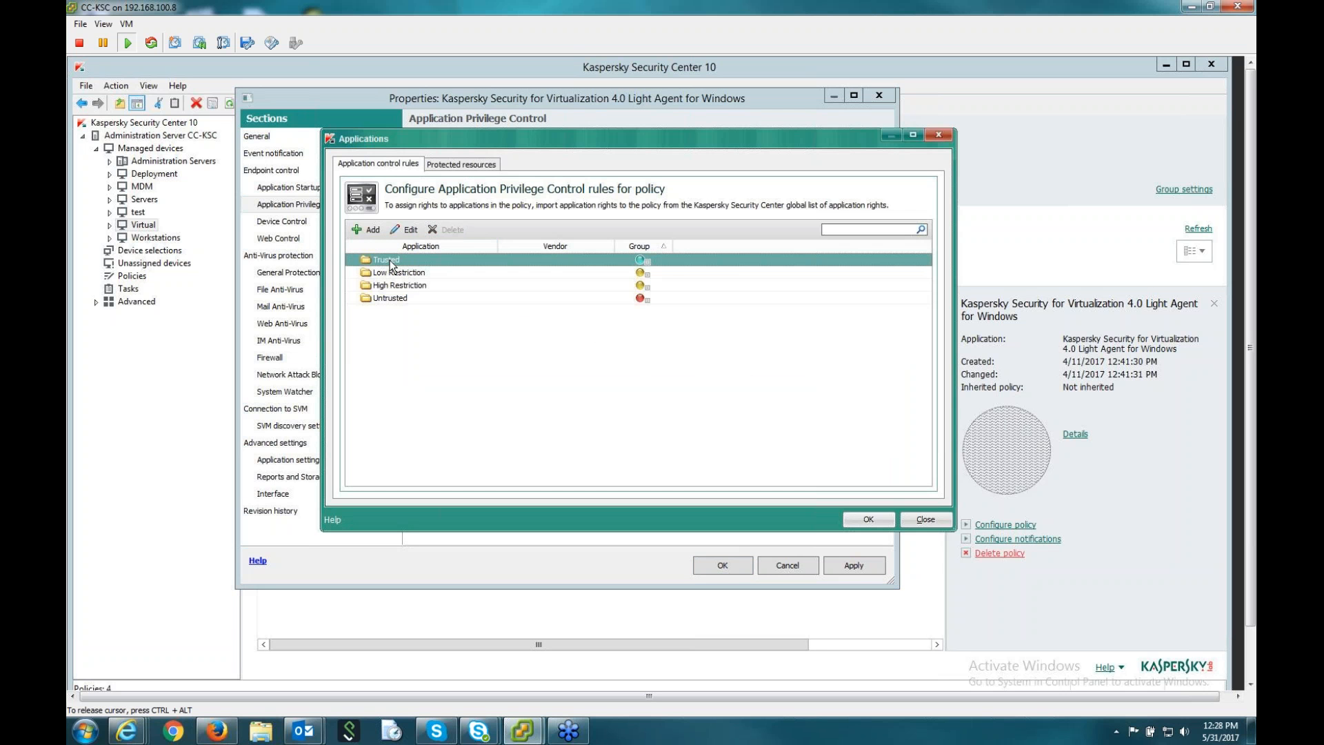
mouse_move(394, 282)
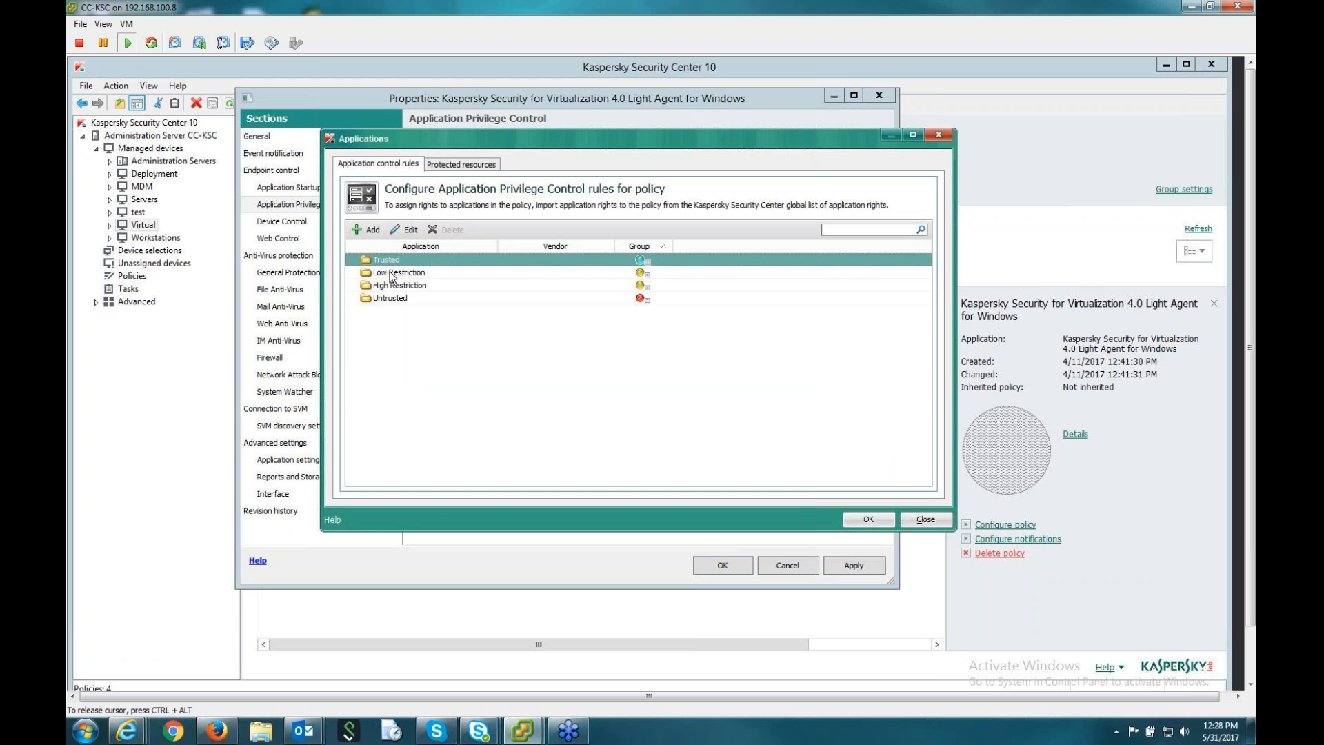
click(389, 298)
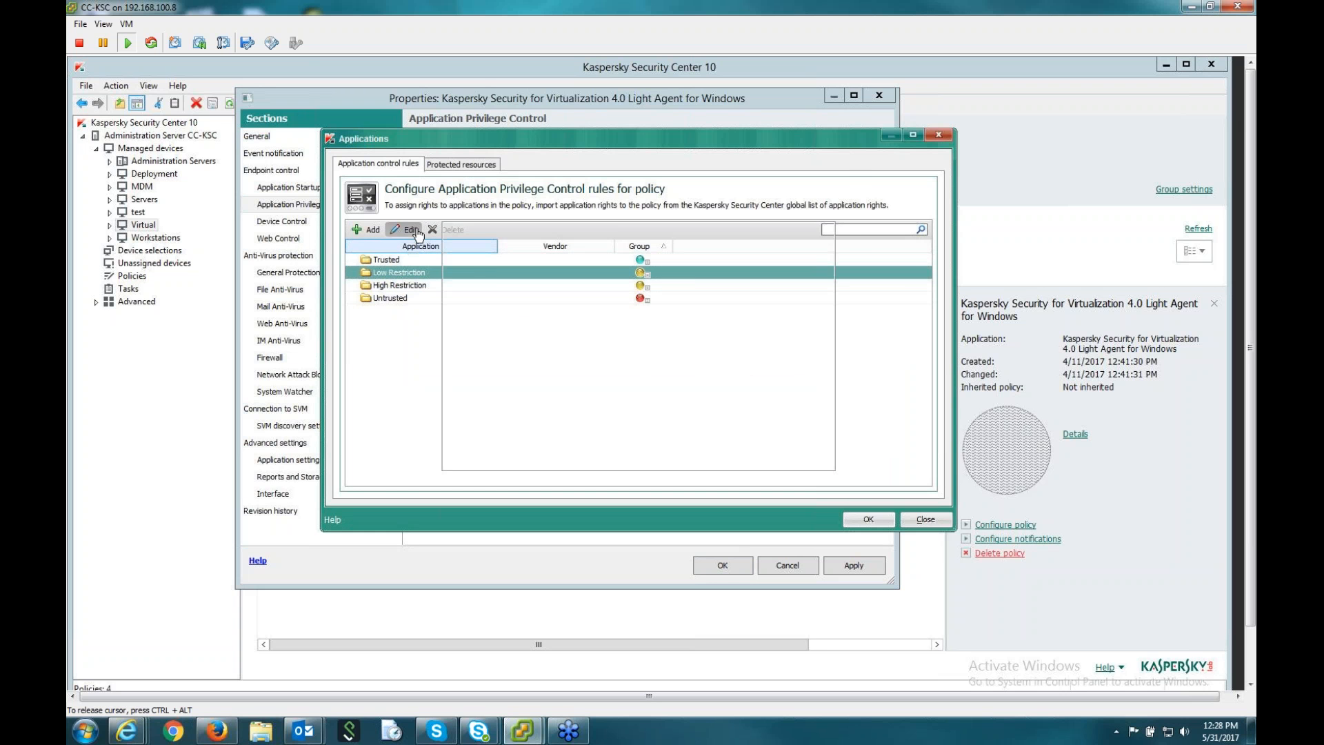
click(405, 229)
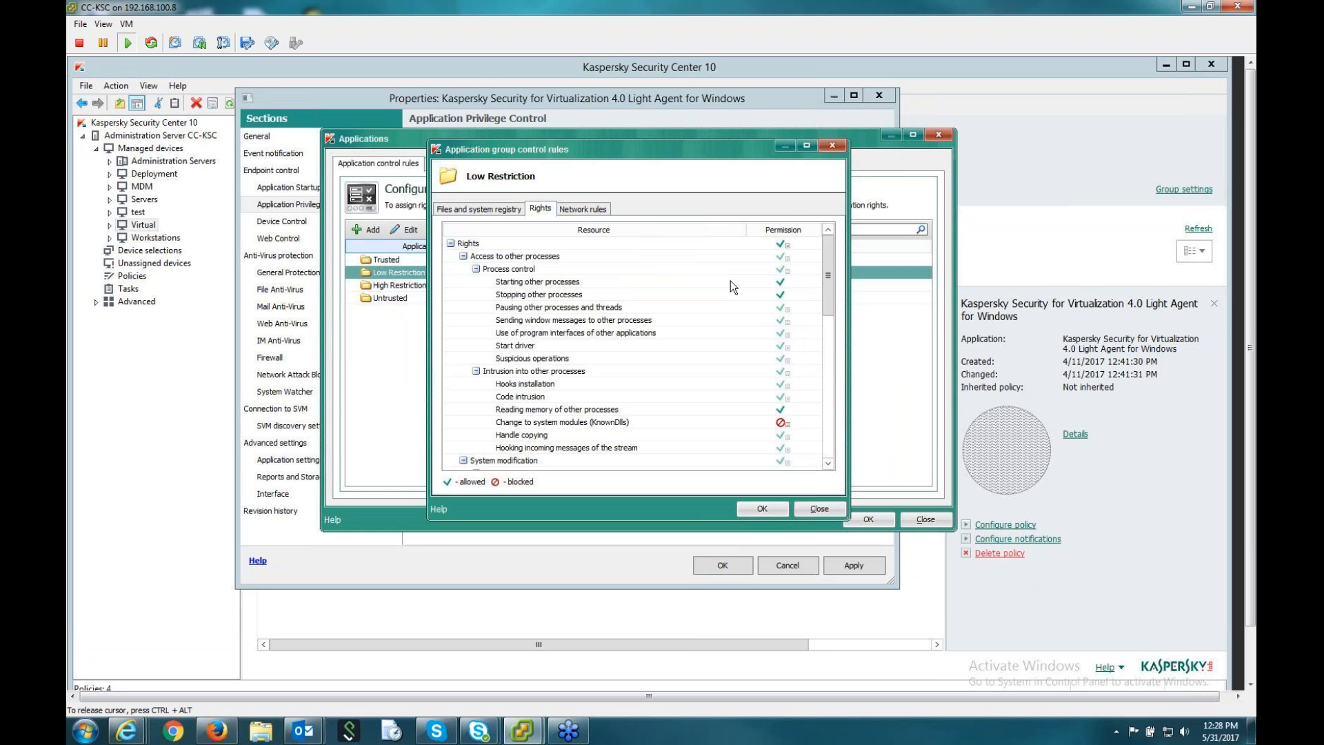
mouse_move(573, 428)
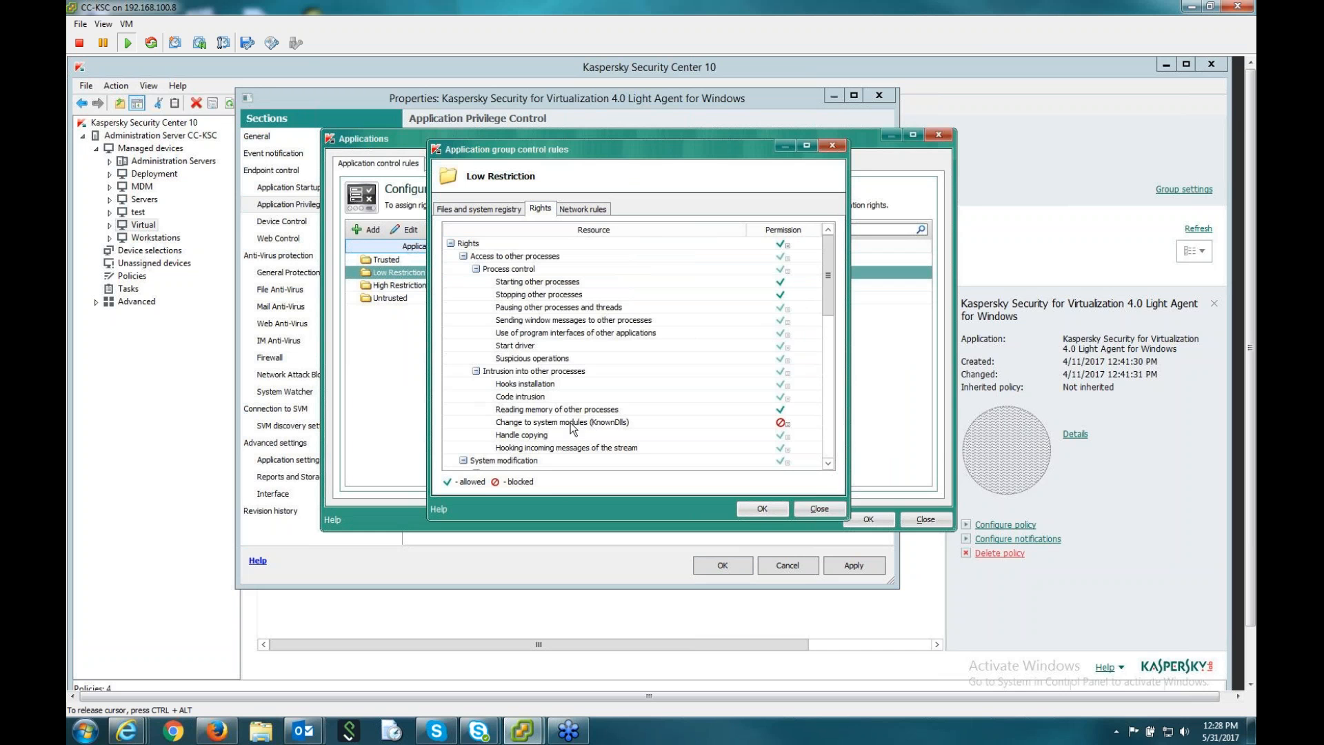
Browse Low Restriction rights, including system modules change, and its network rules, then close.
scroll(down, 3)
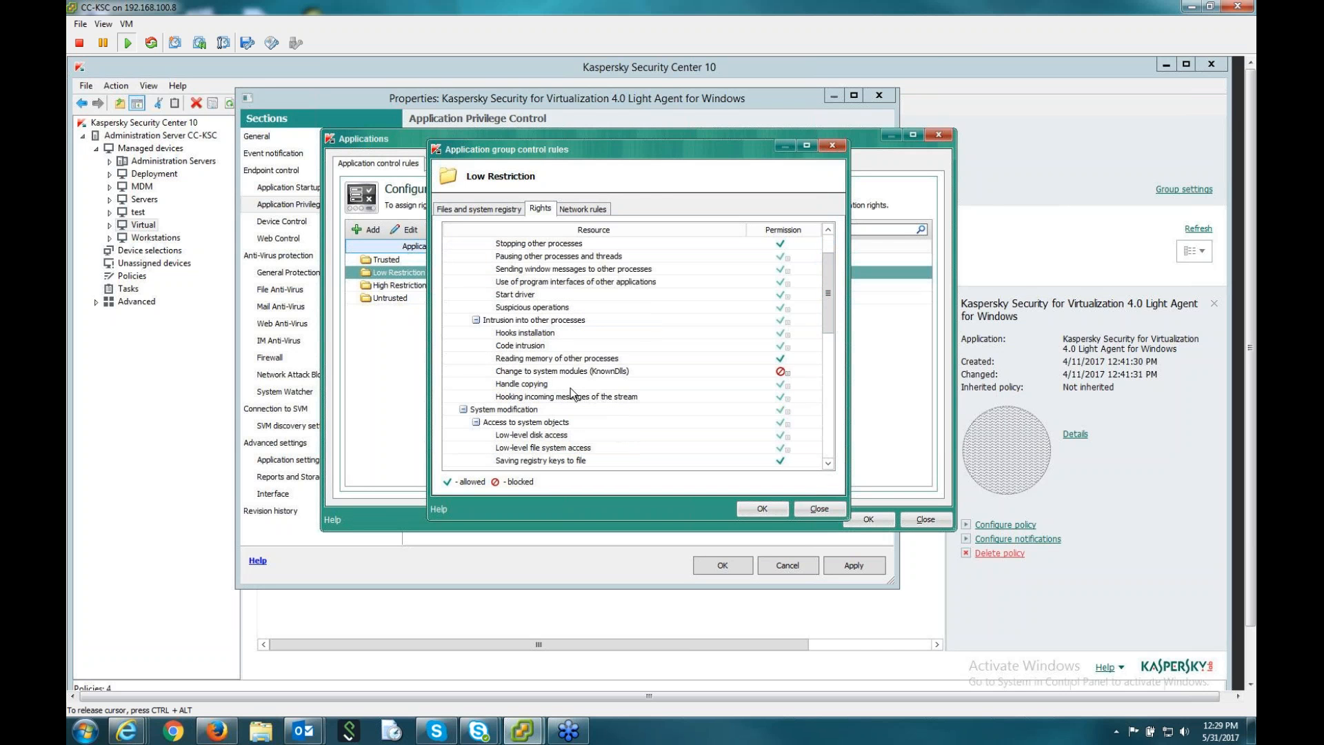
click(563, 371)
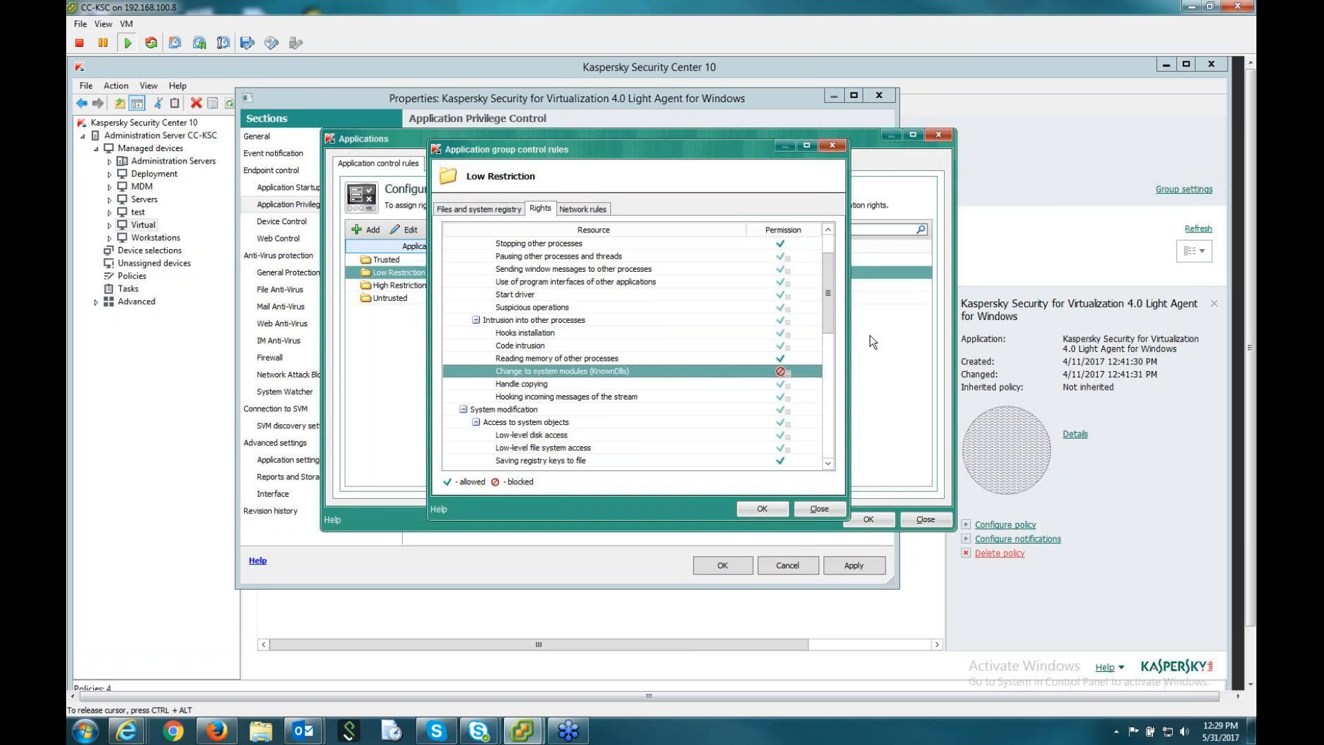
scroll(down, 3)
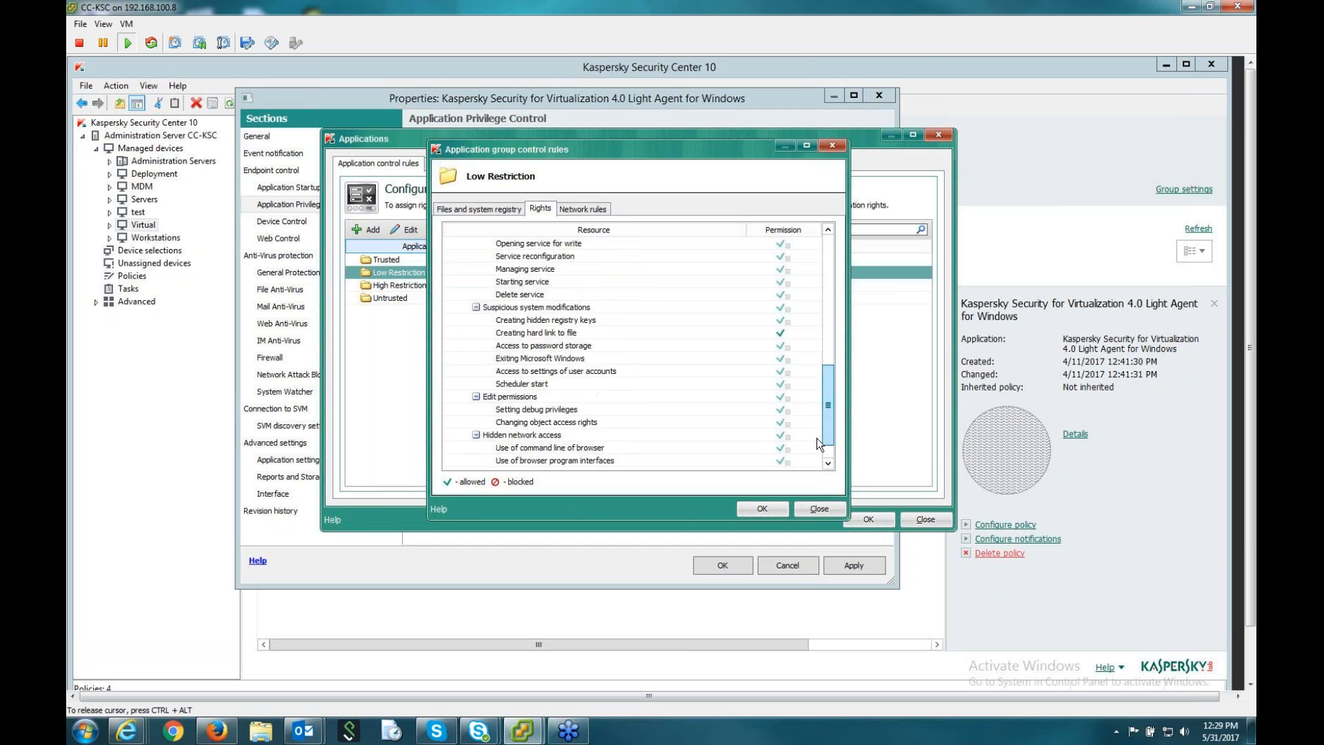
click(582, 209)
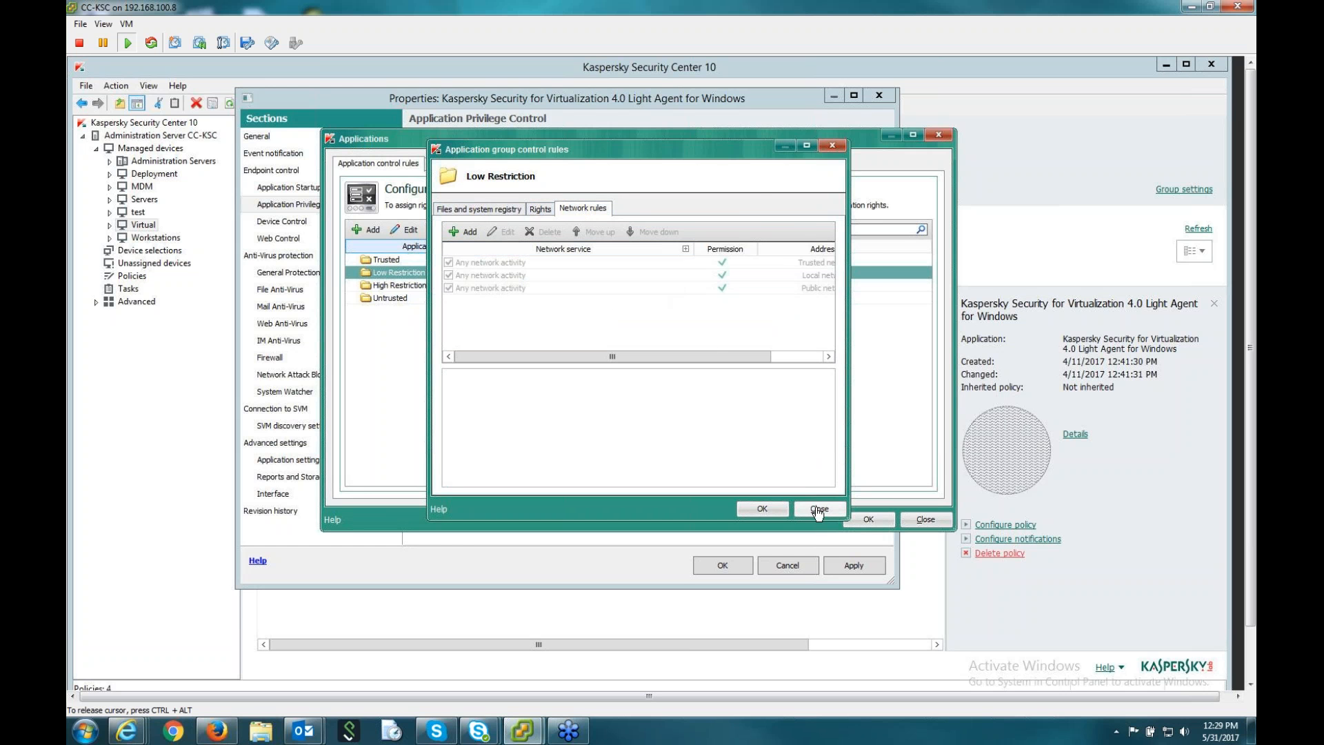
click(819, 508)
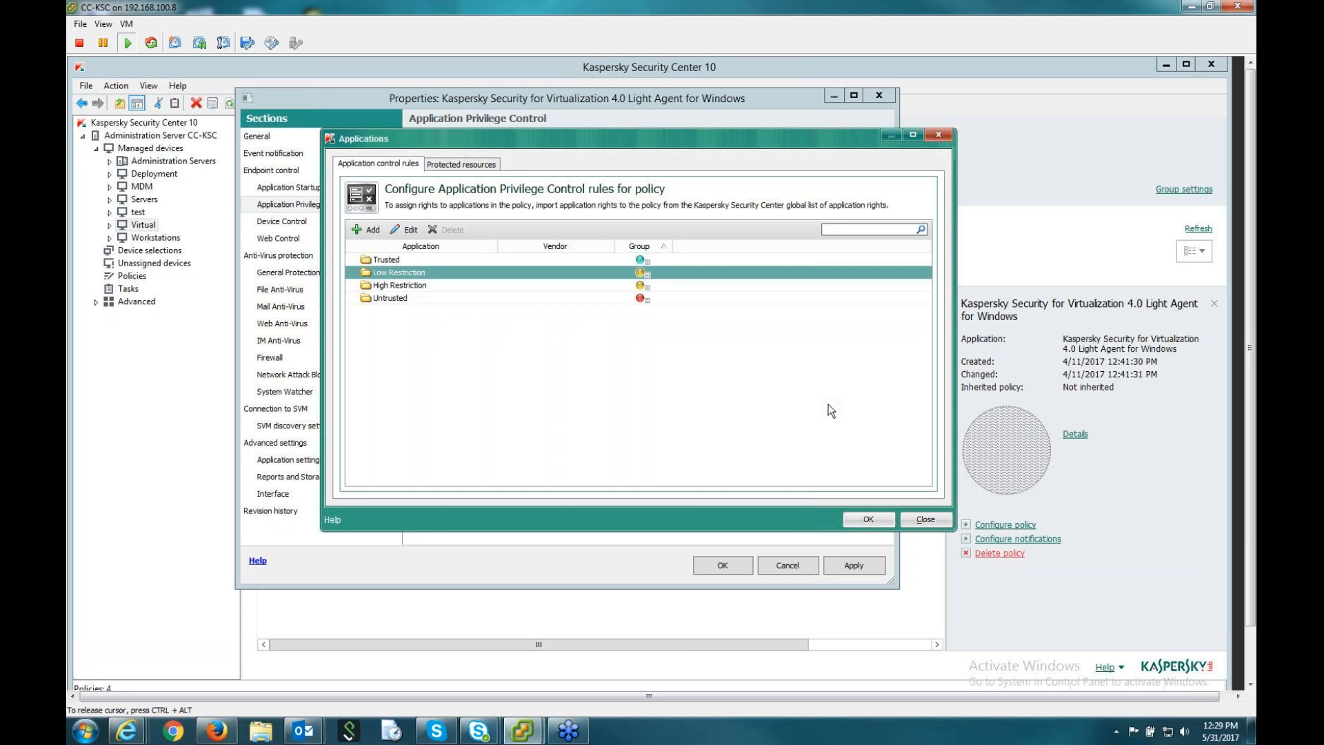
mouse_move(822, 397)
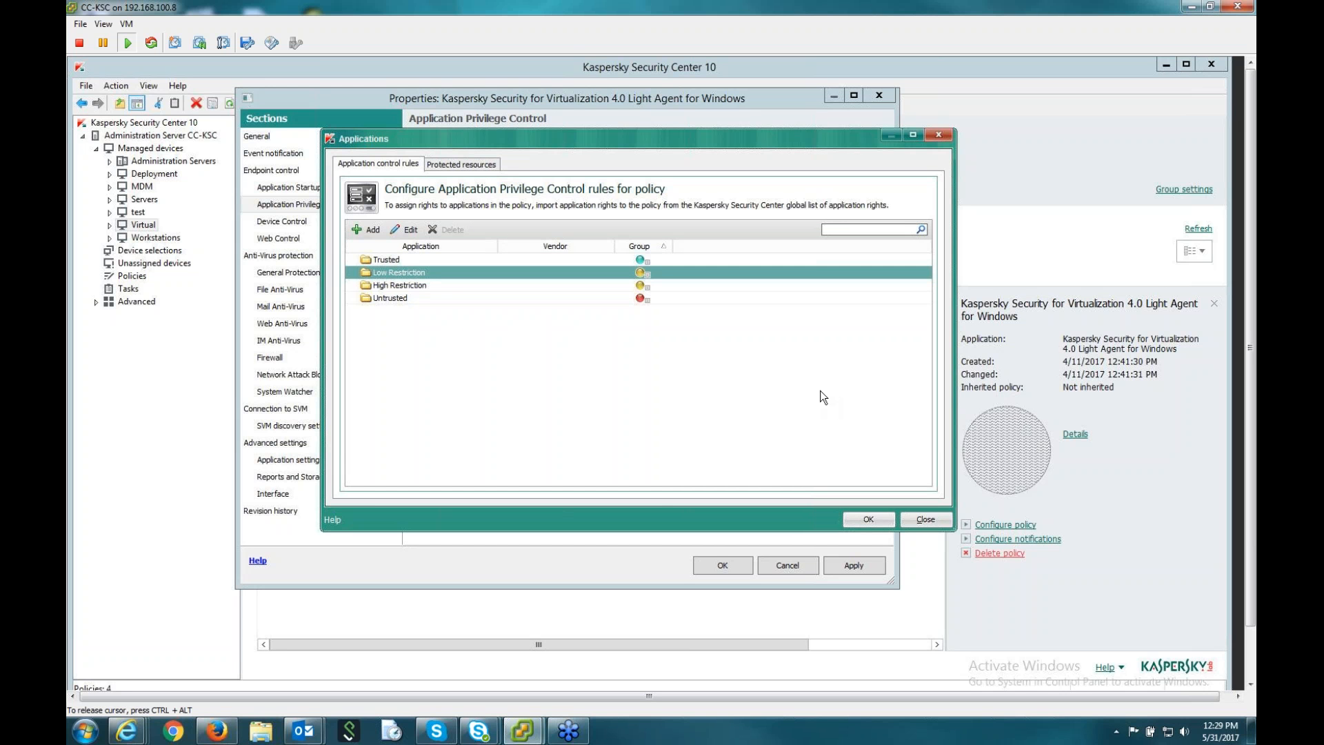
mouse_move(885, 403)
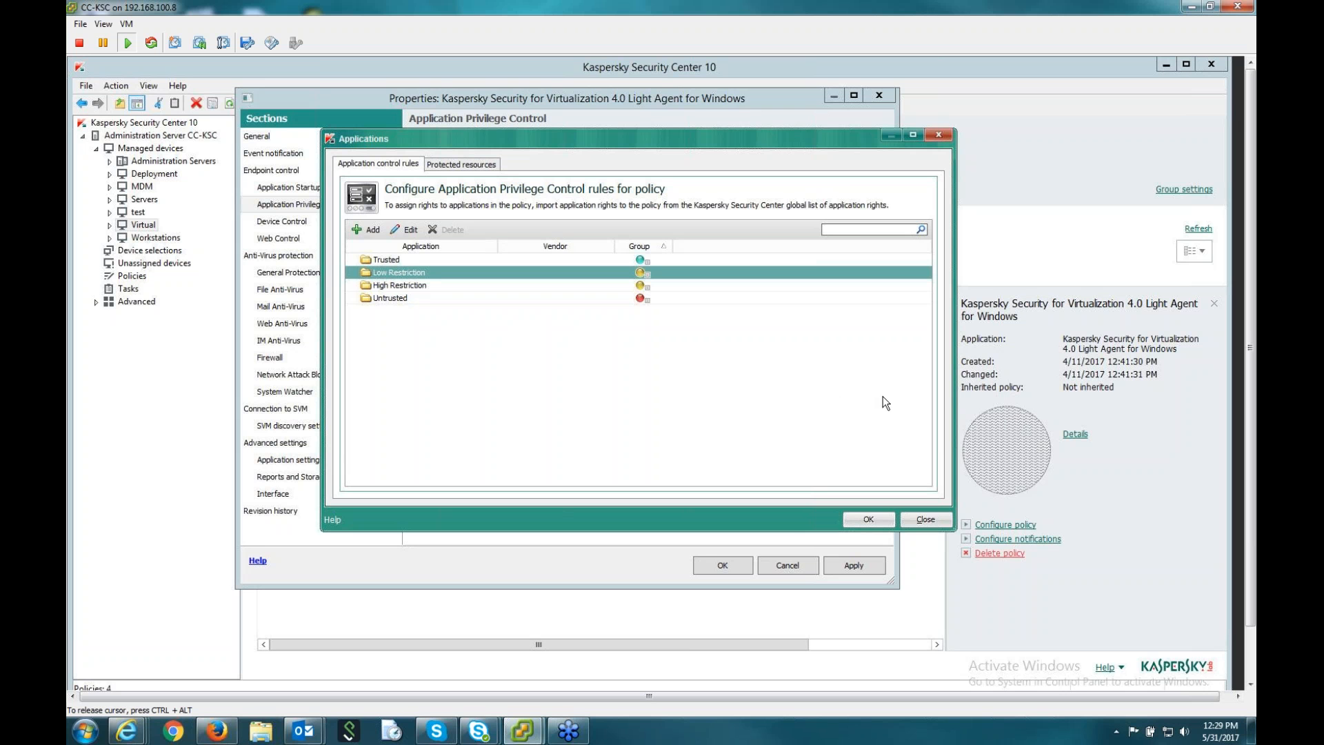
mouse_move(419, 293)
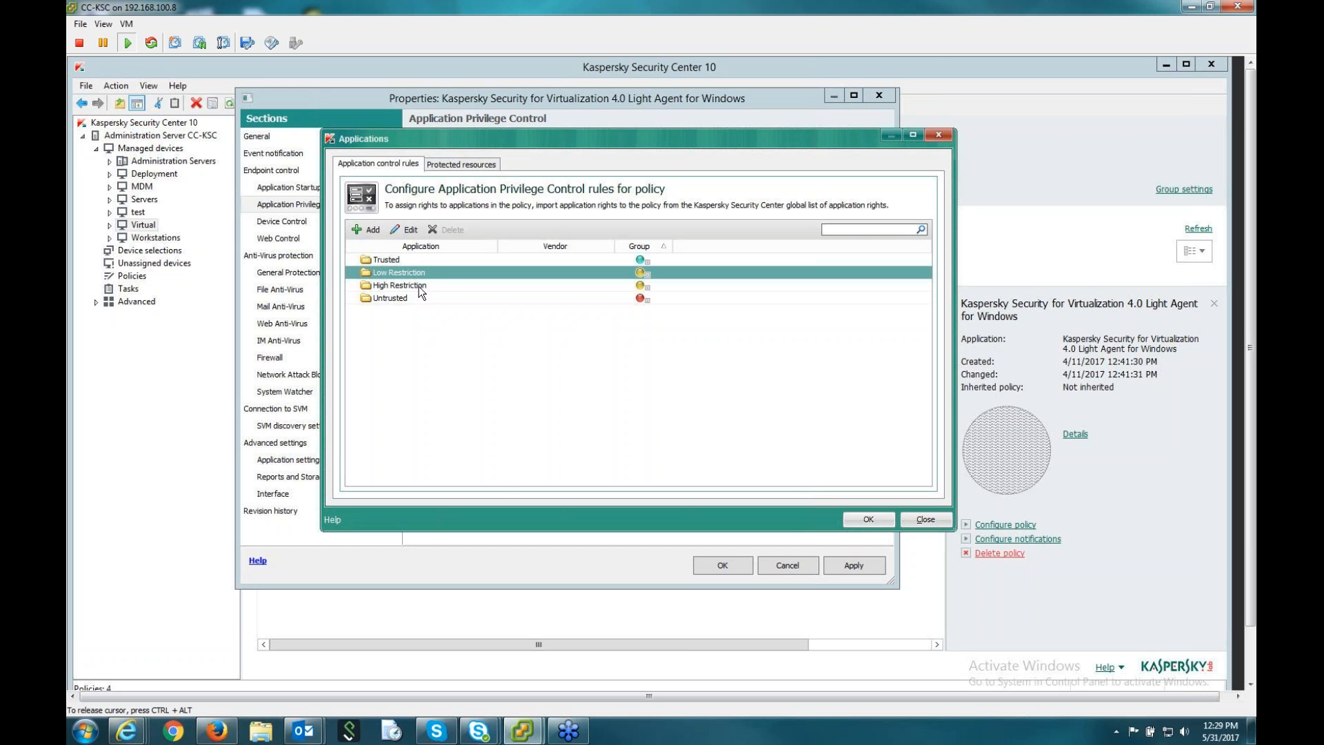
double_click(398, 286)
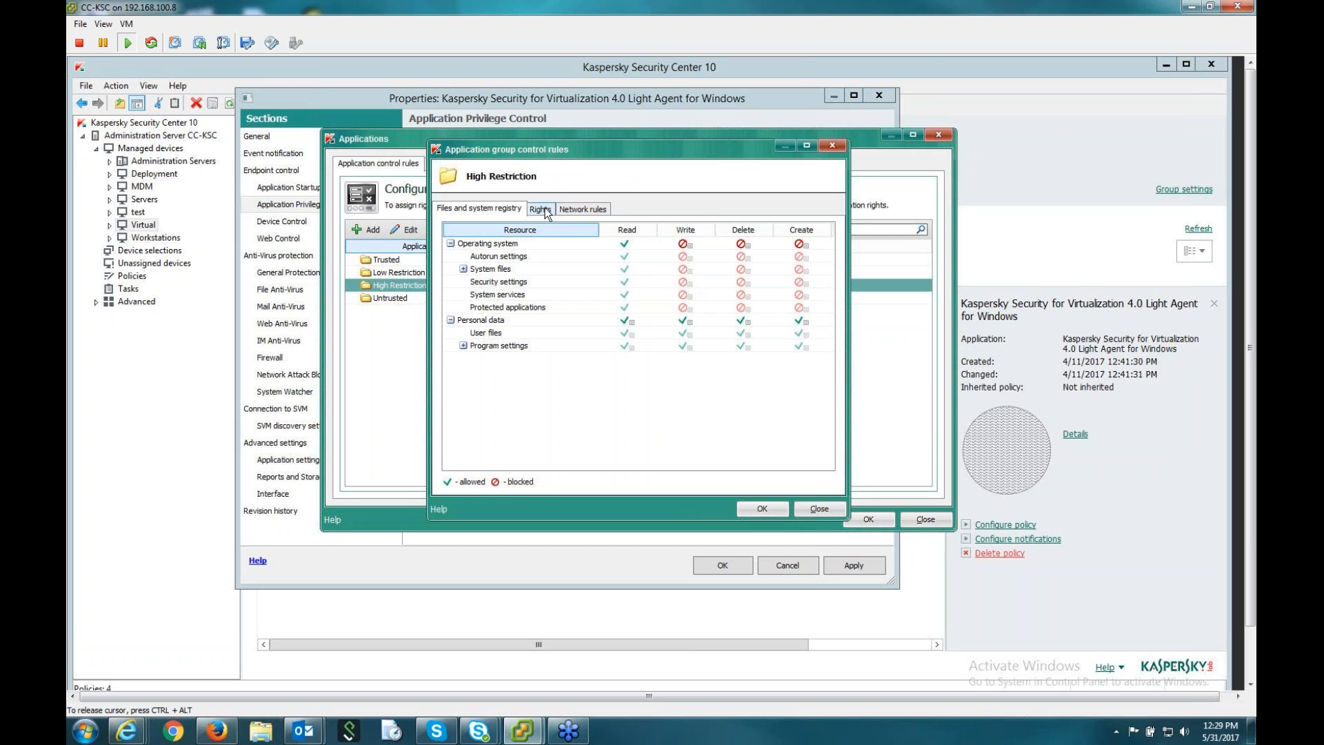
click(540, 209)
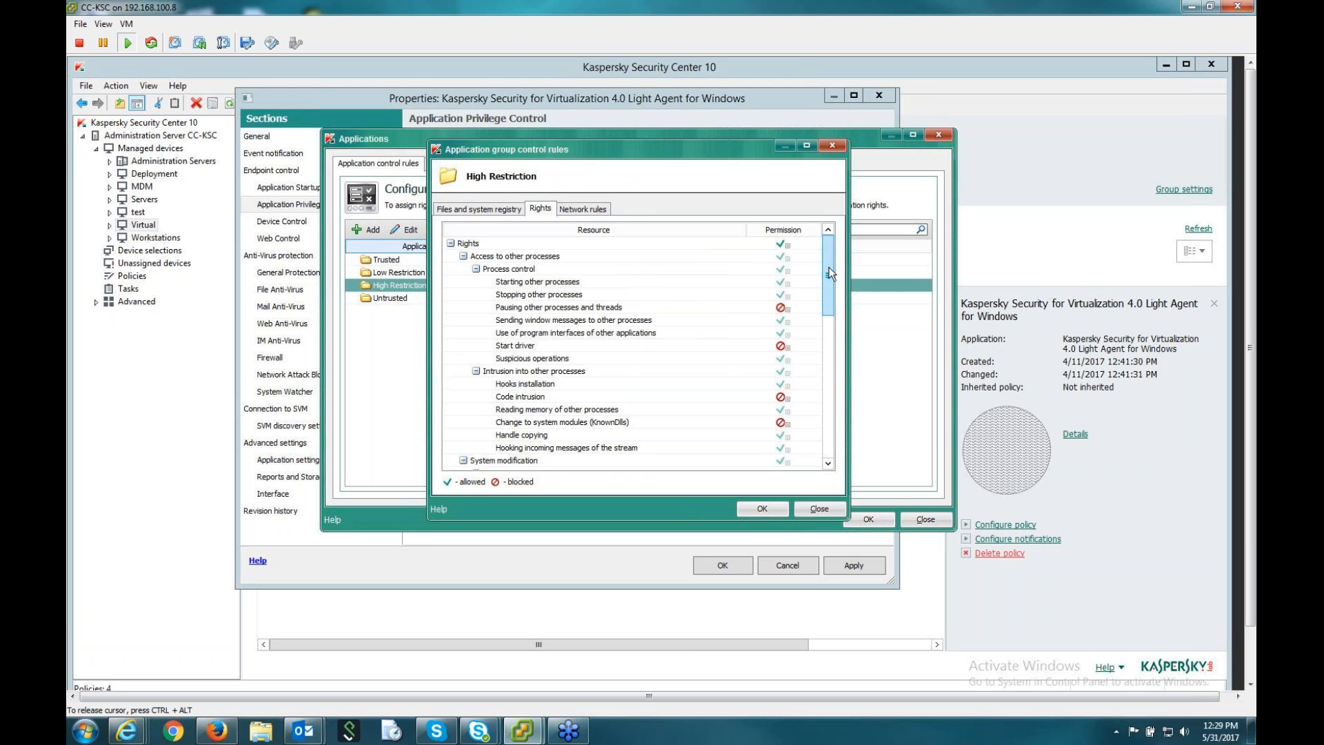
scroll(down, 3)
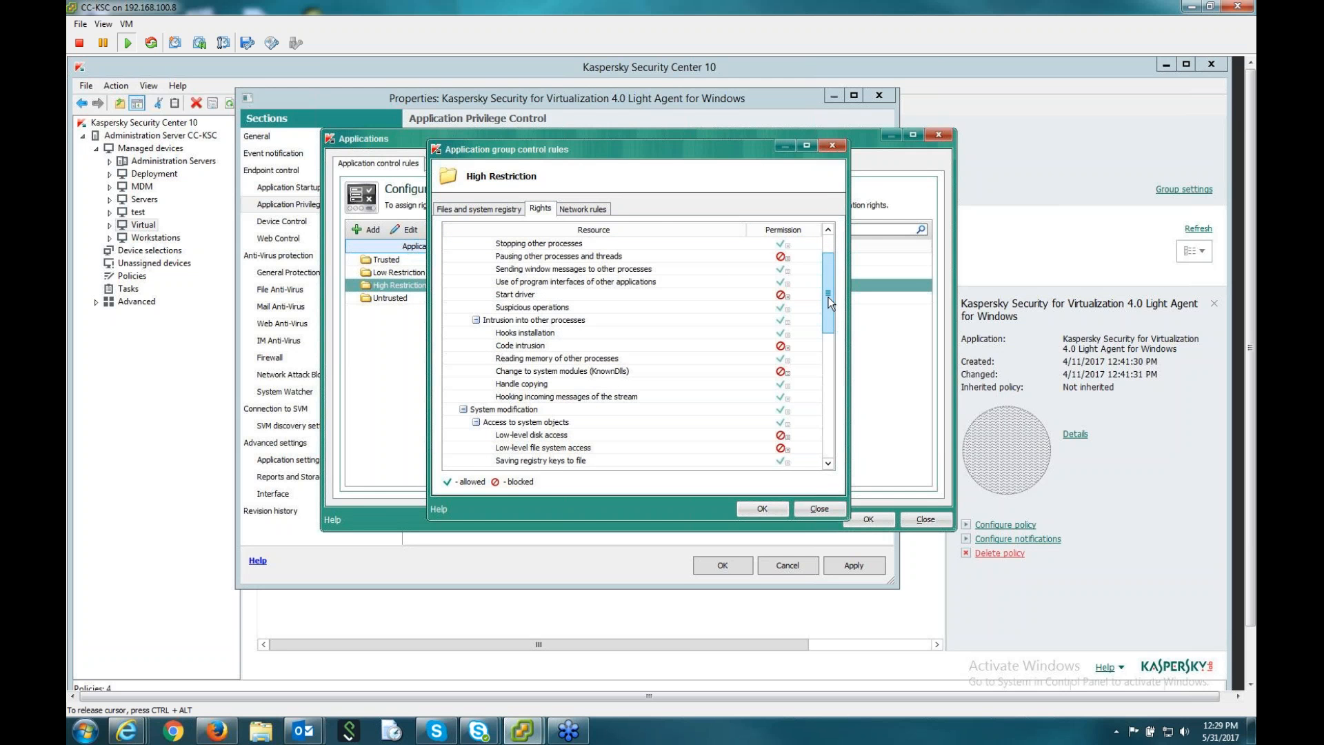
scroll(down, 3)
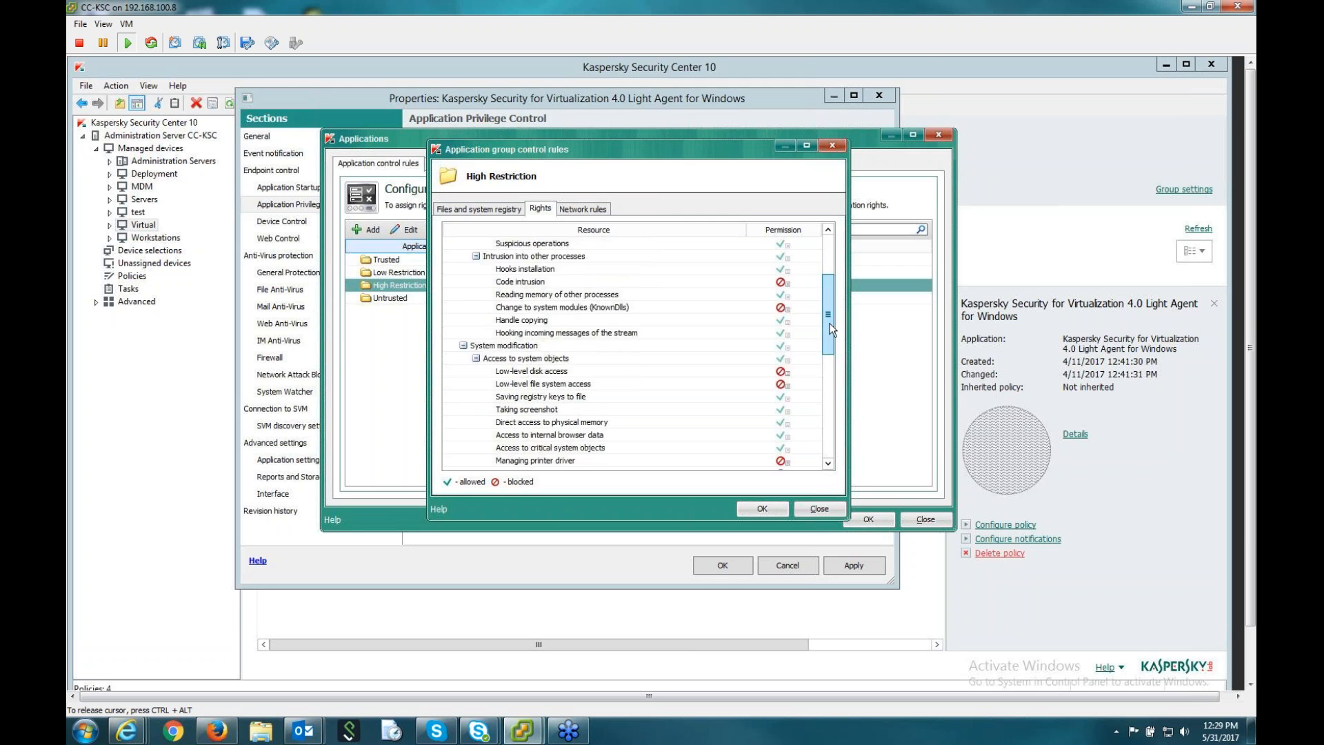
click(582, 208)
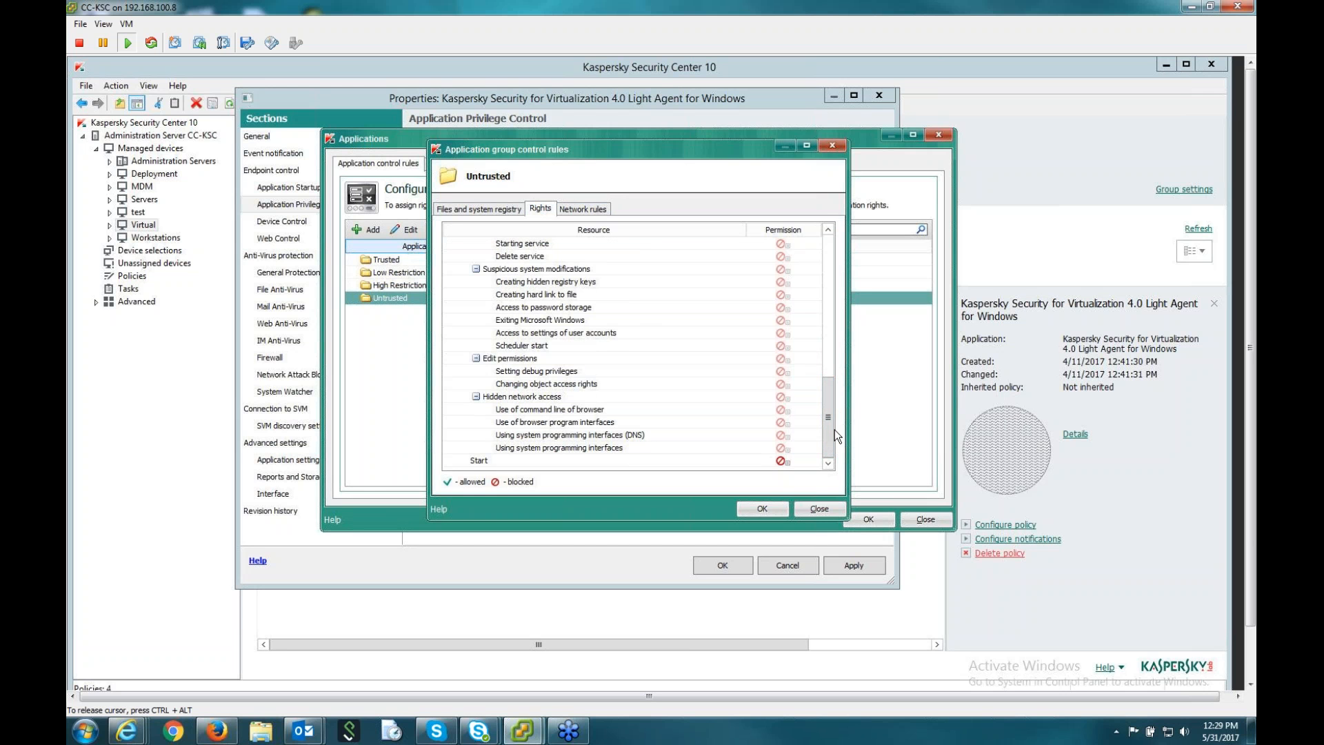
mouse_move(847, 419)
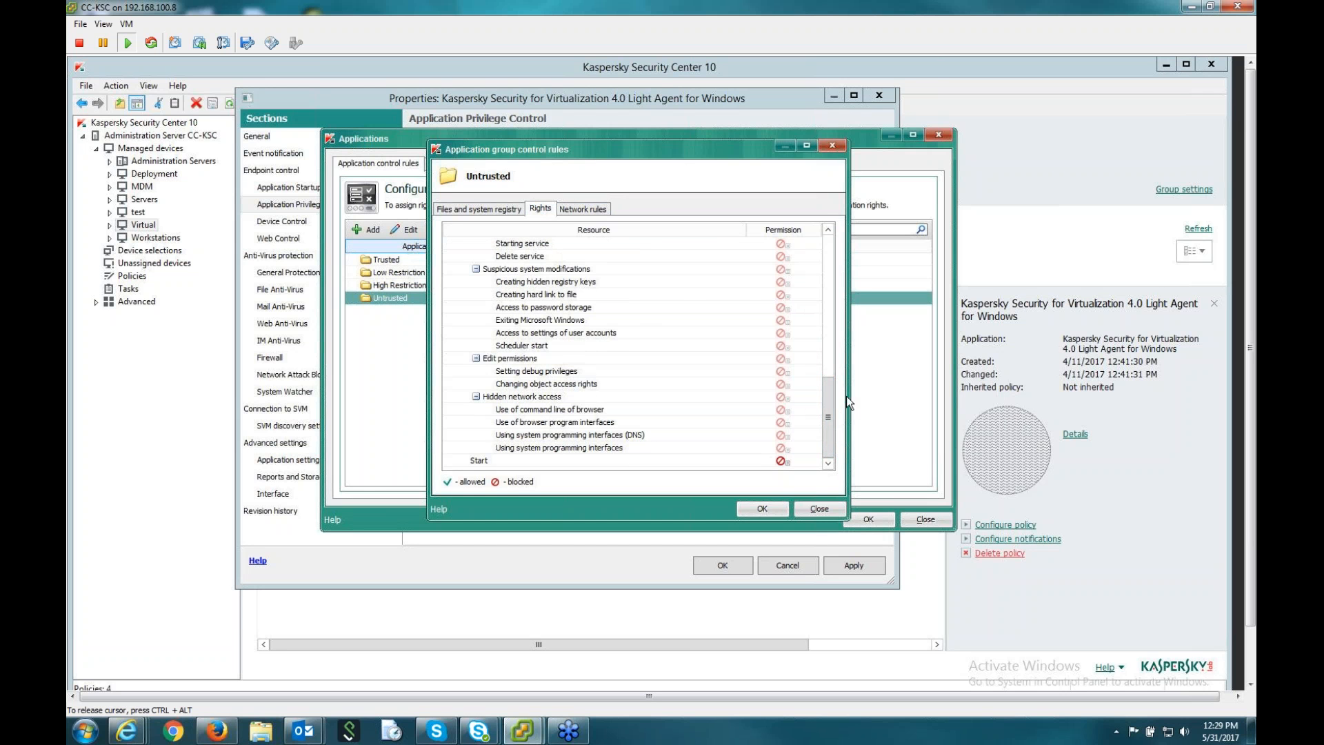
click(477, 209)
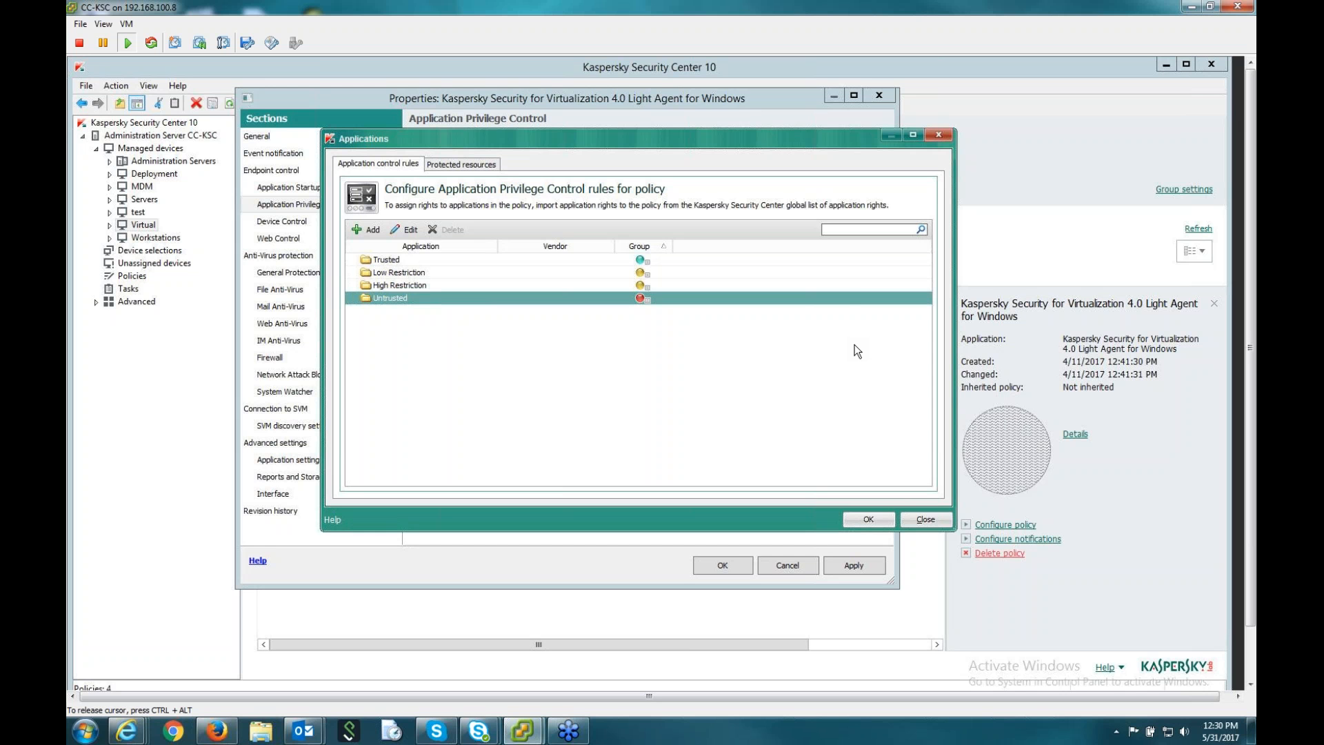
View the policy's protected resources, then show the Device Control section listing external device types.
click(461, 162)
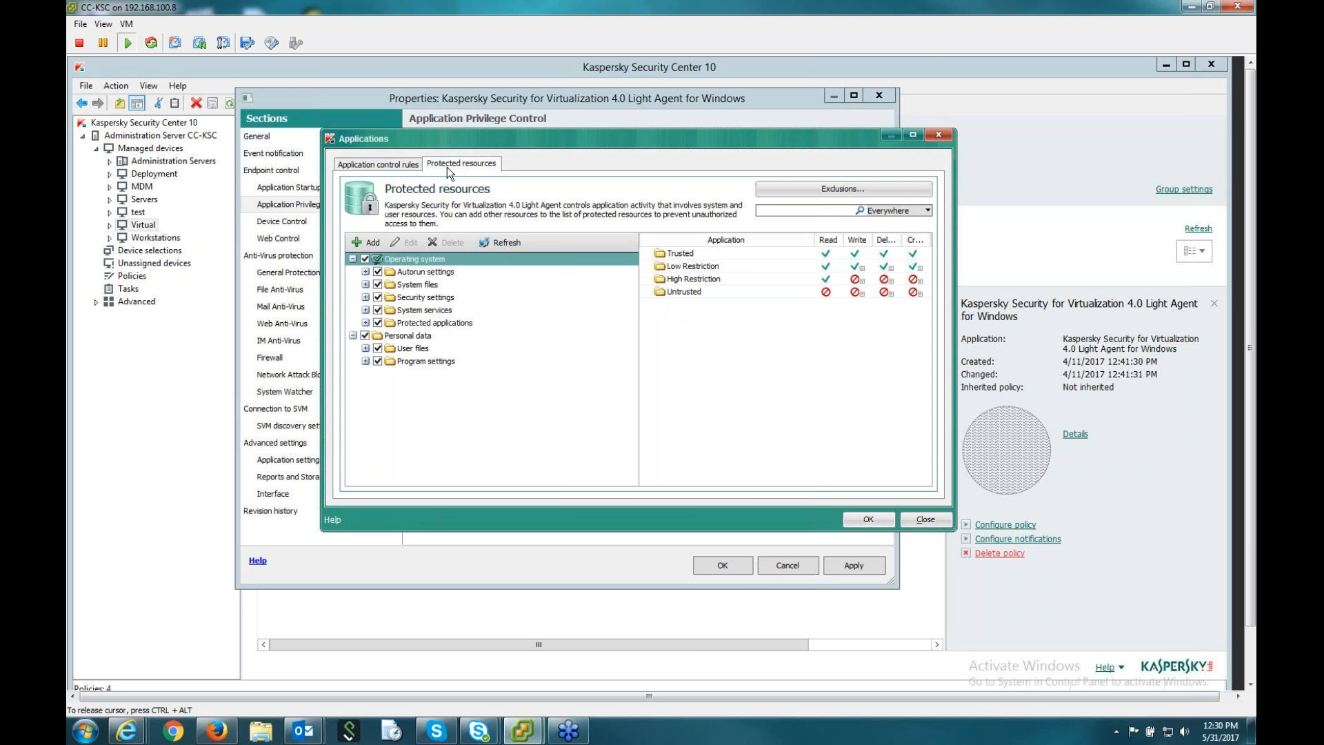
click(926, 518)
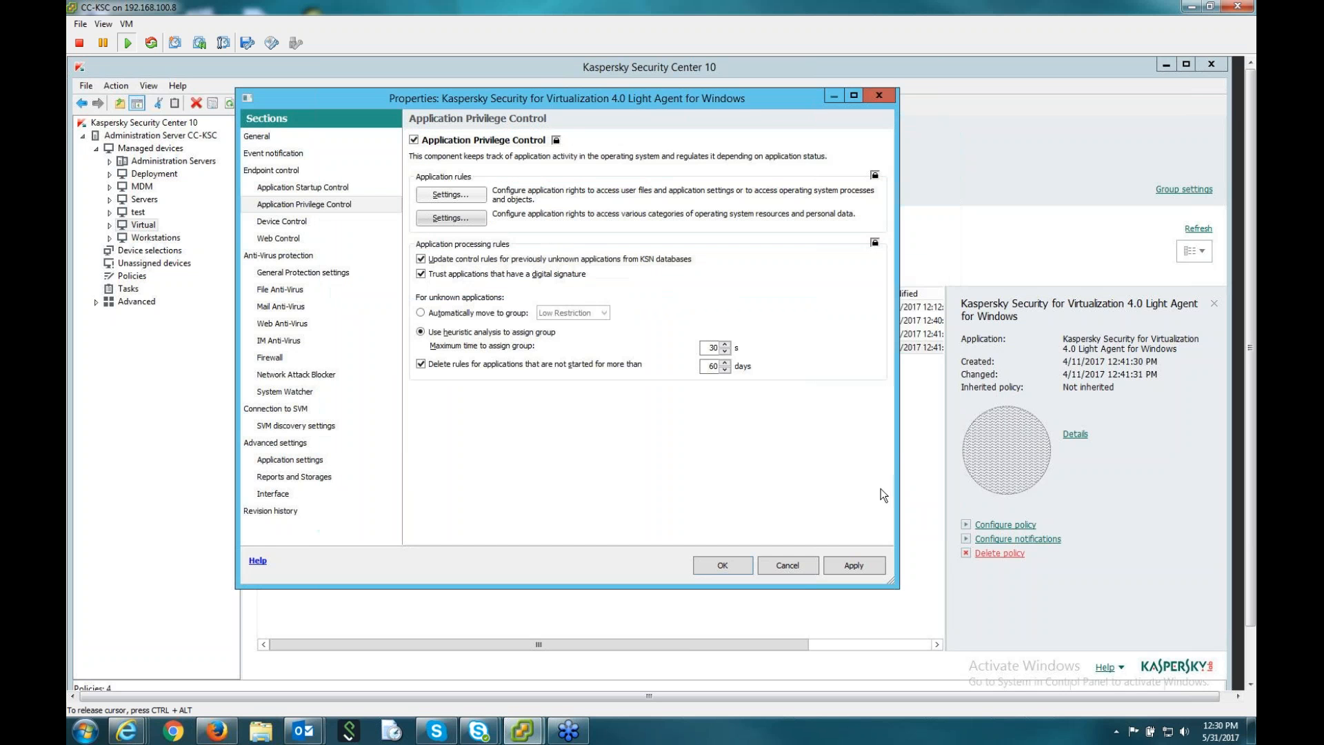
mouse_move(776, 306)
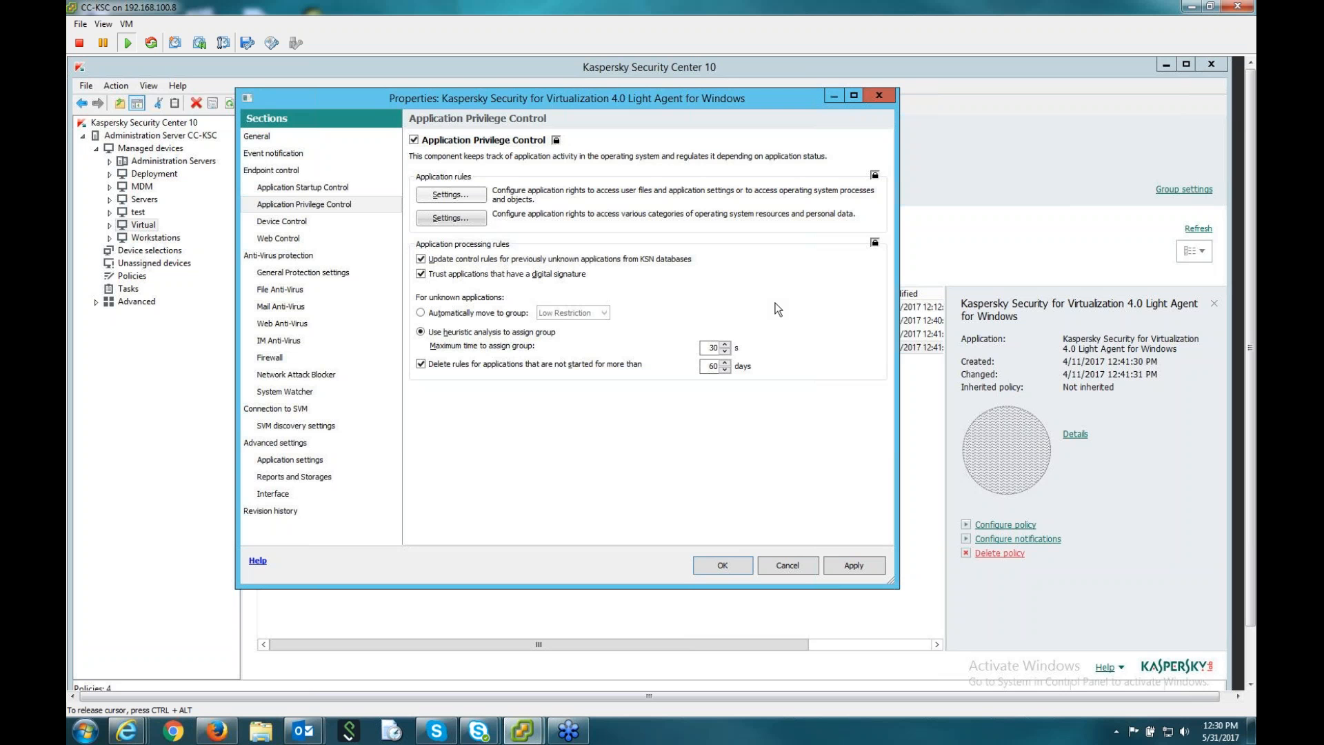
mouse_move(428, 182)
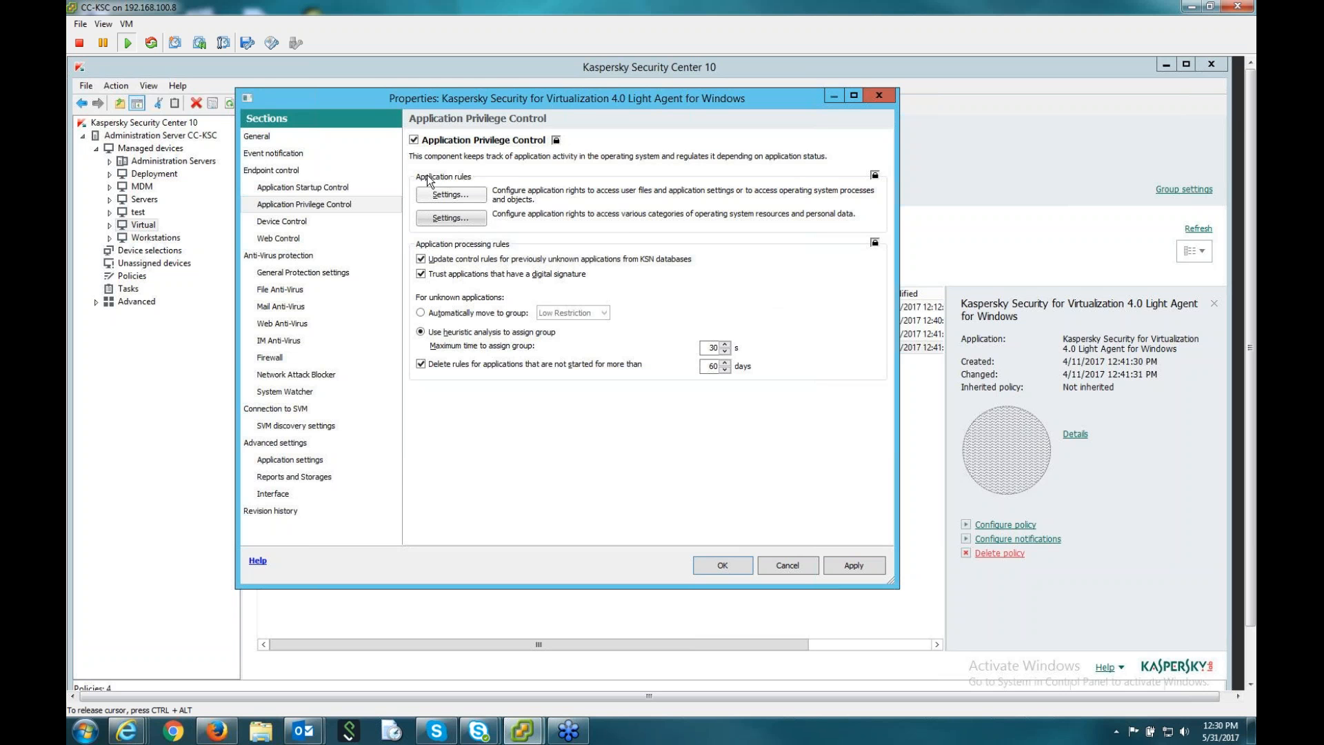
mouse_move(406, 242)
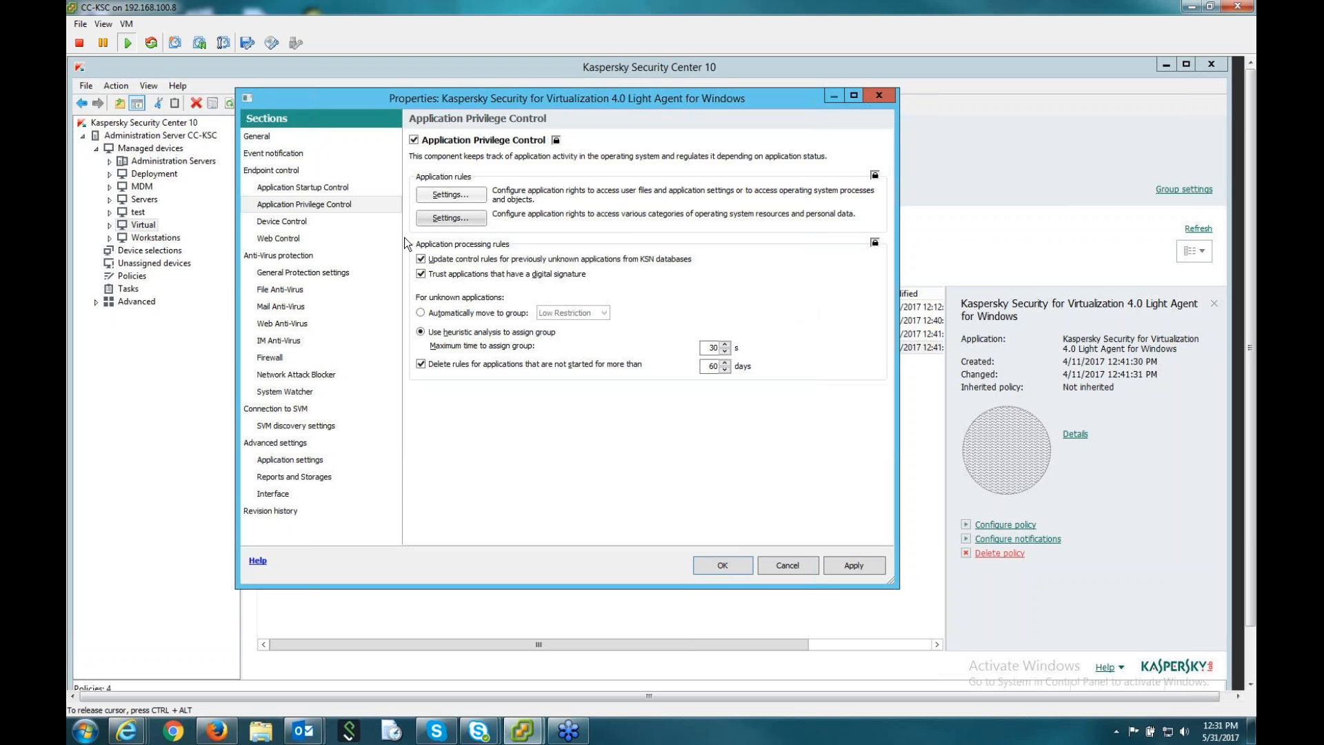
mouse_move(767, 430)
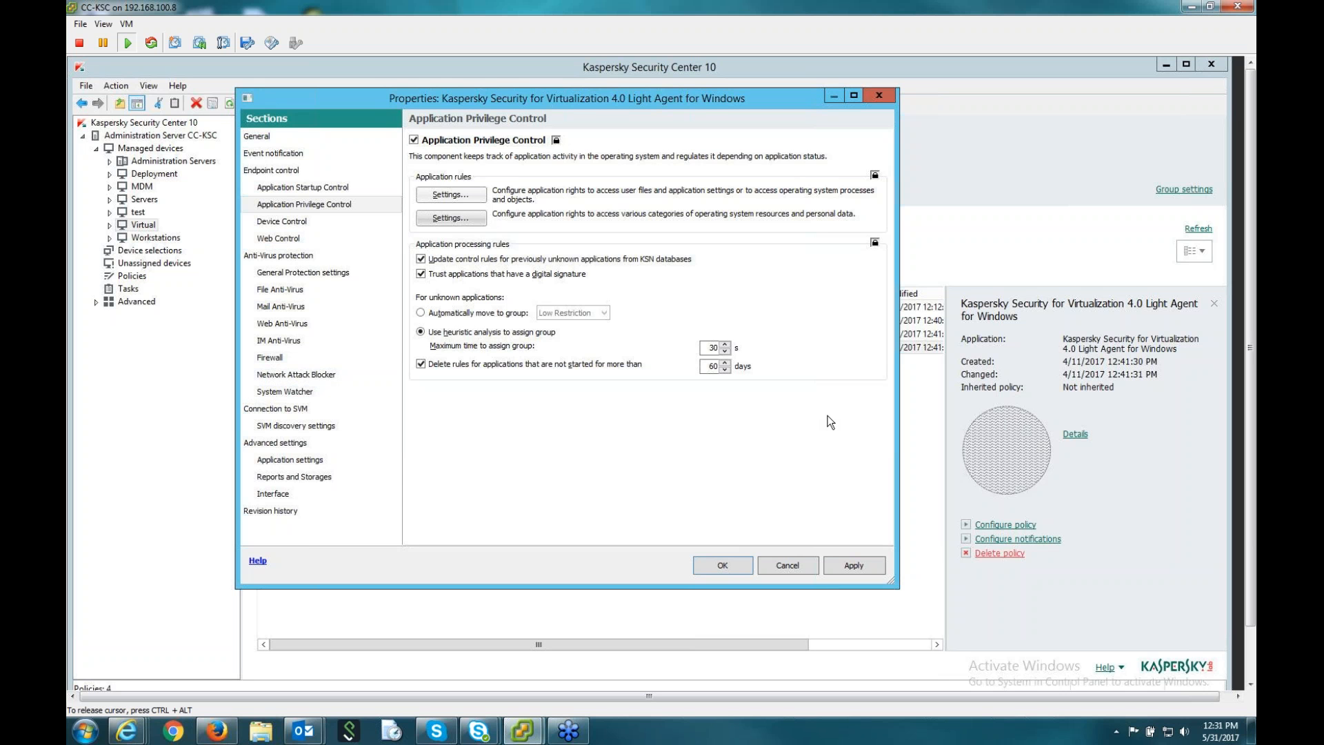
mouse_move(851, 312)
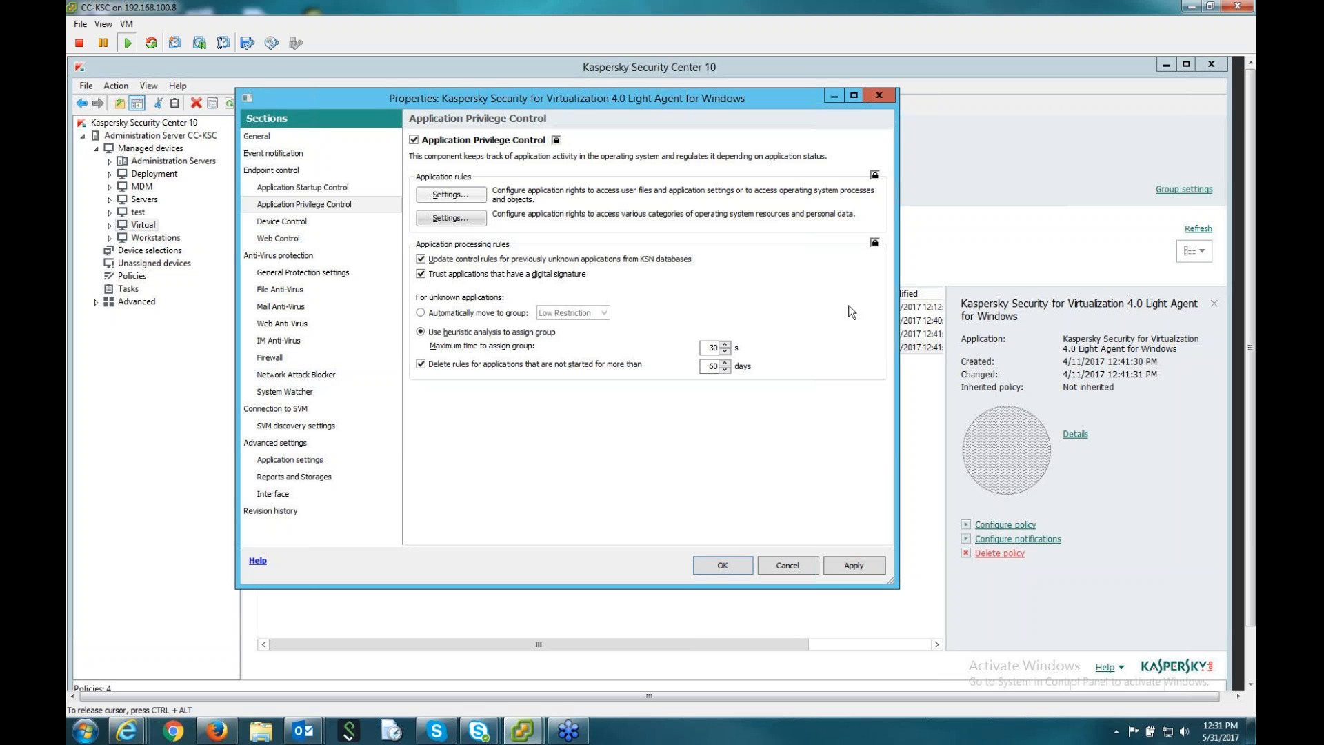
mouse_move(847, 302)
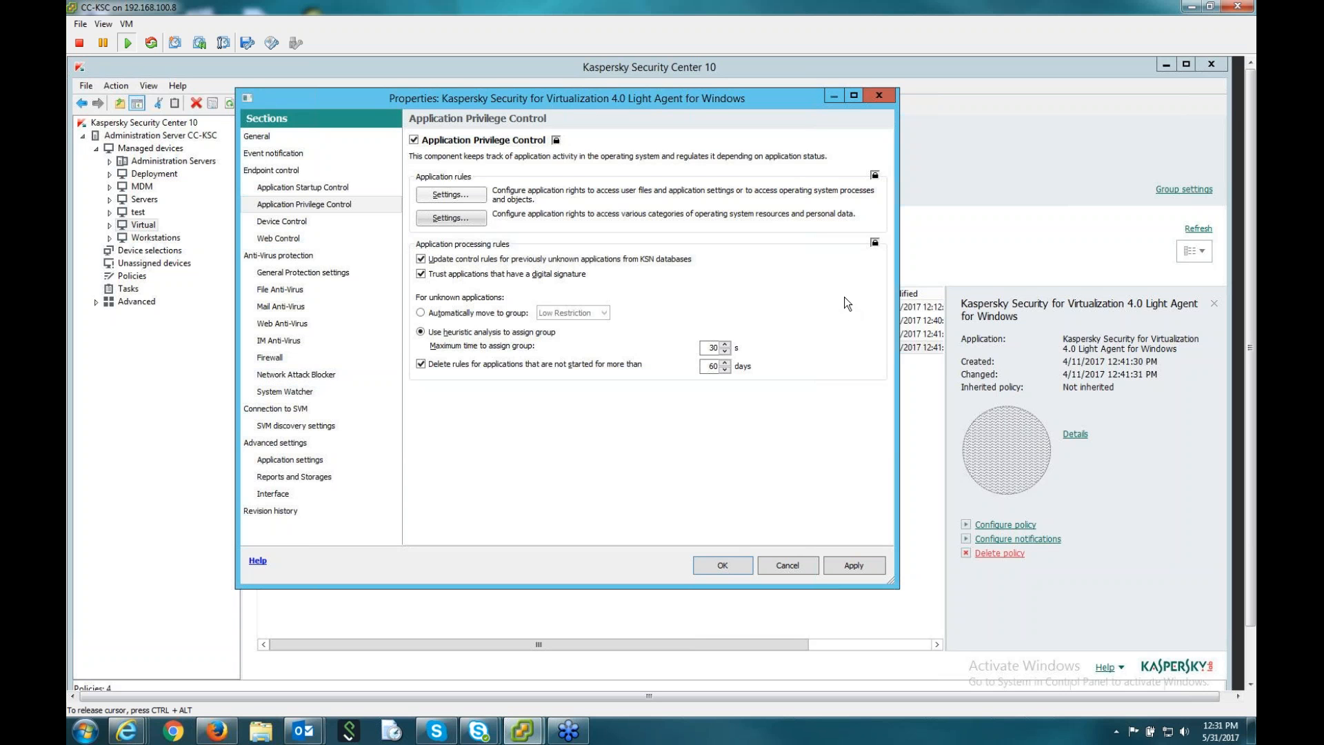
mouse_move(676, 250)
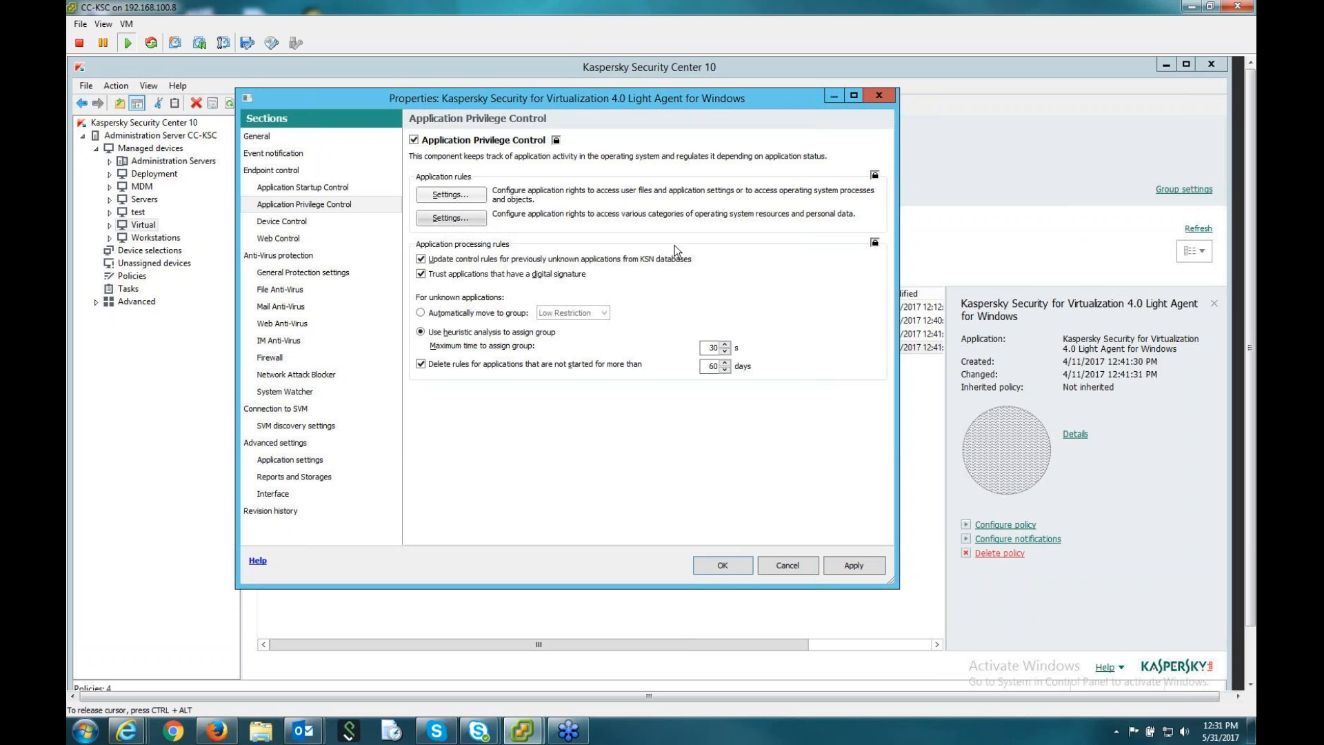
click(282, 221)
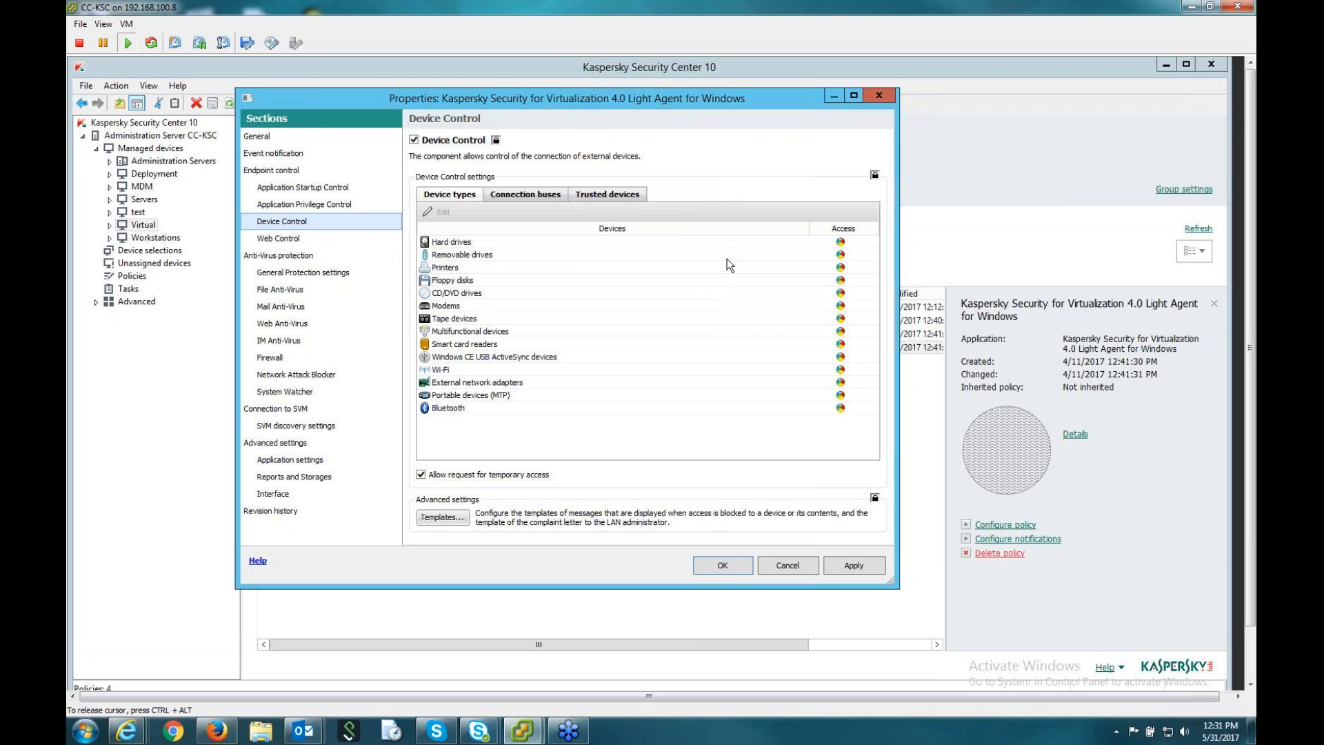
click(461, 254)
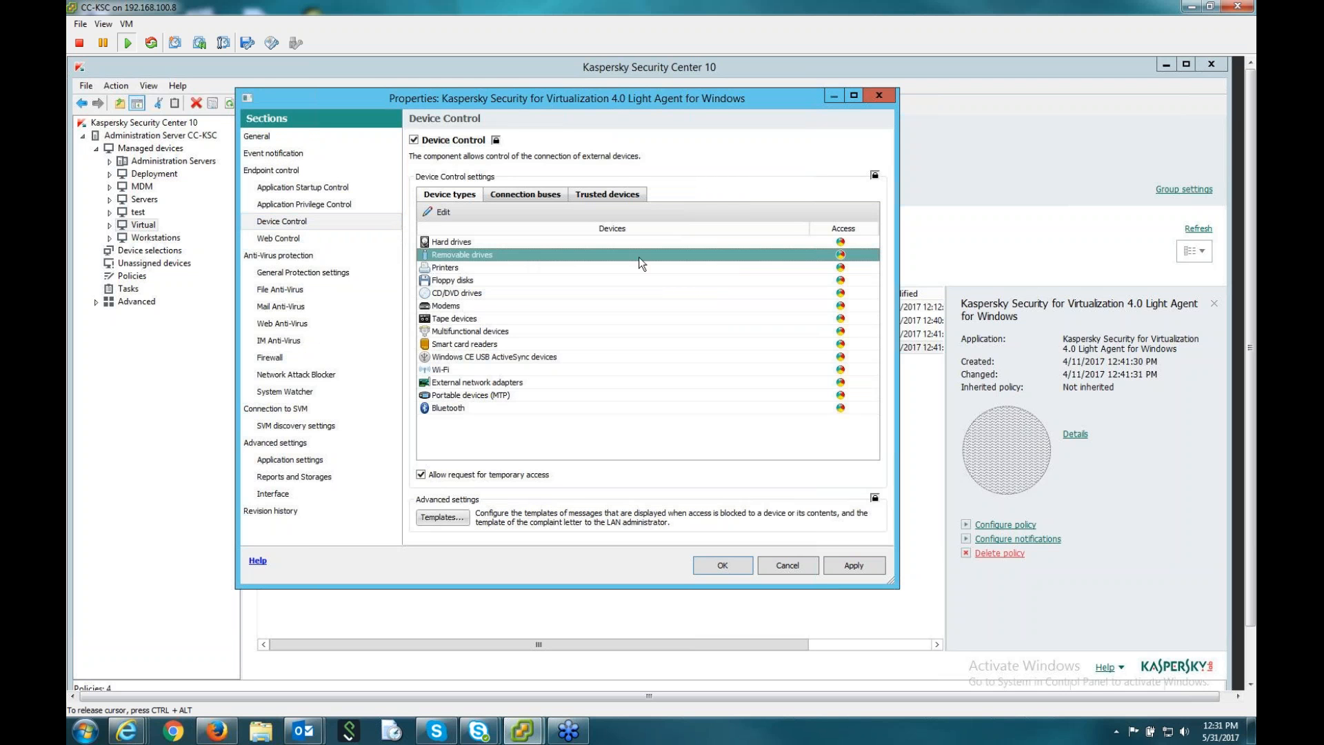
mouse_move(579, 258)
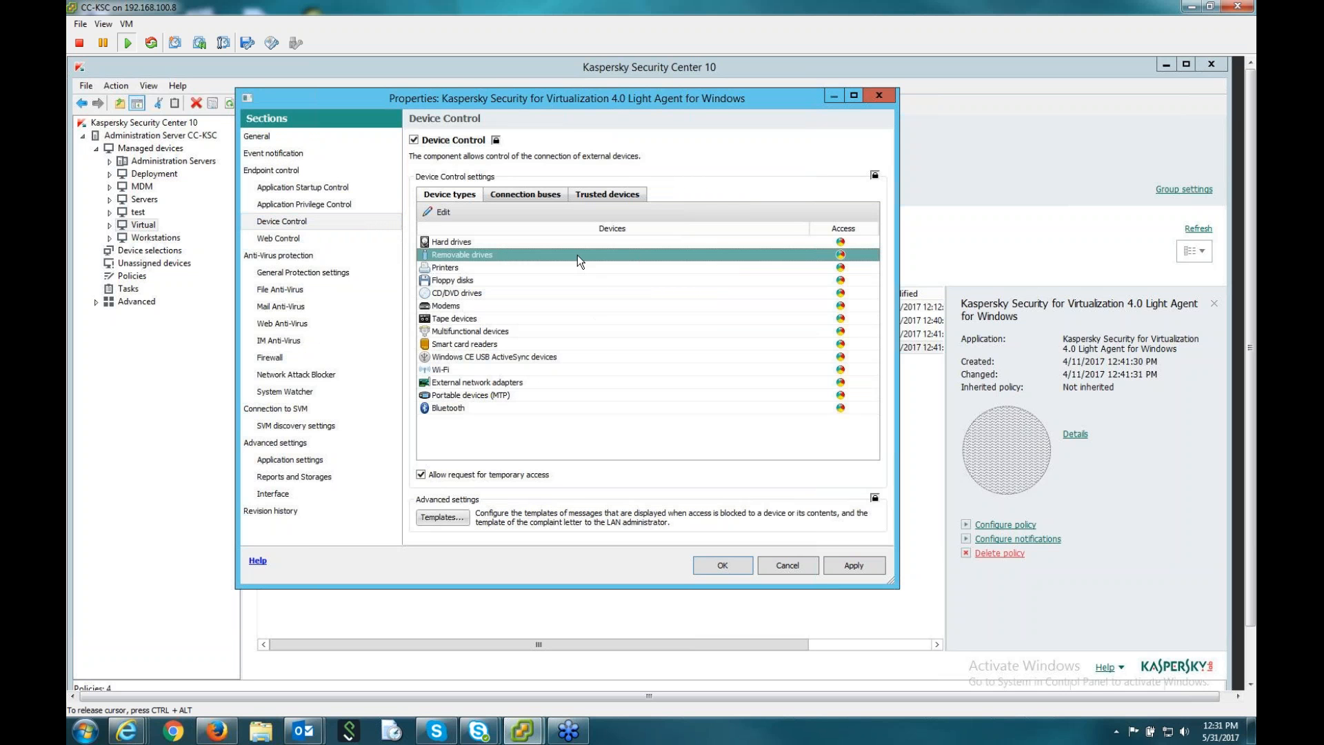
mouse_move(524, 259)
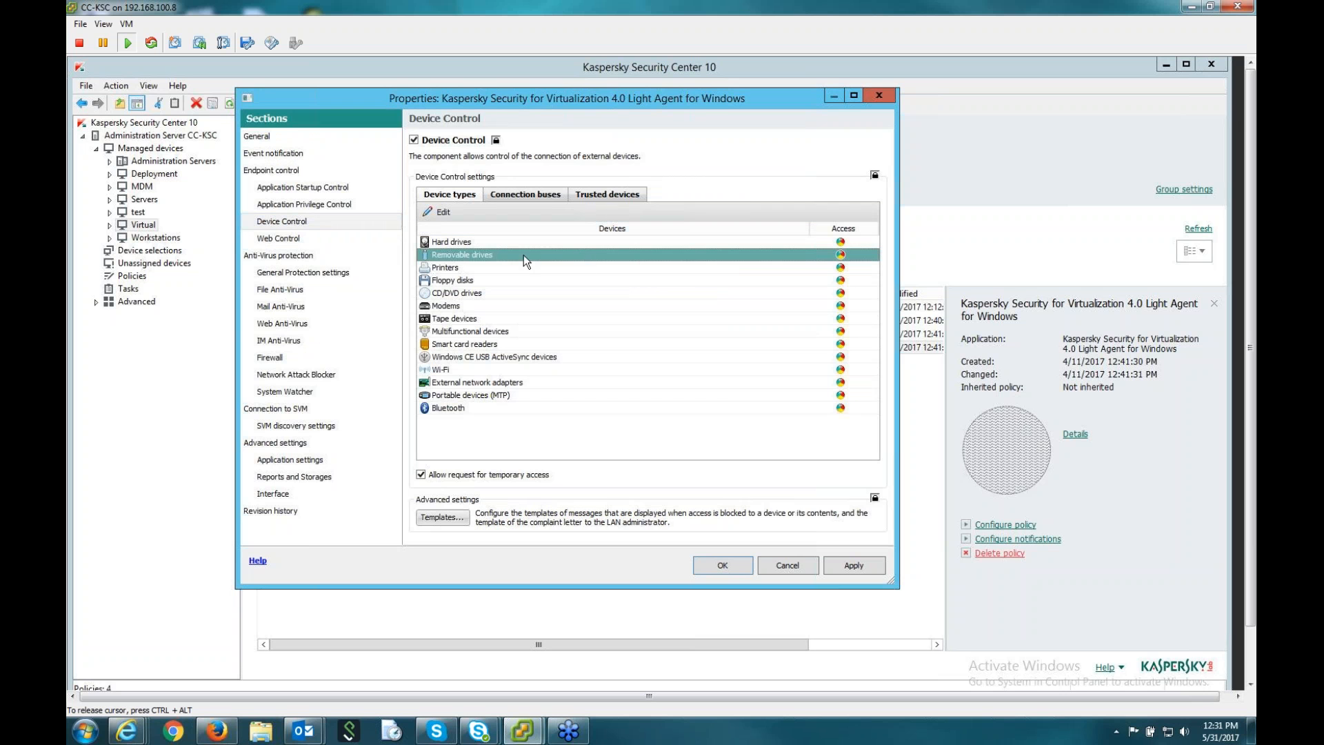
mouse_move(439, 267)
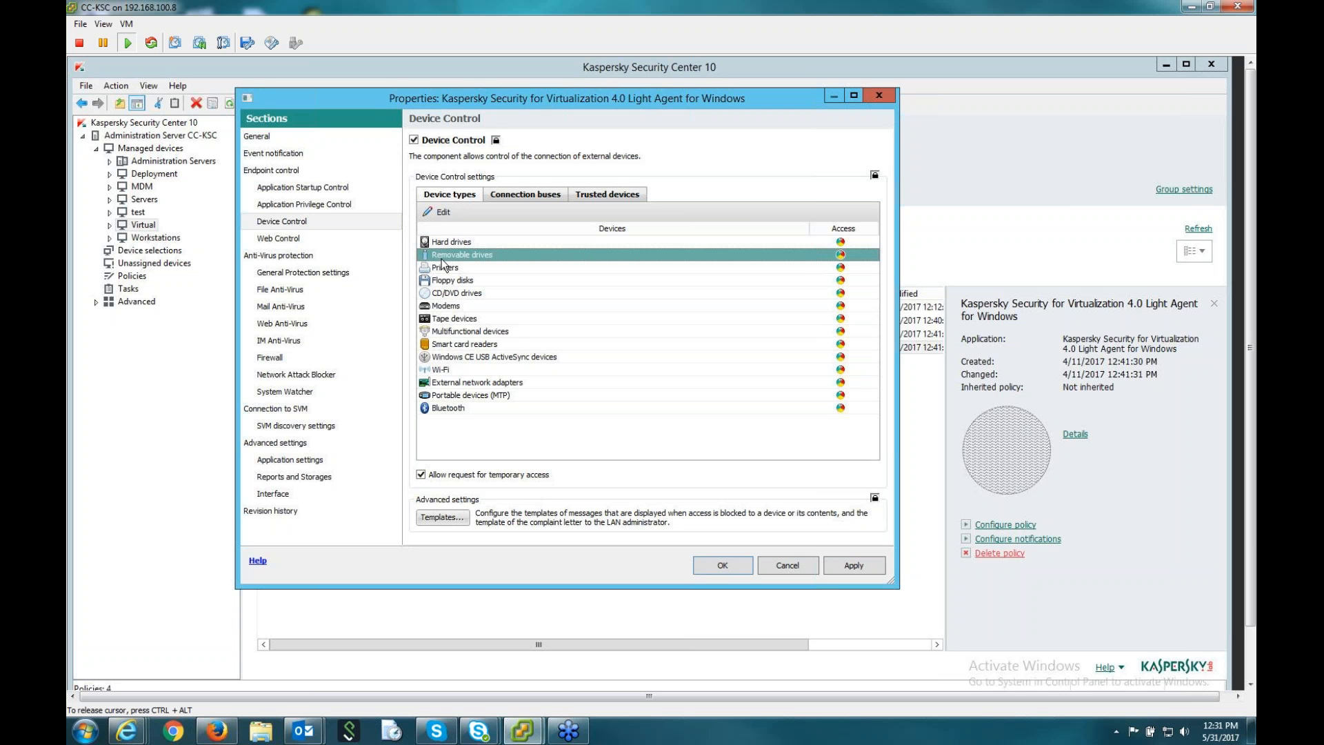
mouse_move(475, 264)
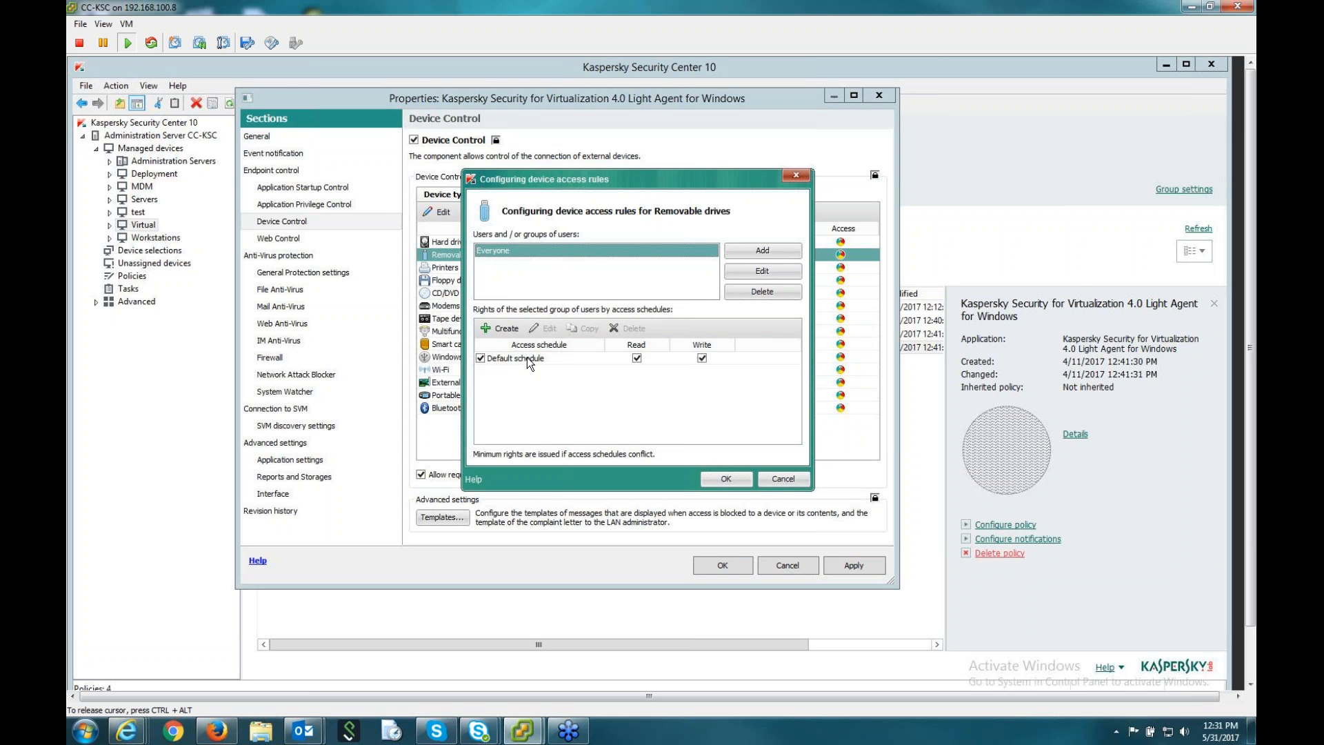
click(523, 359)
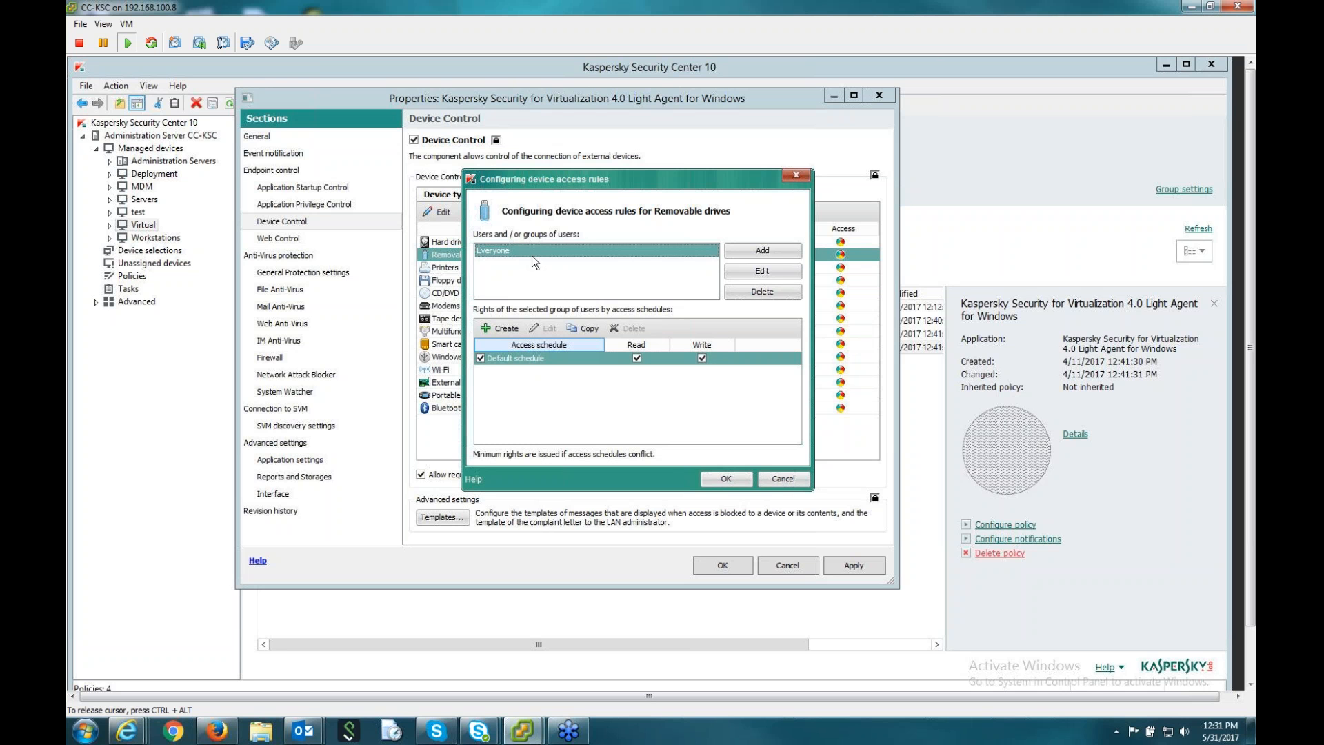
click(636, 358)
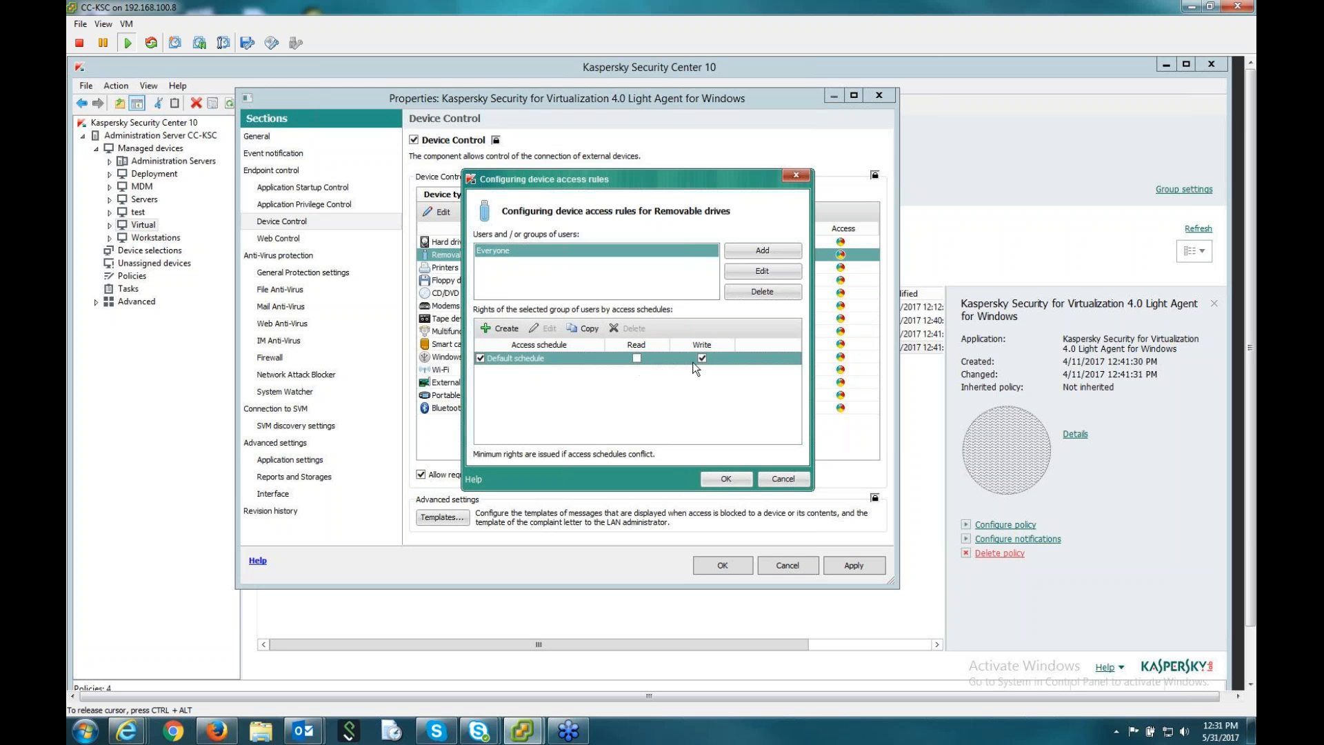
click(636, 359)
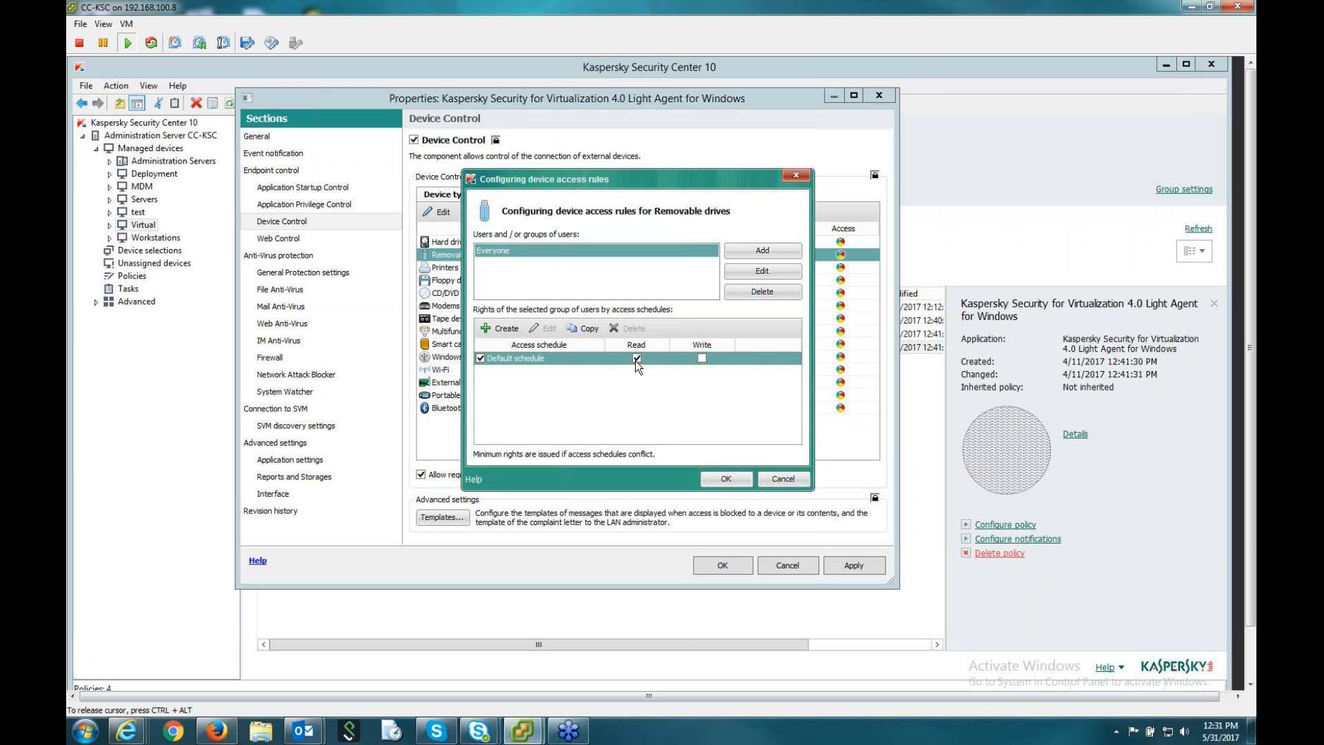
click(700, 359)
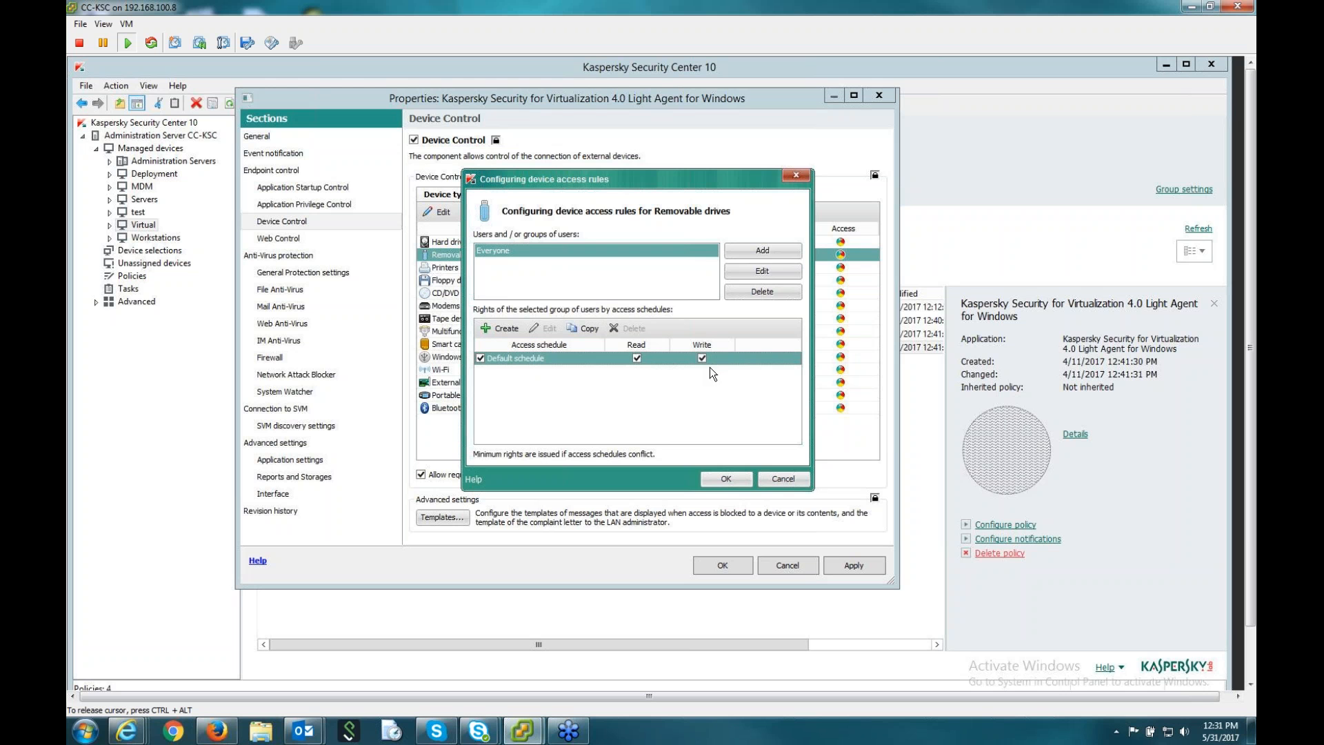
click(701, 359)
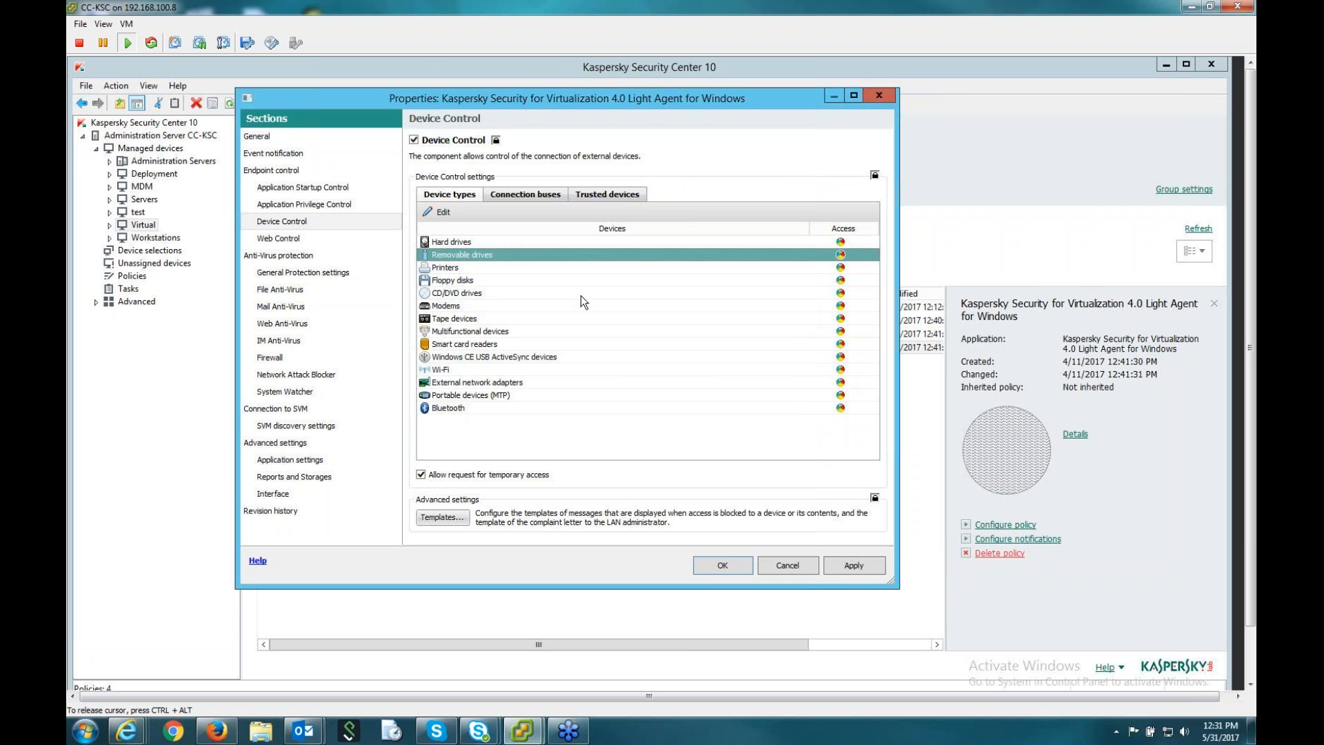
mouse_move(590, 313)
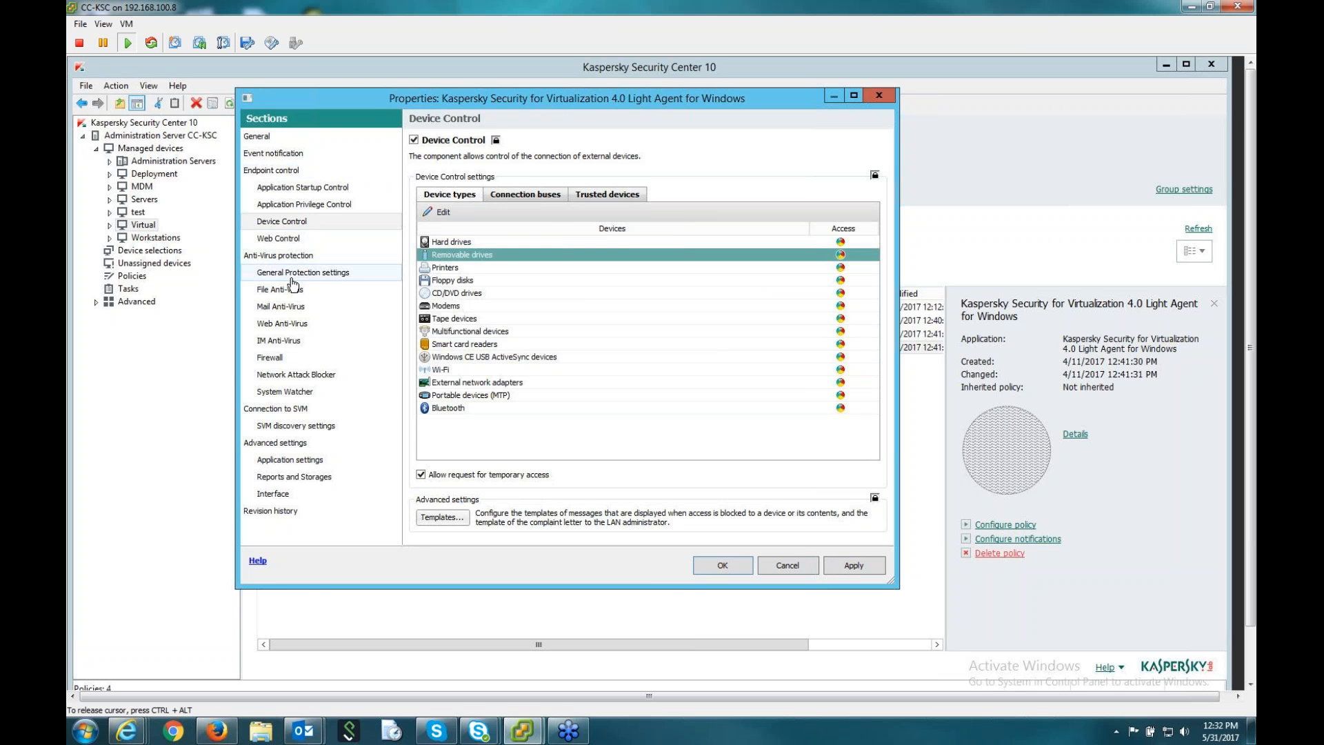
Review File, Mail and Web Anti-Virus sections, each on the Recommended security level.
click(281, 289)
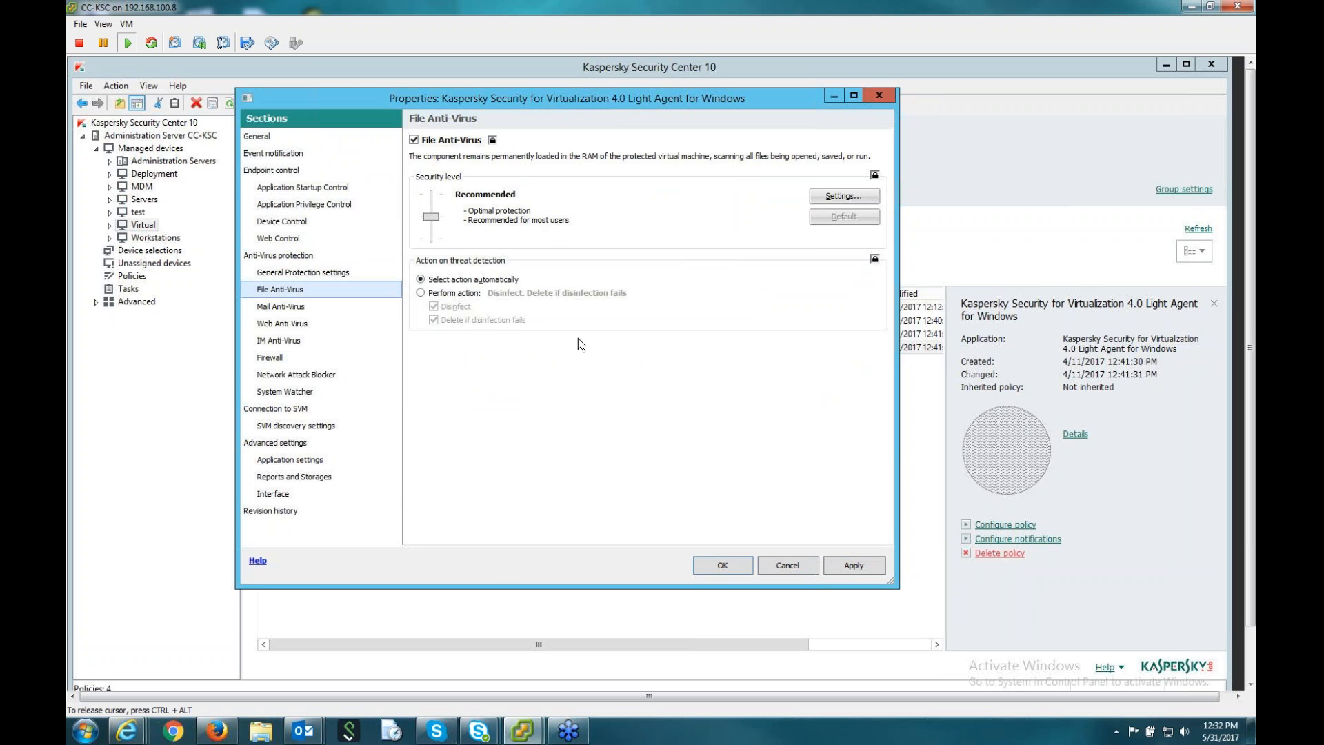
mouse_move(326, 319)
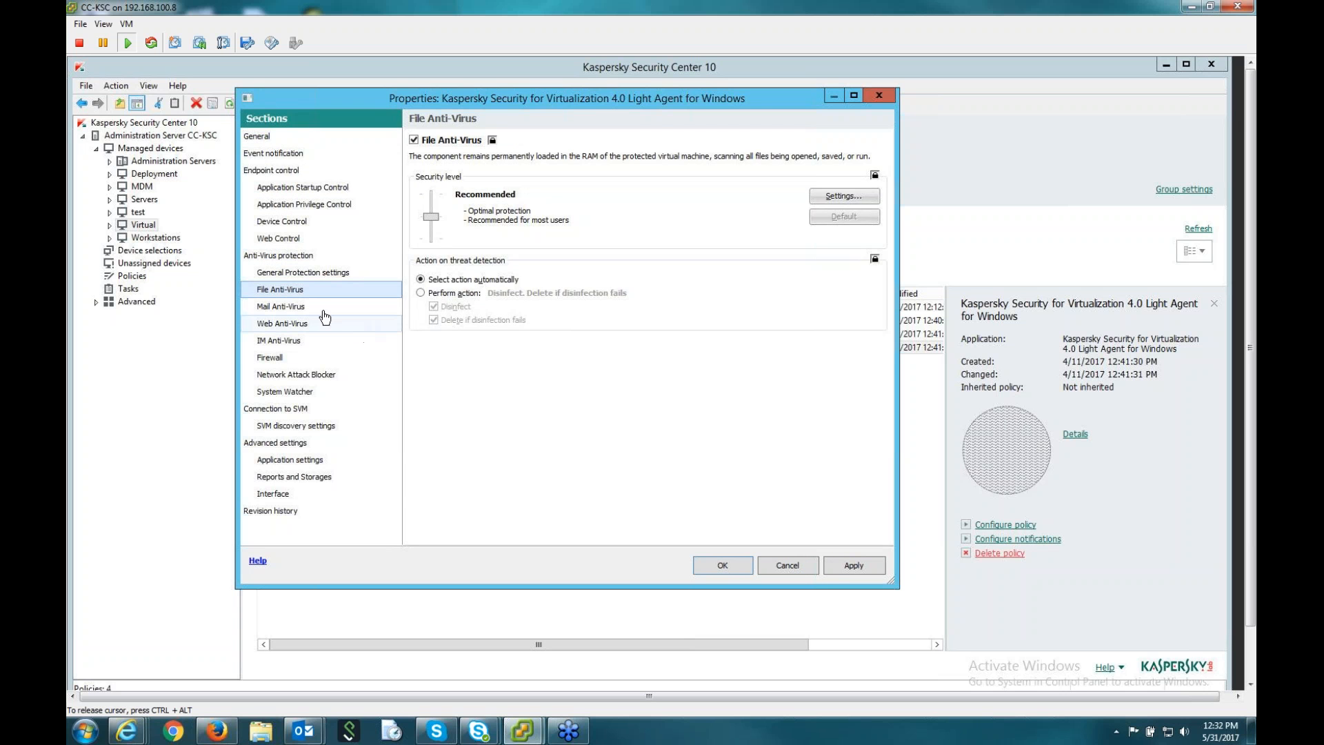
click(280, 306)
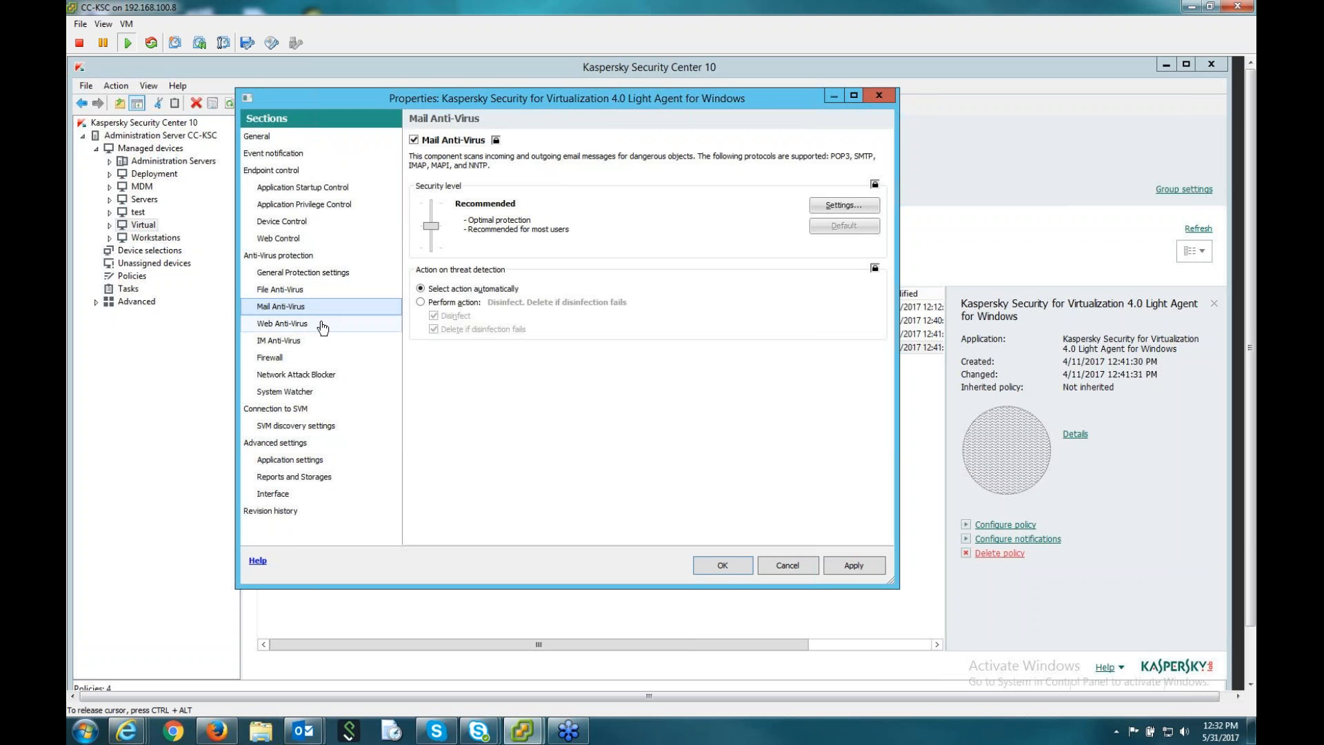
click(281, 323)
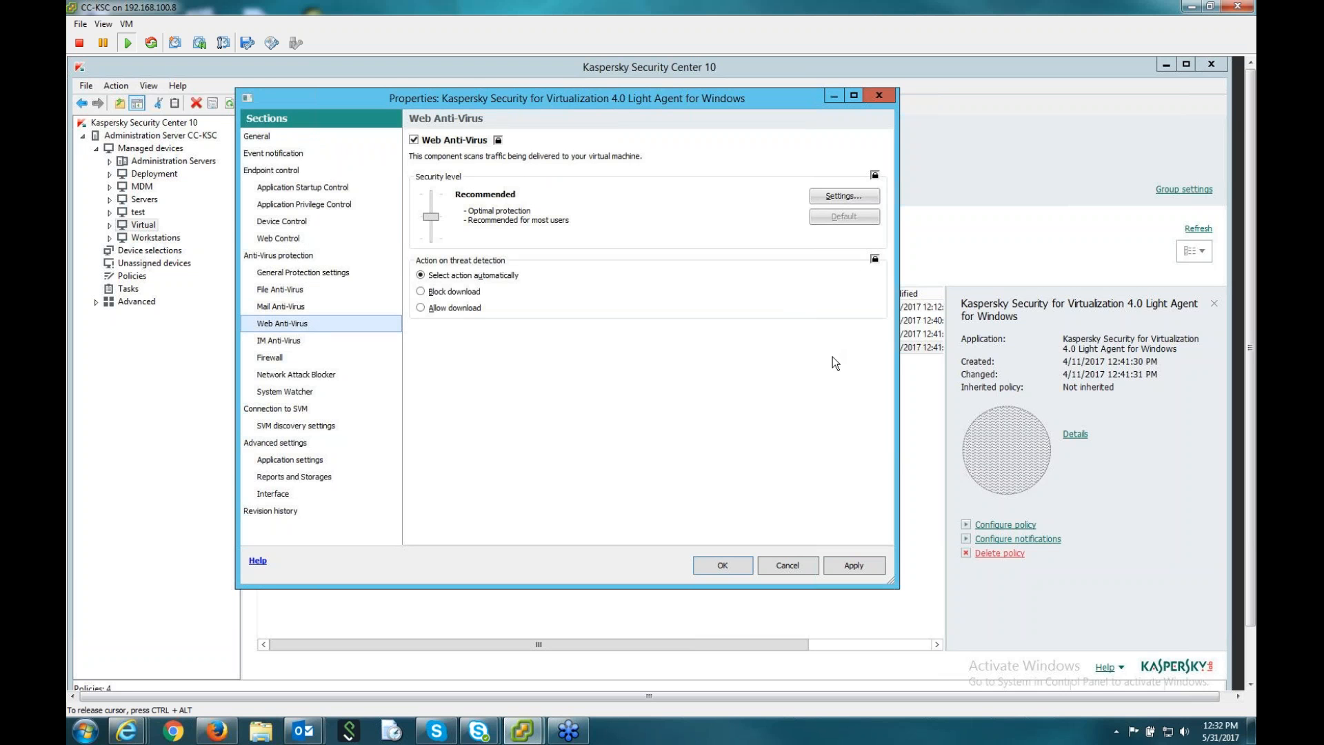
mouse_move(287, 338)
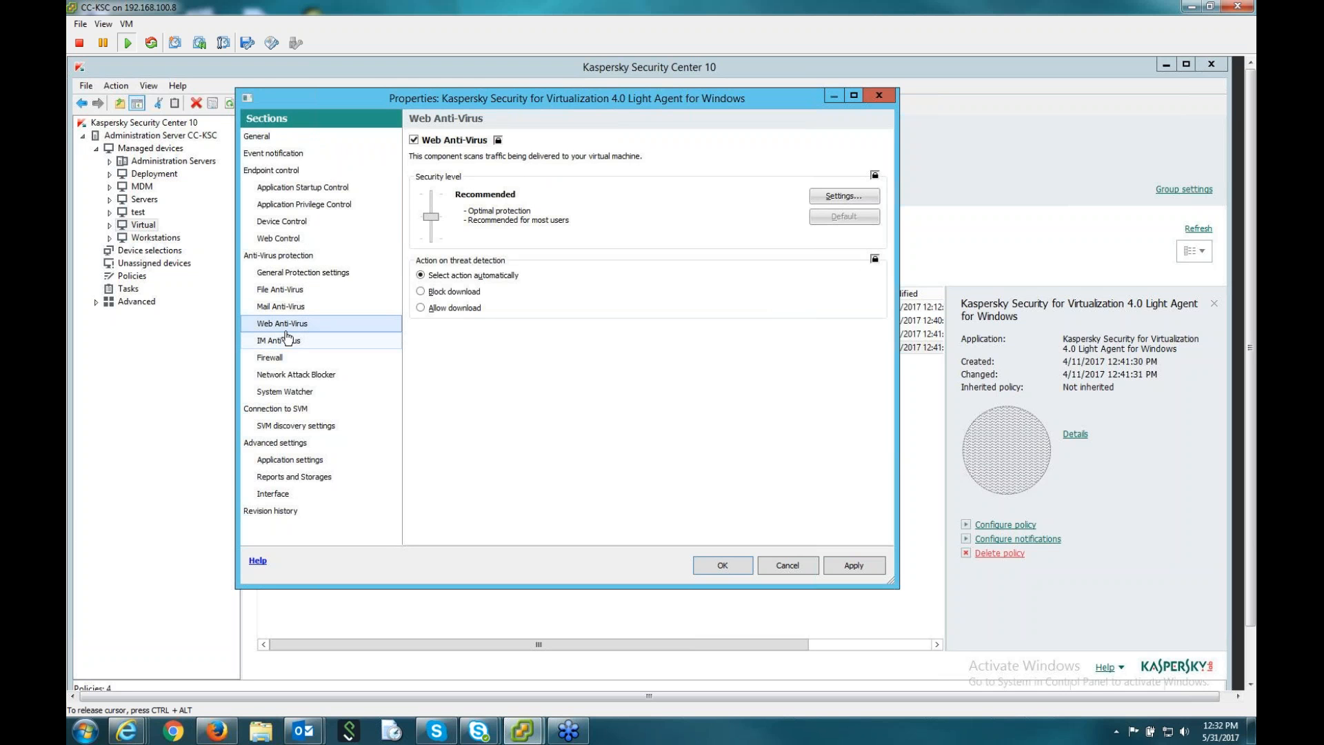
click(280, 306)
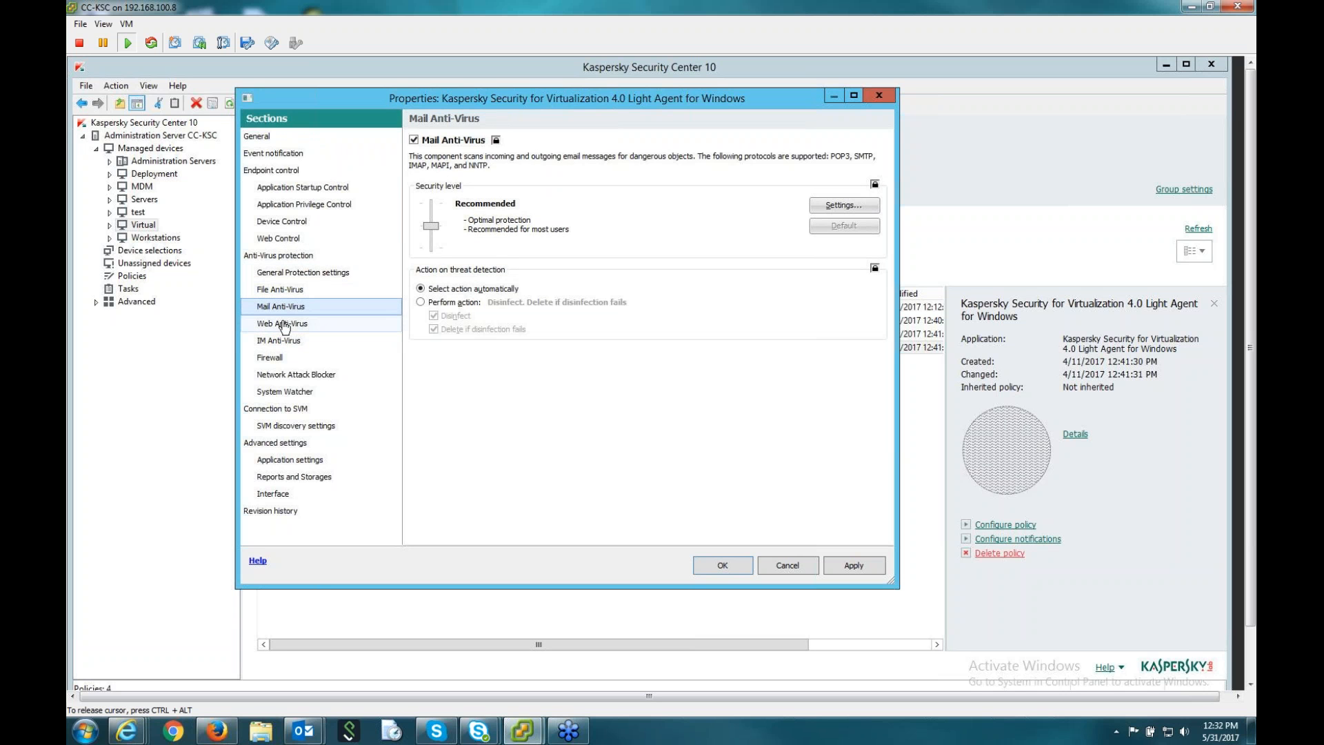
click(270, 357)
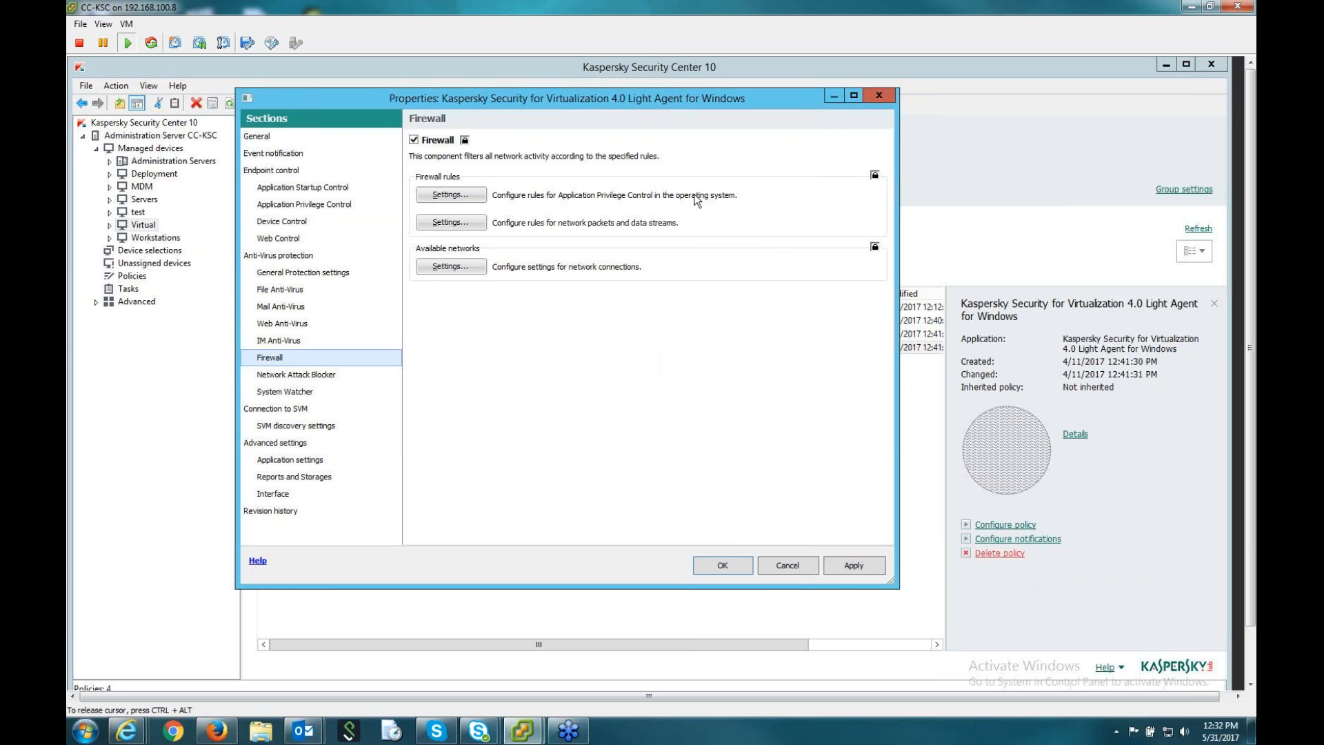
mouse_move(712, 210)
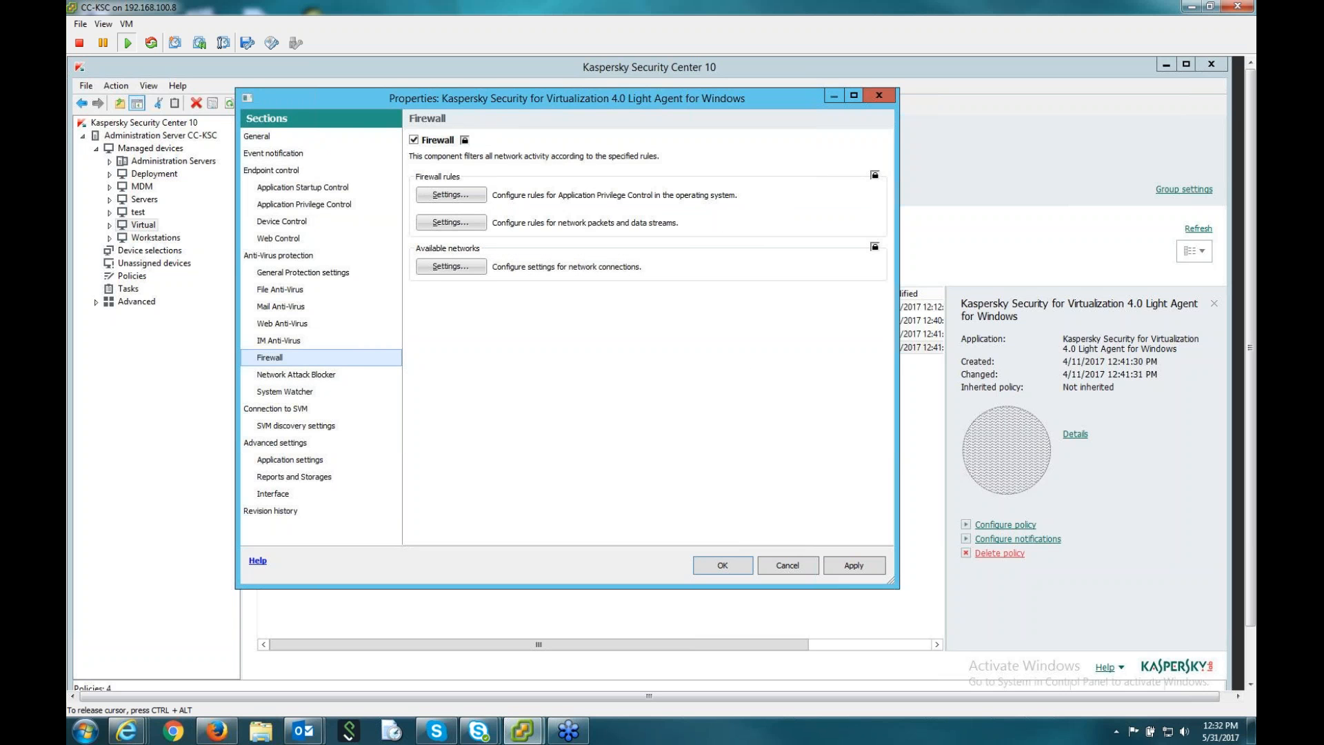
Show System Watcher with exploit prevention and malware rollback enabled.
click(284, 391)
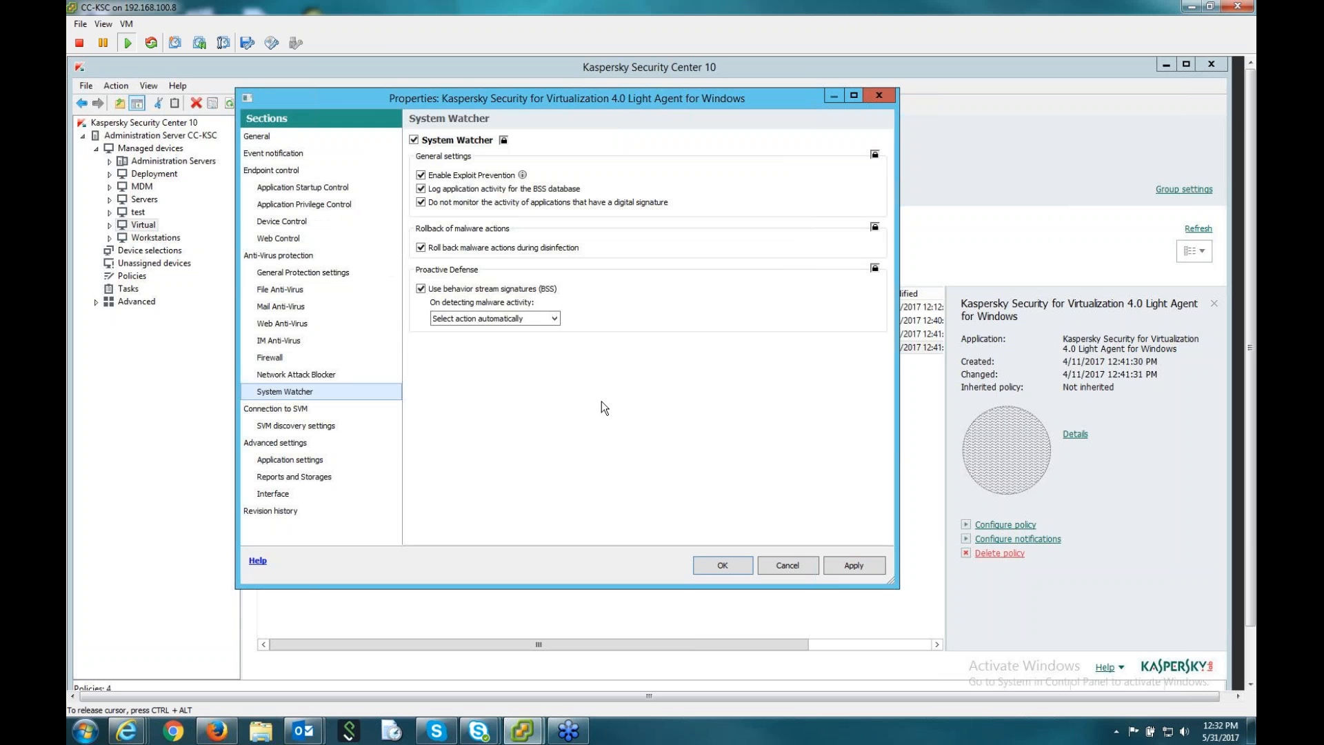
mouse_move(765, 354)
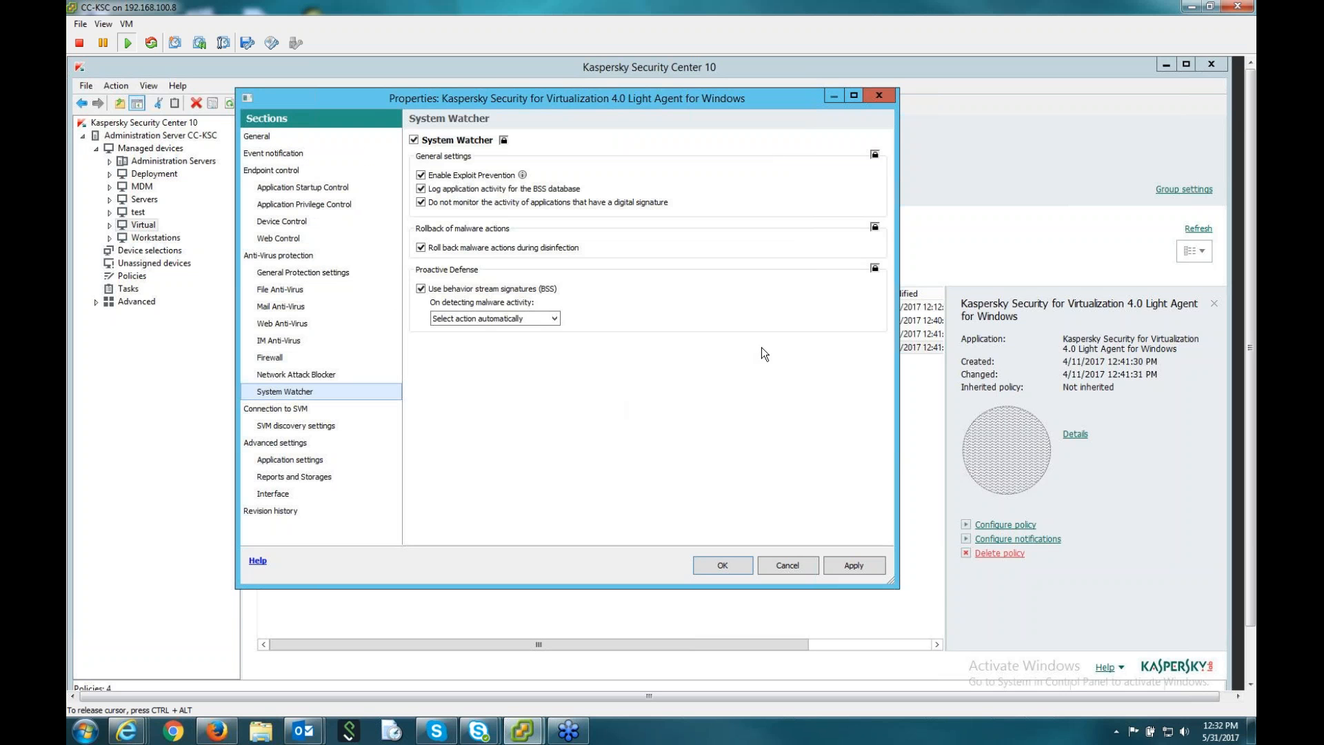
mouse_move(659, 242)
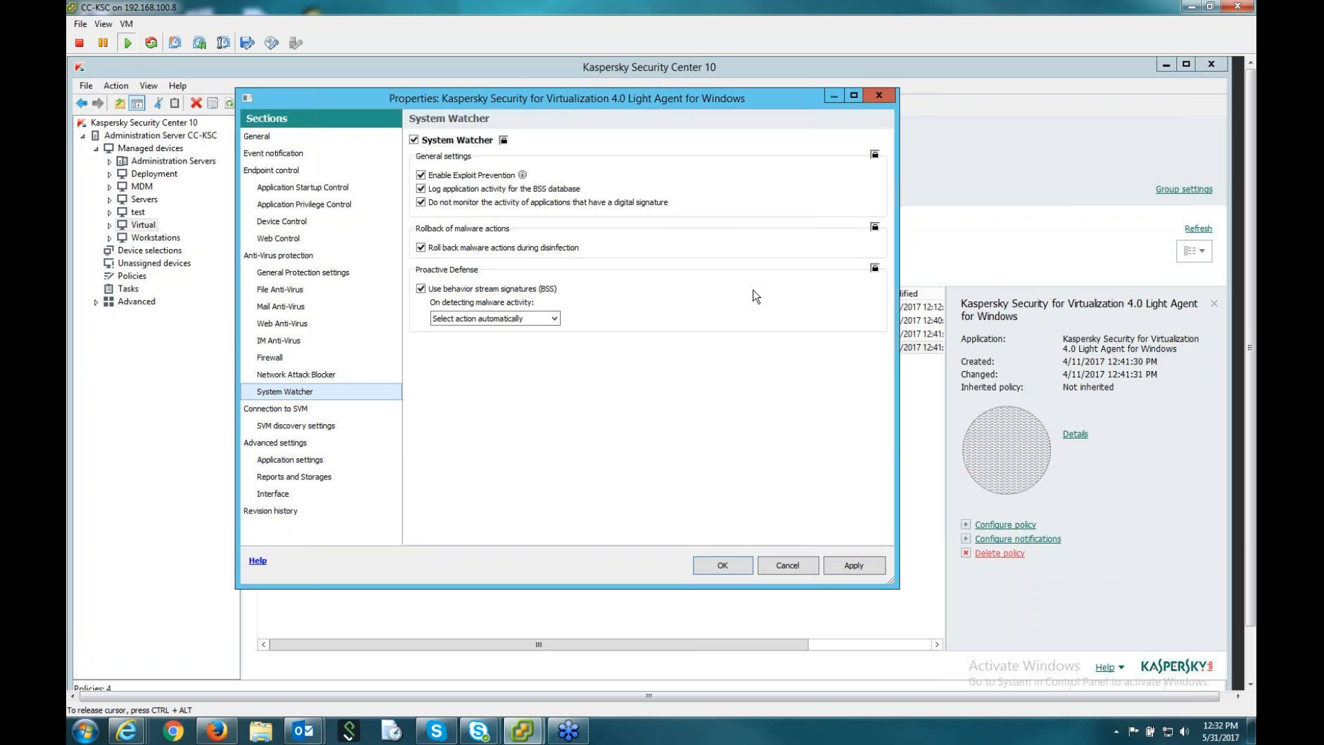
mouse_move(620, 270)
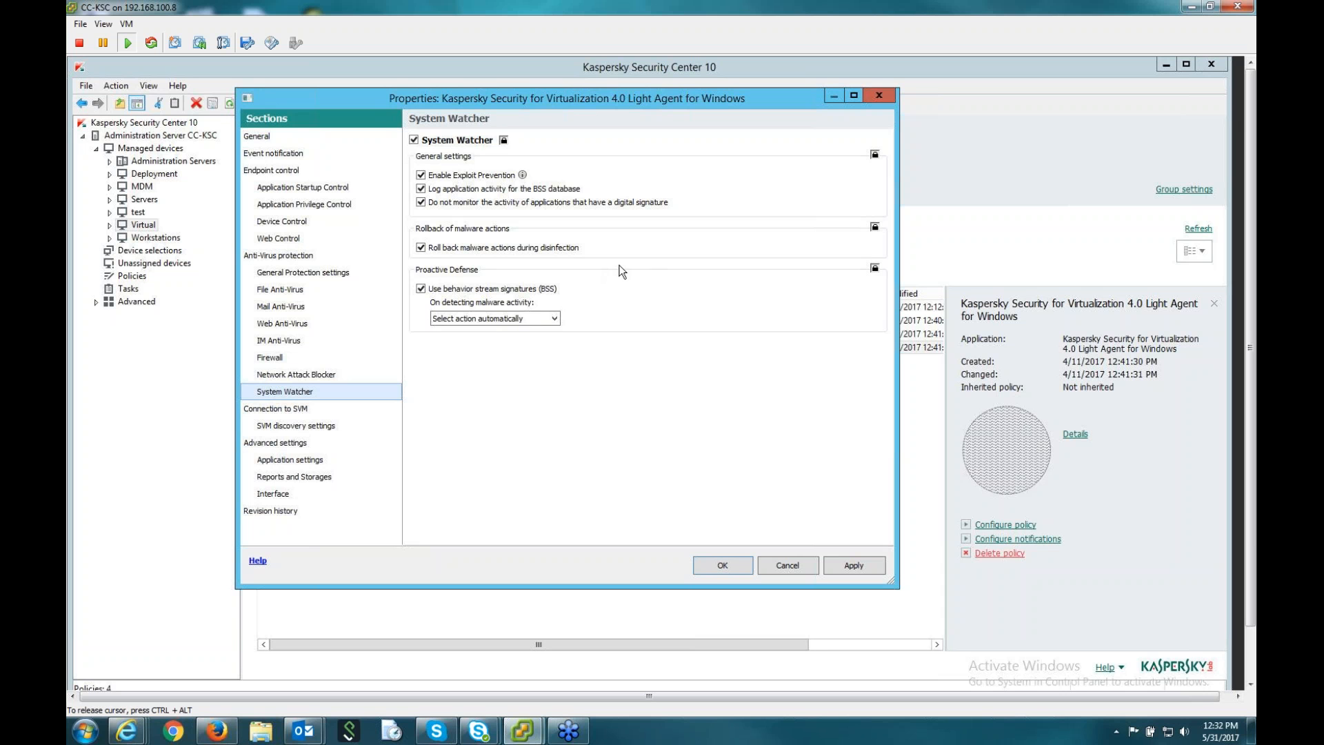
mouse_move(704, 299)
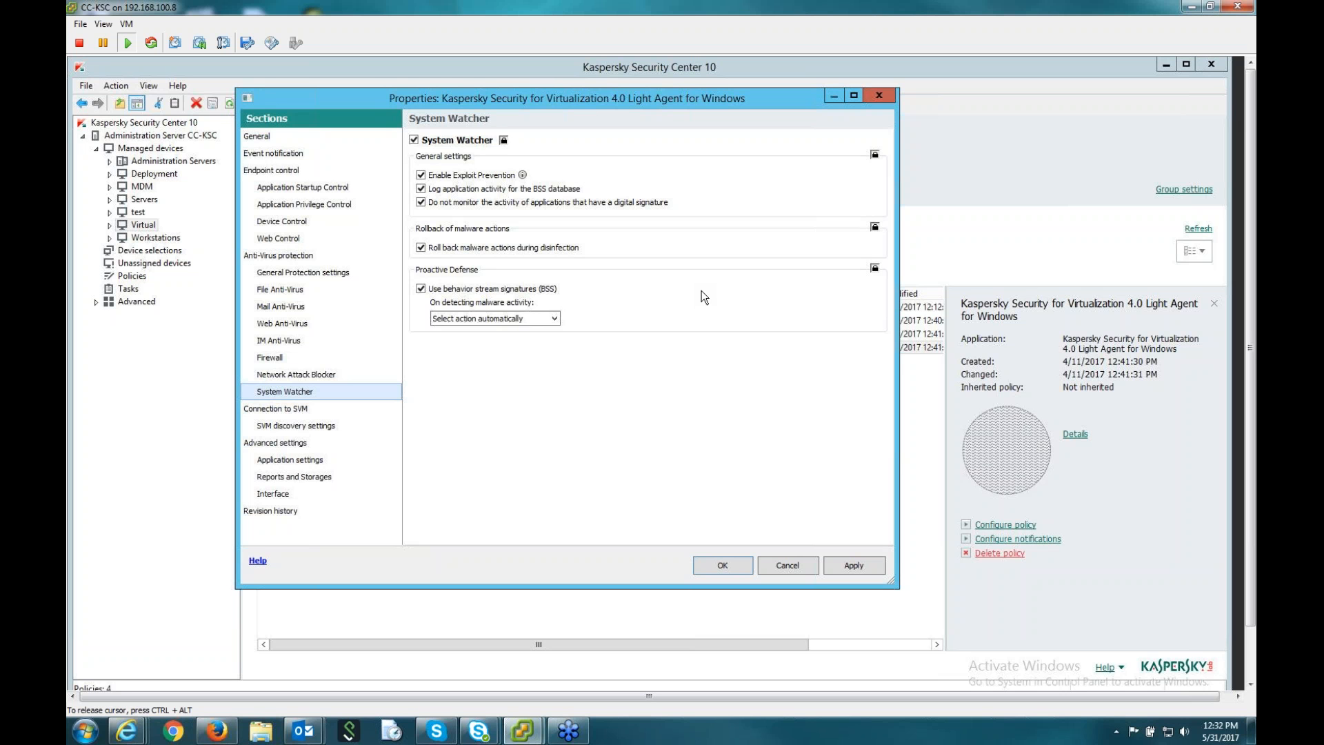
mouse_move(712, 281)
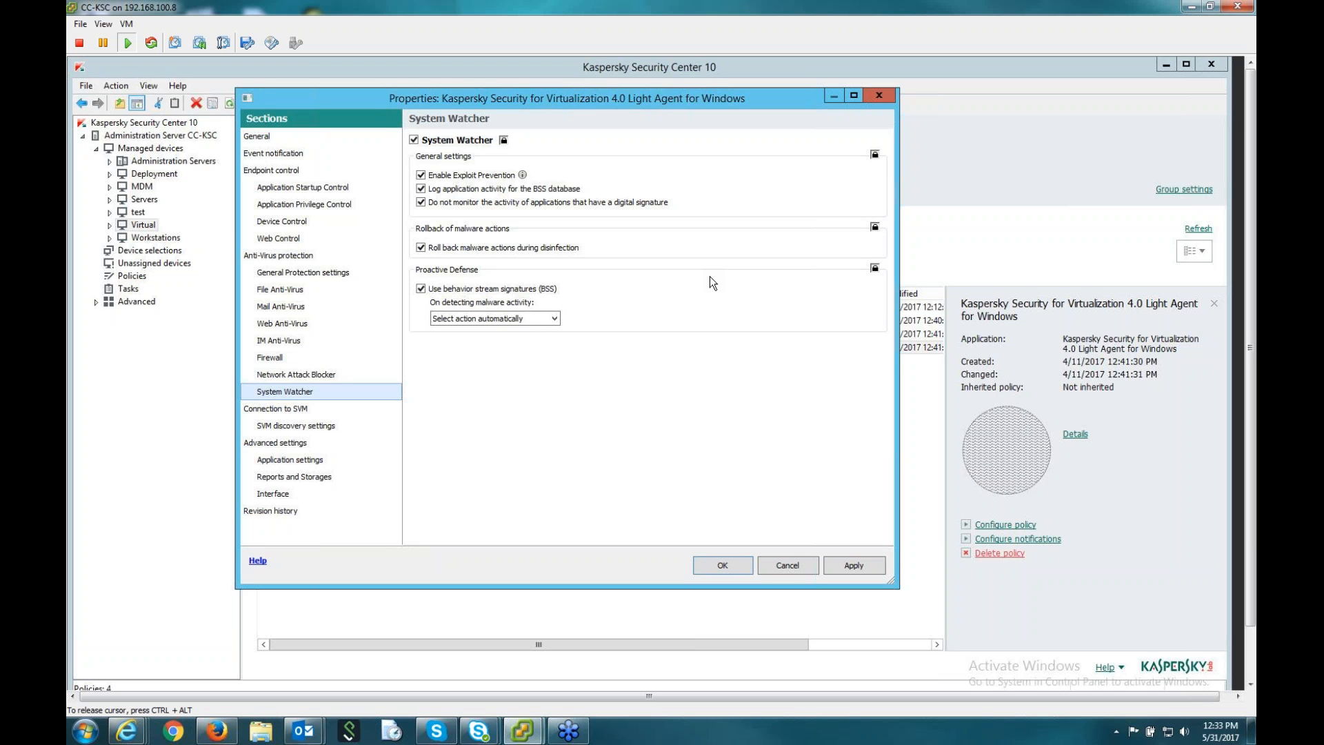
mouse_move(731, 331)
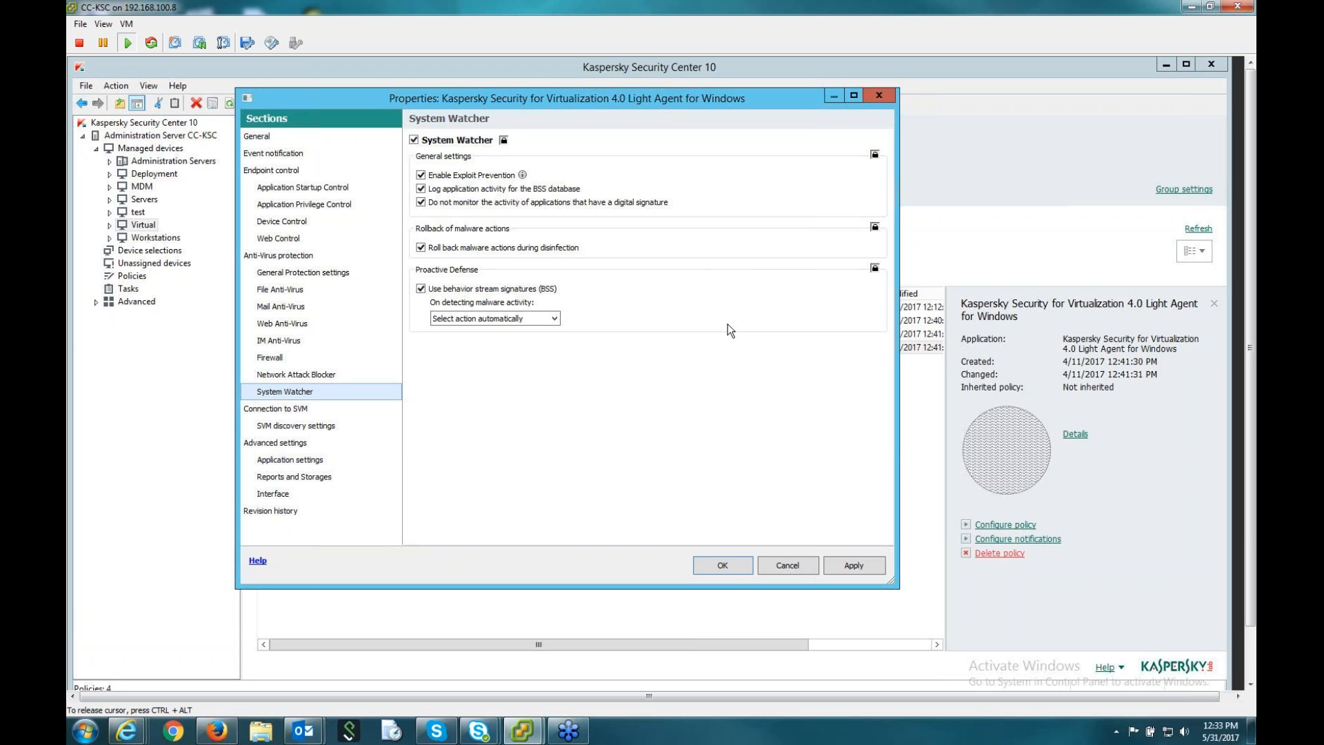
mouse_move(637, 166)
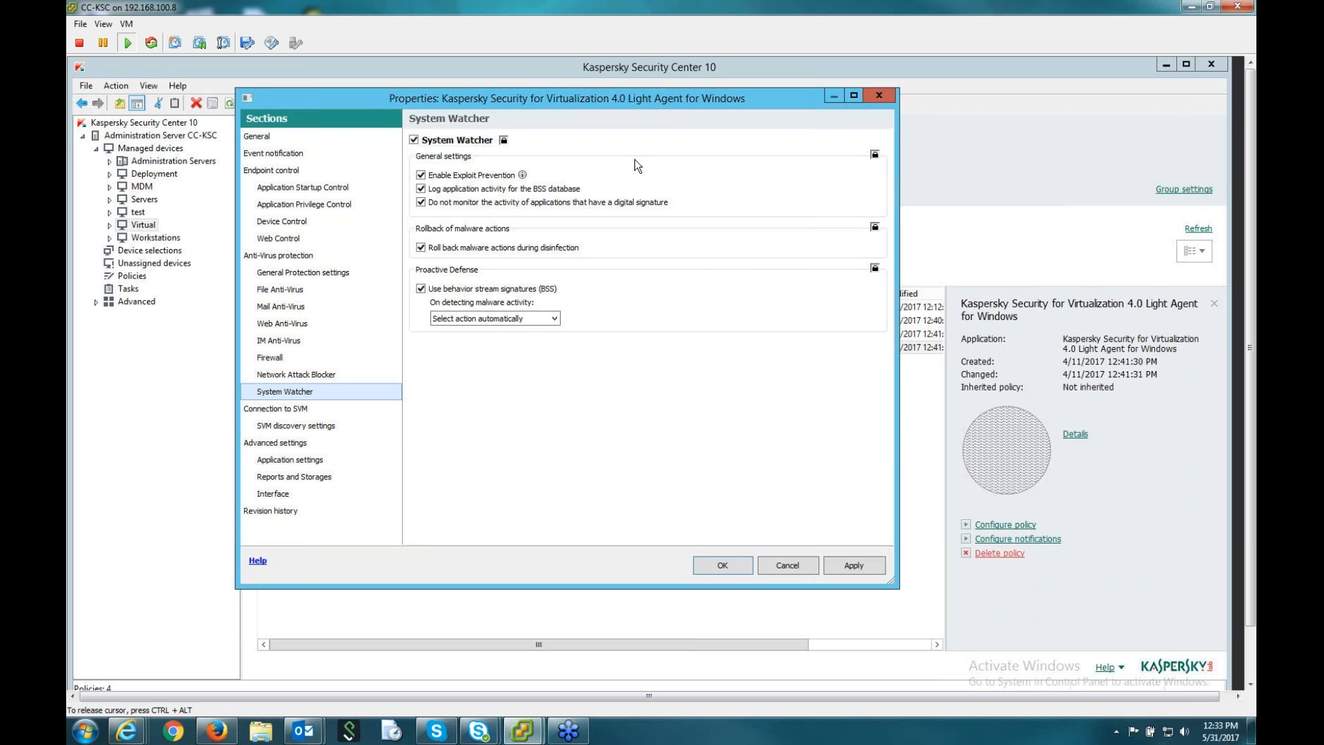
mouse_move(657, 301)
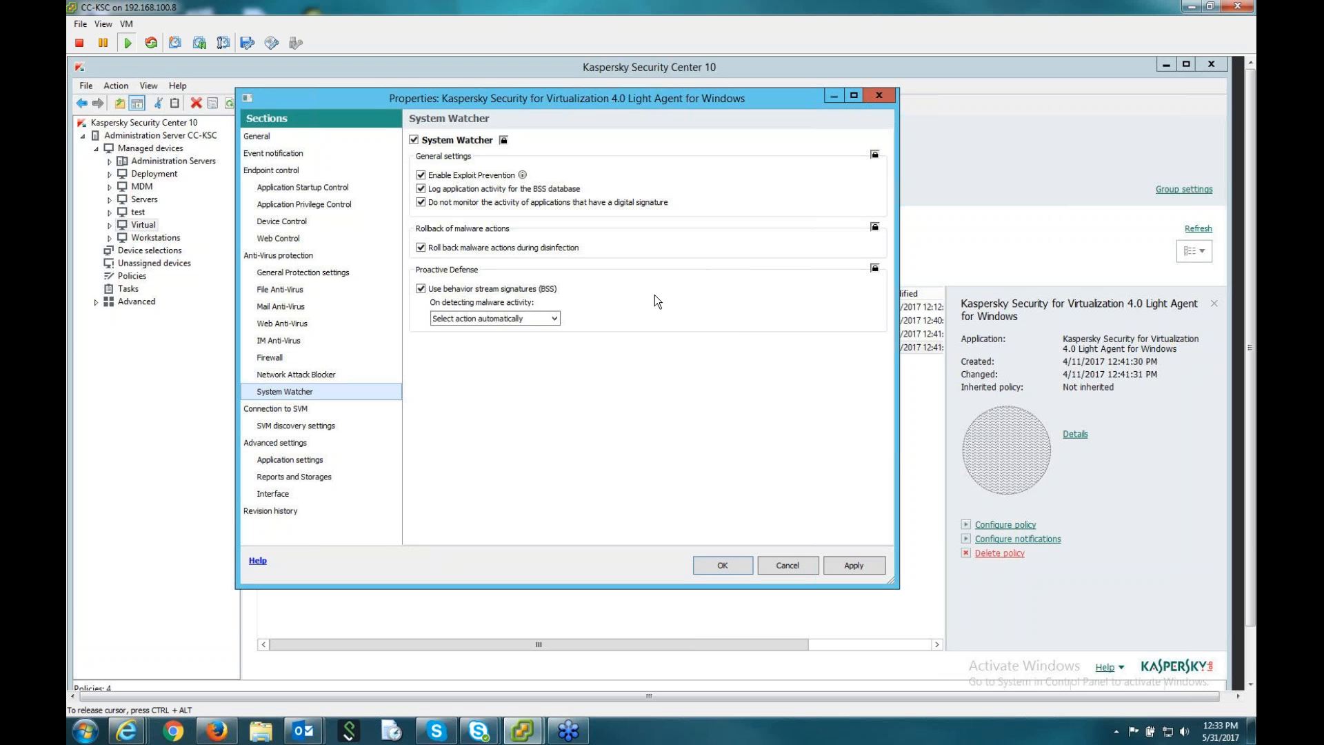
mouse_move(706, 306)
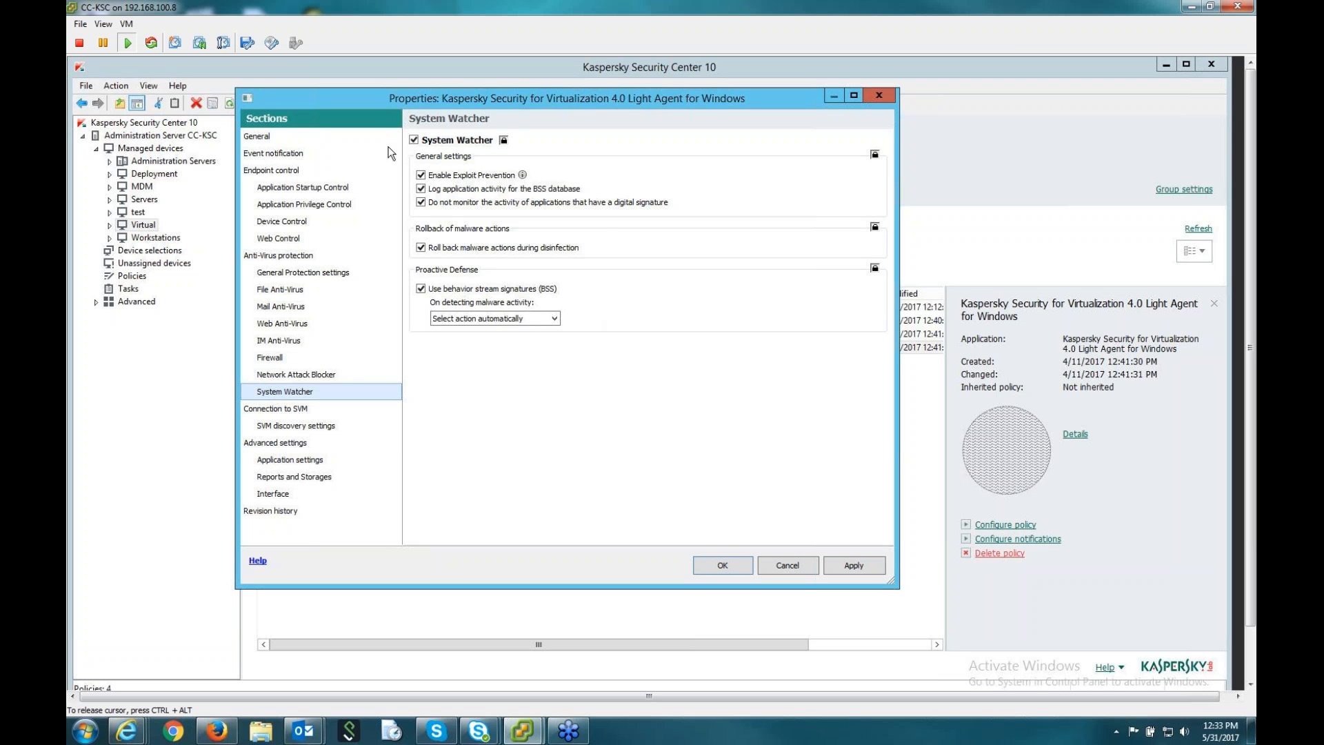
mouse_move(516, 231)
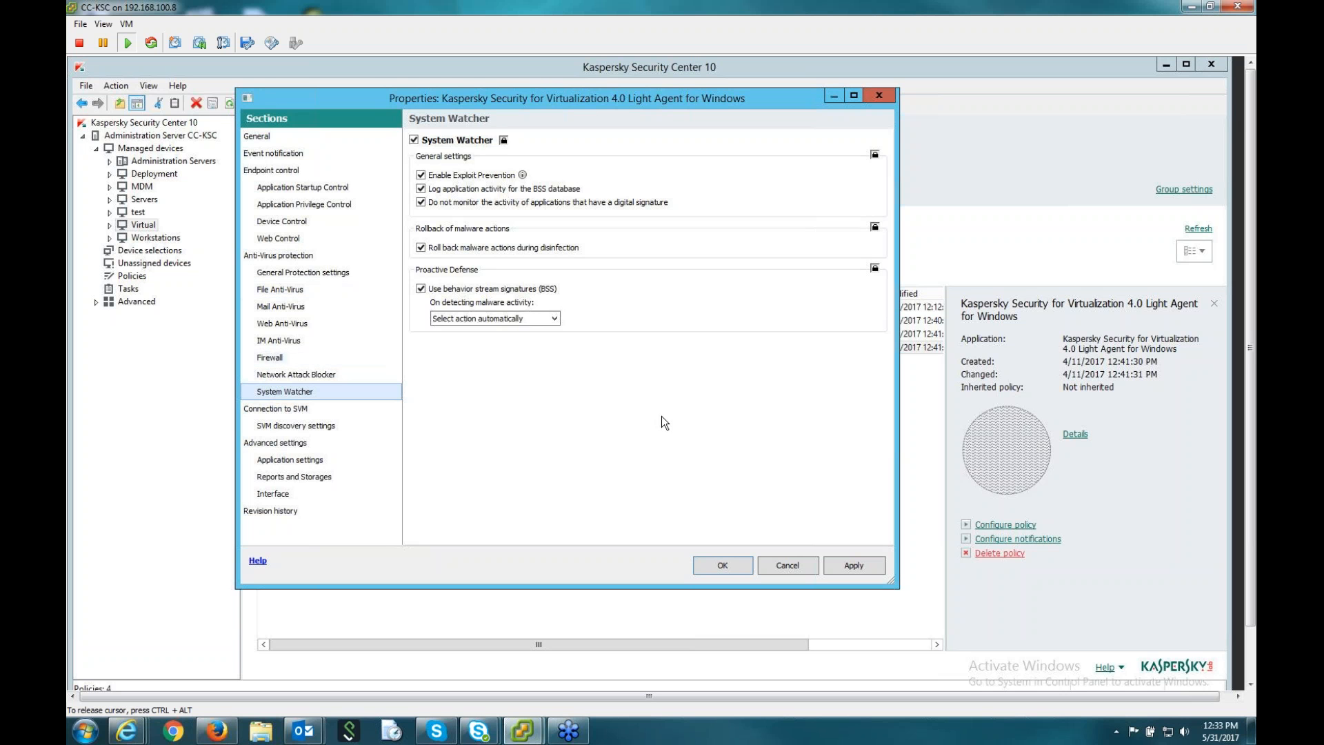
mouse_move(710, 423)
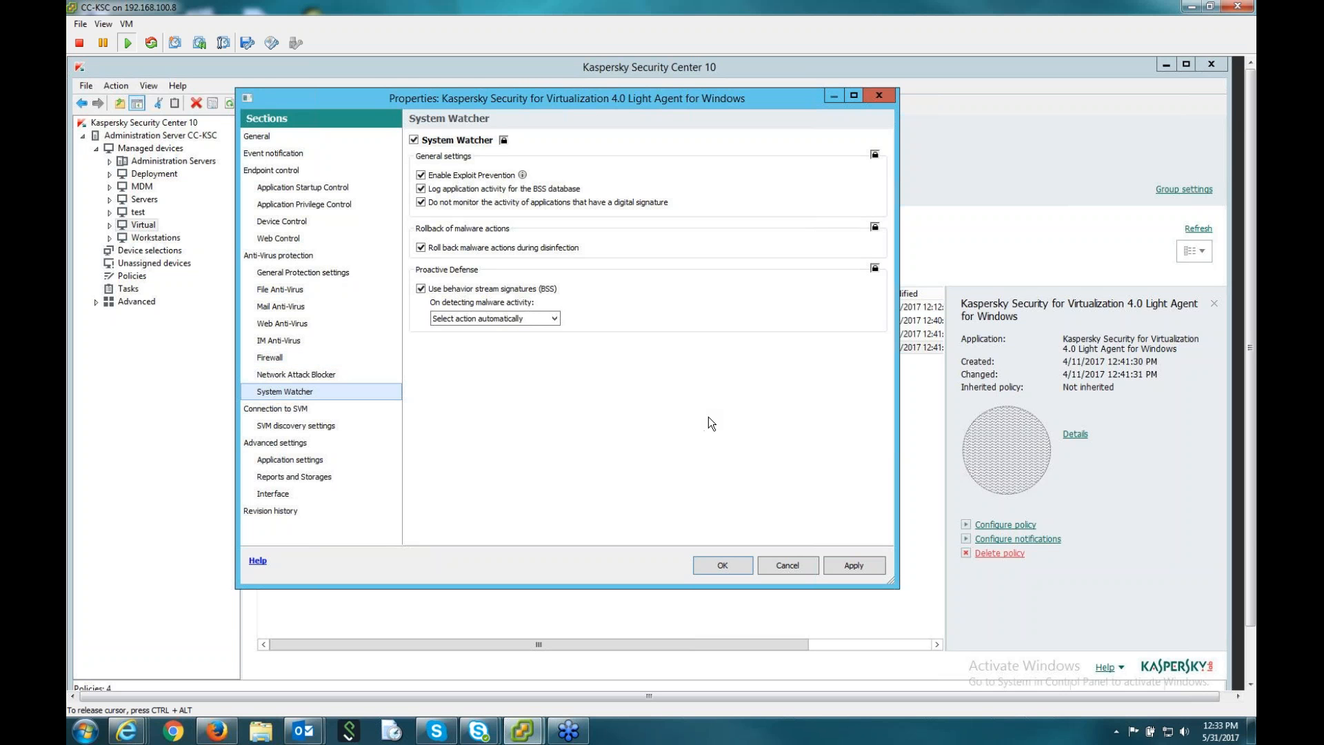
mouse_move(742, 390)
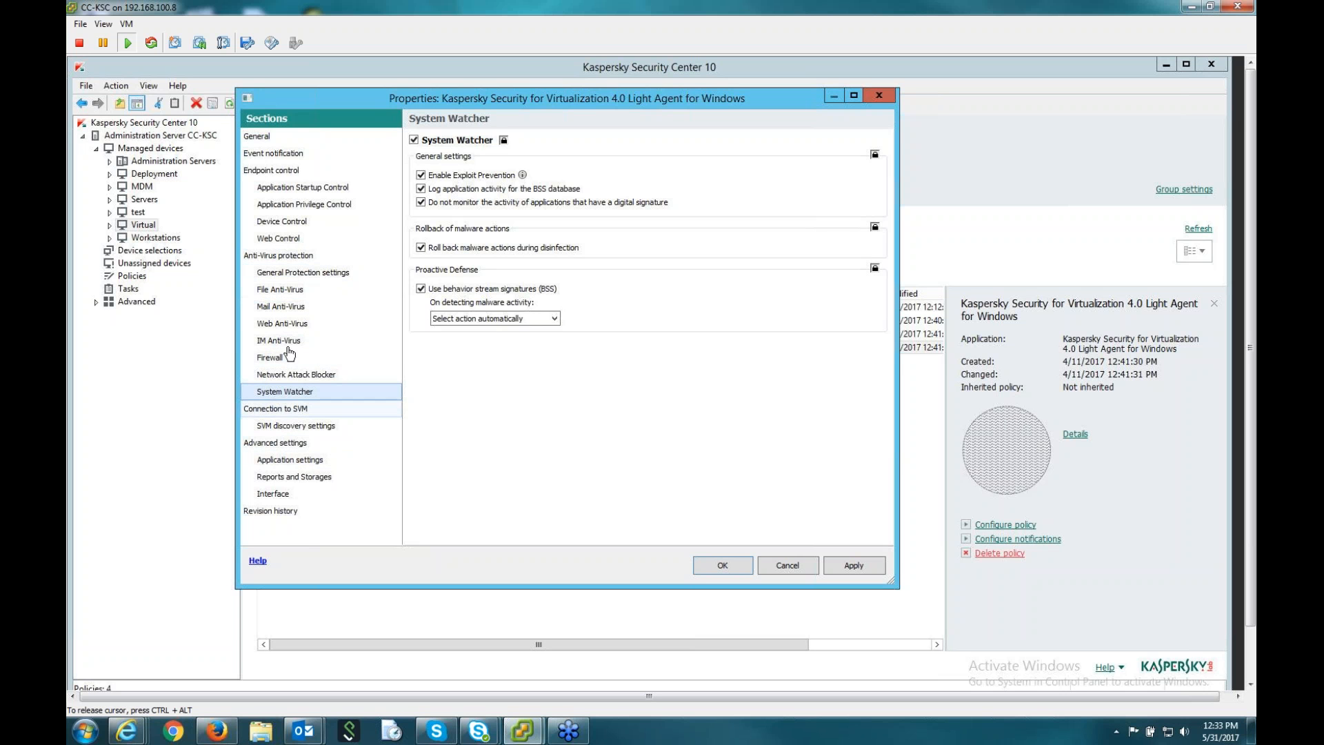
Review SVM discovery, Application settings and Reports and Storages, then save and close with OK.
click(296, 425)
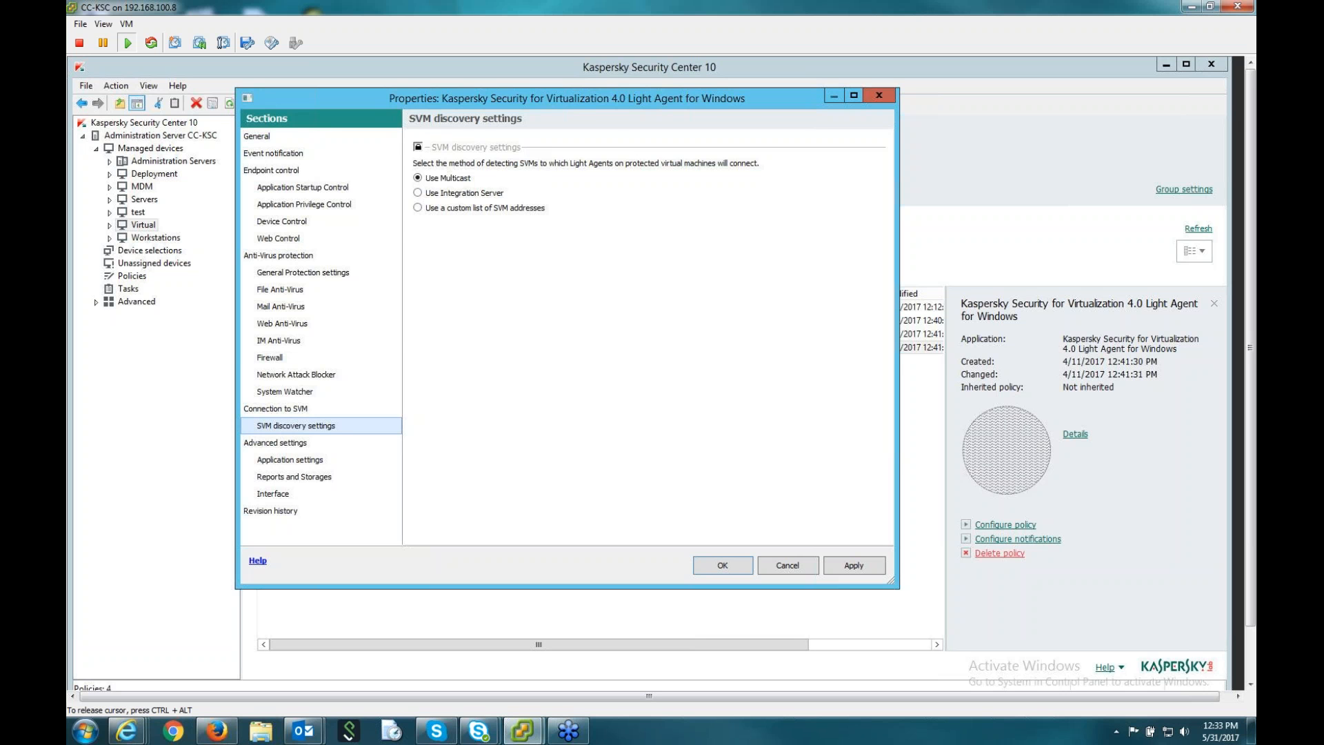
mouse_move(300, 467)
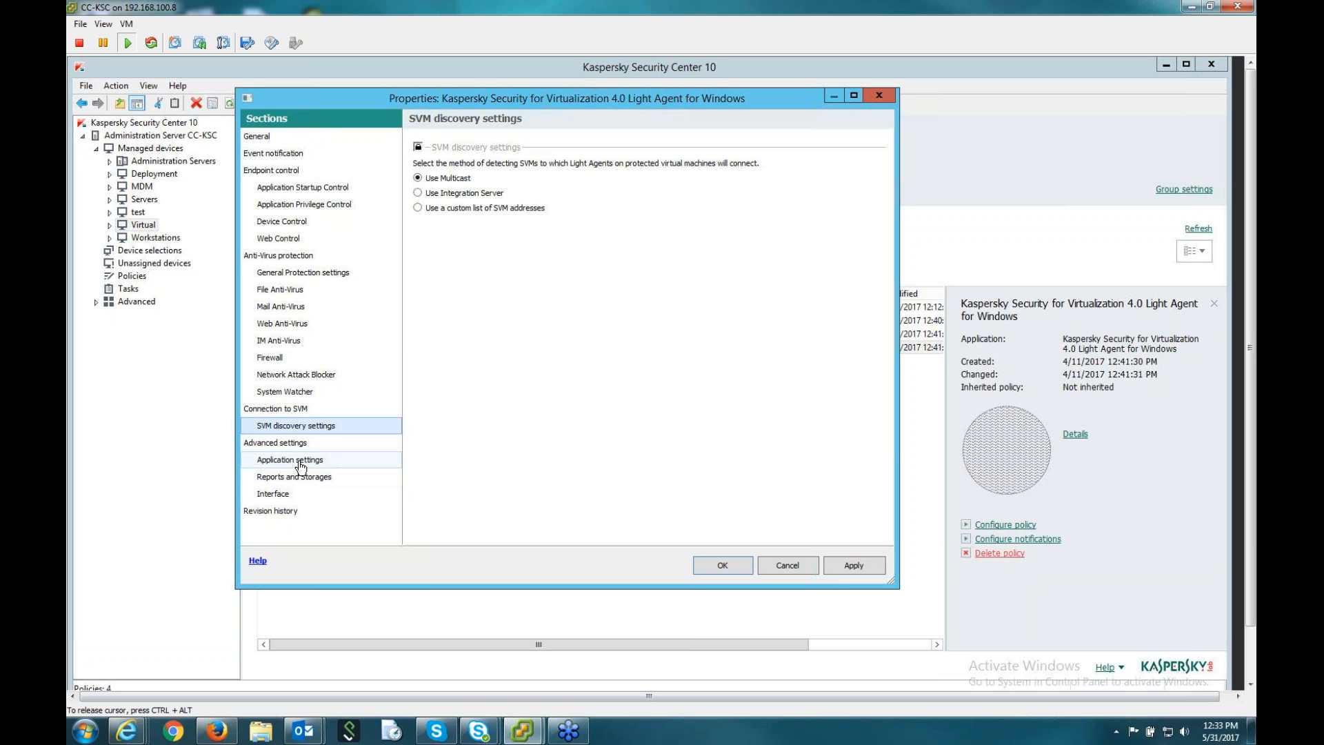
click(290, 459)
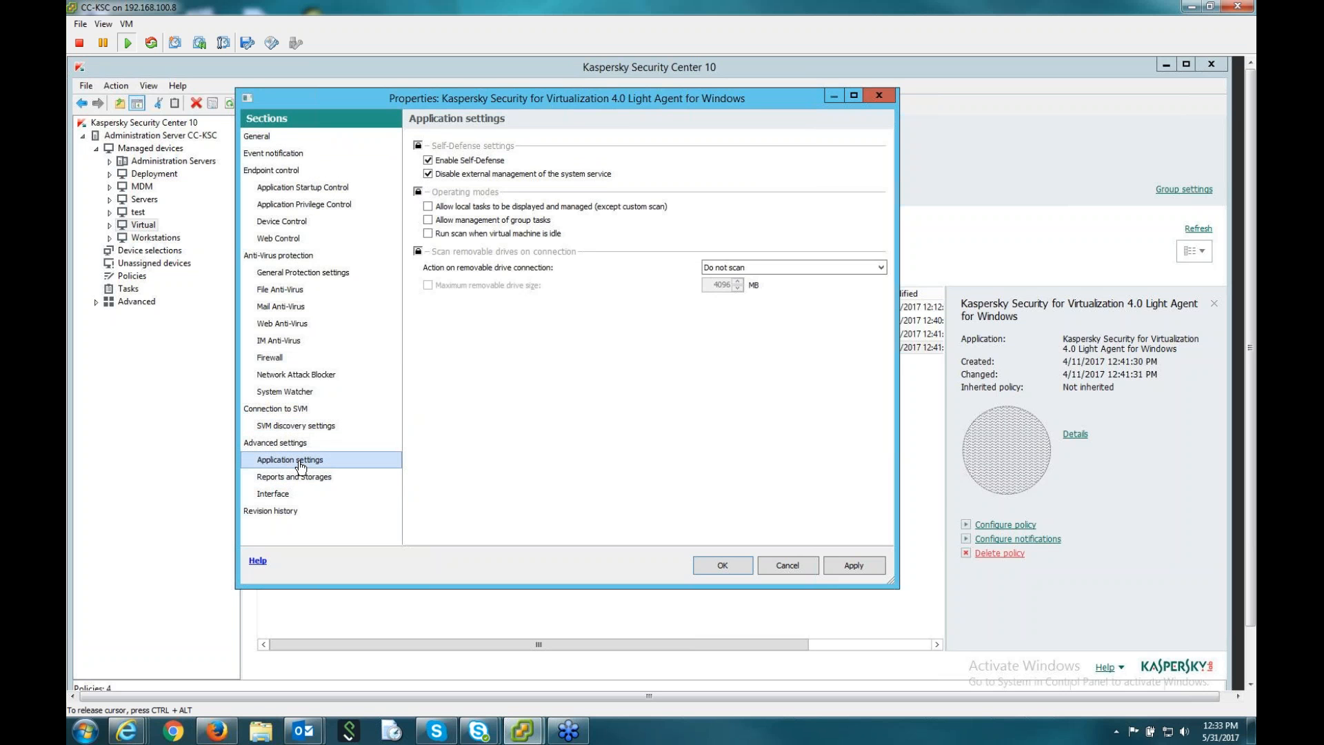
click(293, 476)
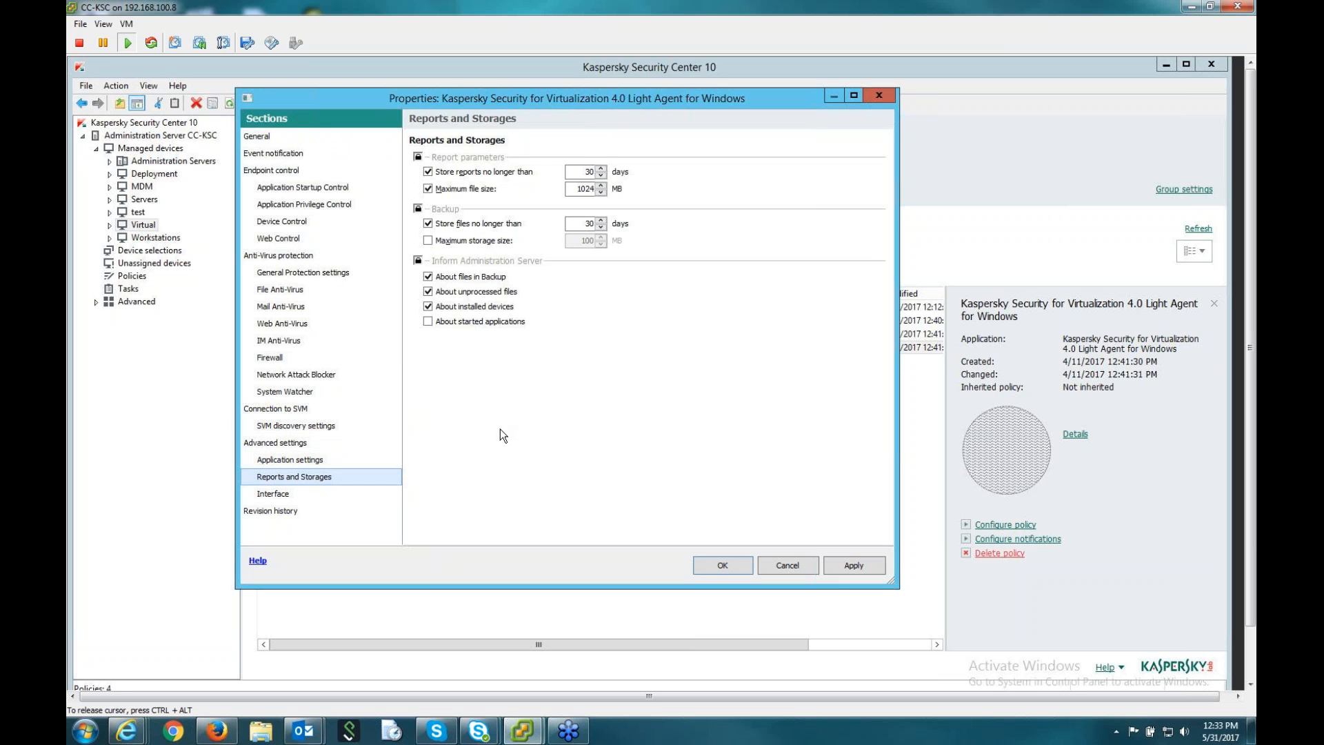
mouse_move(494, 450)
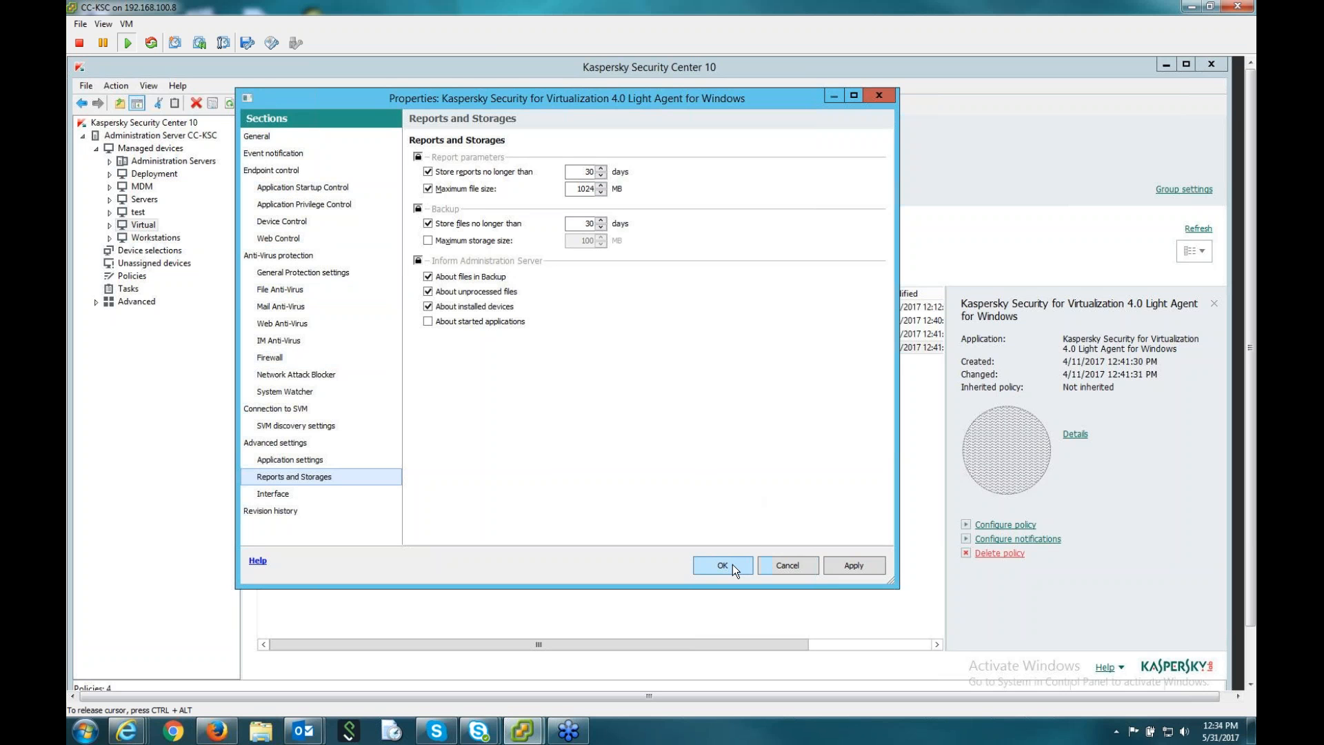
click(723, 565)
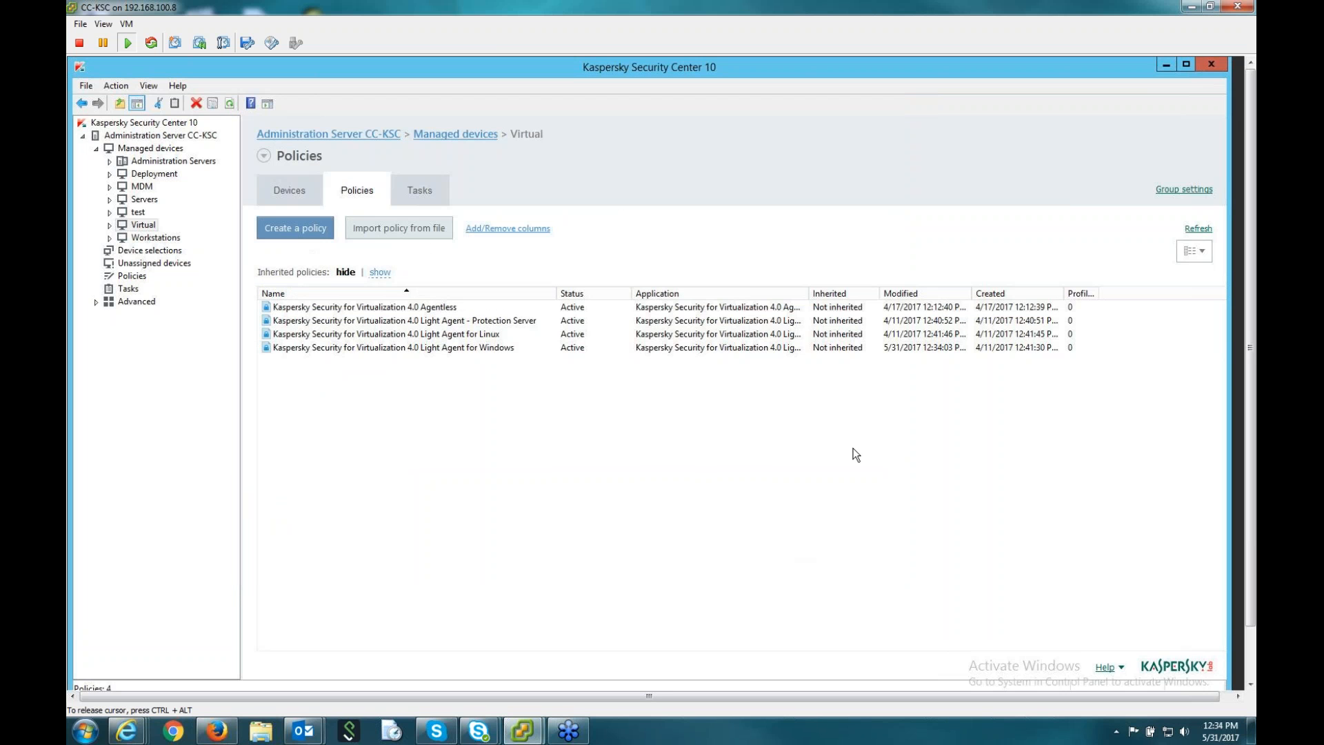